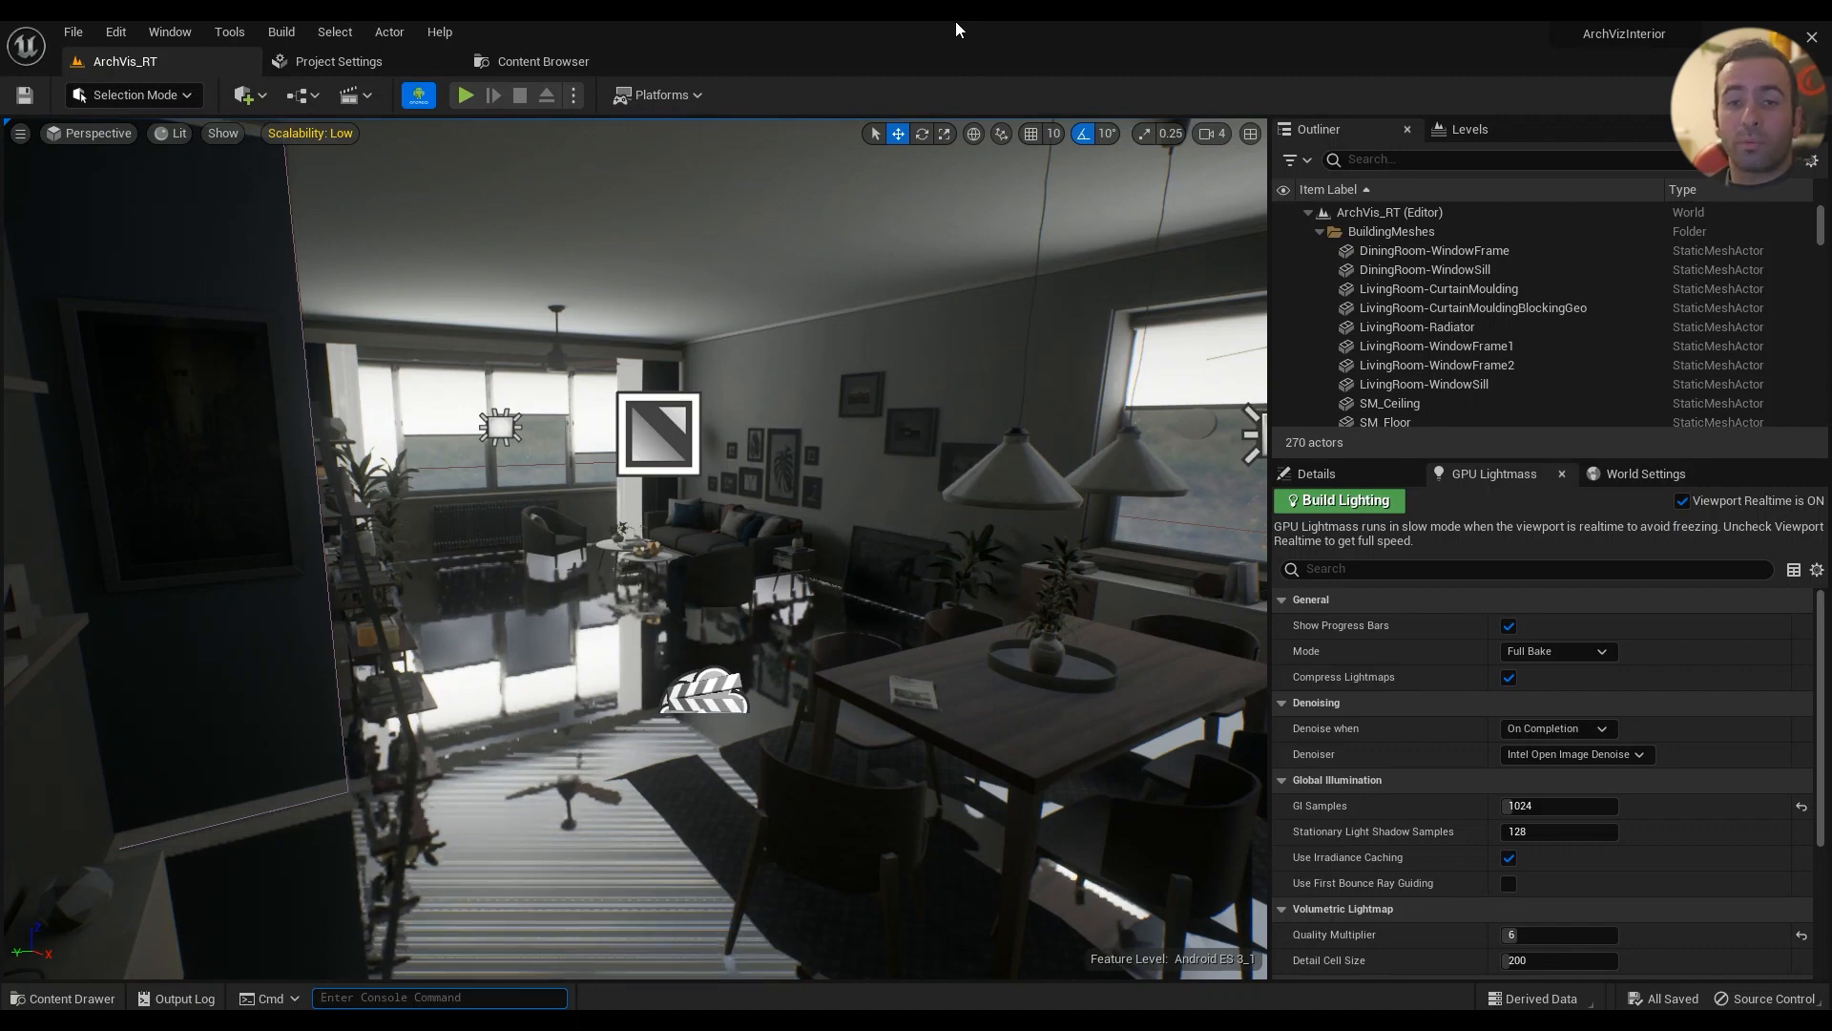
# - Run 'stat rhi' in the console to overlay triangle, draw call and GPU memory stats
pyautogui.click(438, 997)
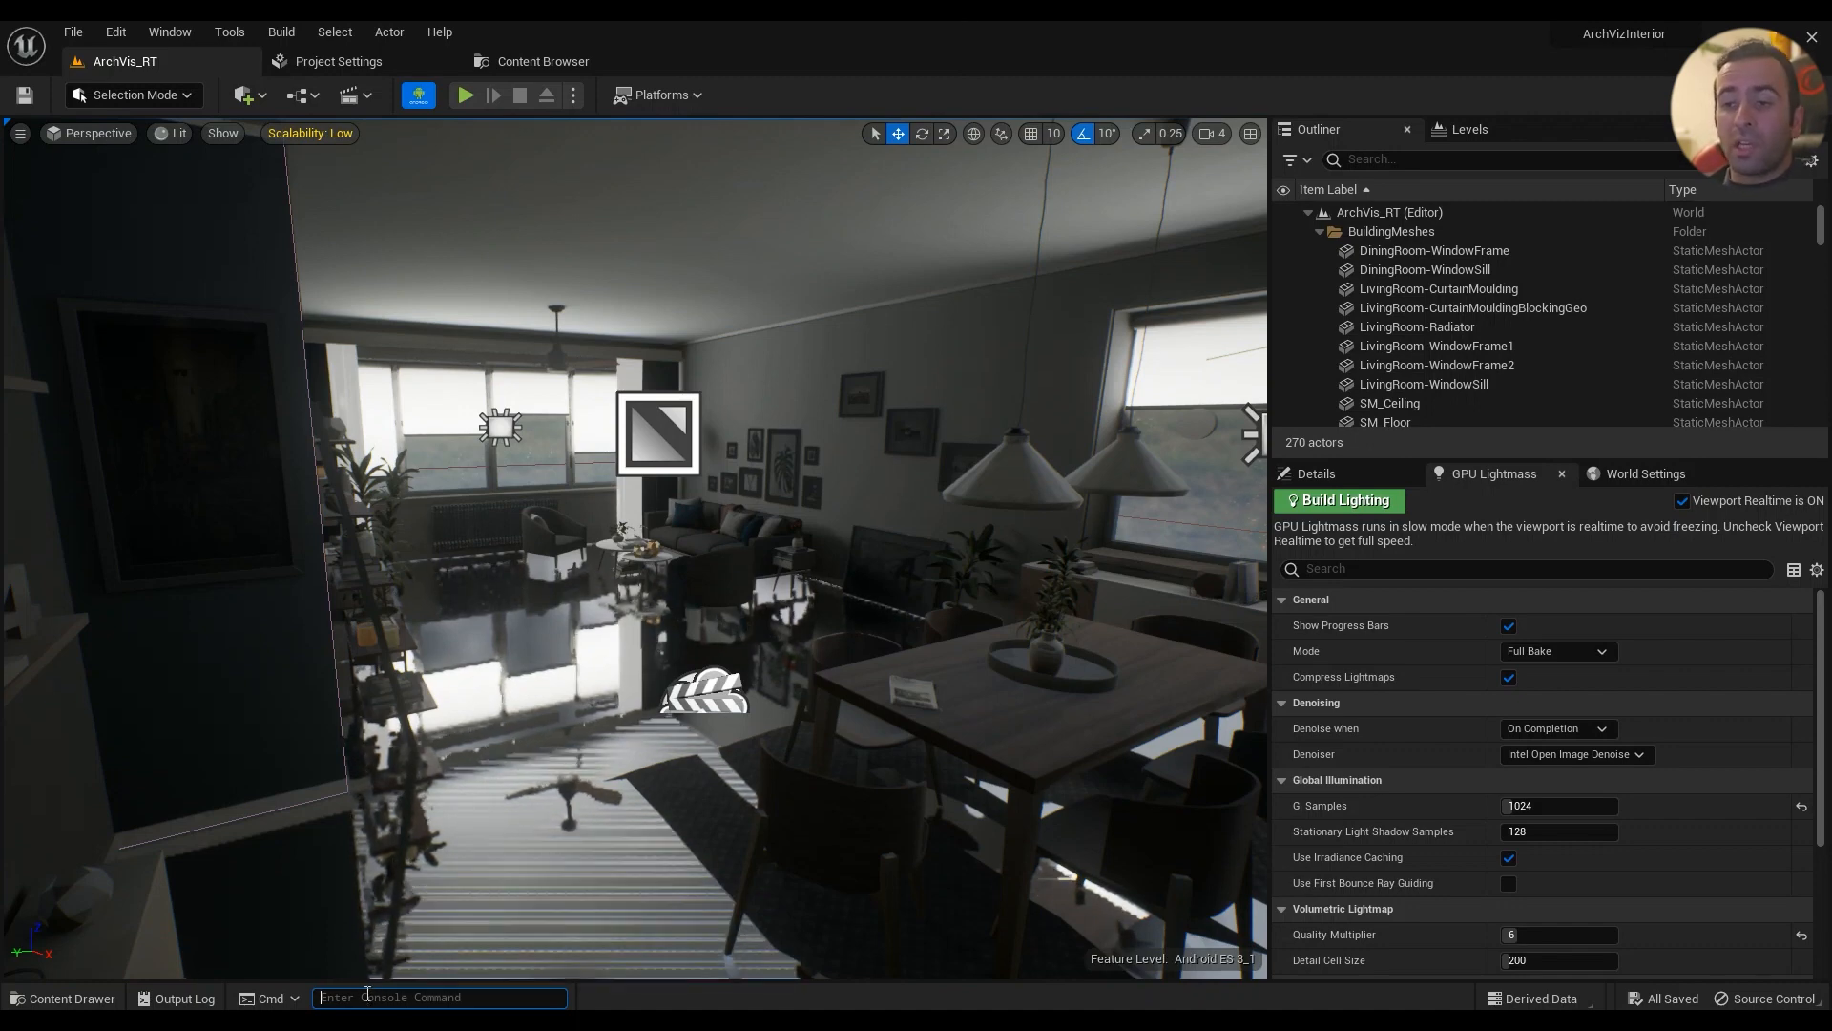
pyautogui.write('stat')
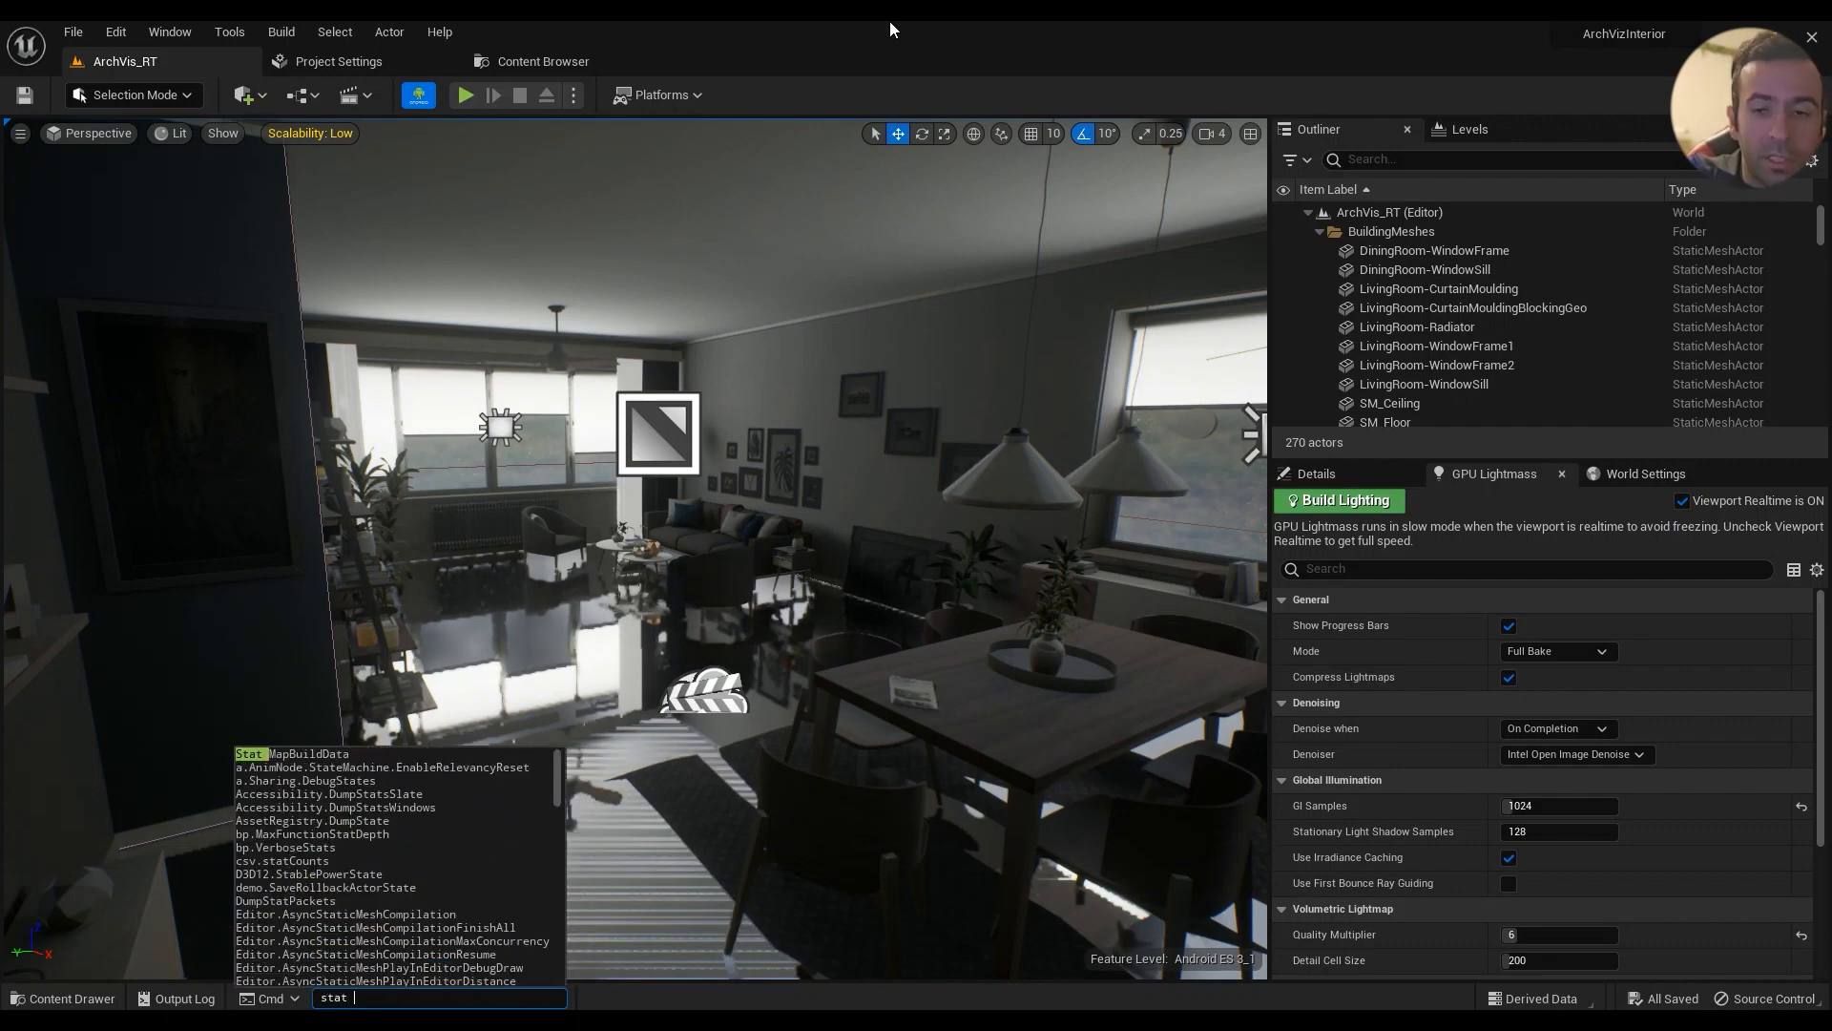
pyautogui.write('rhi')
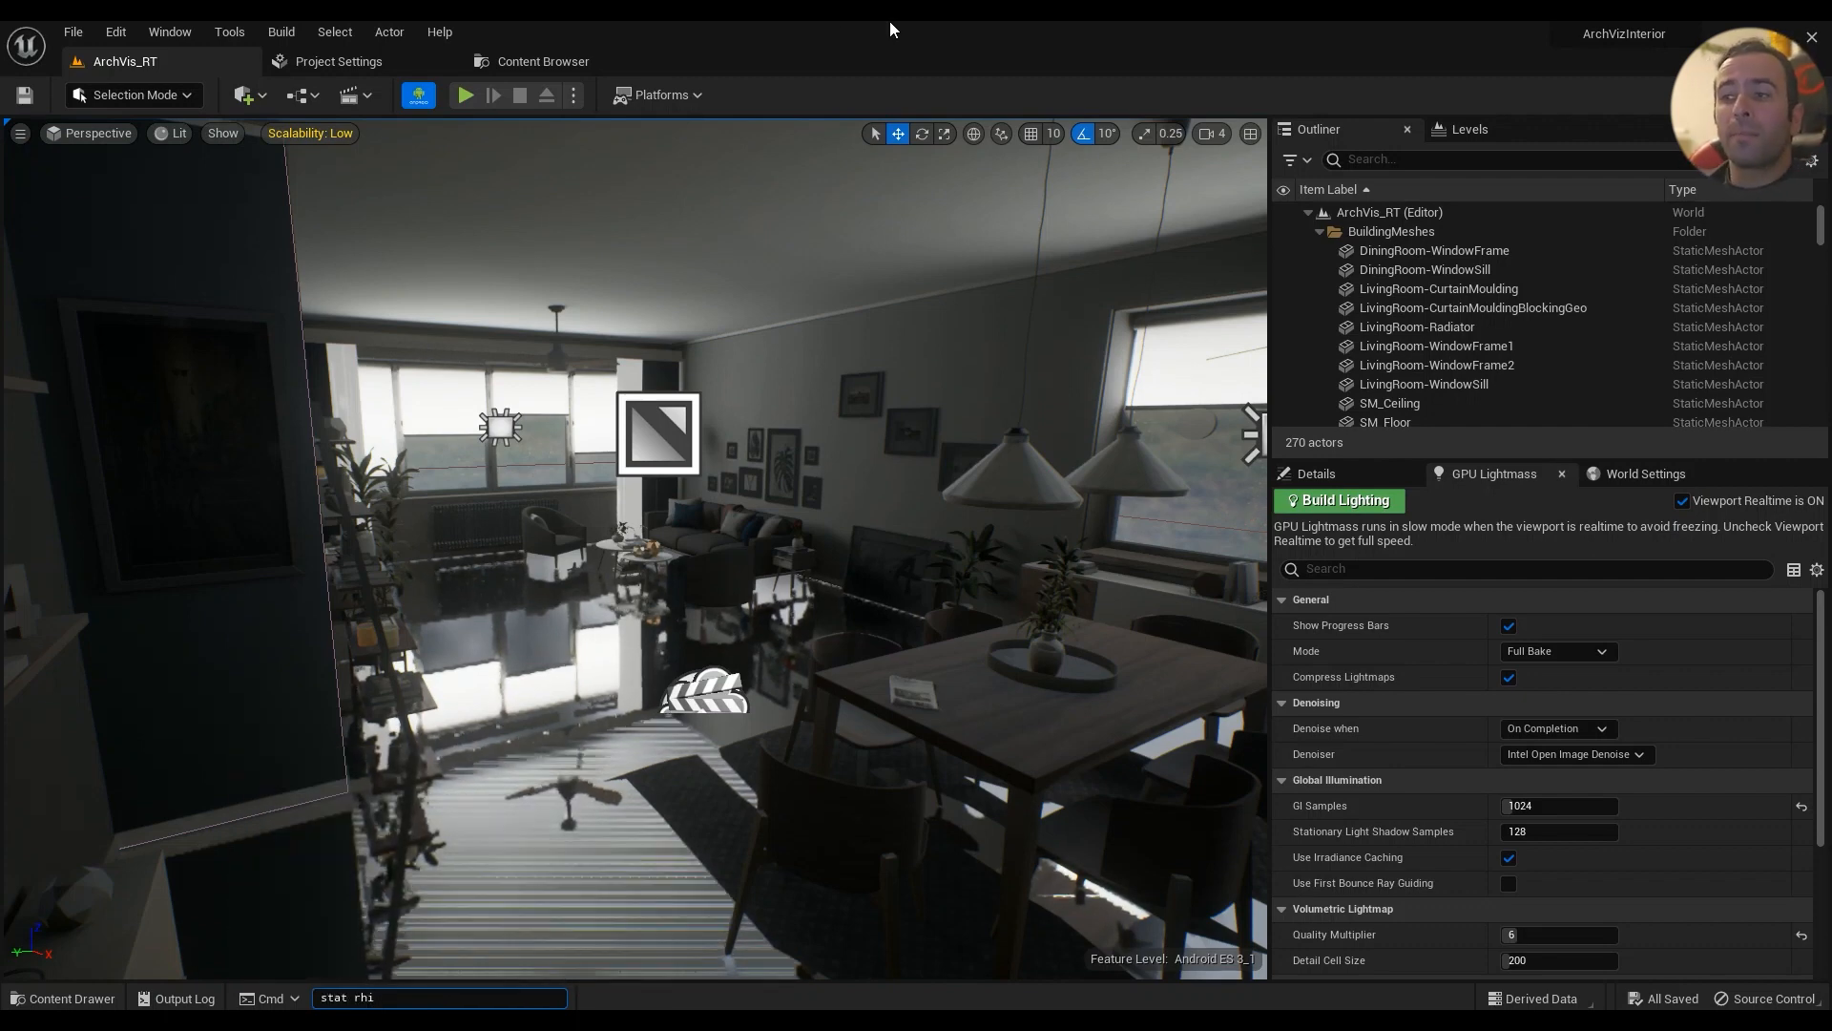
pyautogui.press('Enter')
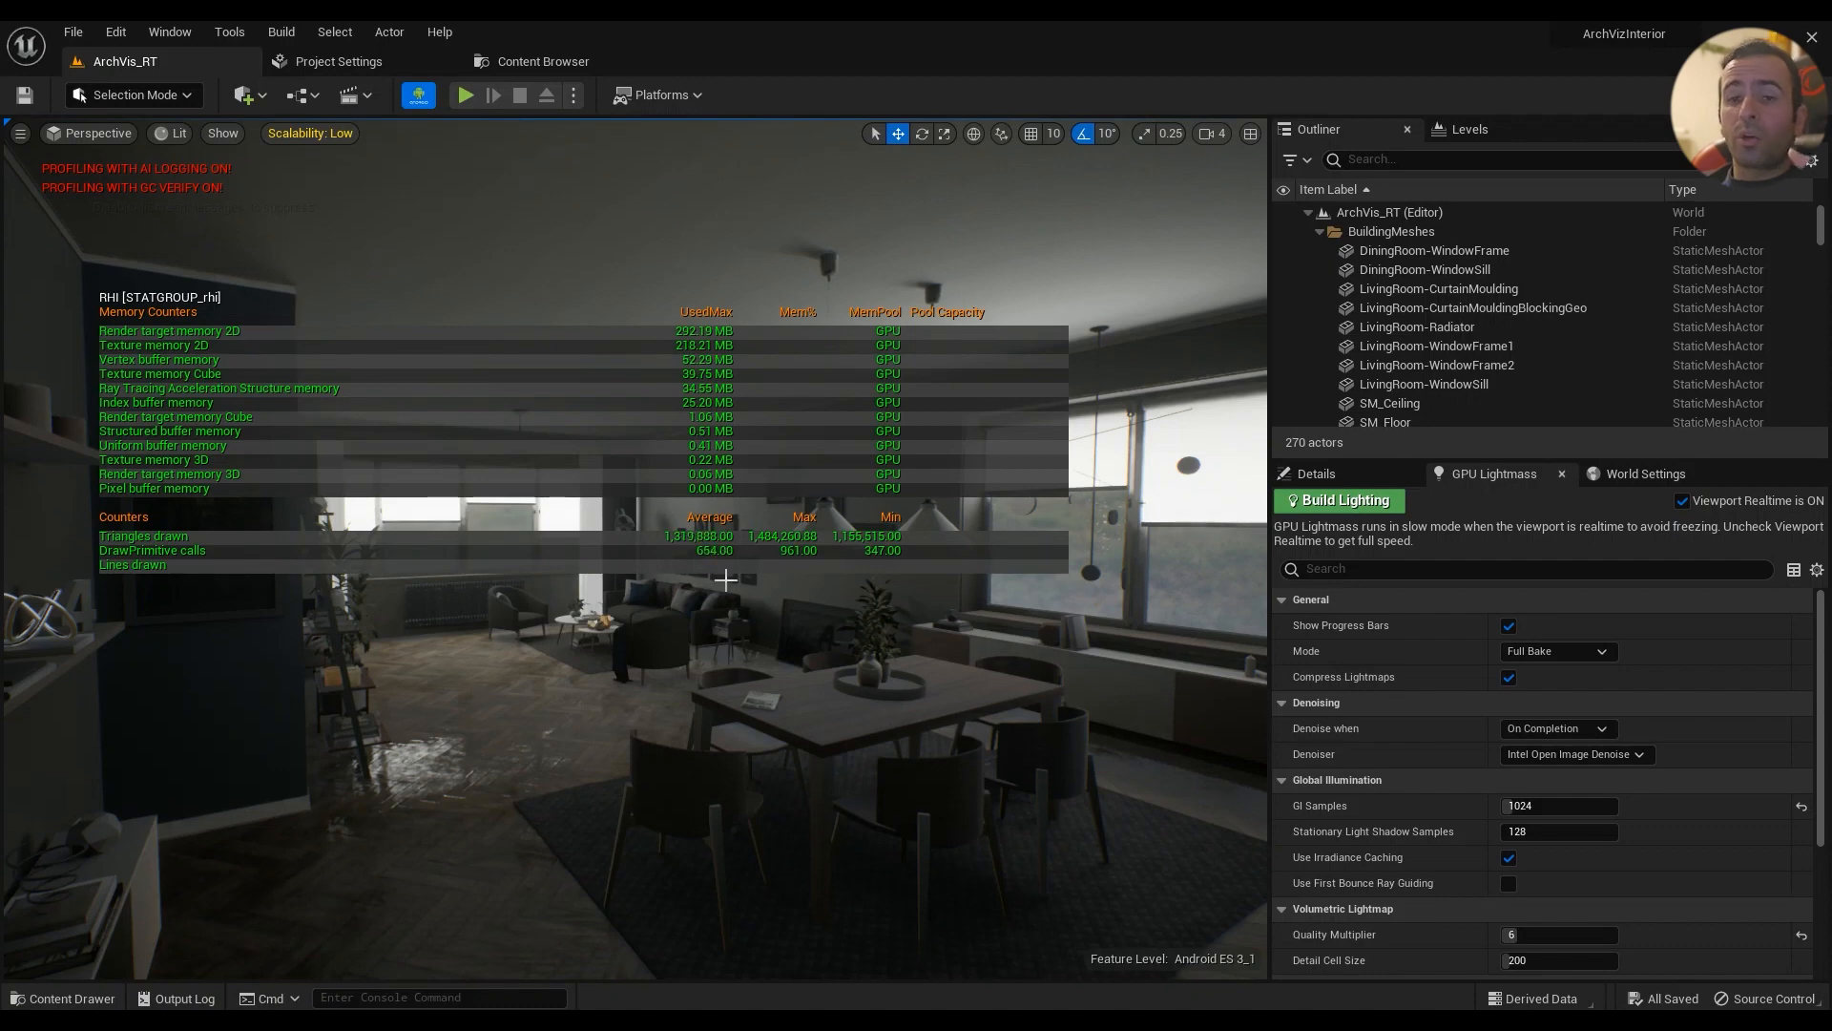
pyautogui.moveTo(706, 642)
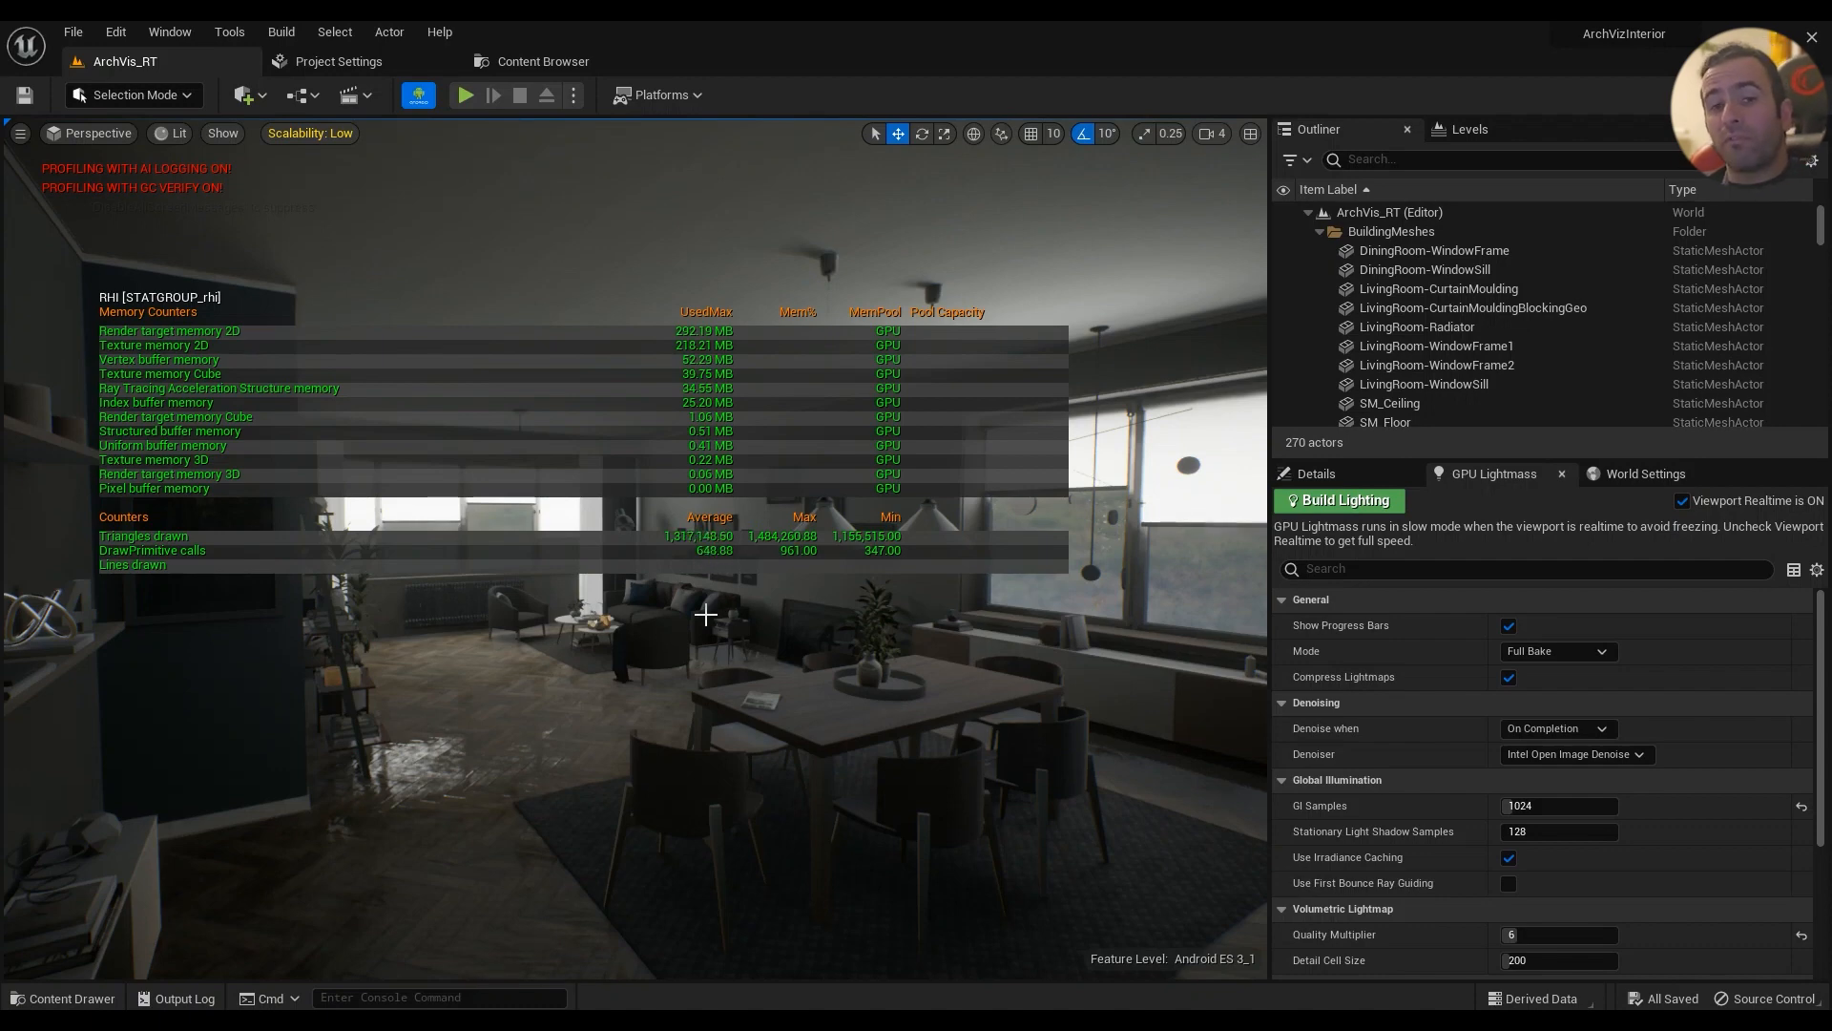
pyautogui.moveTo(724, 676)
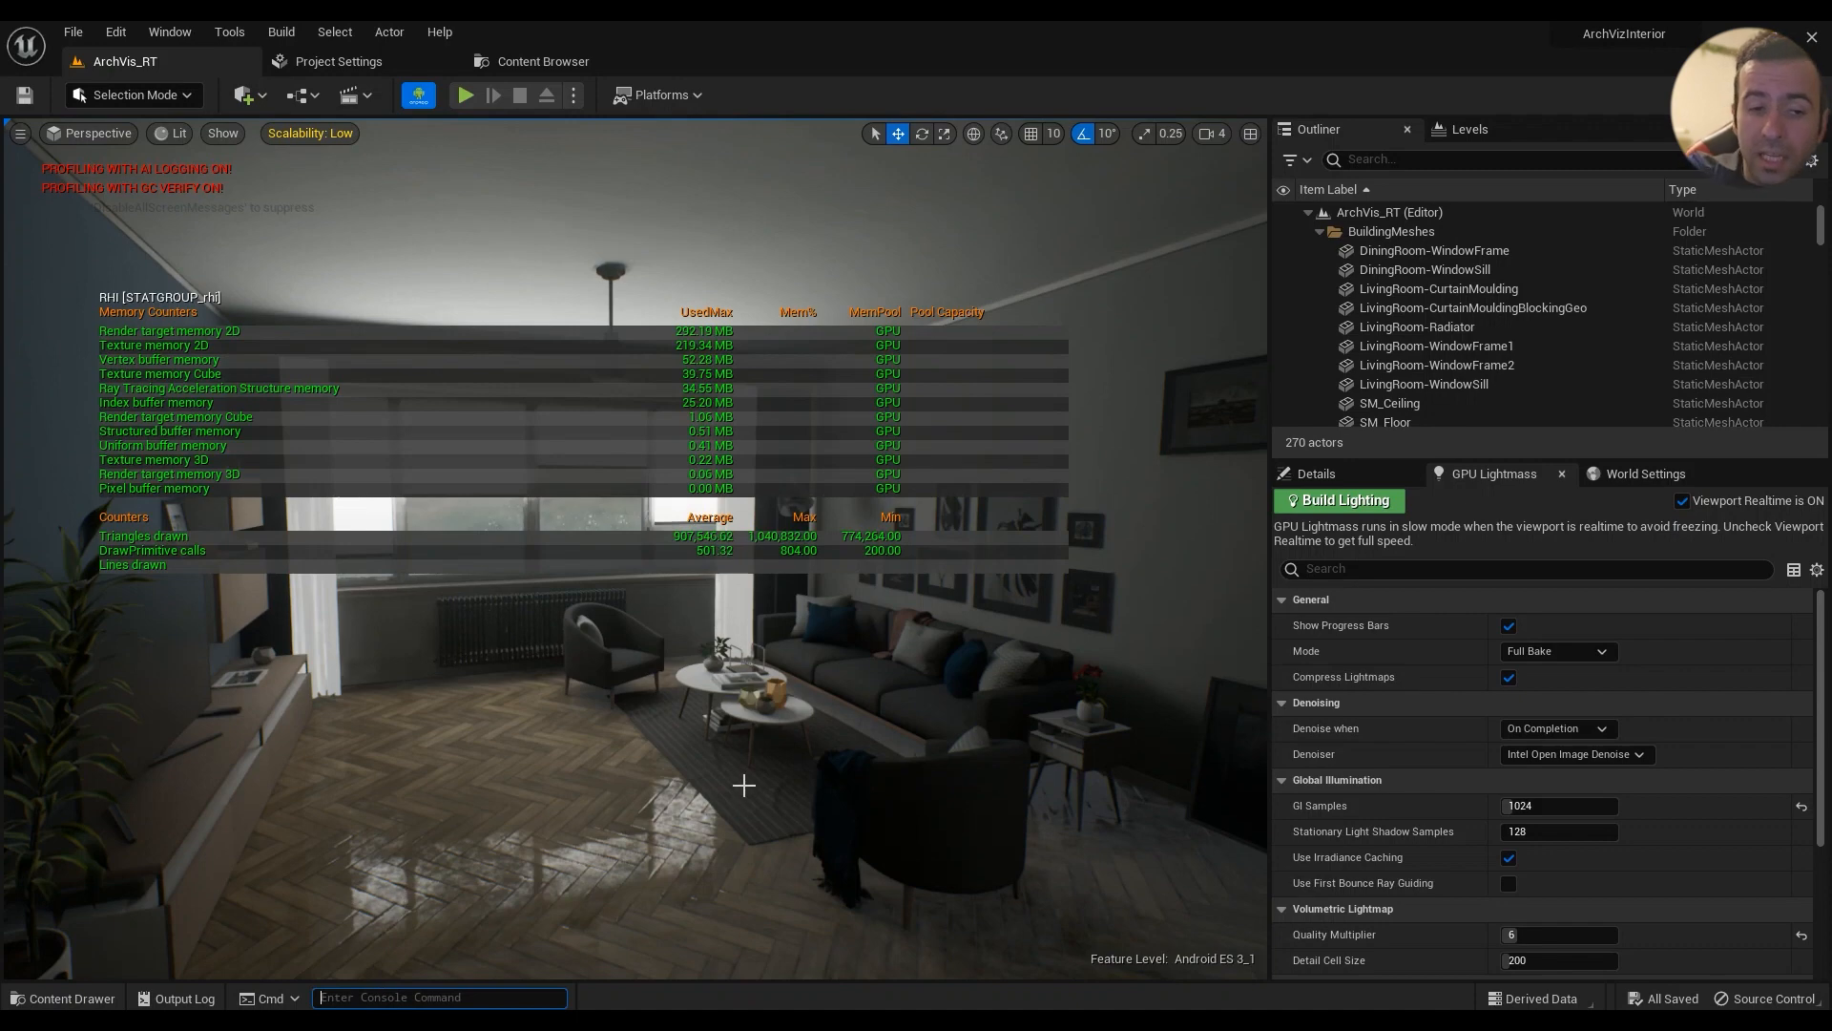
# - Toggle off the 'stat rhi' overlay and run FreezeRendering at the current viewpoint
pyautogui.write('stat rhi')
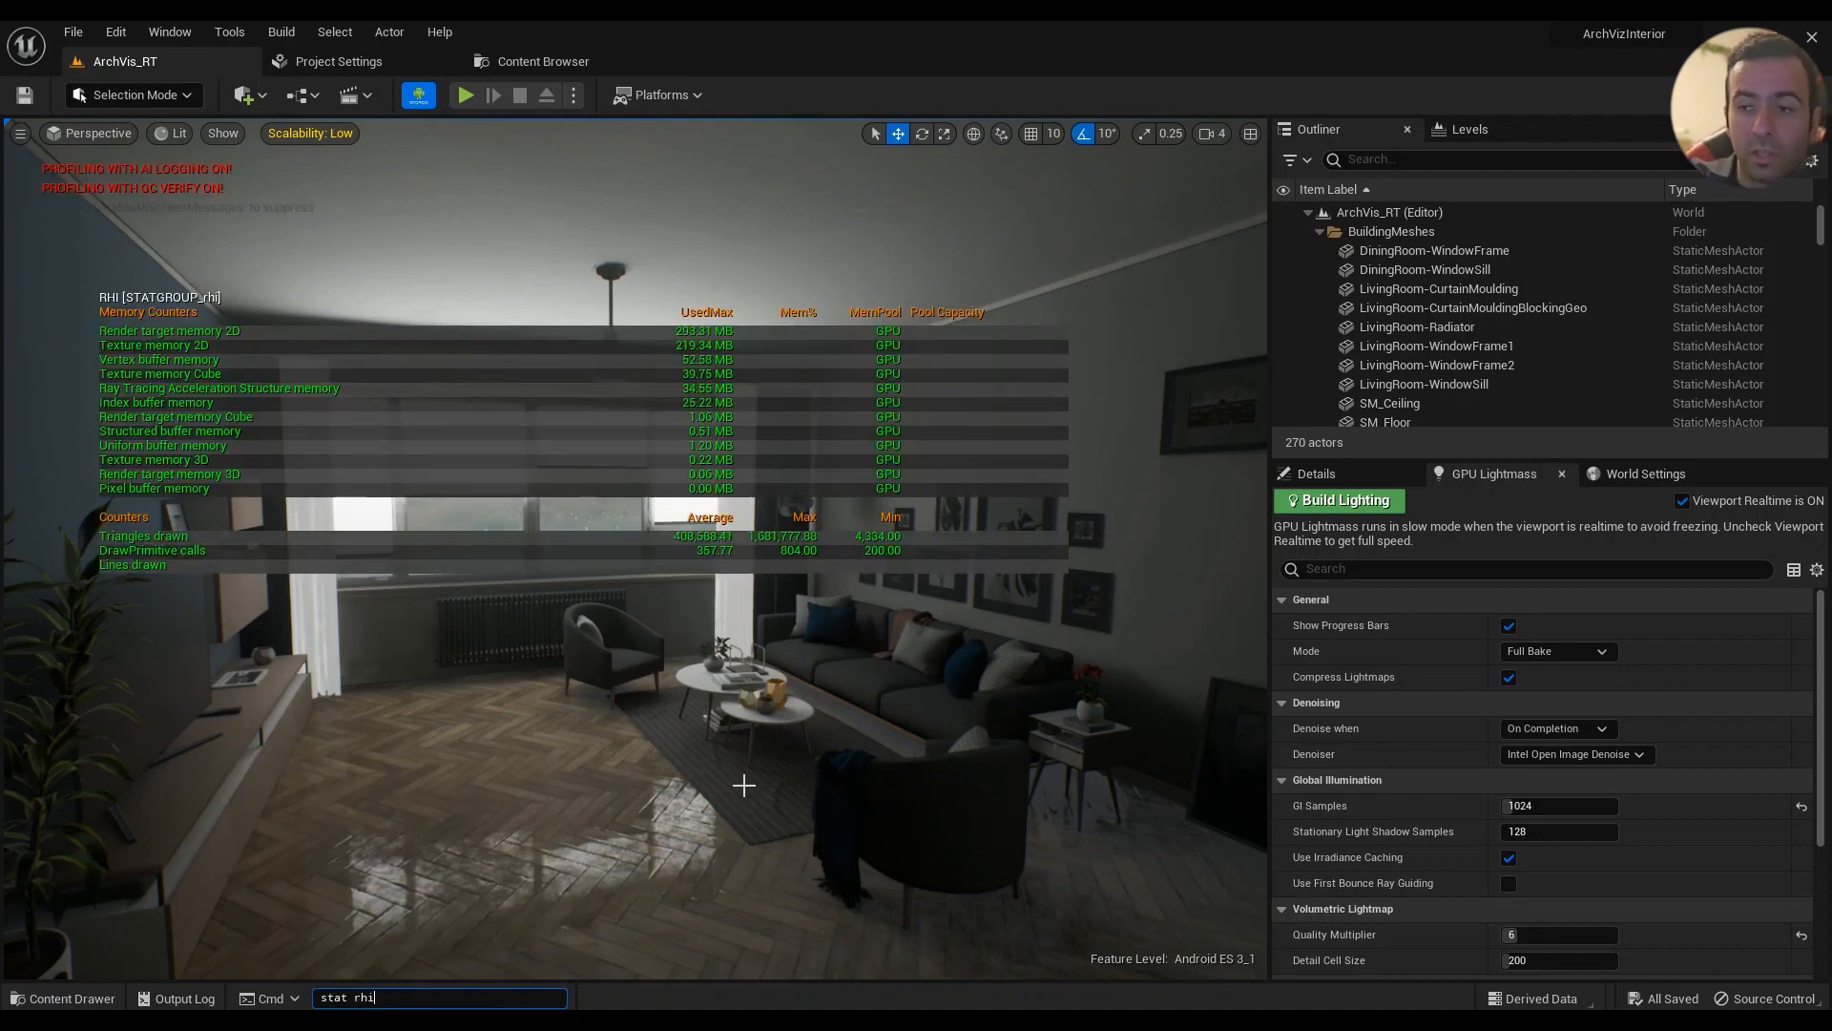
pyautogui.press('Enter')
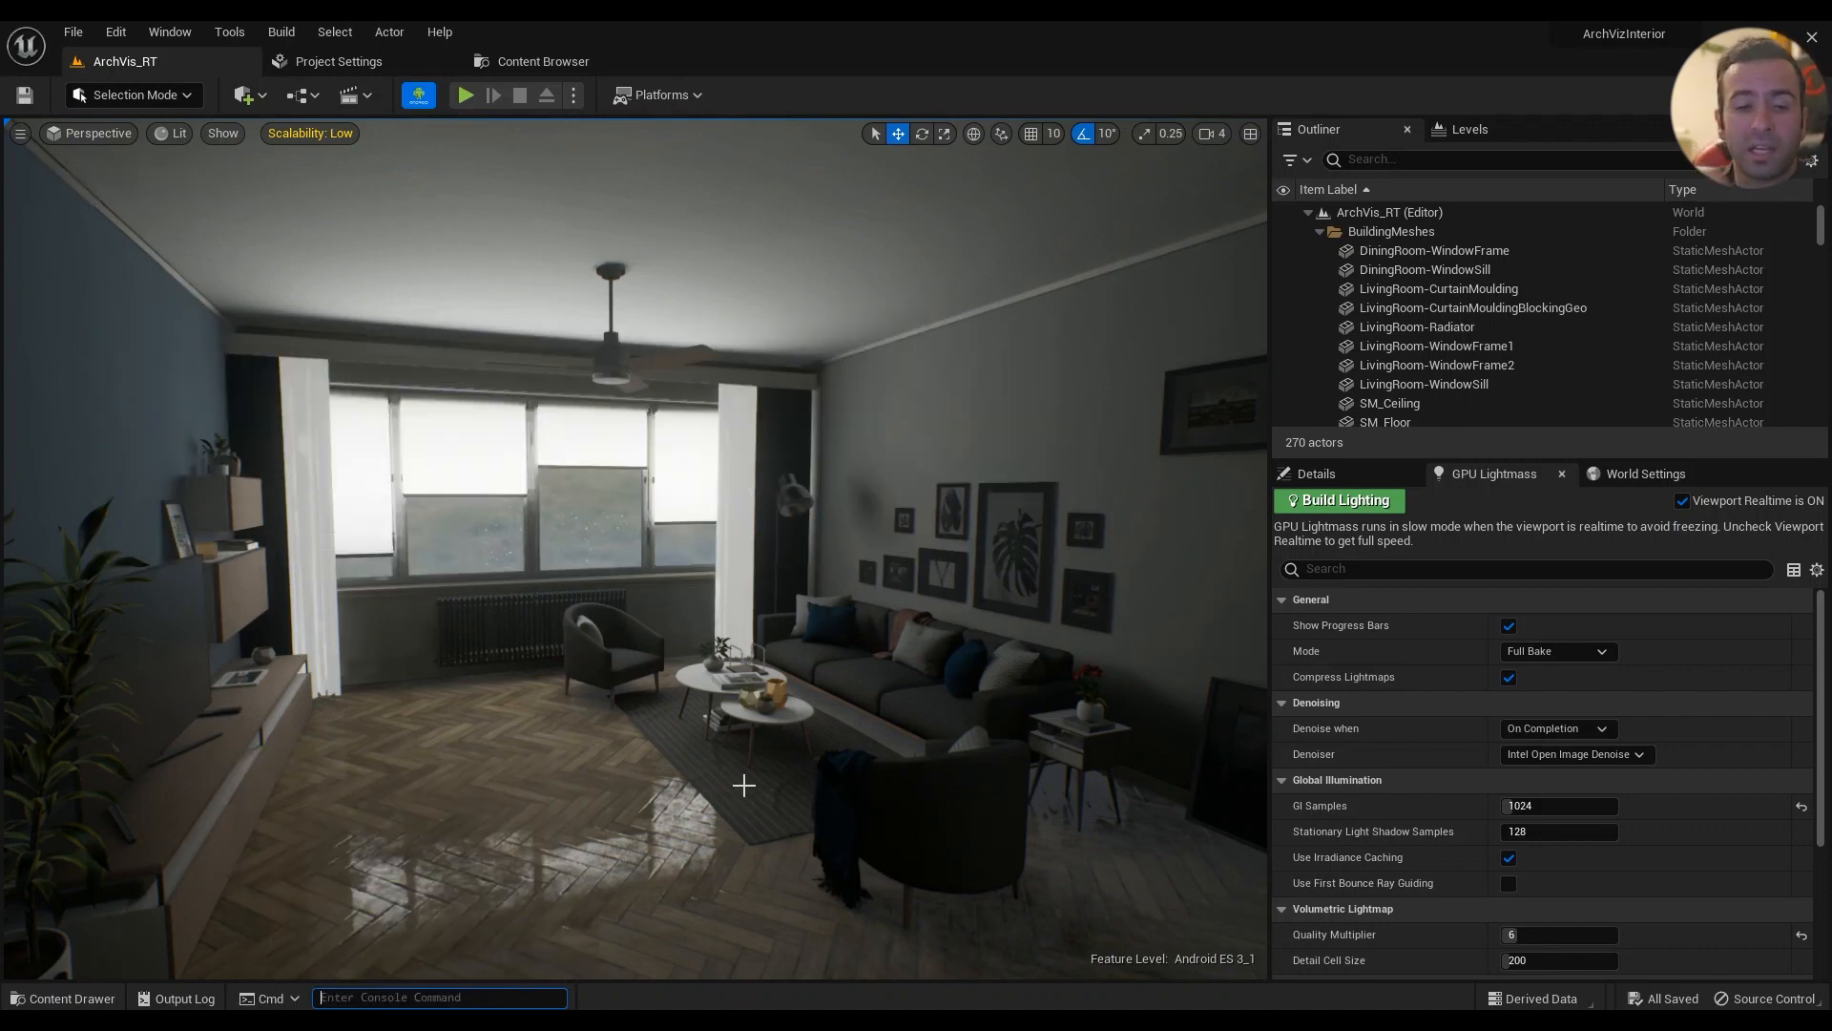
pyautogui.write('freeze')
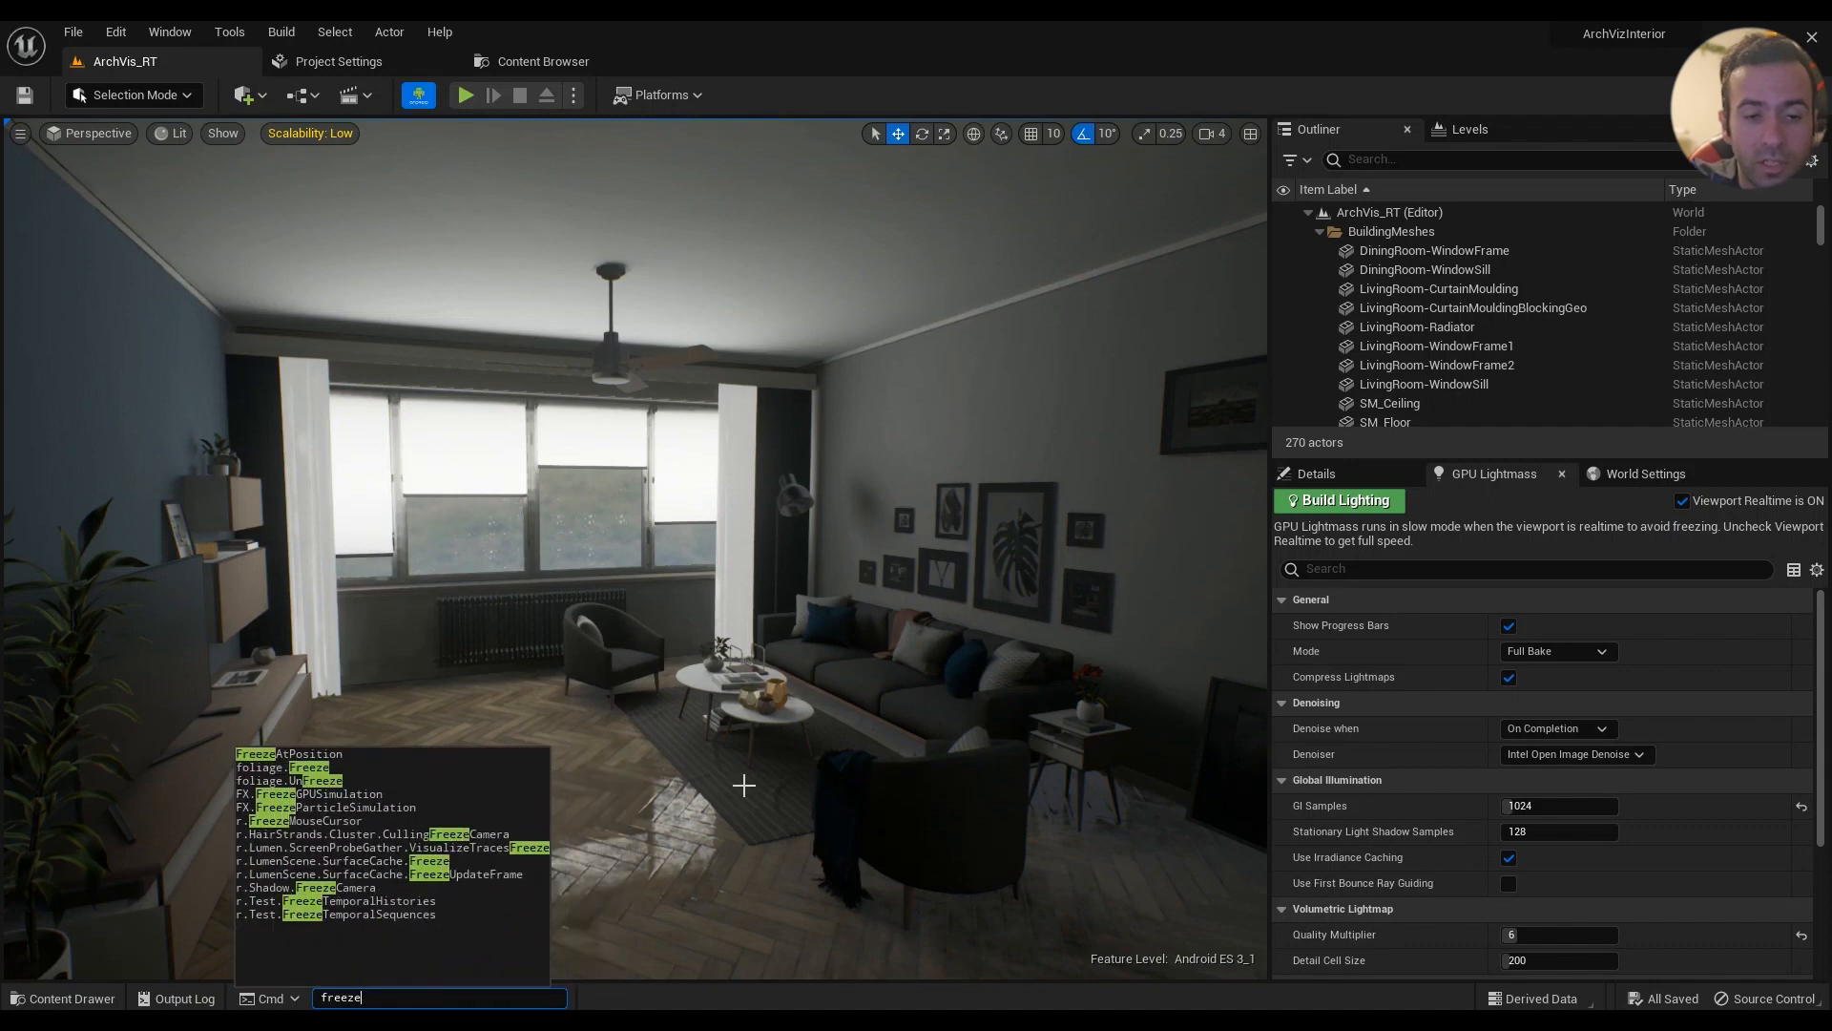
pyautogui.press('Enter')
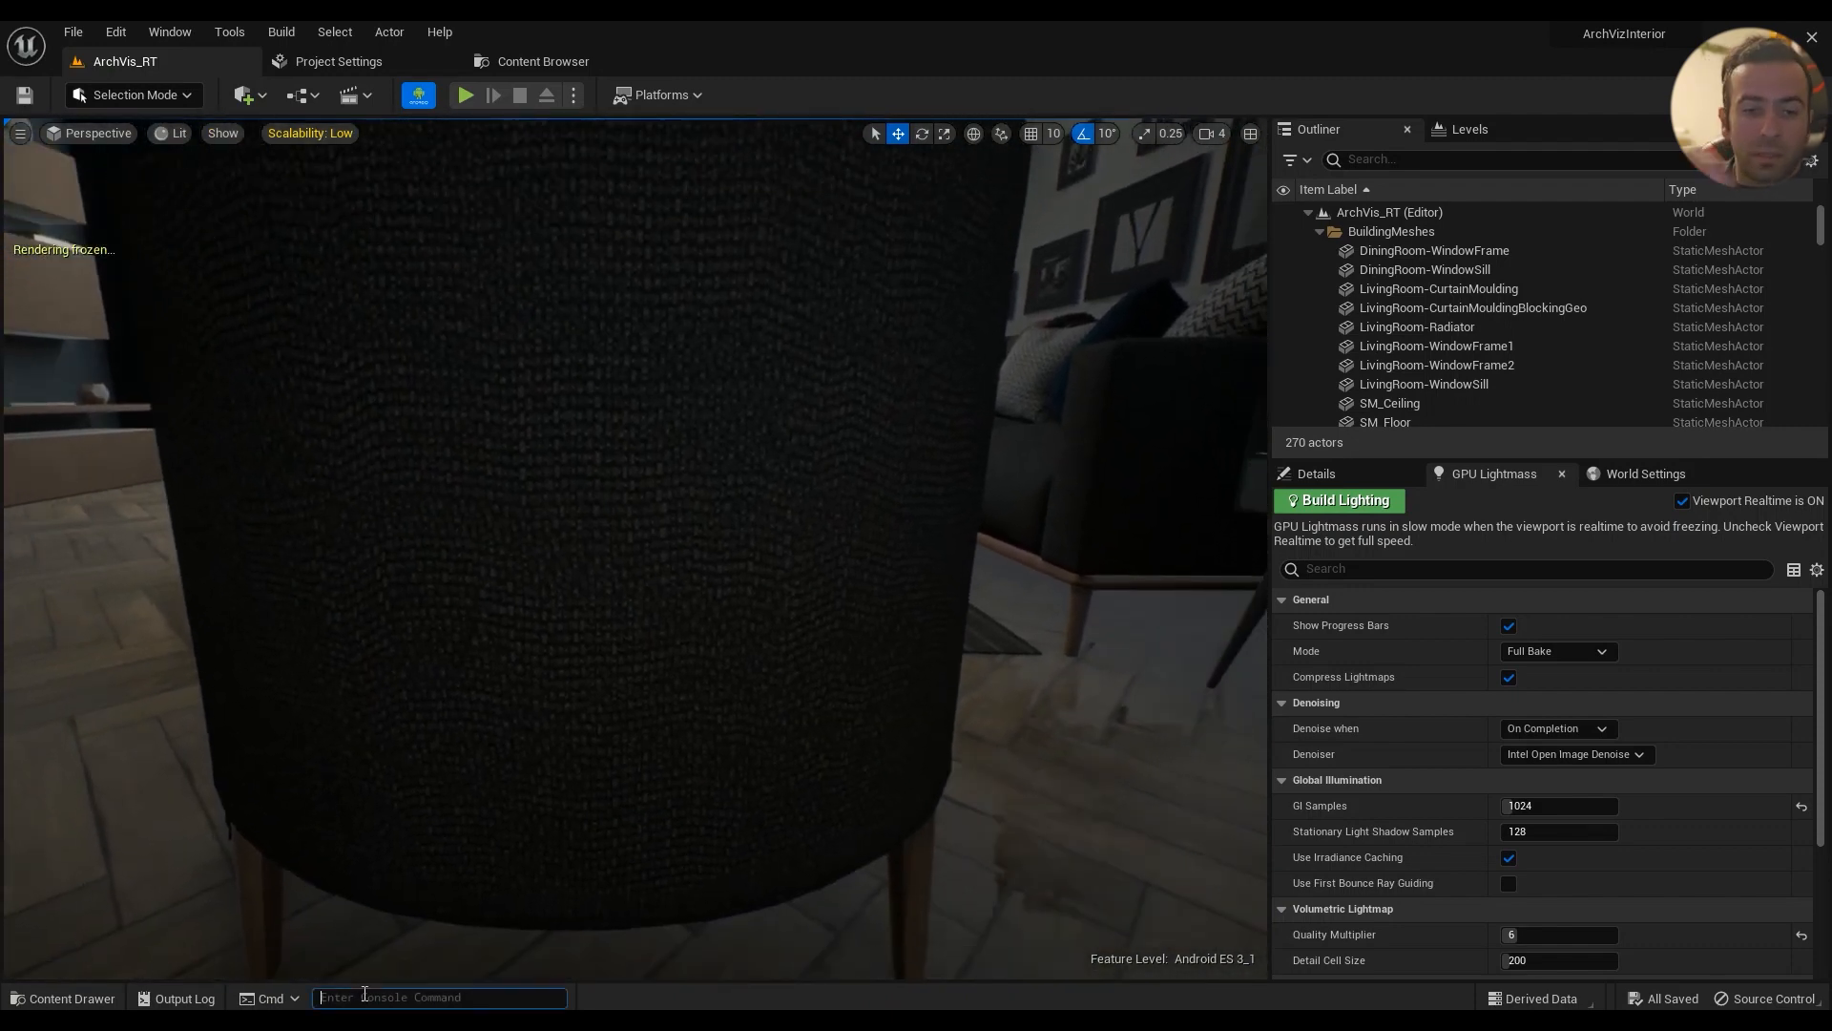
# - Fly the camera out to see culled geometry, then rerun FreezeRendering to unfreeze
pyautogui.write('freezer')
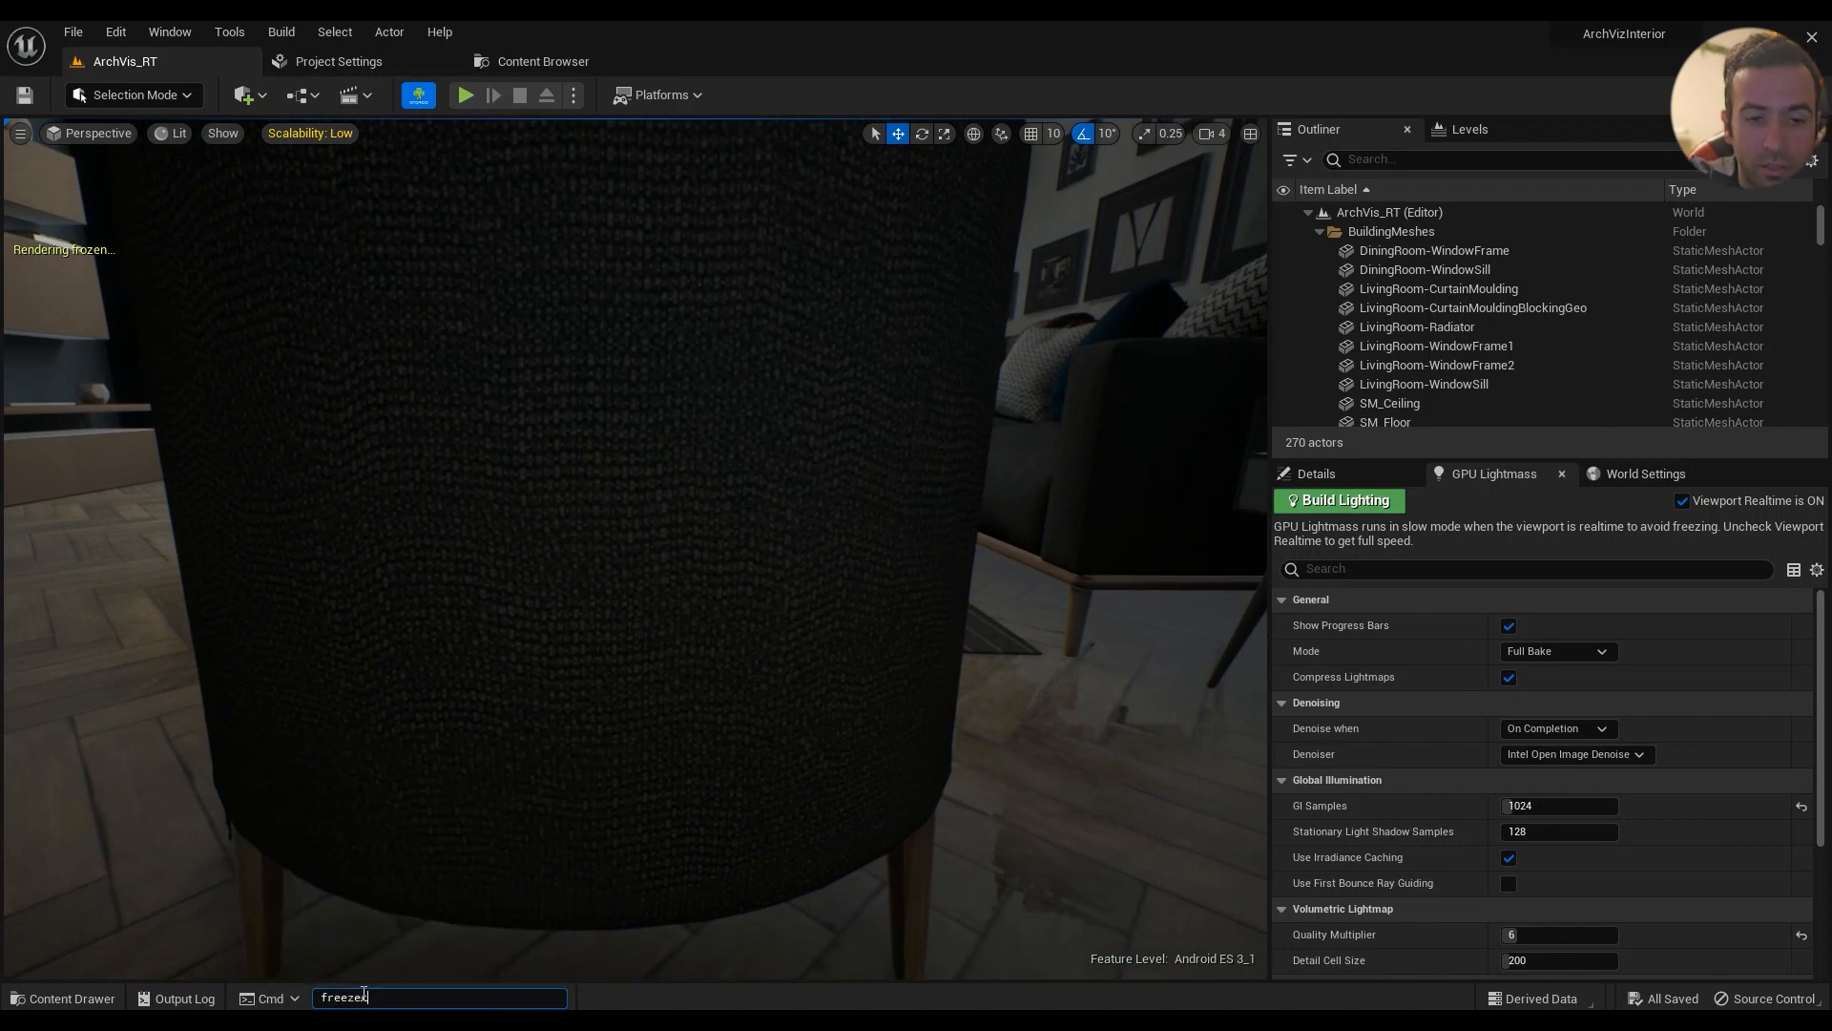
pyautogui.press('Enter')
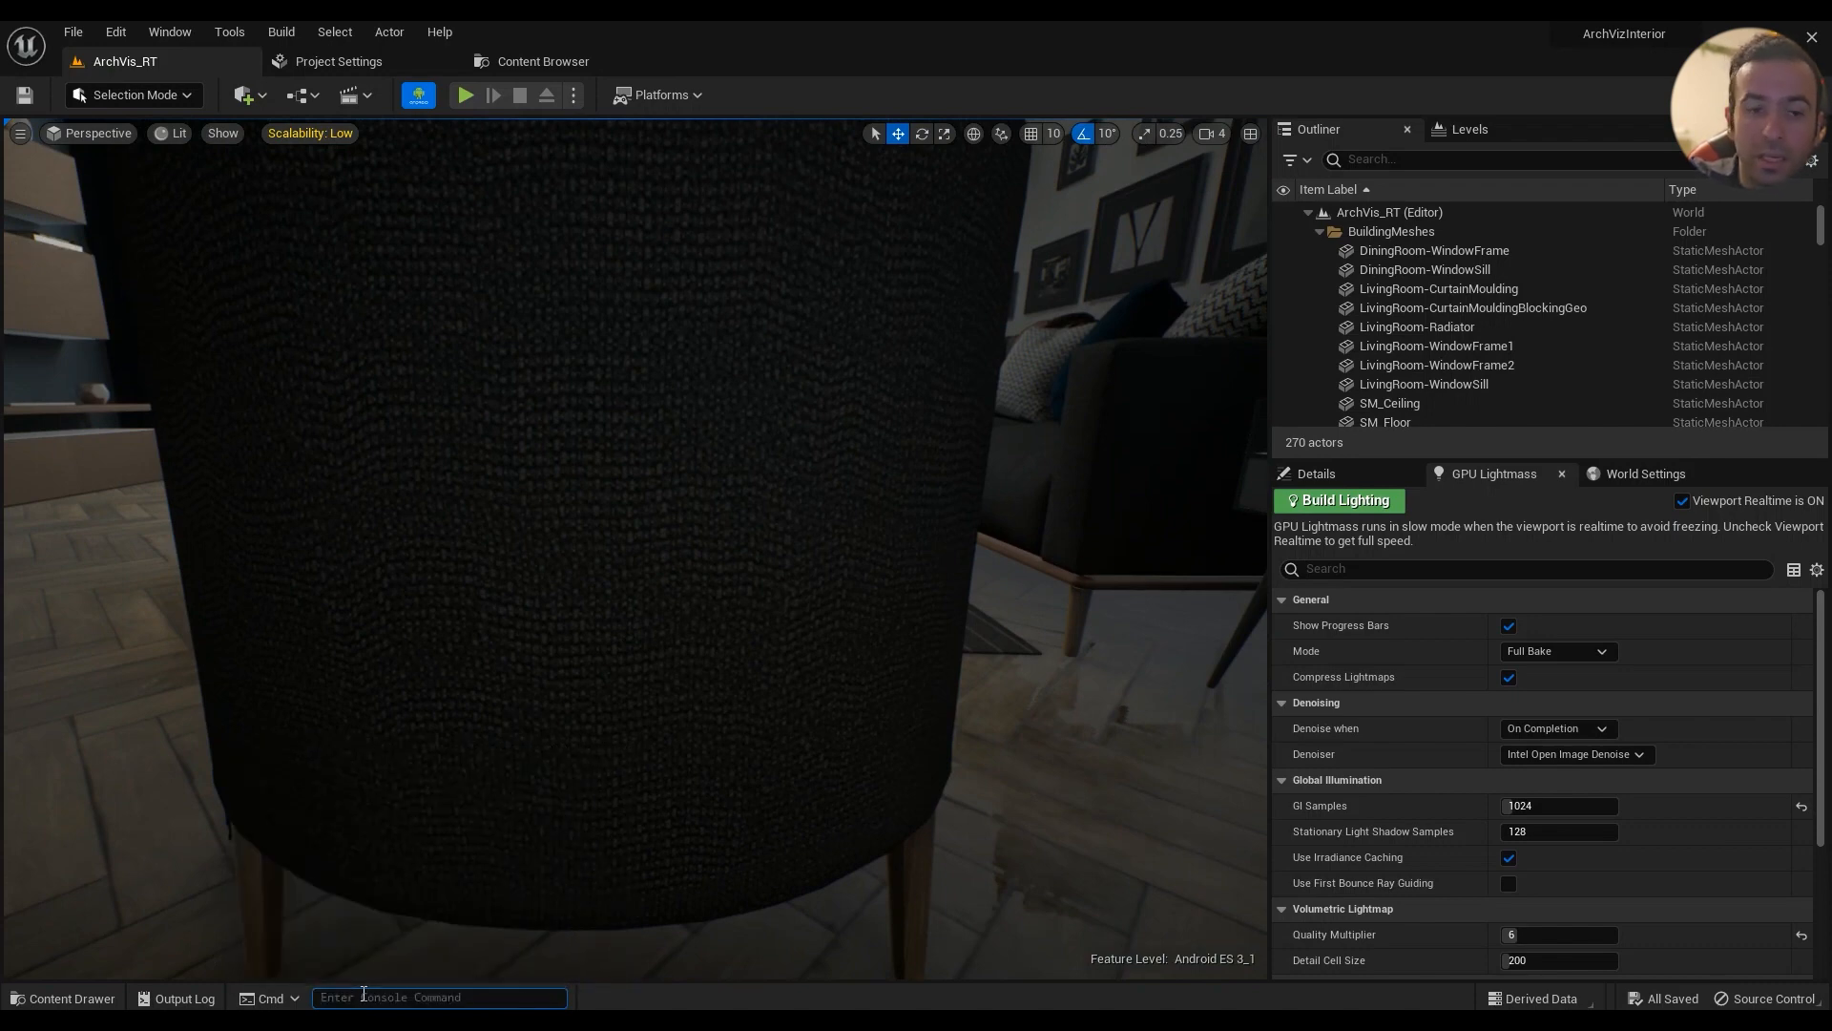
pyautogui.write('freezeke')
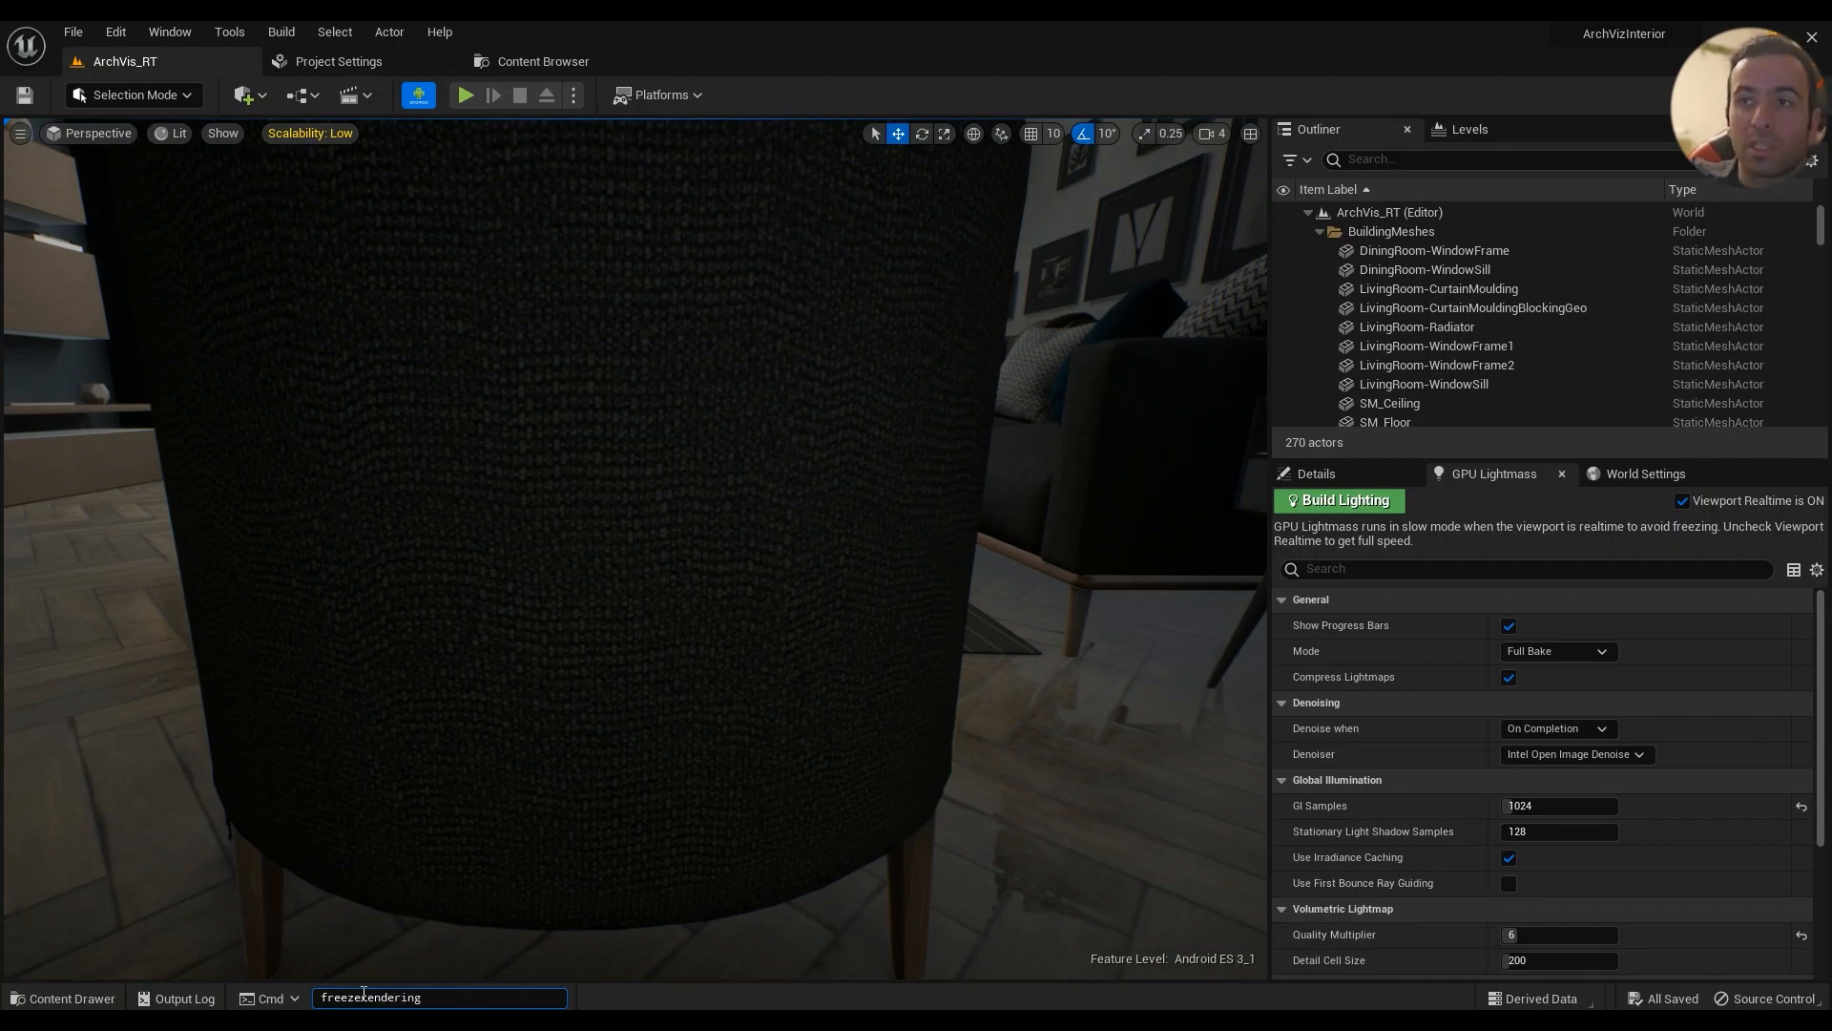
pyautogui.press('Enter')
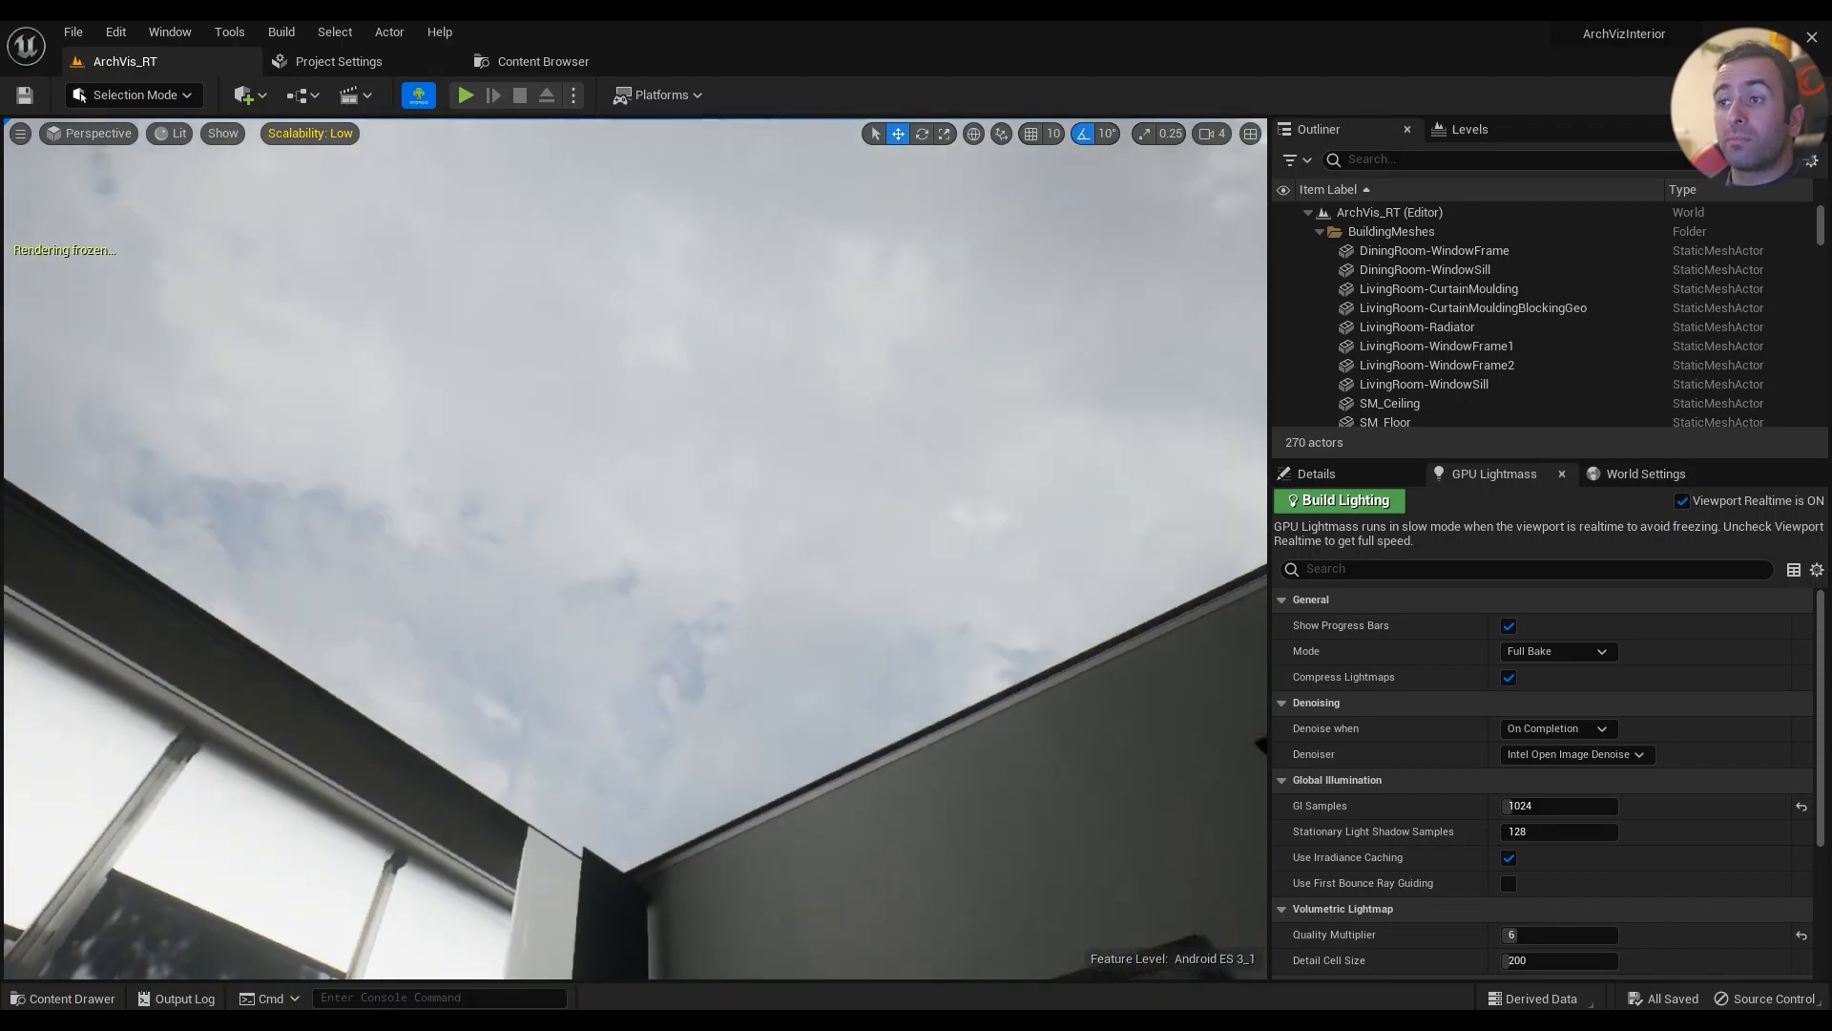
pyautogui.moveTo(631, 468); pyautogui.dragTo(631, 701)
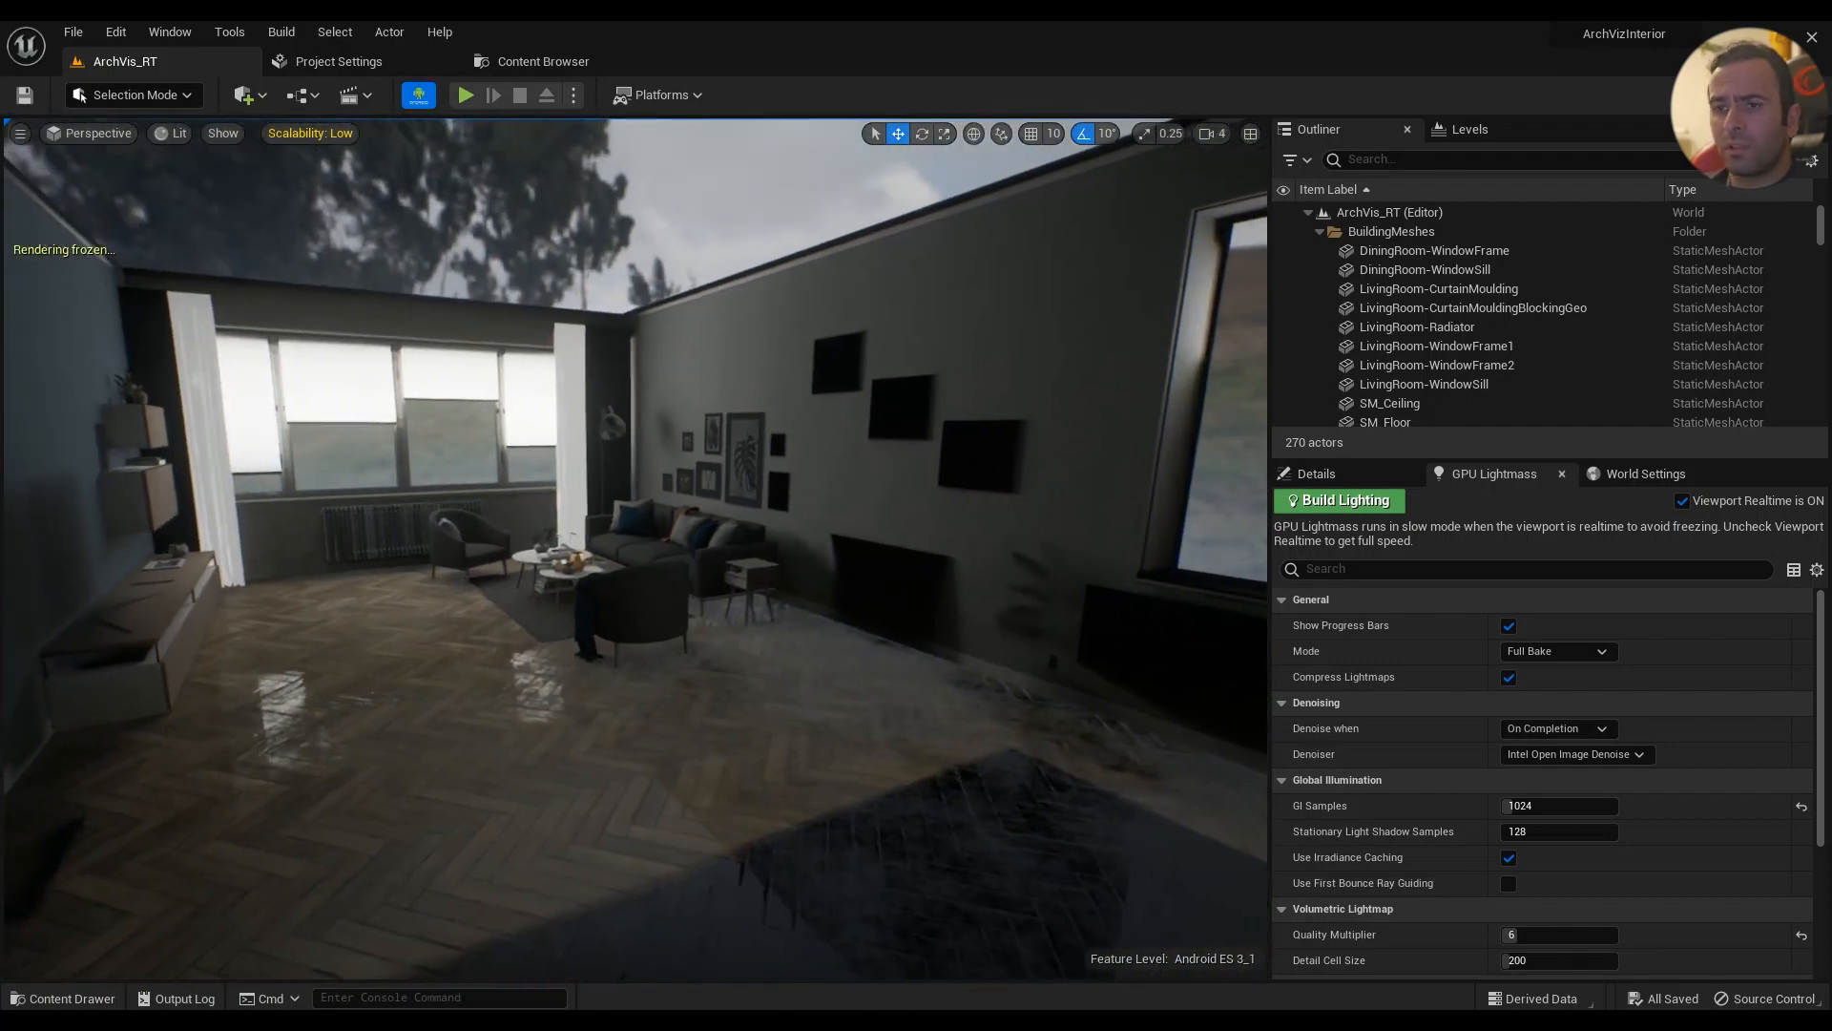
pyautogui.write('fr')
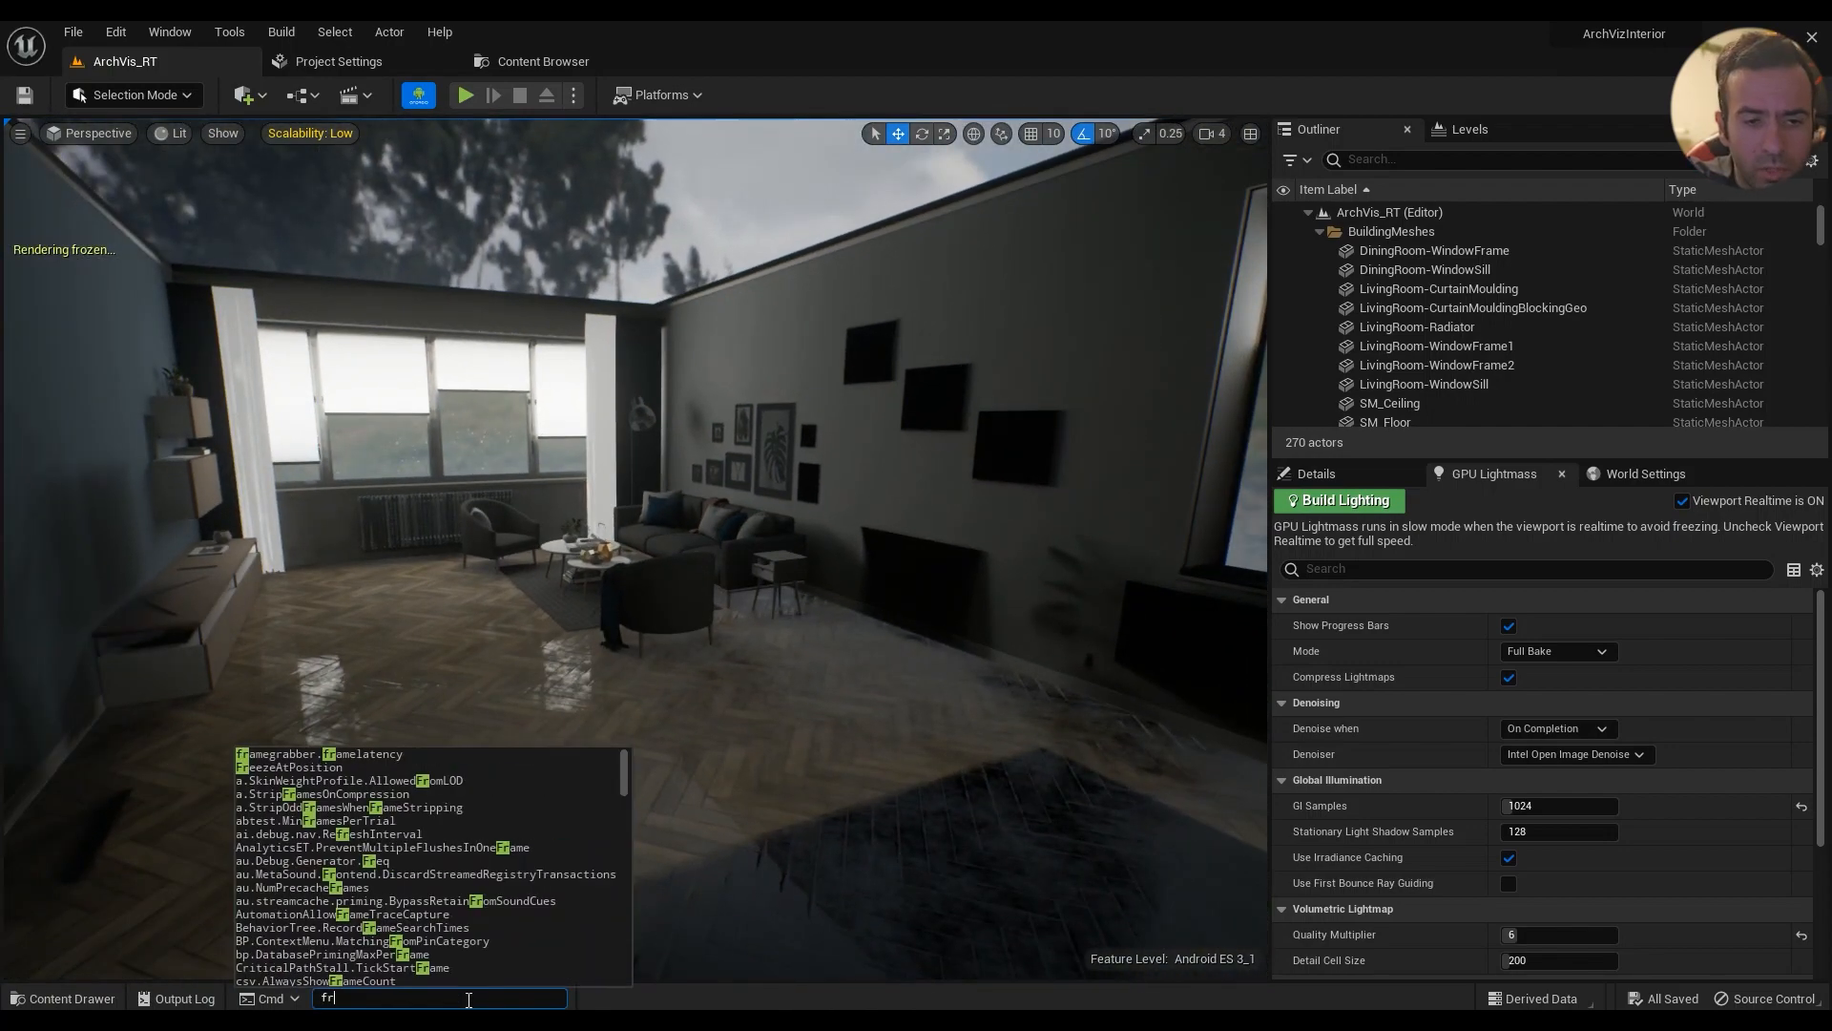
pyautogui.write('freezerendering')
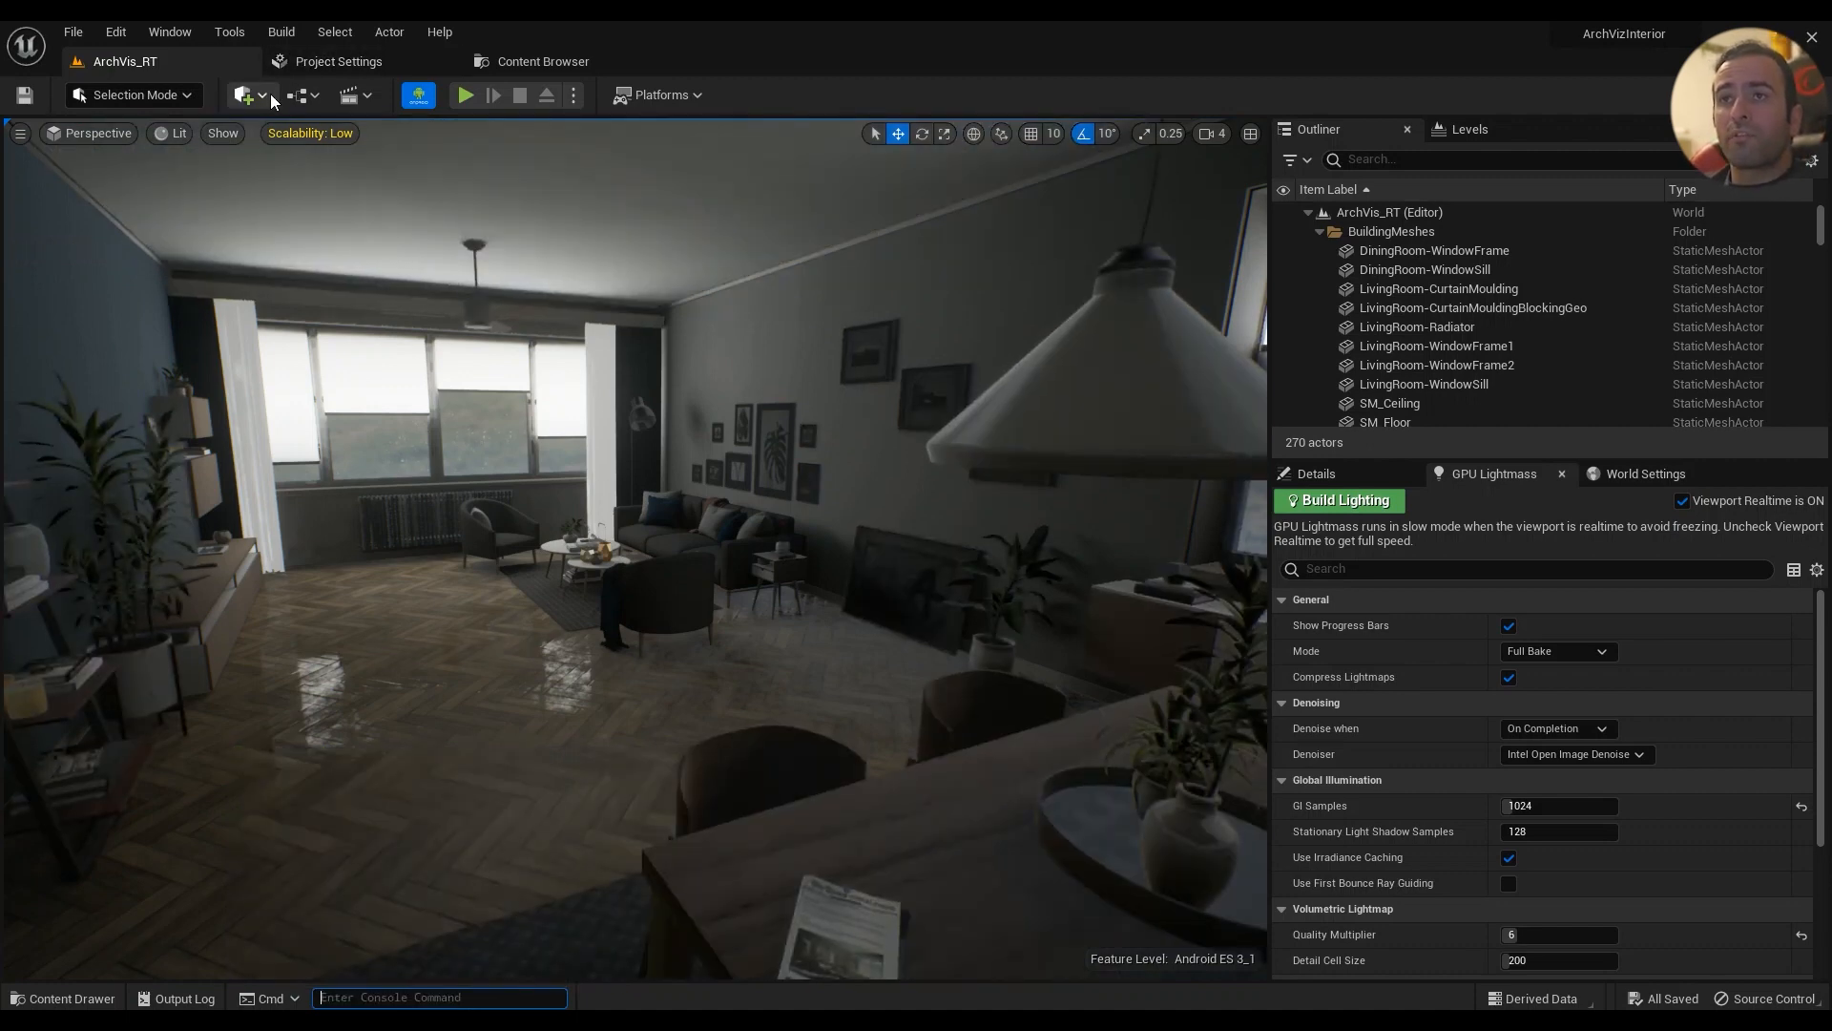
# - Place a Cube from Quickly Add Shapes and run FreezeRendering behind it
pyautogui.click(245, 94)
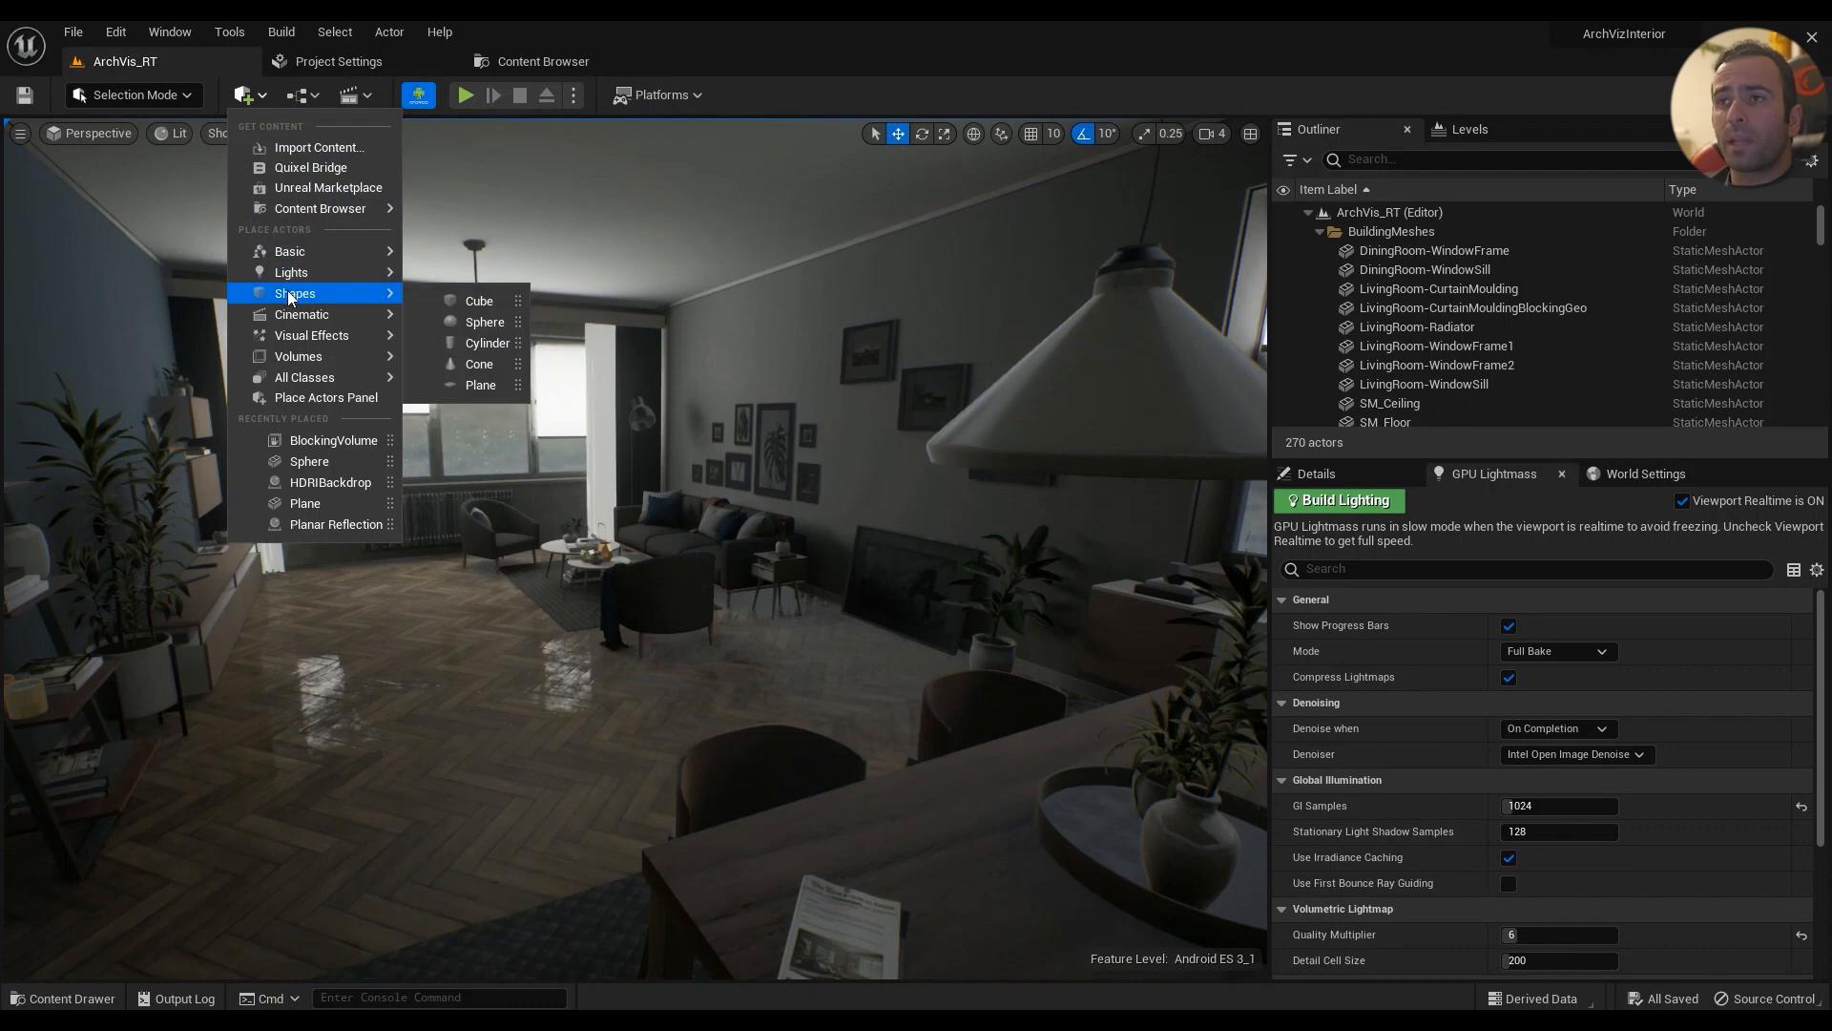
pyautogui.click(480, 301)
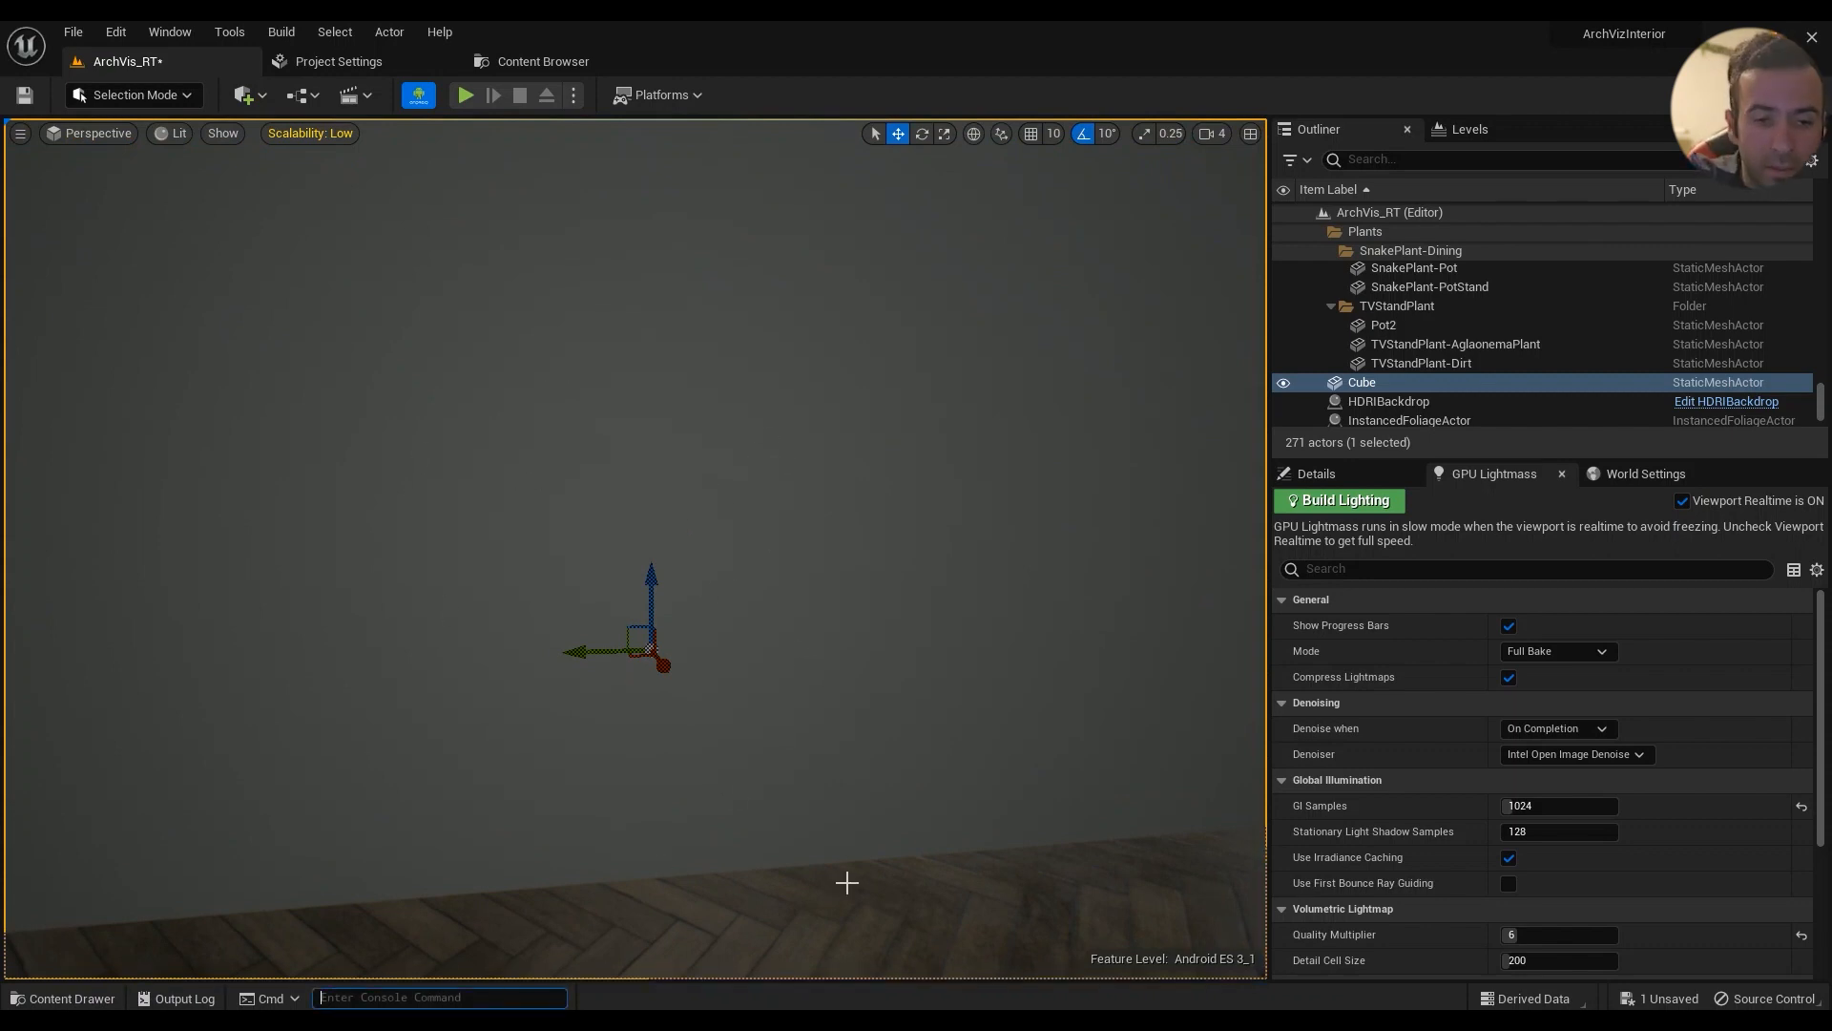
pyautogui.write('freezerend')
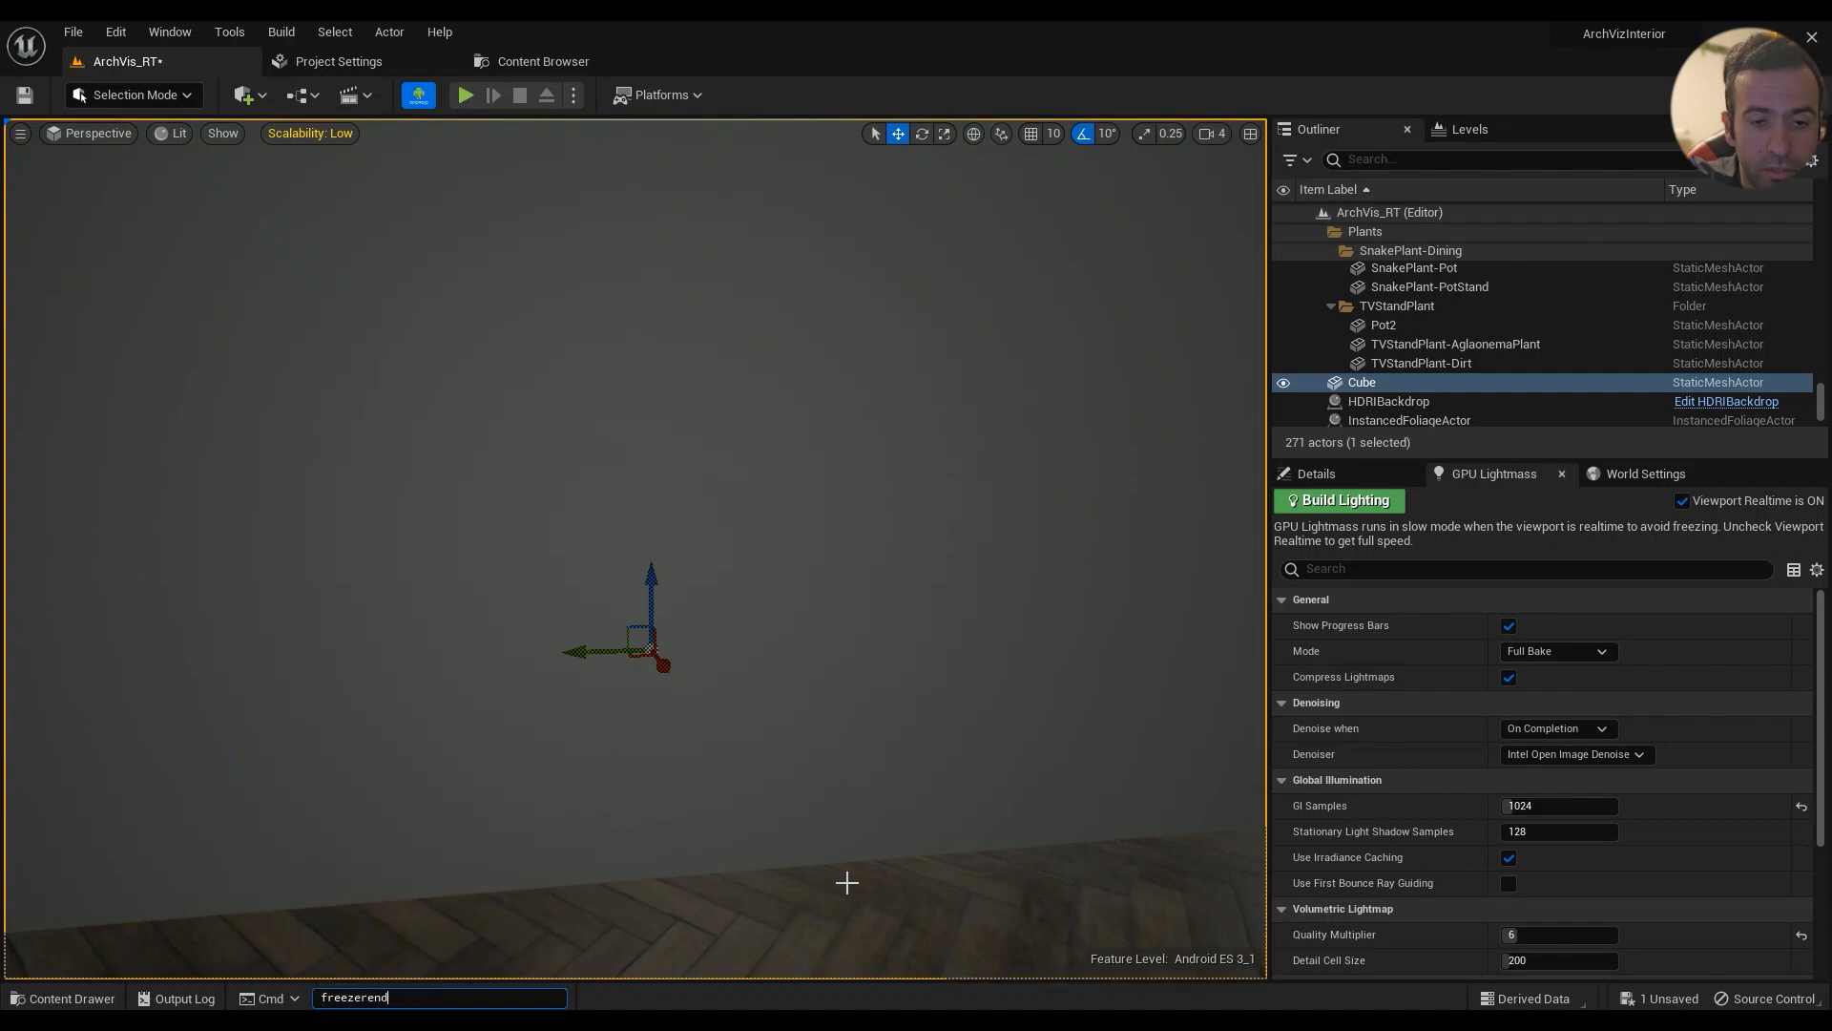
pyautogui.press('Enter')
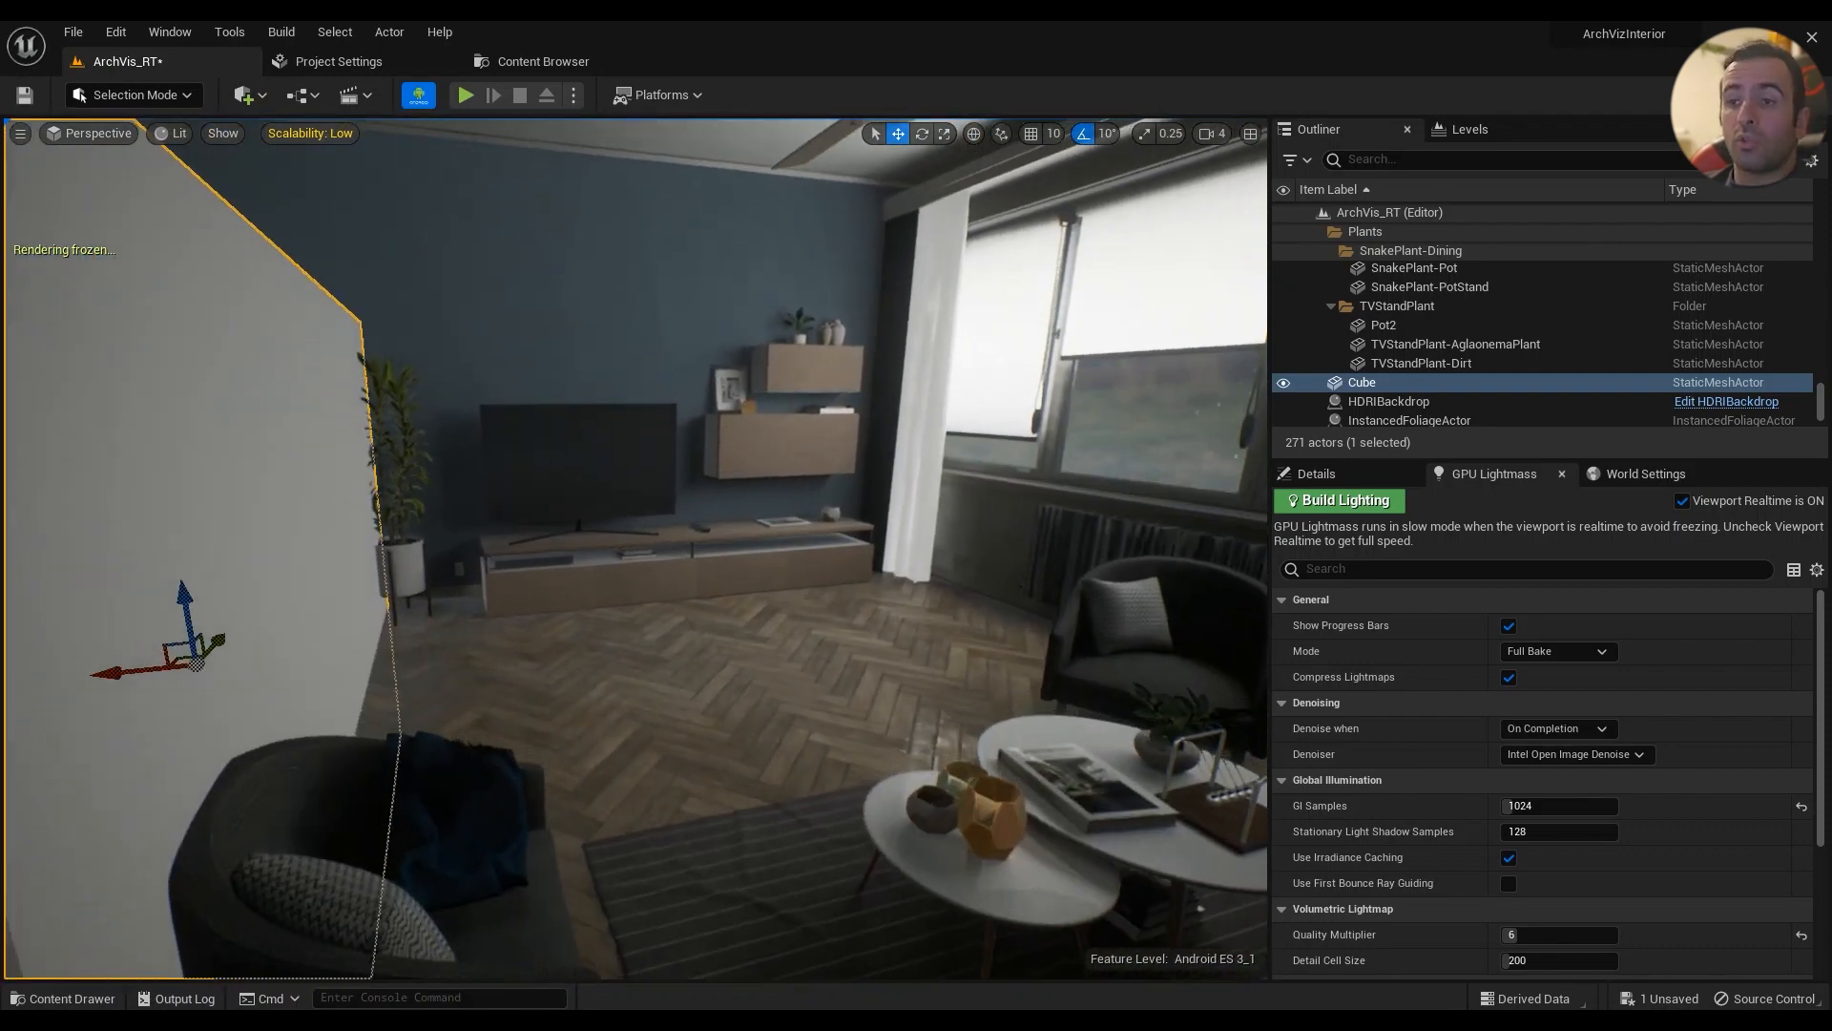
# - Verify Occlusion Culling is checked under Engine Rendering > Culling, then clear the 'occlus' search
pyautogui.click(338, 61)
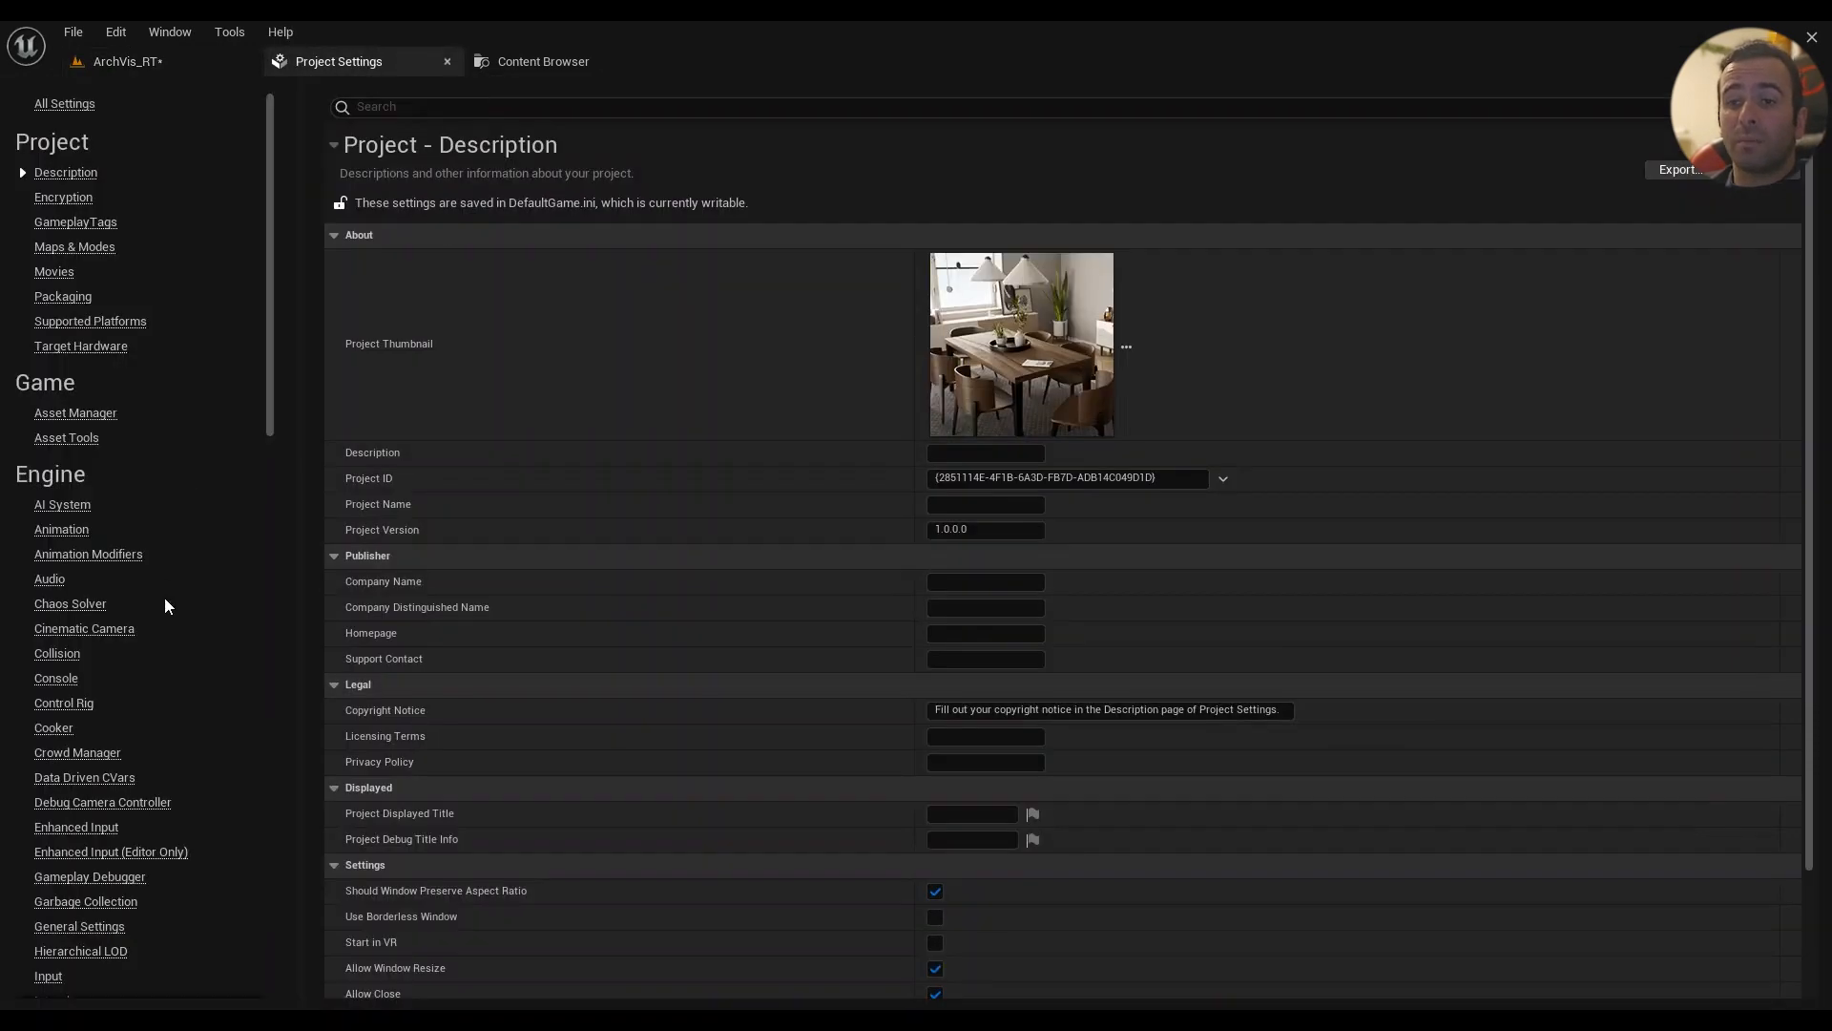
pyautogui.click(59, 832)
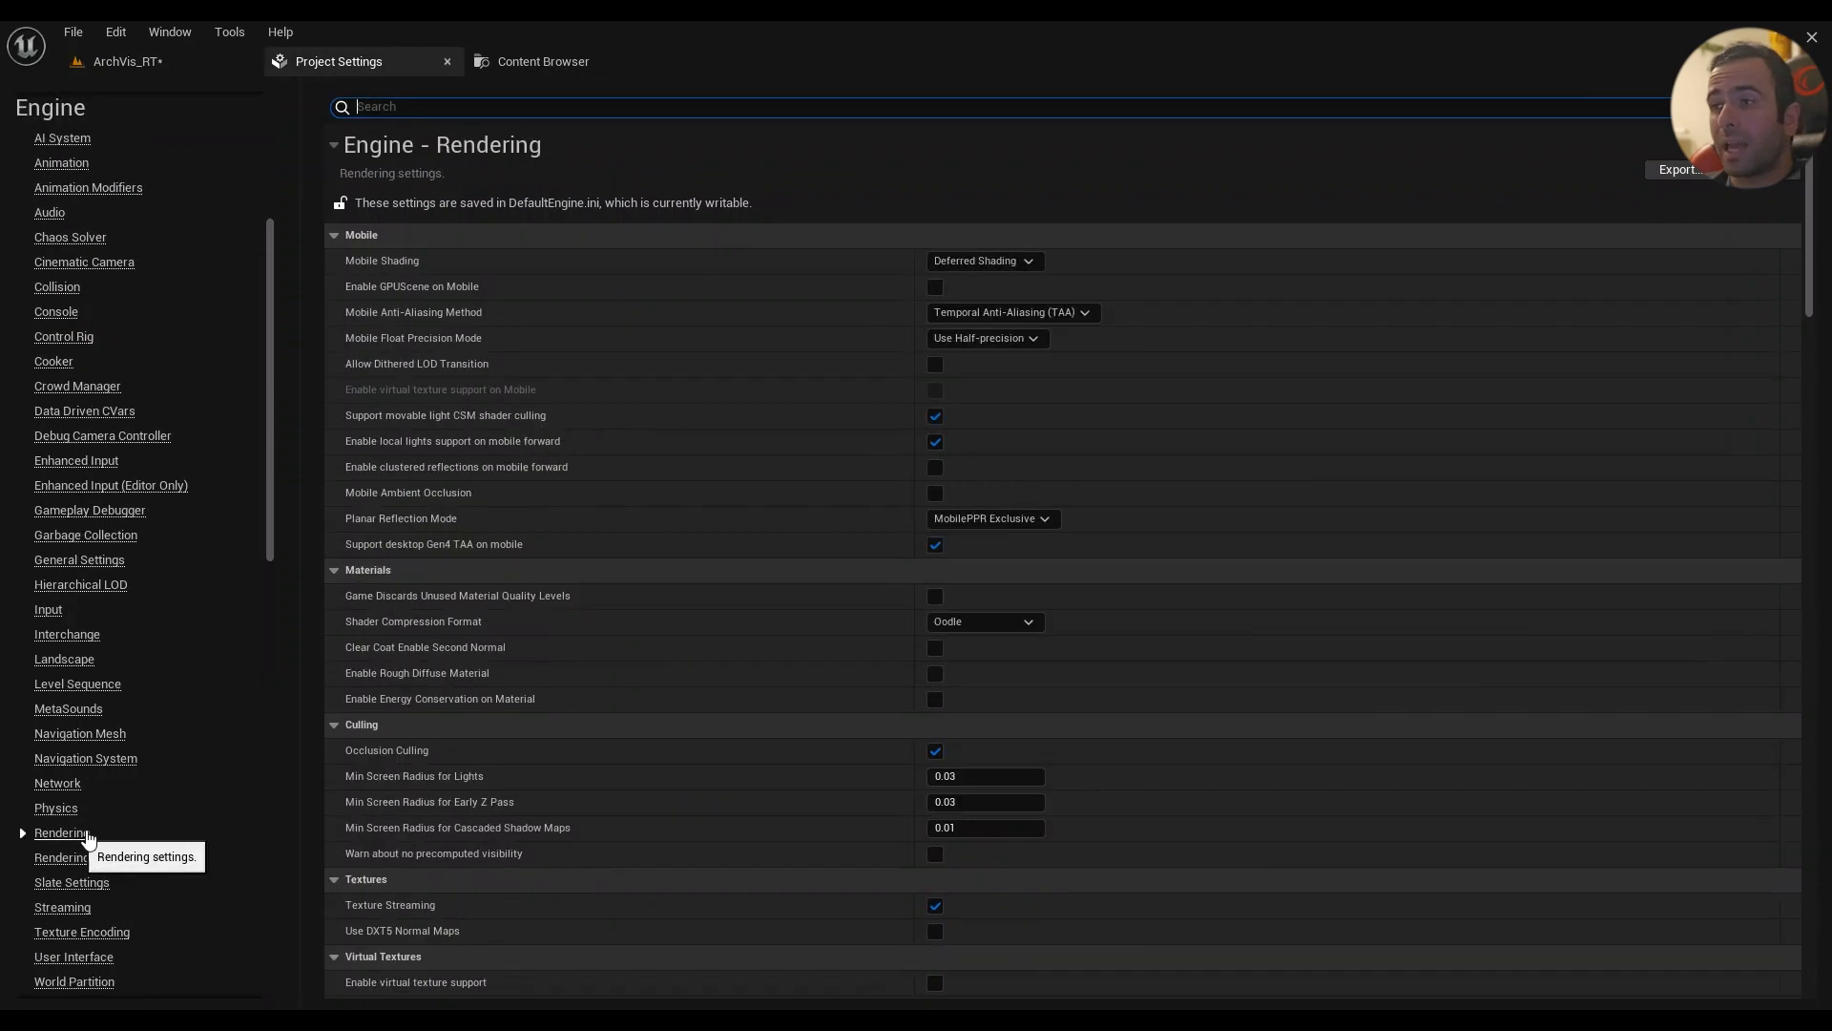
pyautogui.scroll(-3)
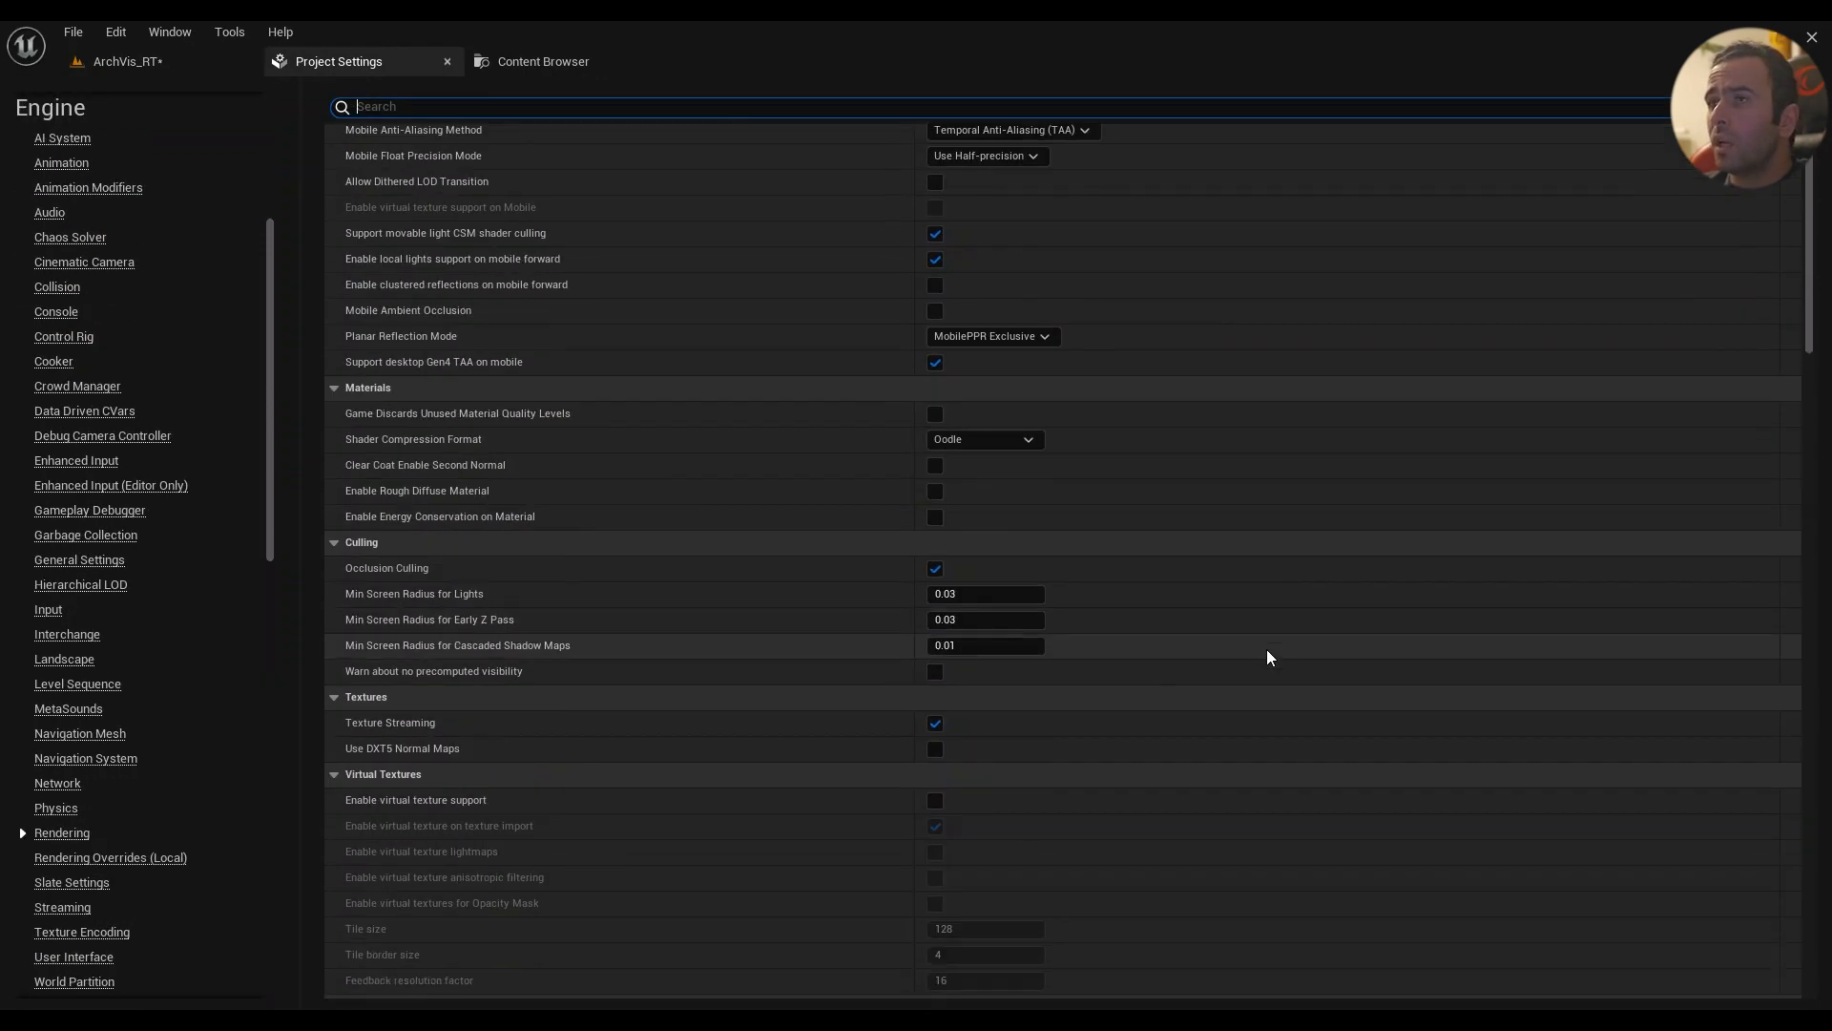
pyautogui.write('occlus')
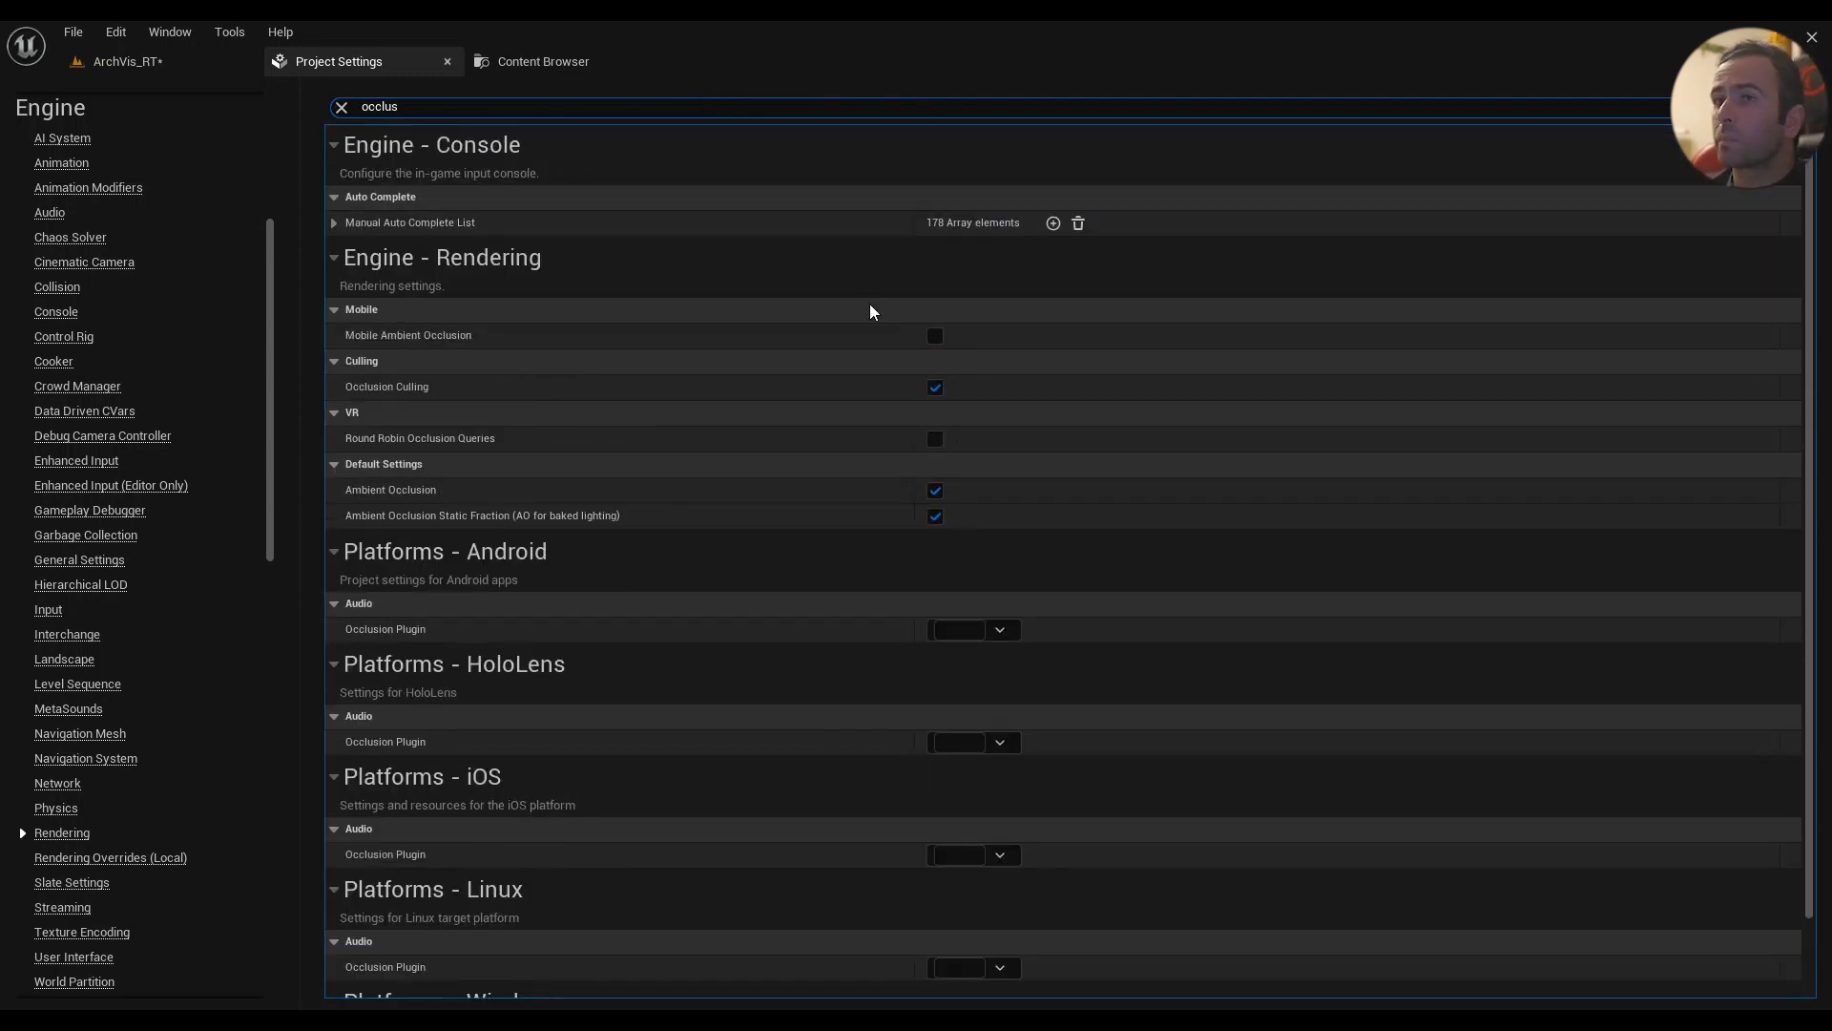
pyautogui.moveTo(435, 391)
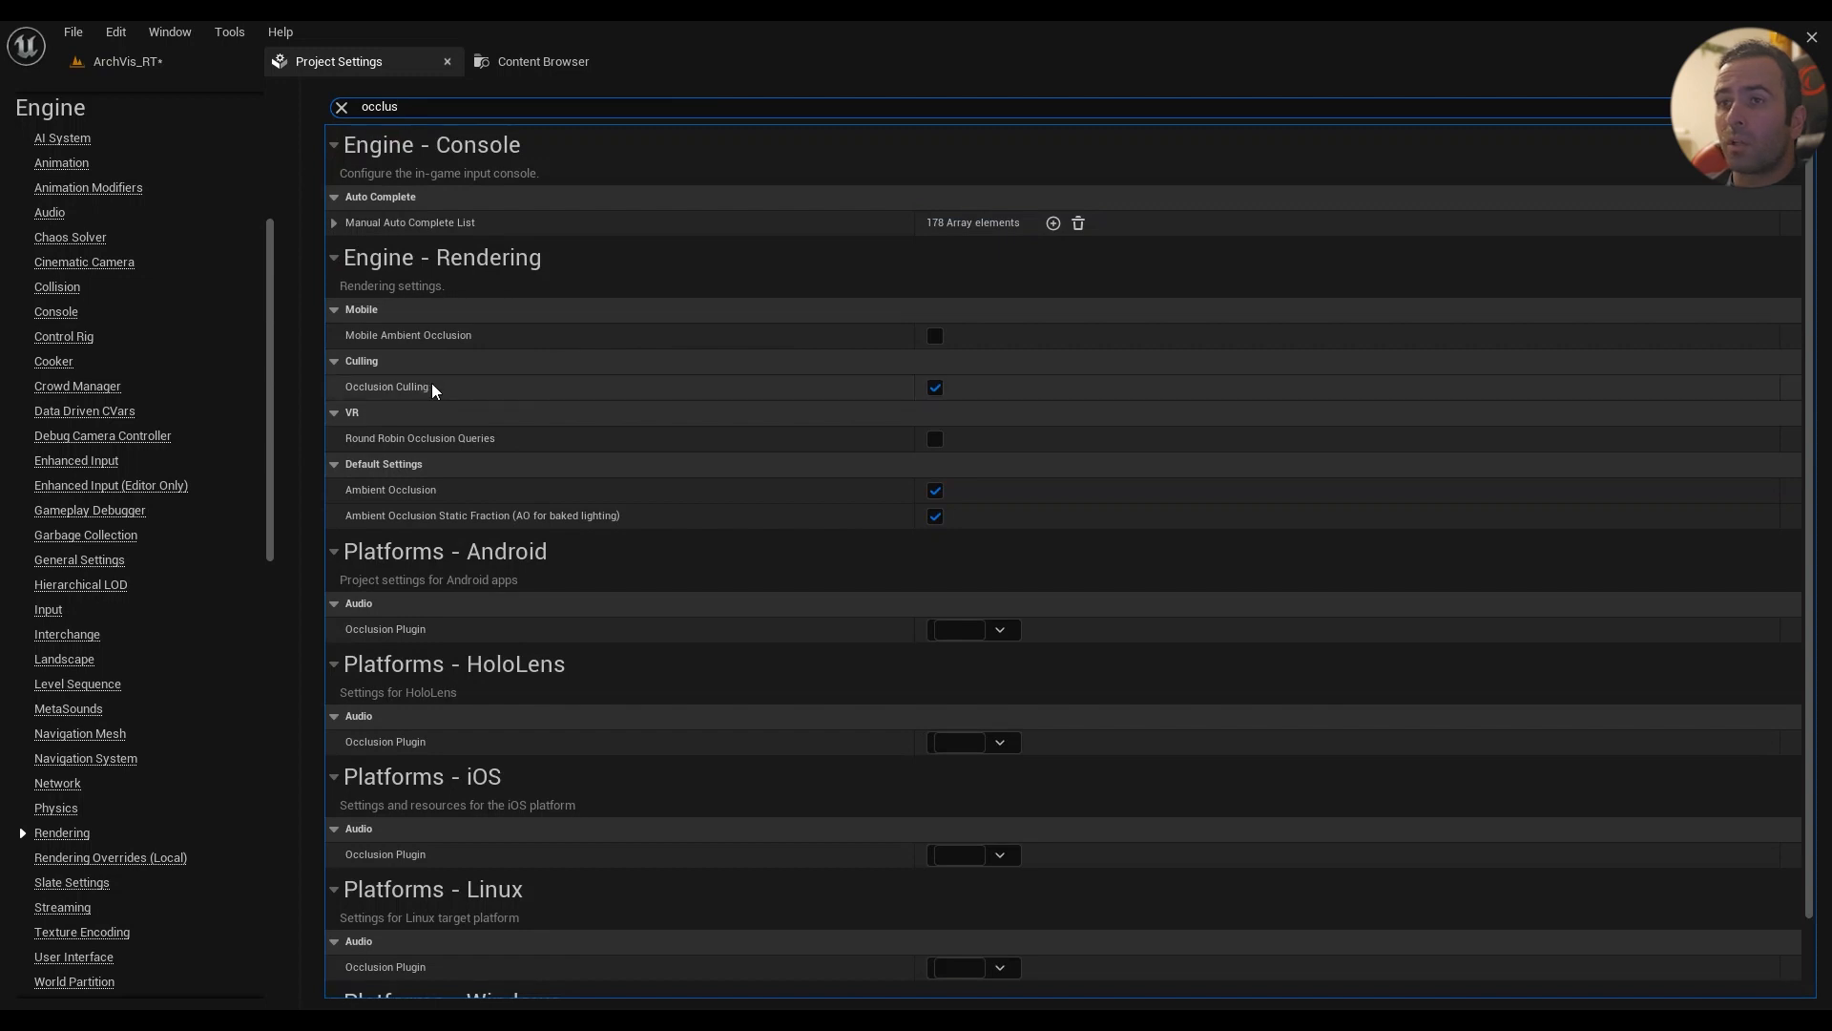
pyautogui.moveTo(387, 395)
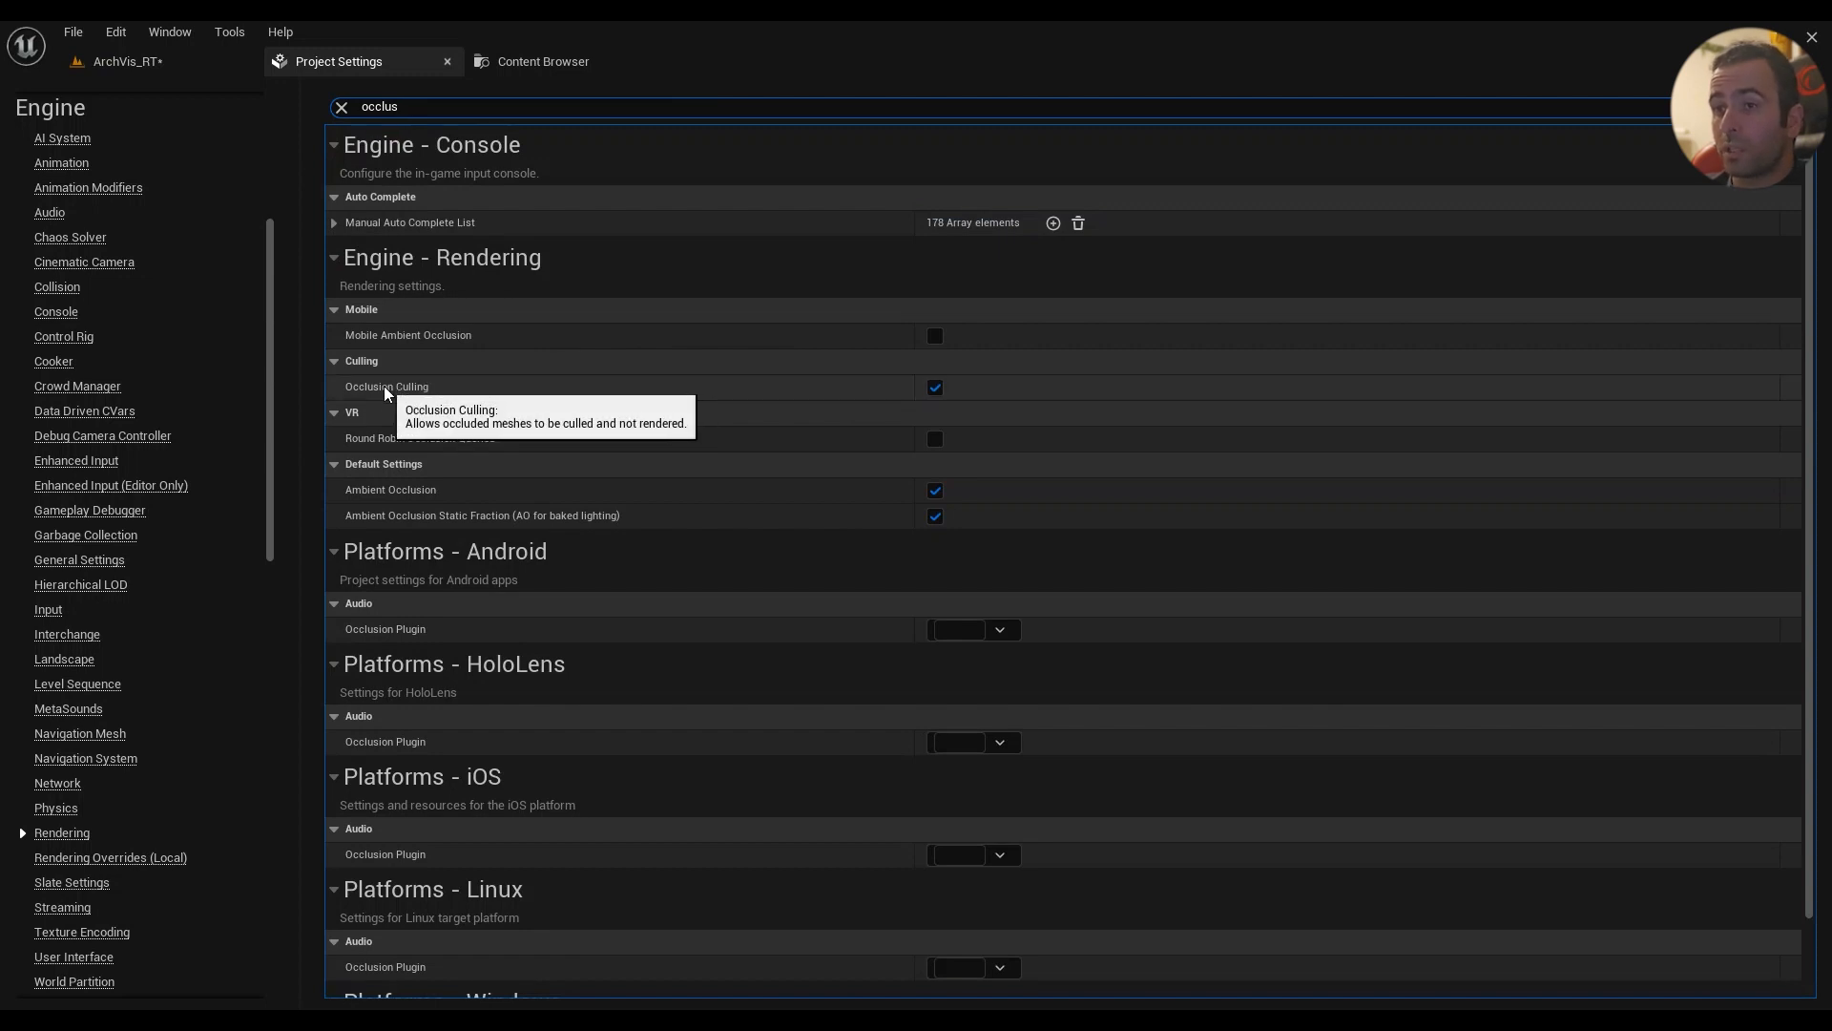
pyautogui.click(342, 107)
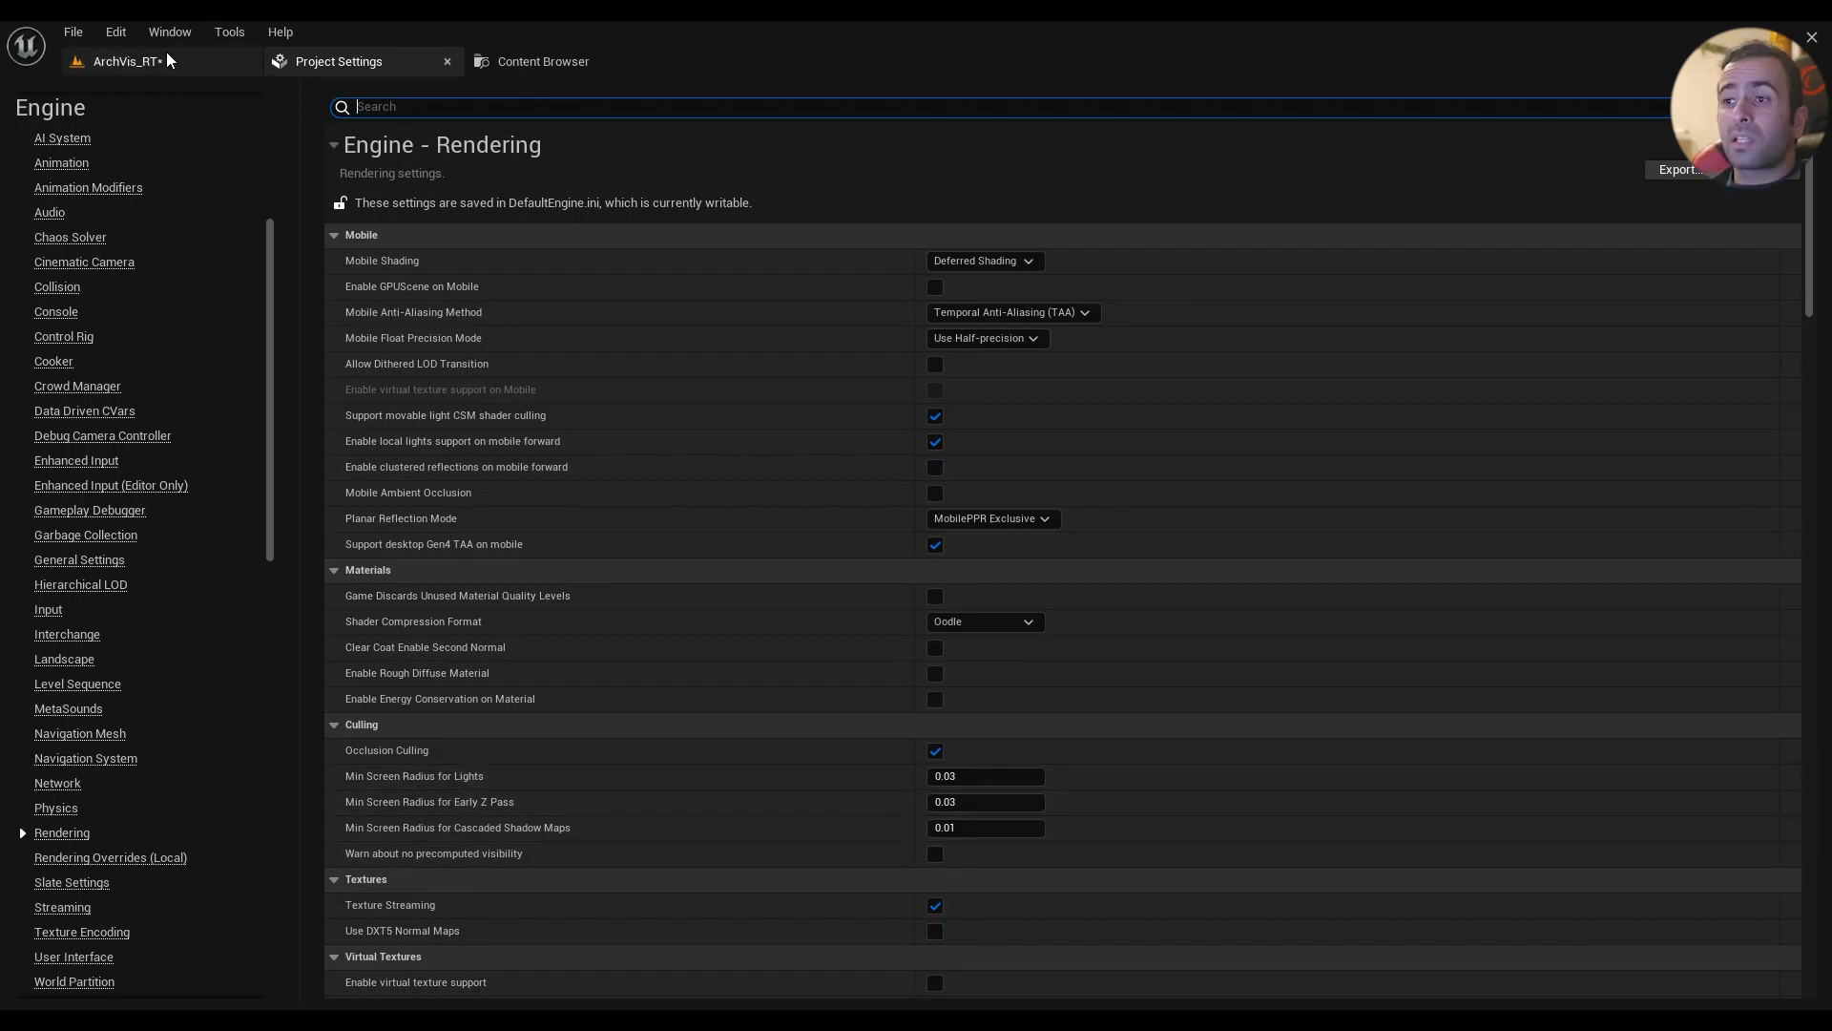
# - Switch back to the level editor tab
pyautogui.click(124, 61)
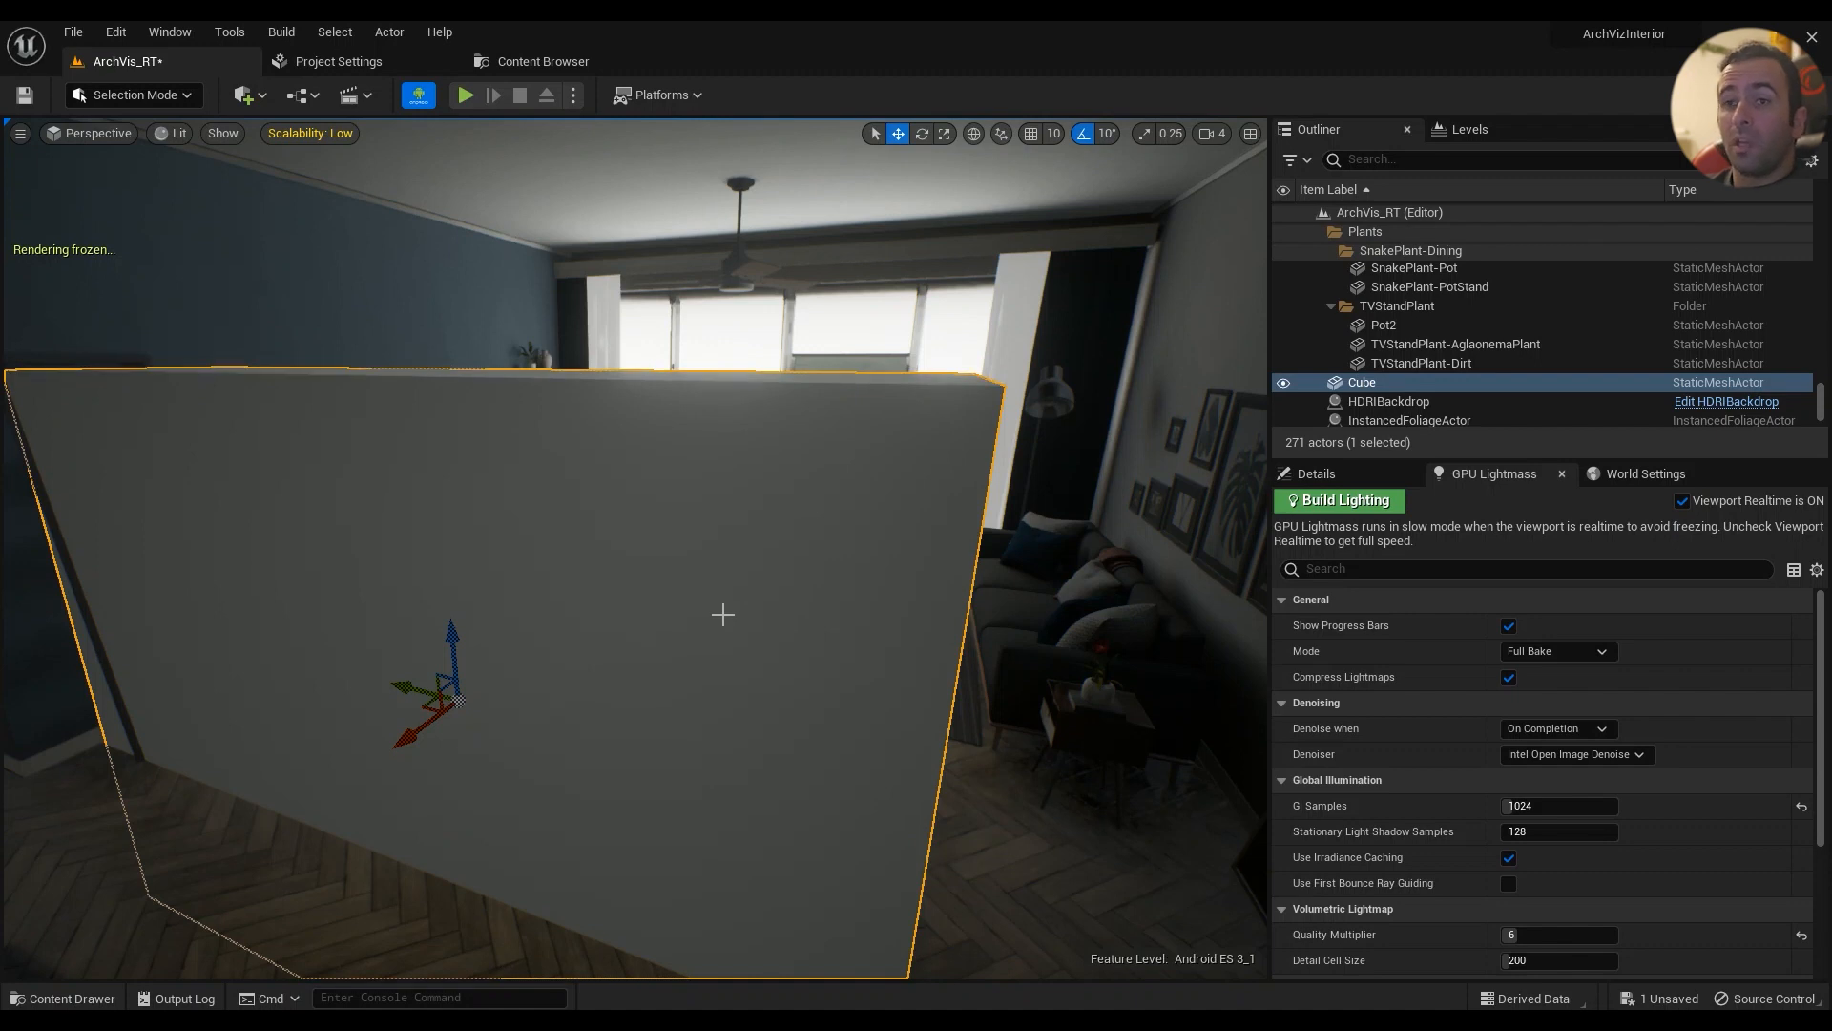
pyautogui.moveTo(744, 620)
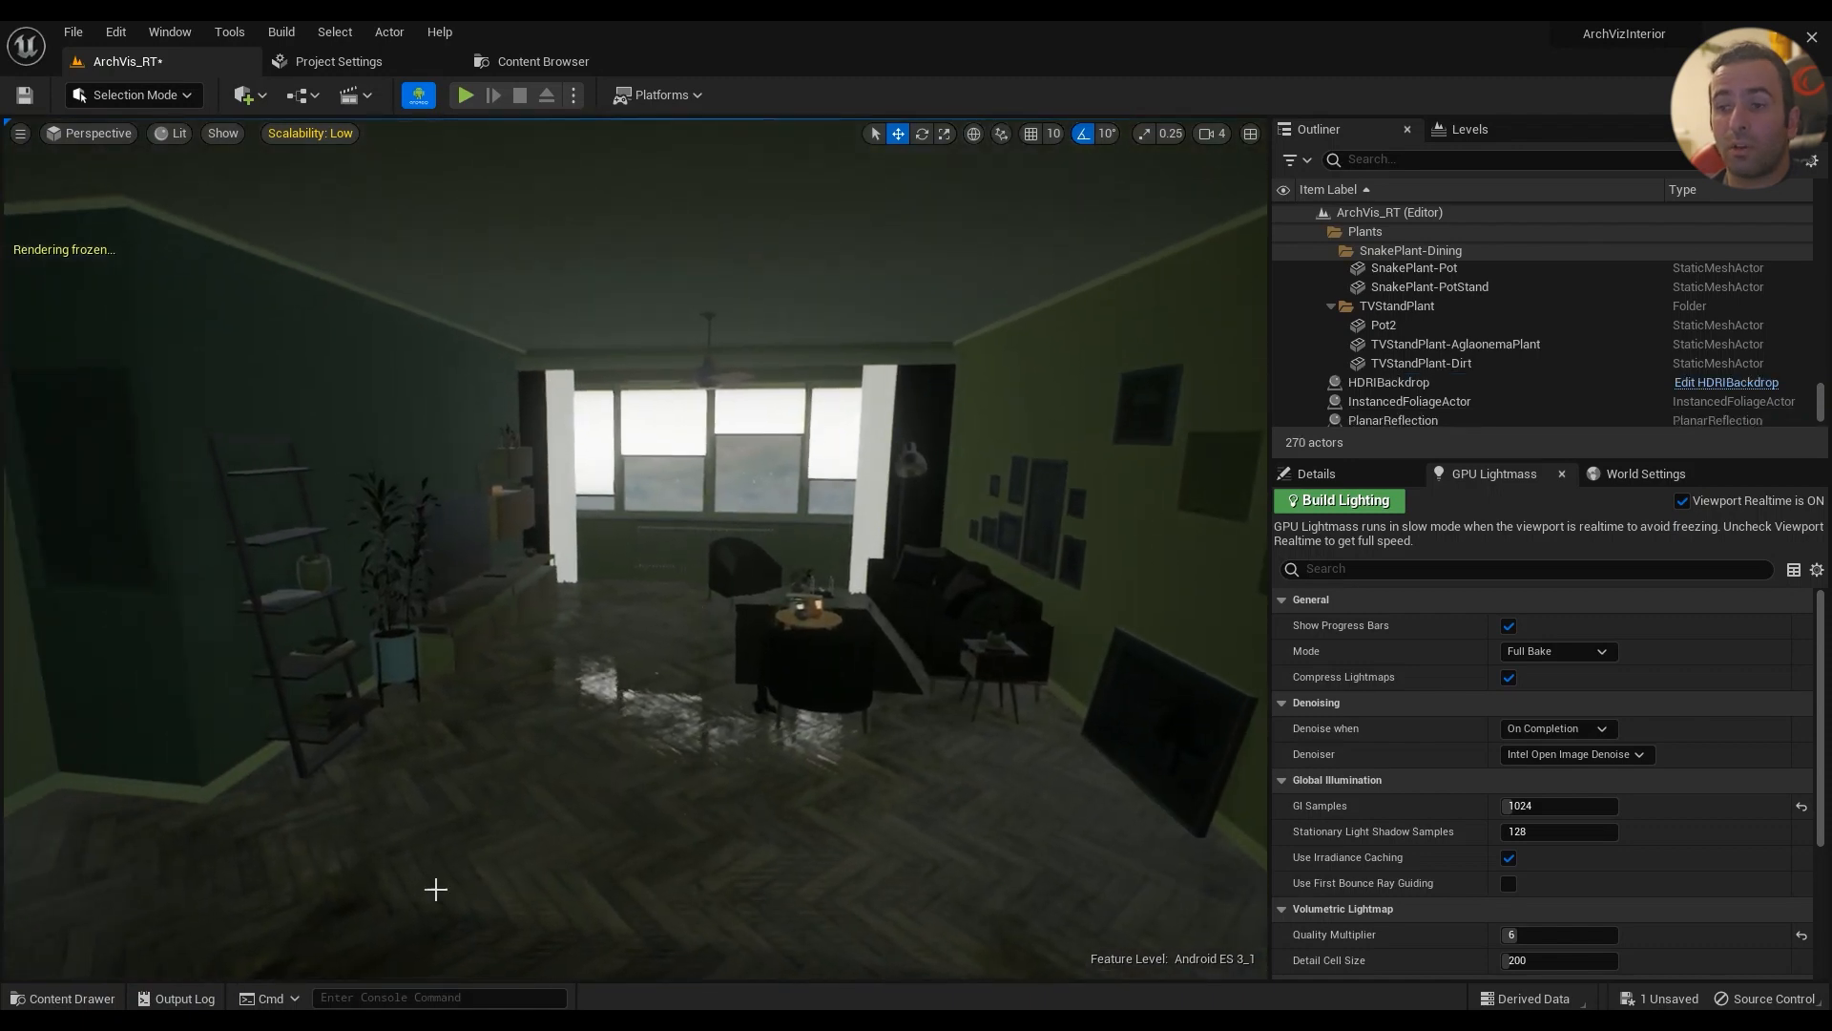
# - Unfreeze rendering with freezerendering and select Couch in the Outliner
pyautogui.write('freeze')
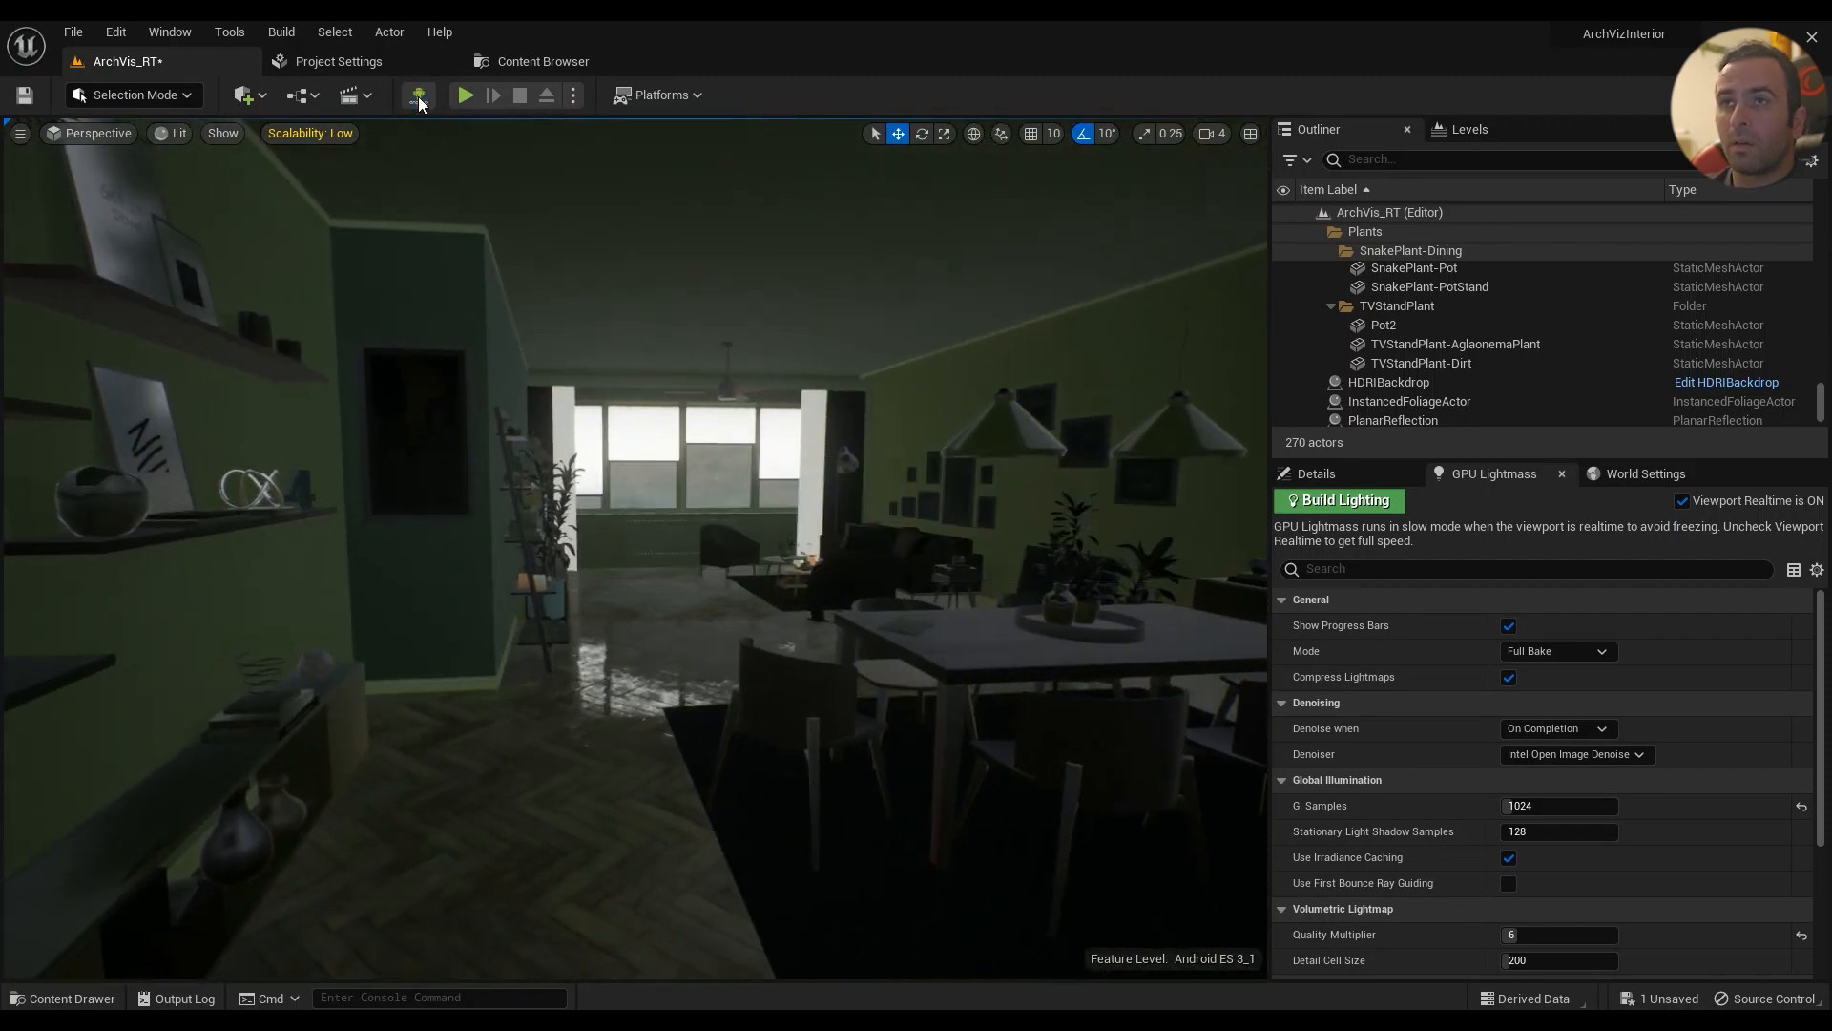
pyautogui.click(309, 133)
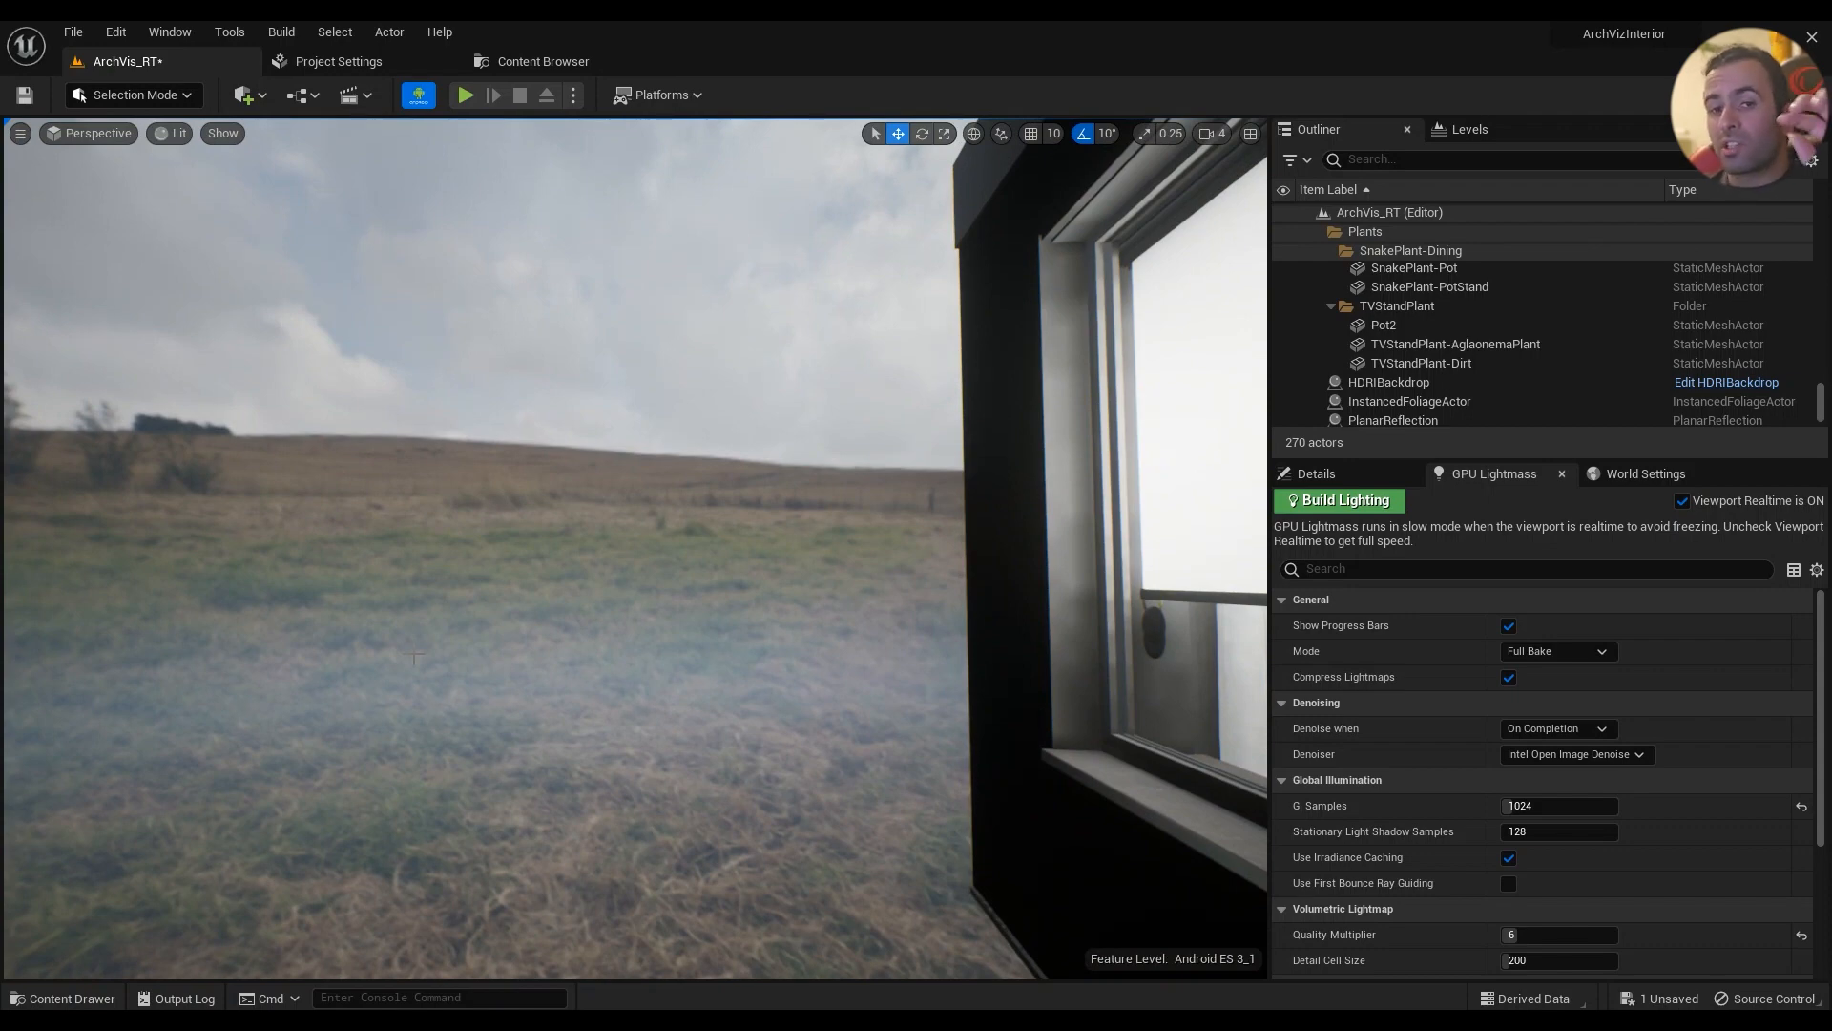
pyautogui.moveTo(464, 678)
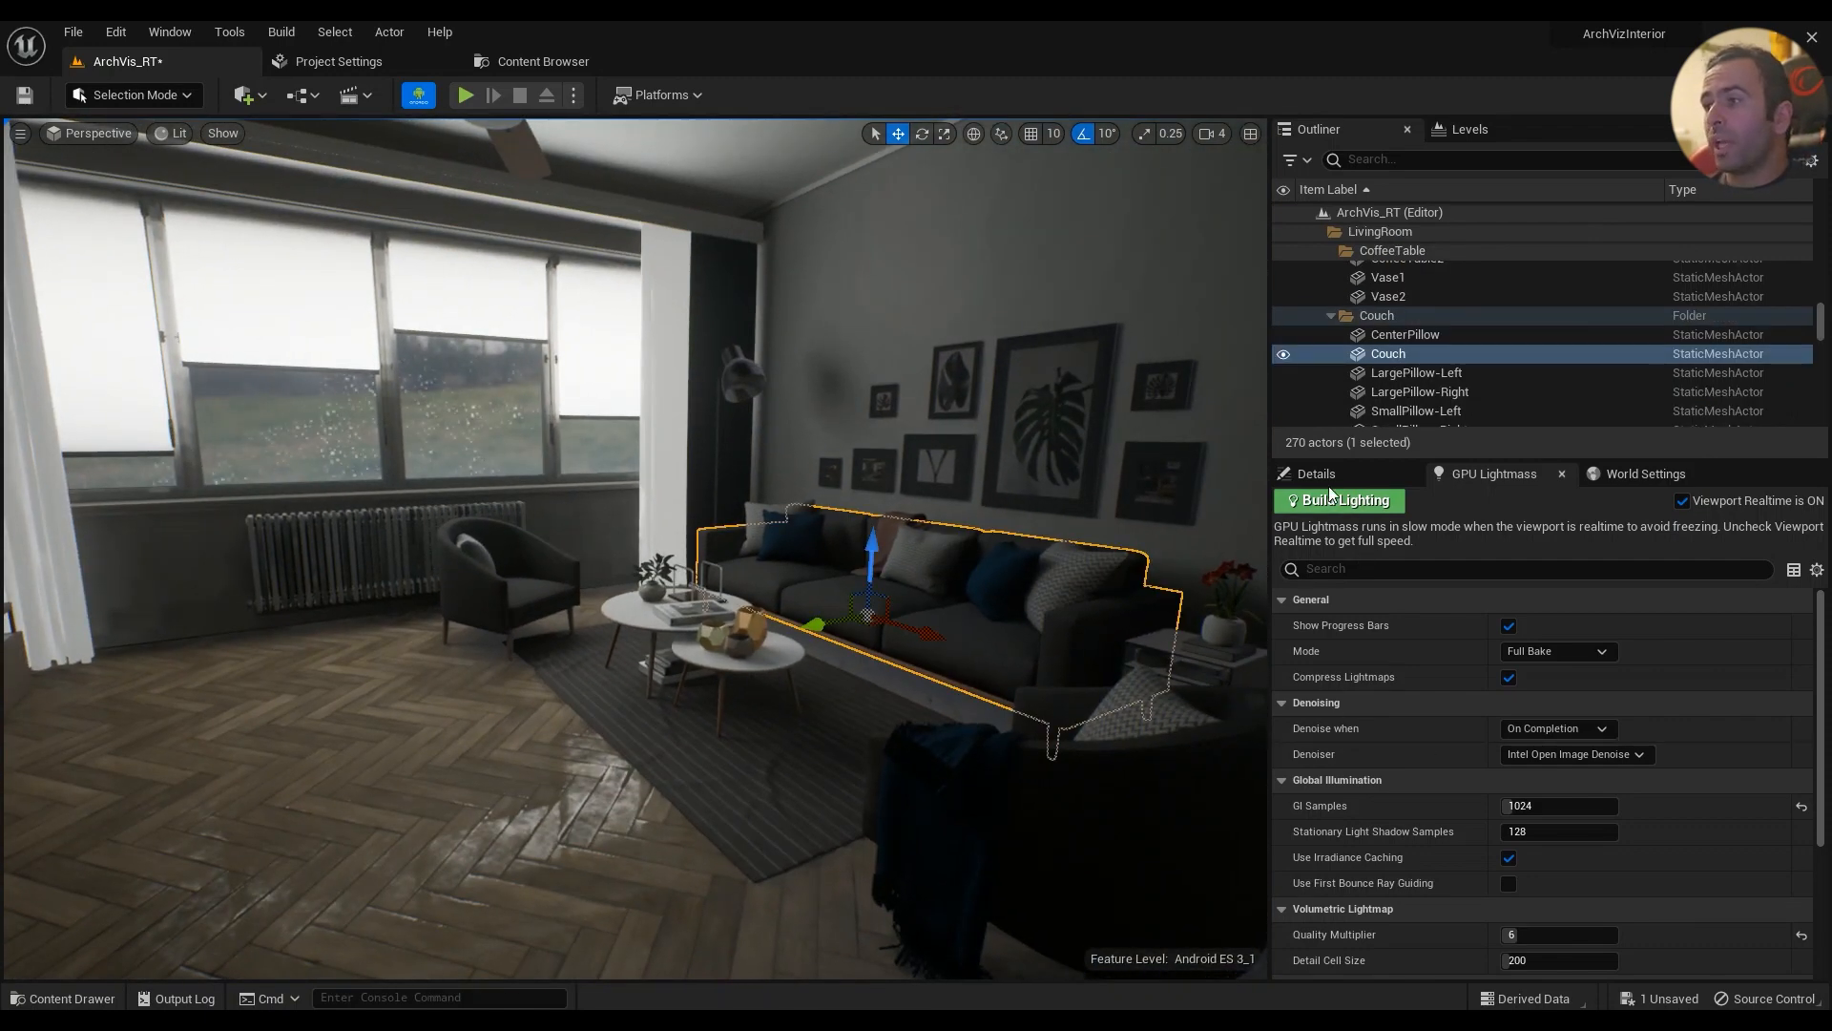
# - Filter the couch's Details by 'draw' and try 400 as Desired Max Draw Distance
pyautogui.click(1309, 473)
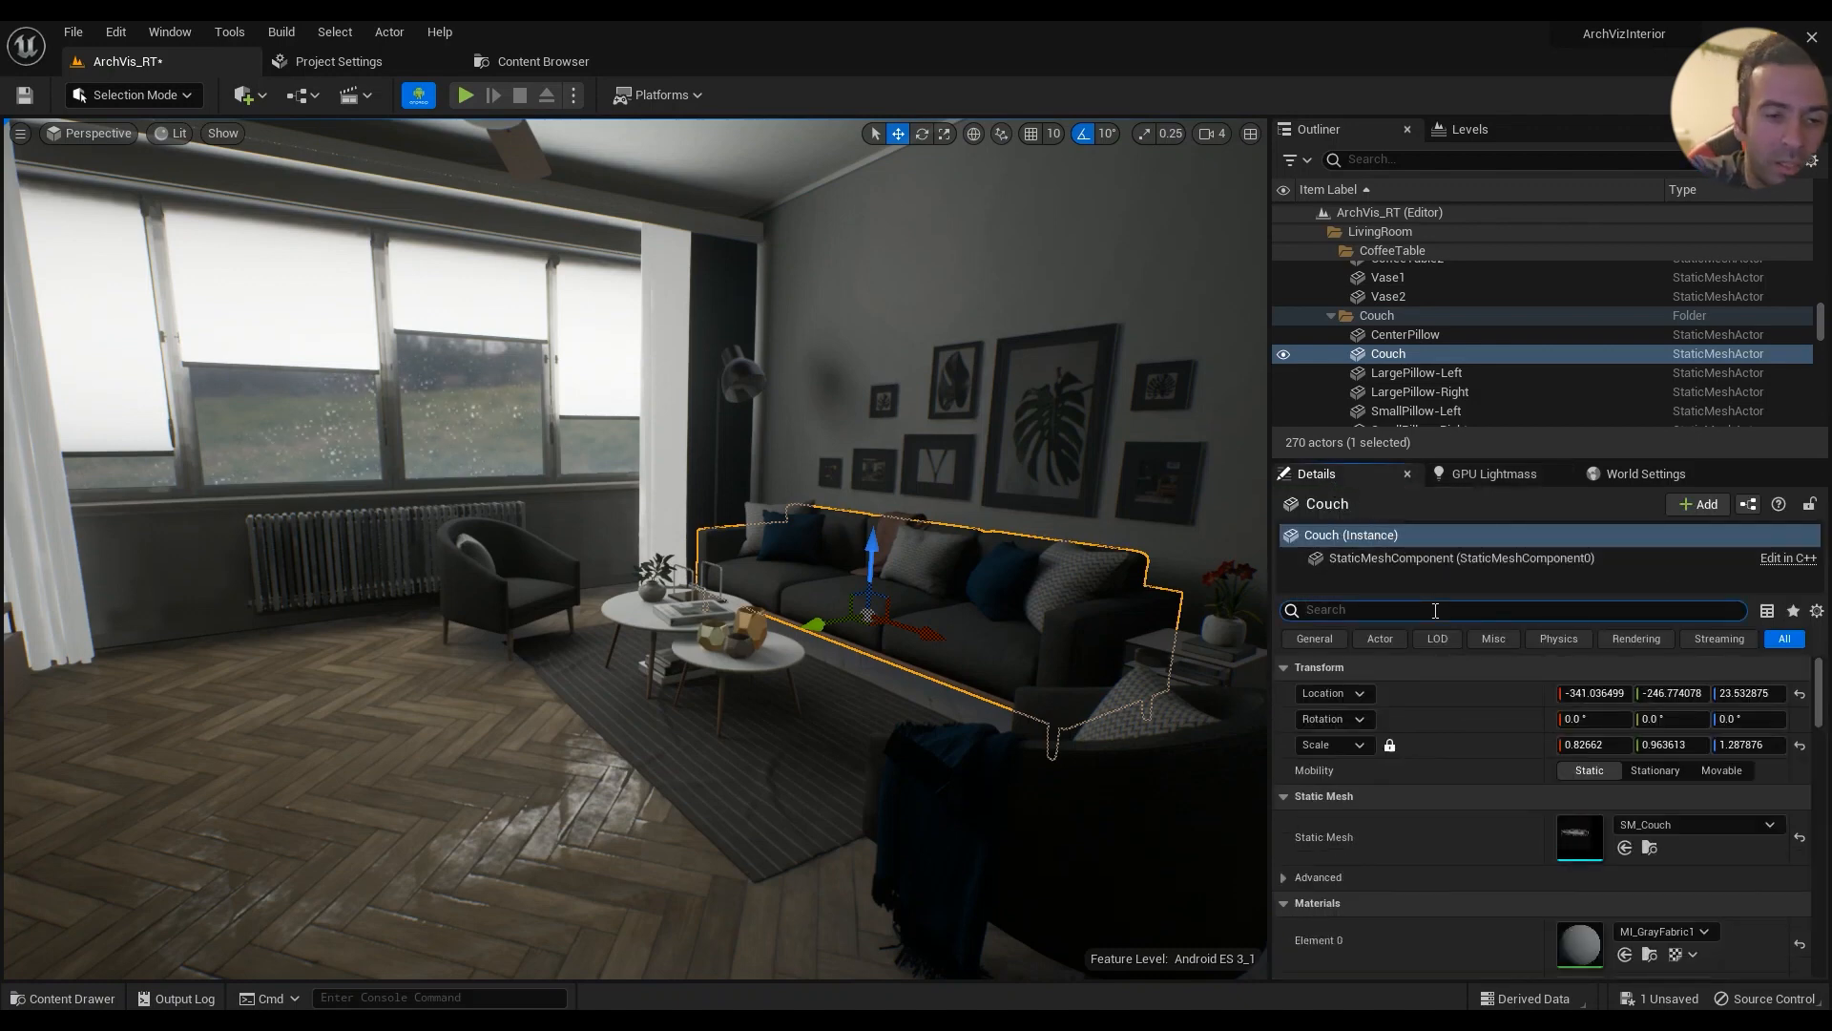
pyautogui.write('draw')
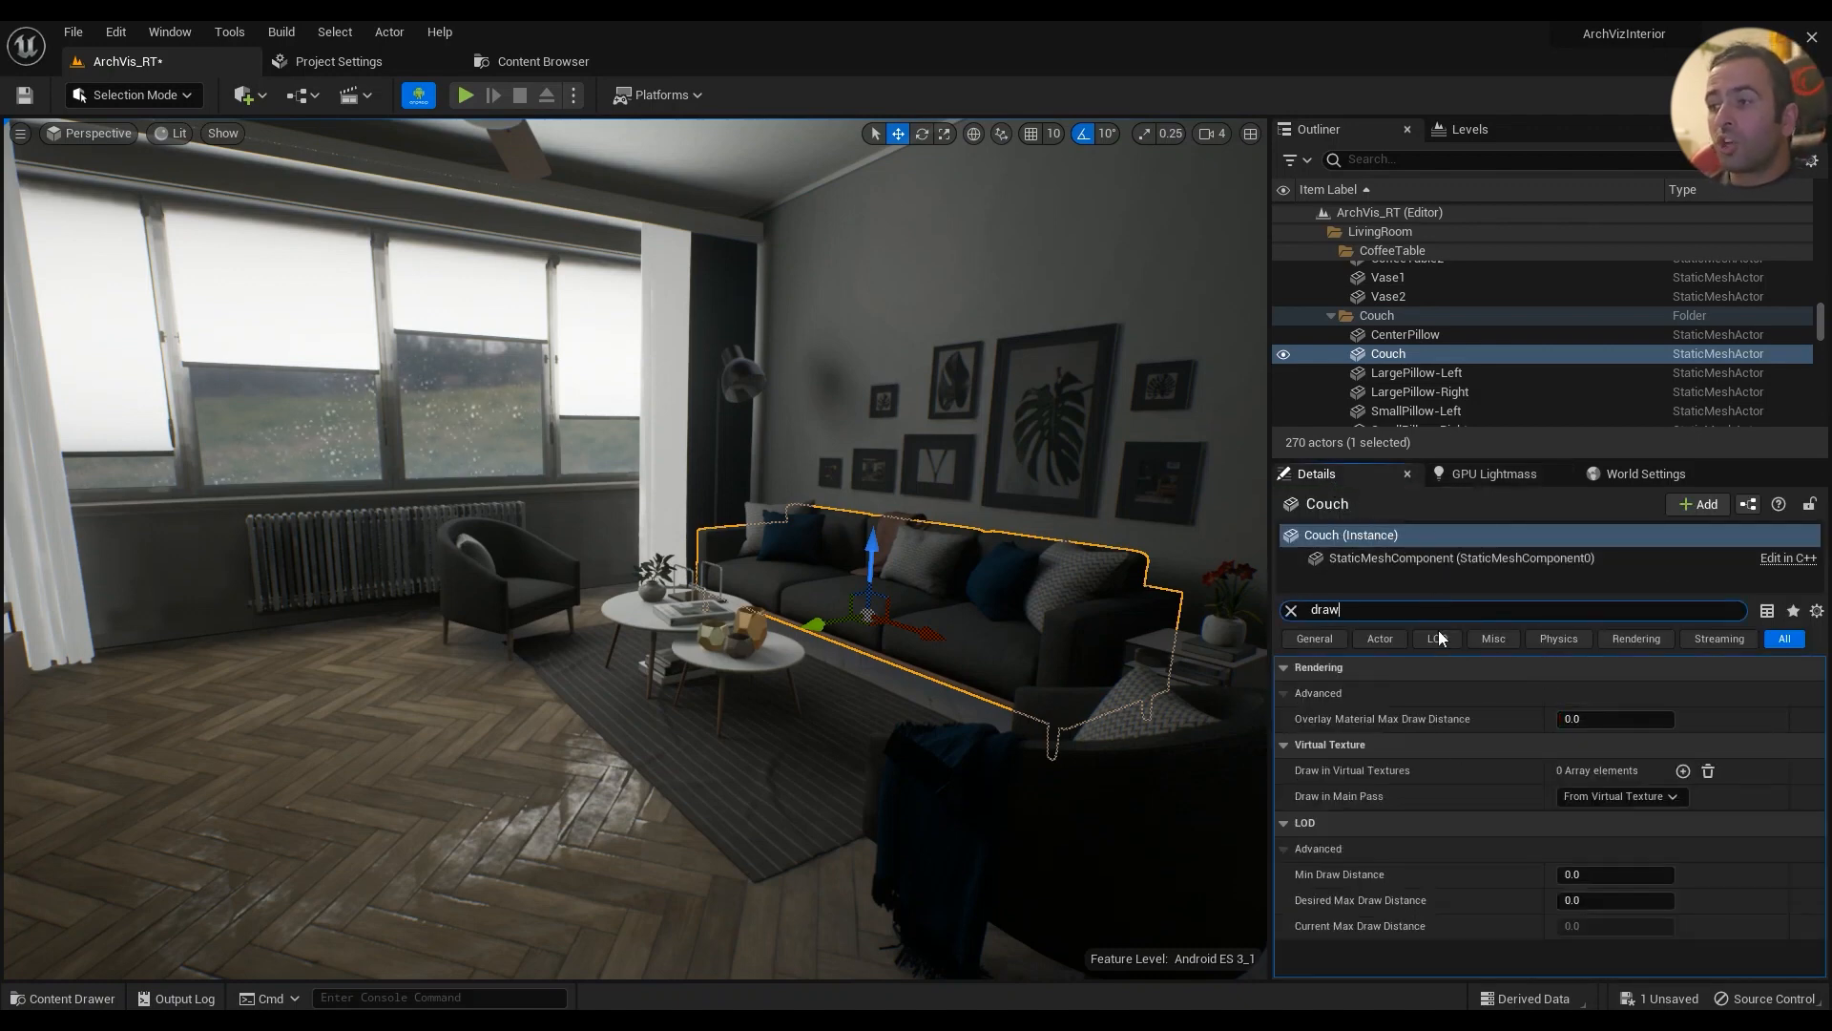
pyautogui.moveTo(1330, 907)
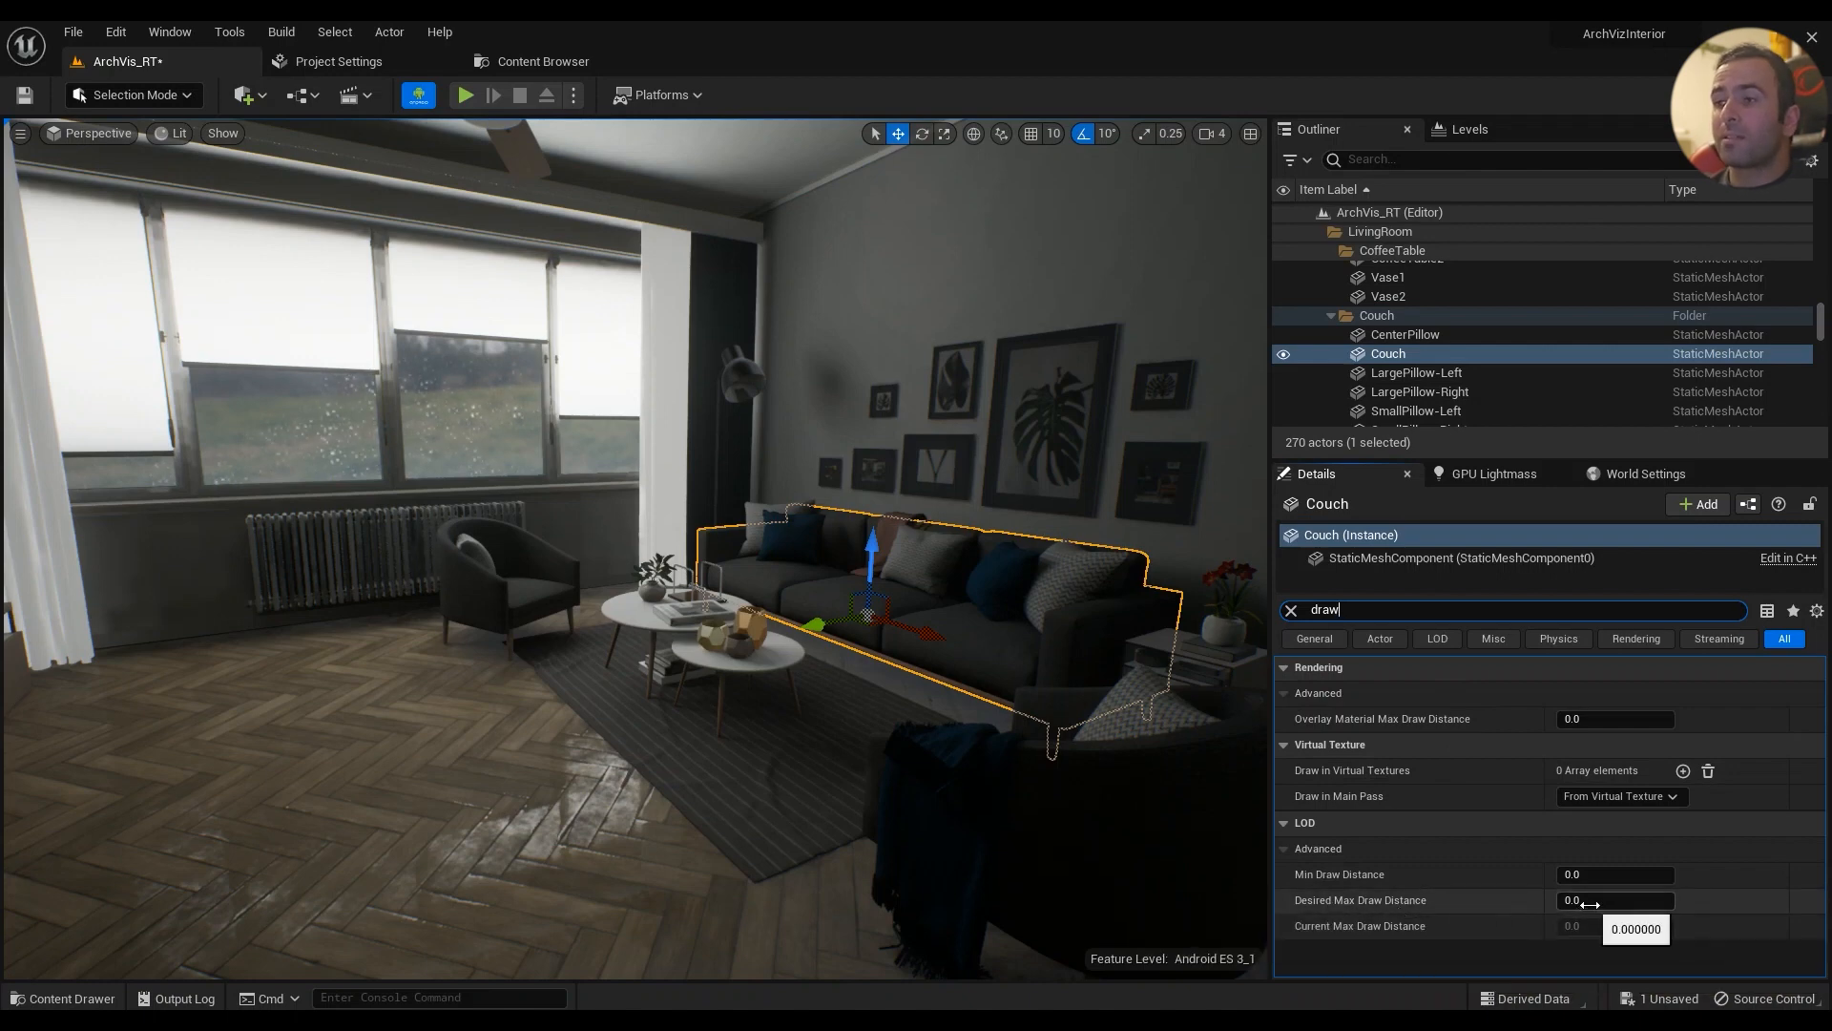
pyautogui.click(1615, 900)
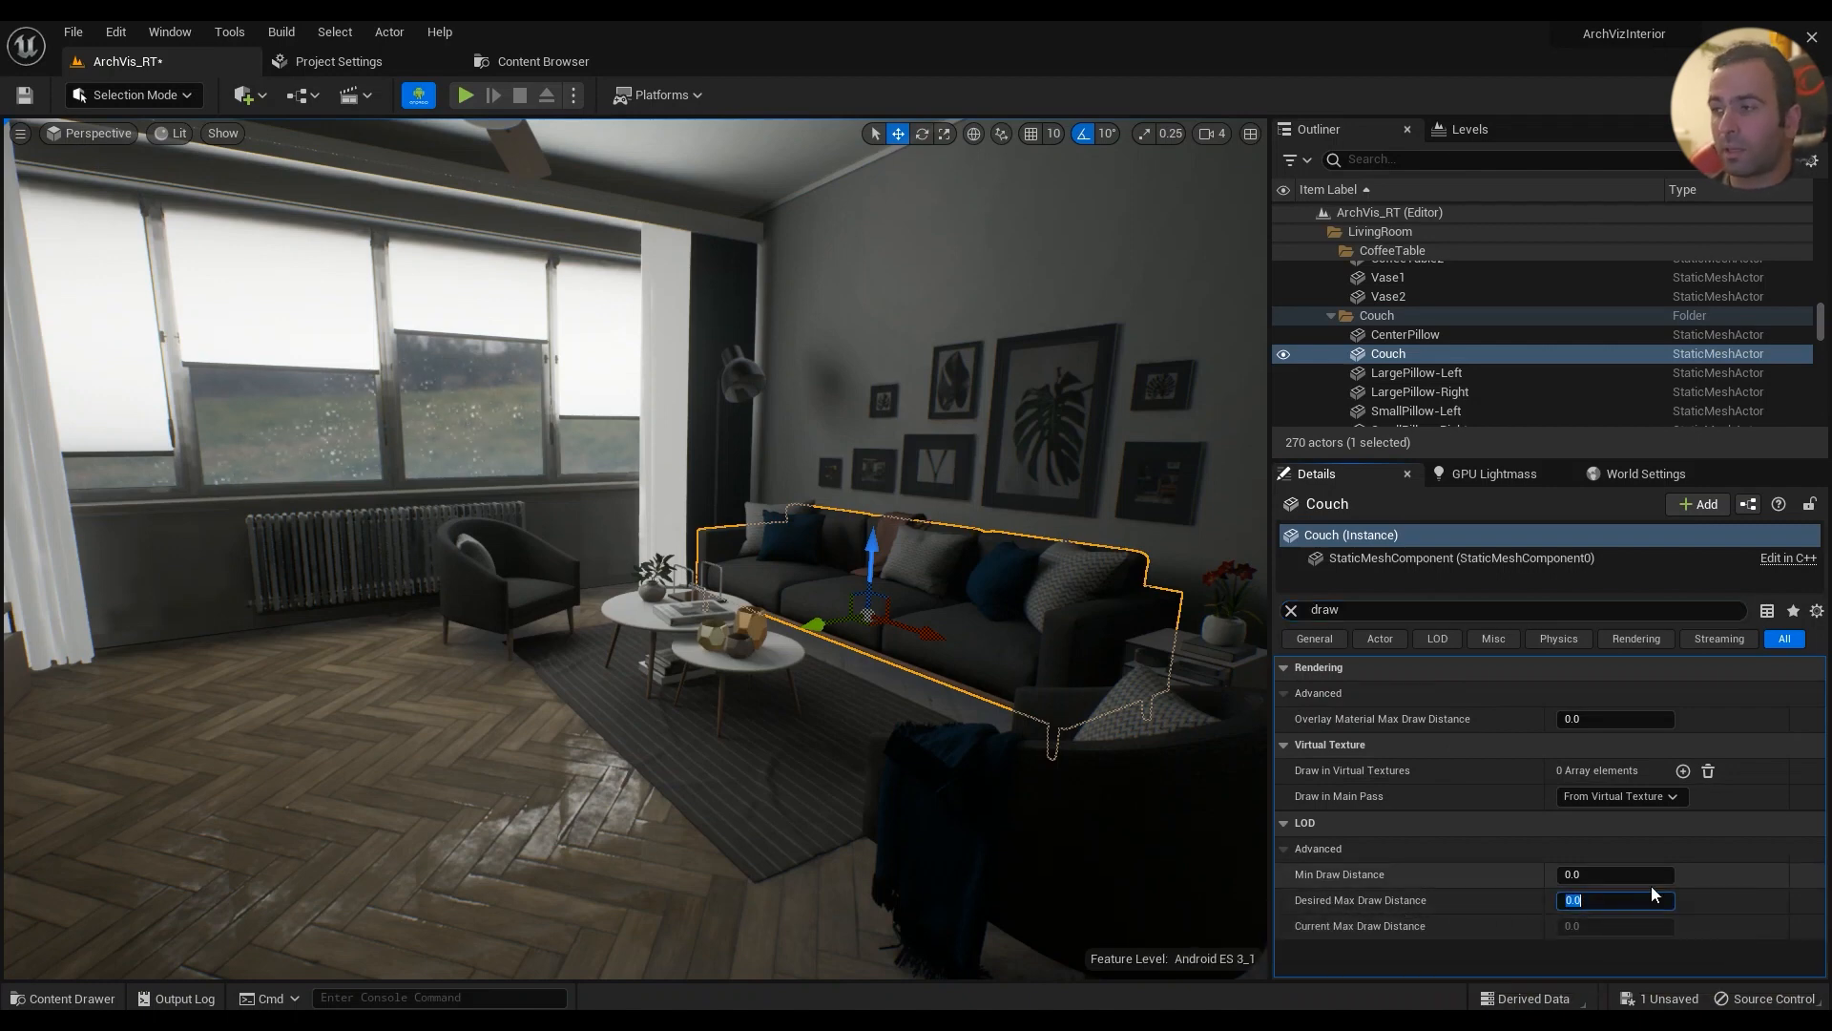
pyautogui.write('400')
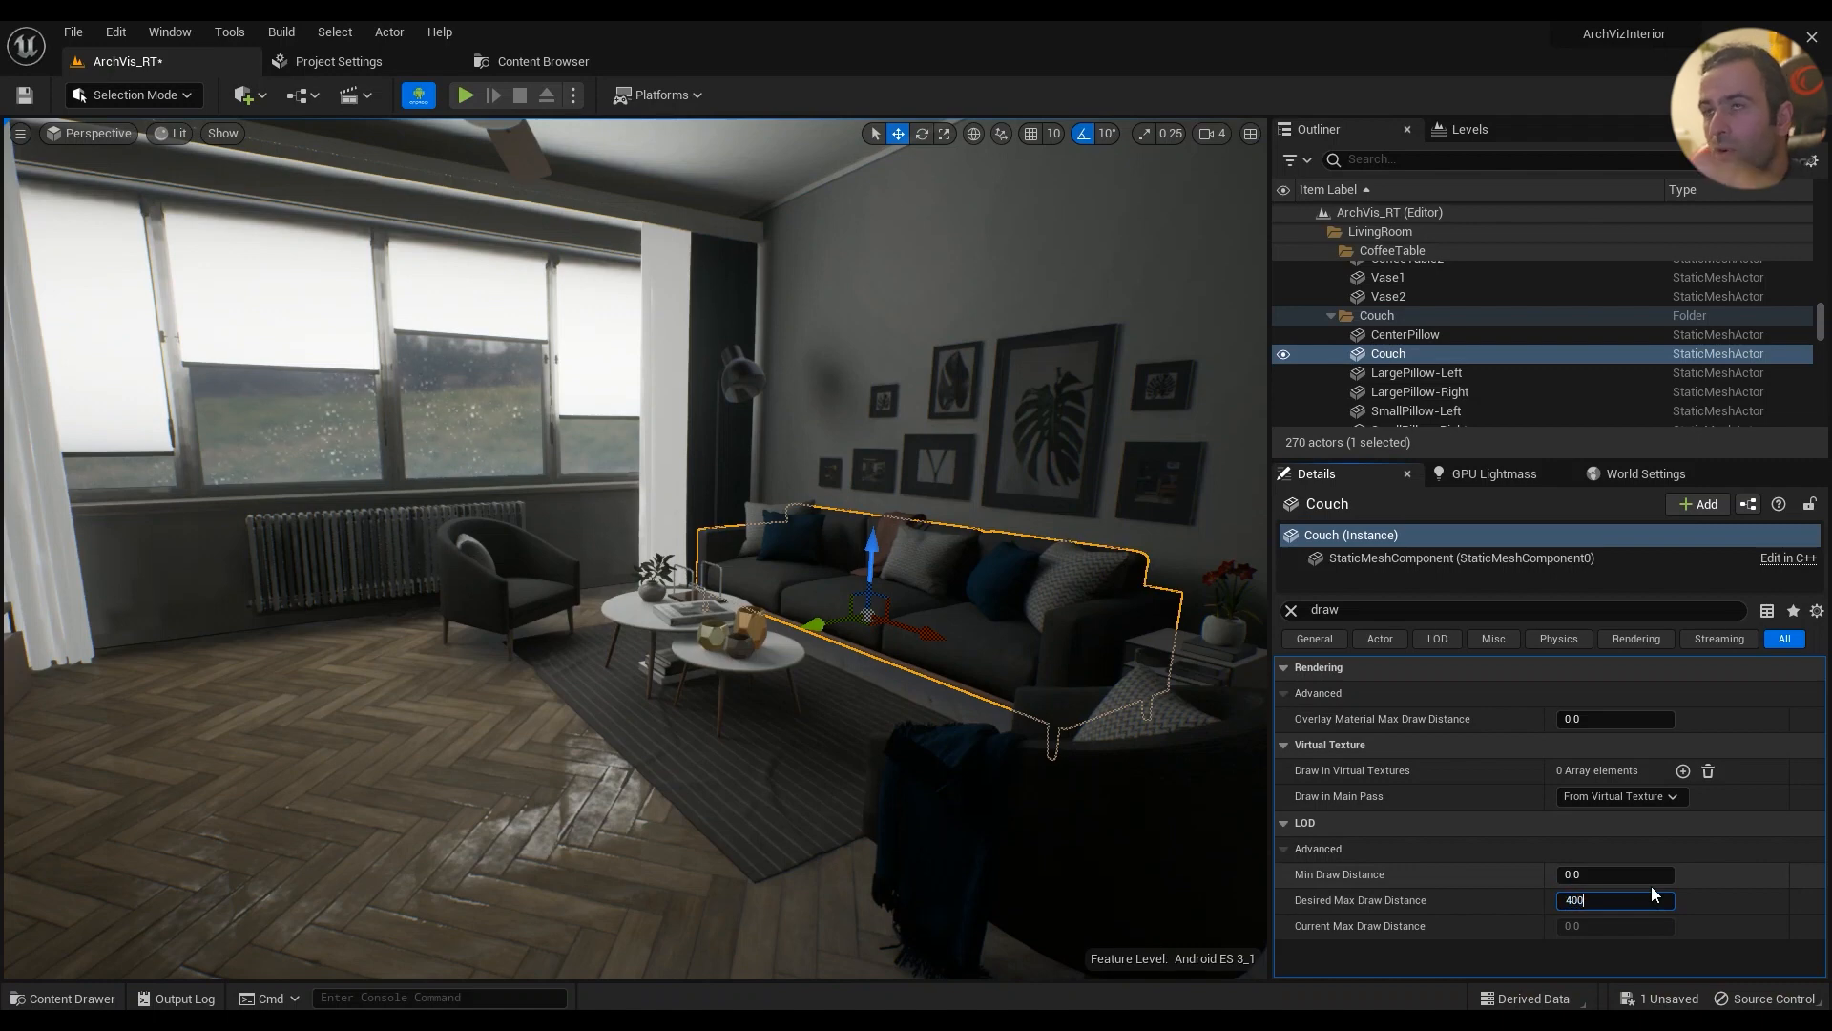
pyautogui.click(465, 94)
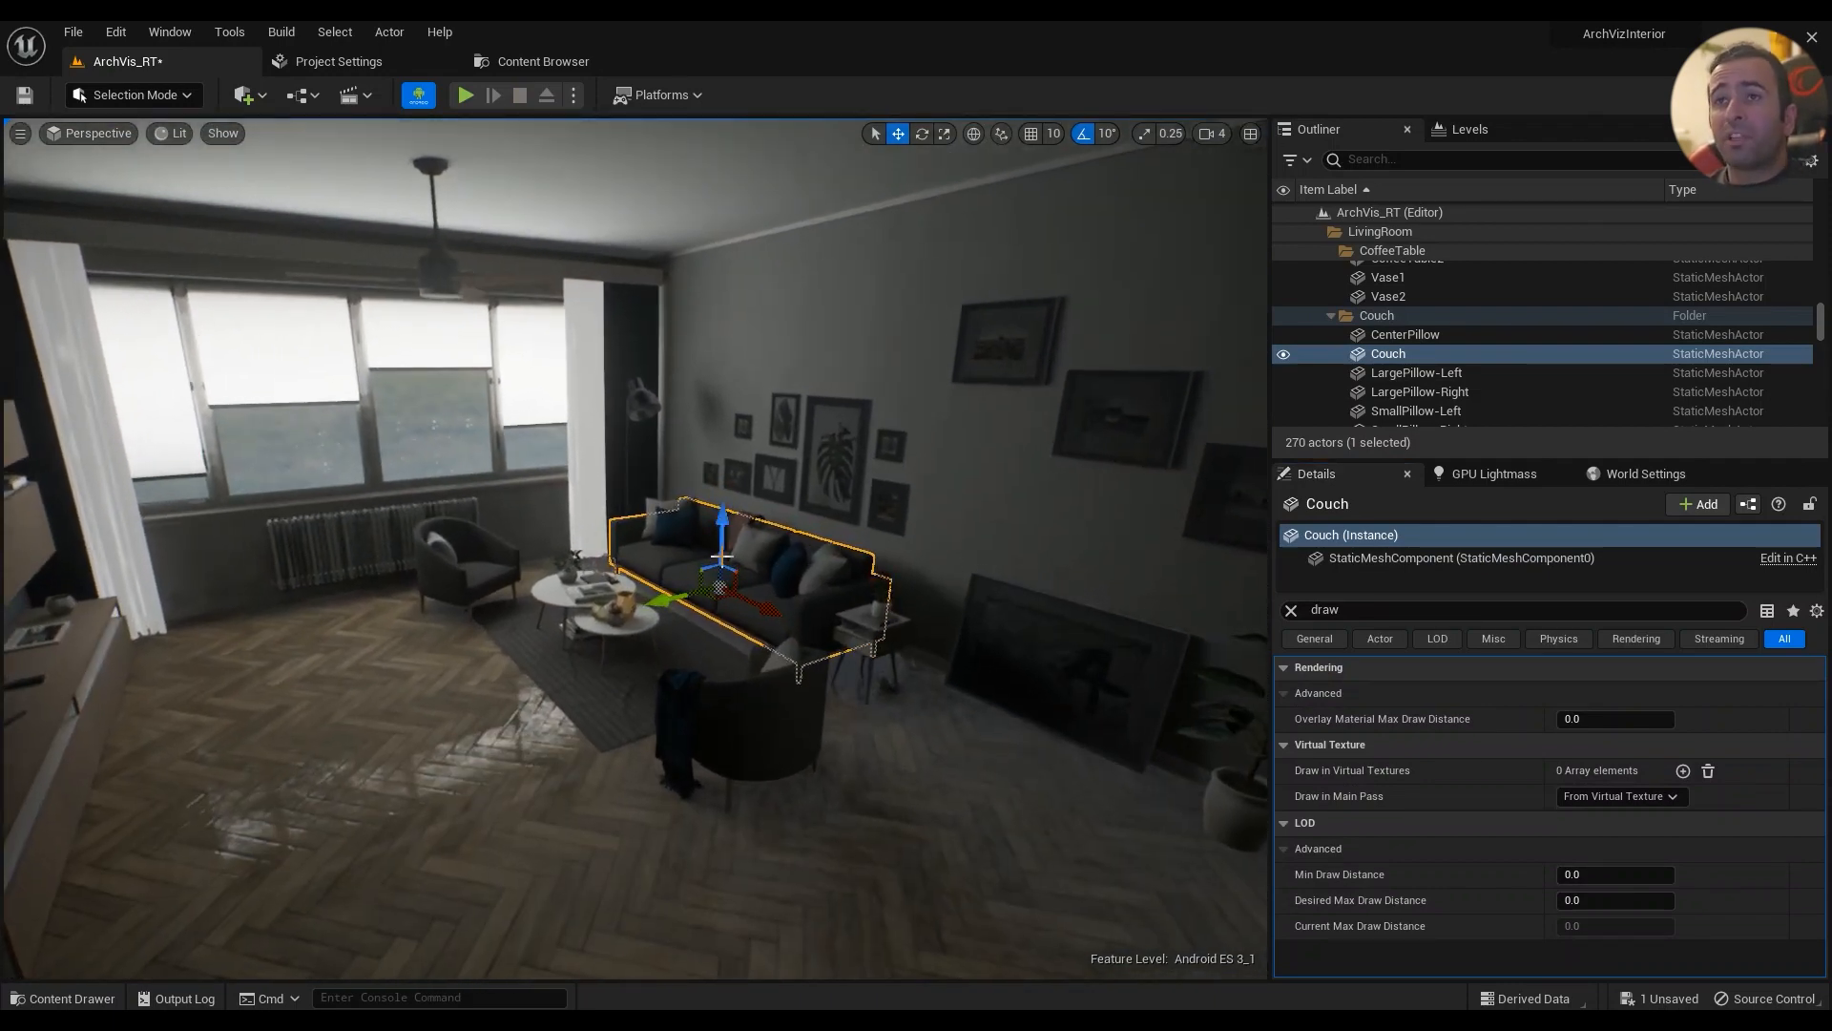
pyautogui.click(244, 94)
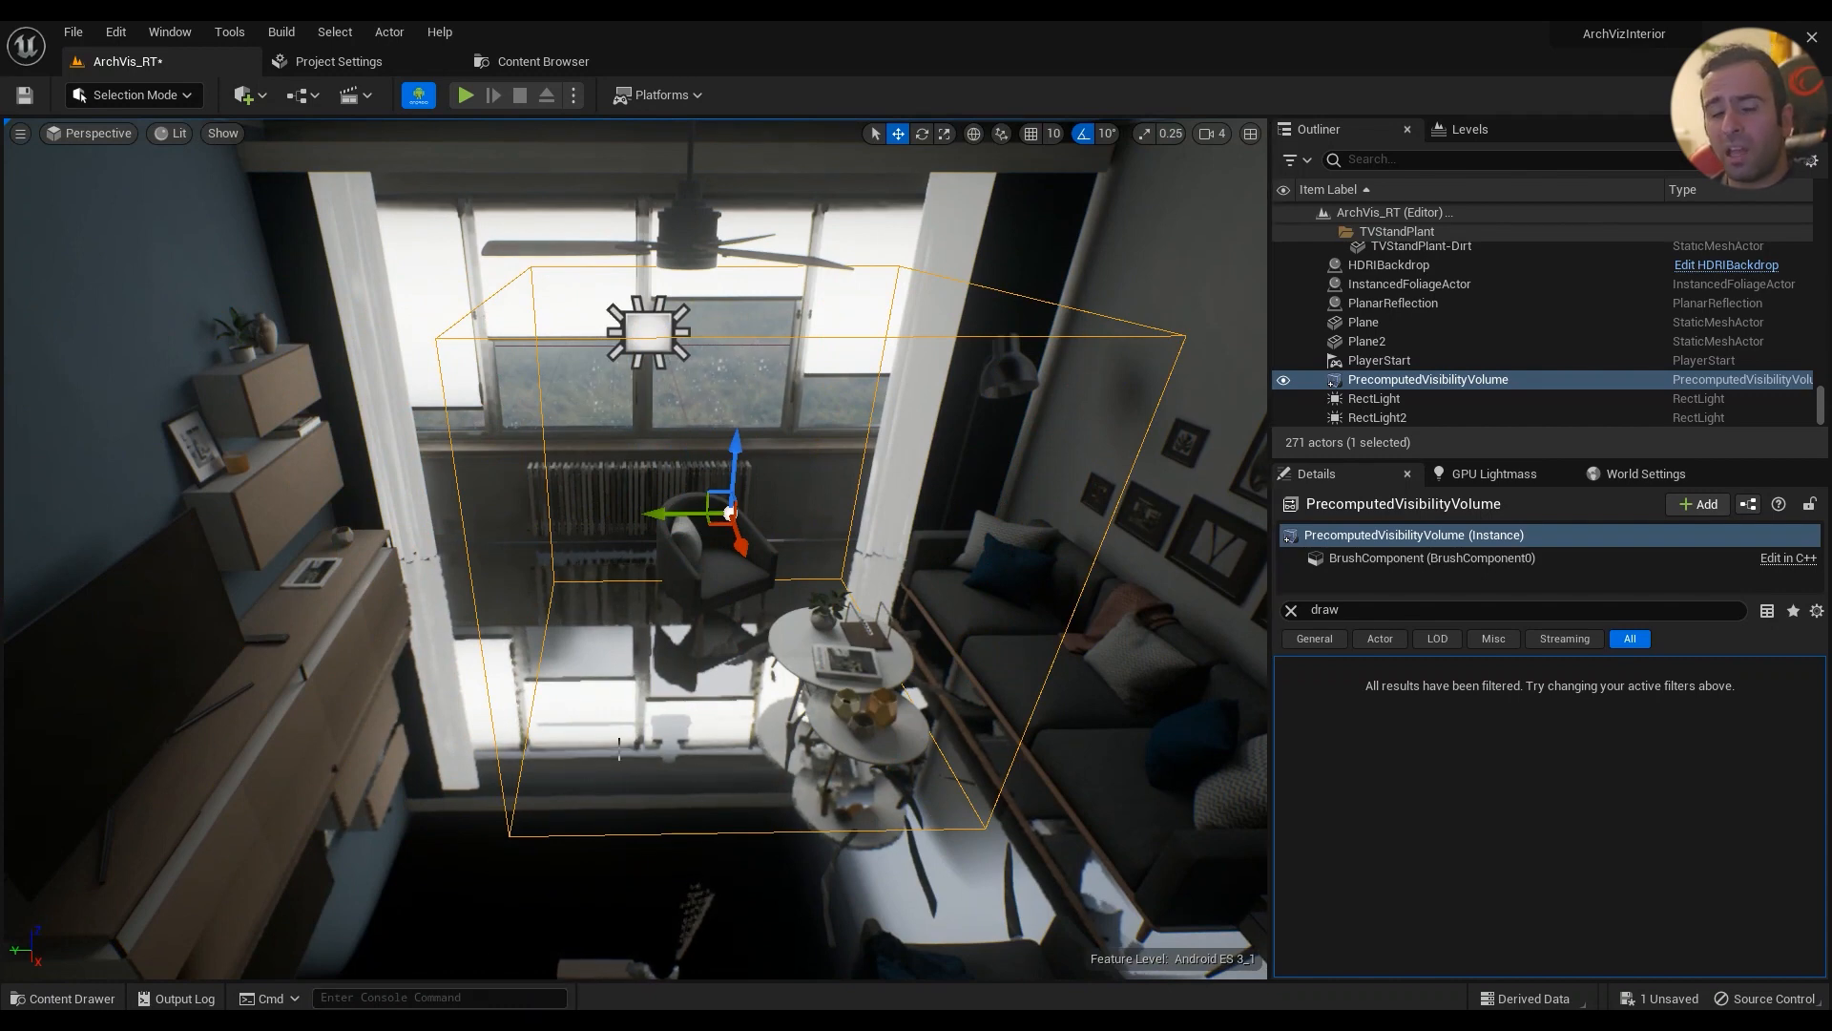
pyautogui.moveTo(741, 644)
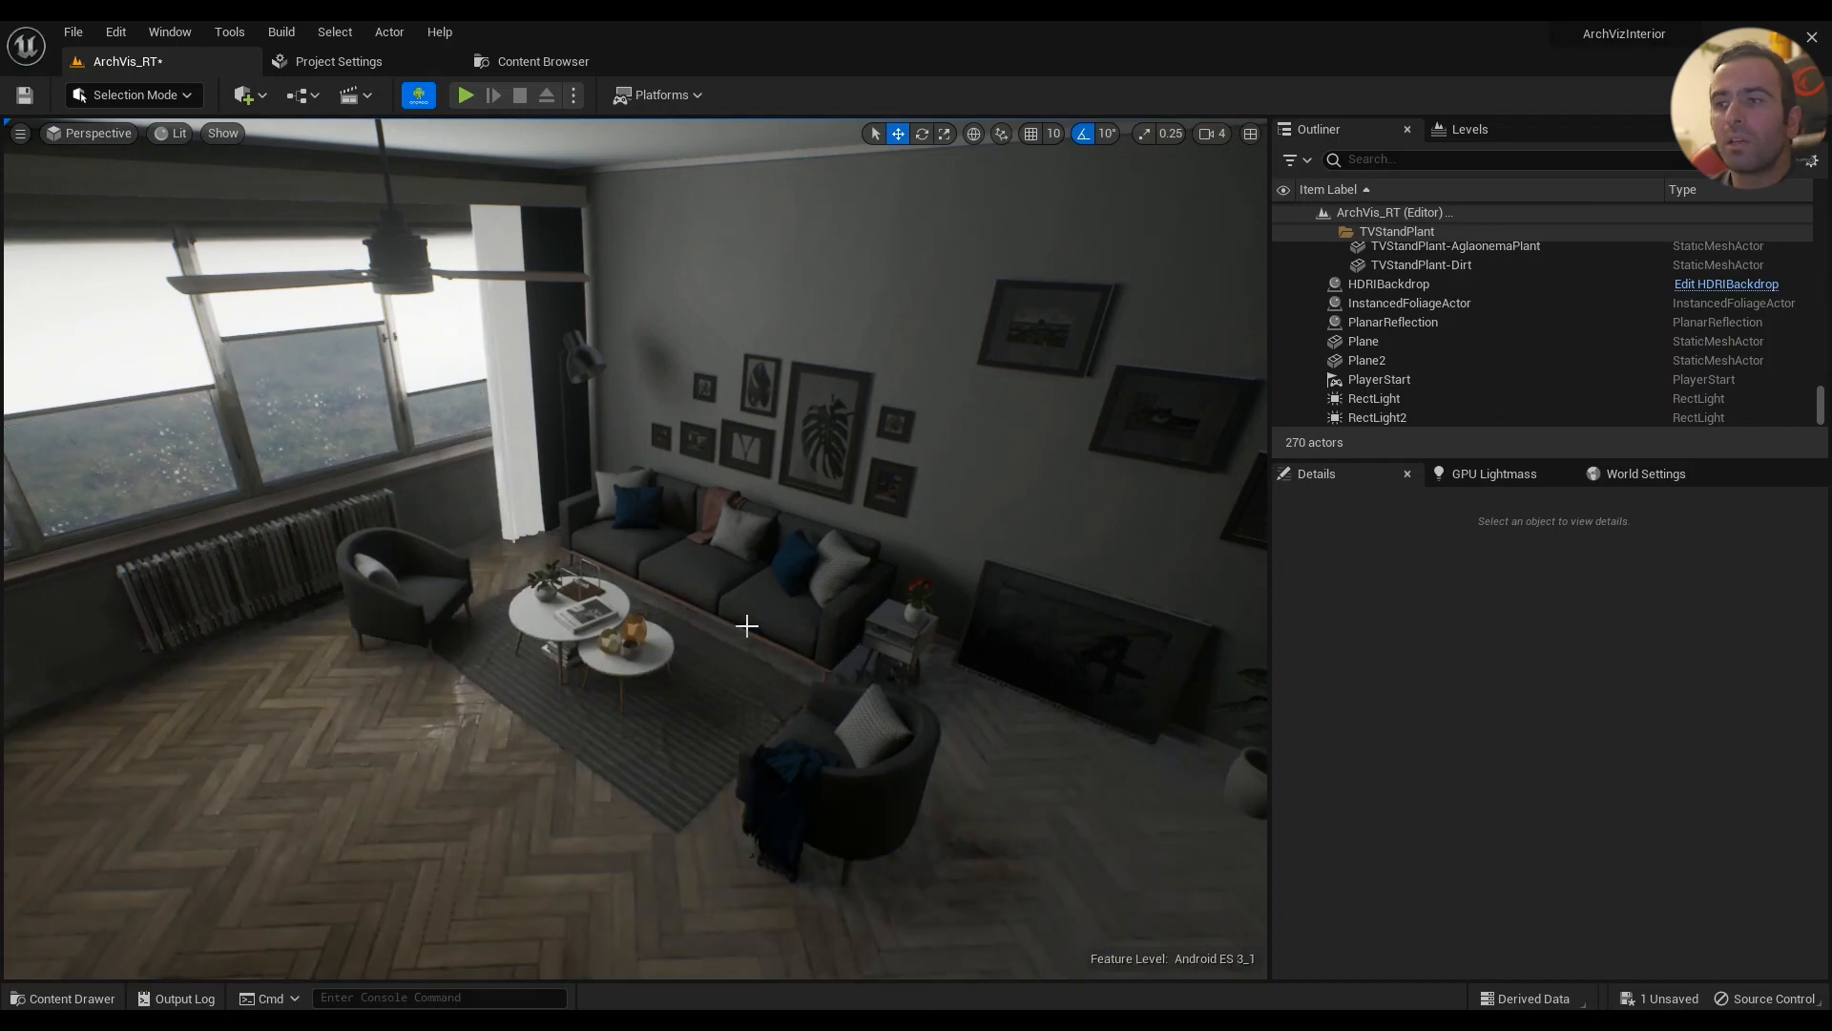
# - Turn the view toward the dining area and select DiningRoom-Chair5
pyautogui.moveTo(748, 625); pyautogui.dragTo(754, 584)
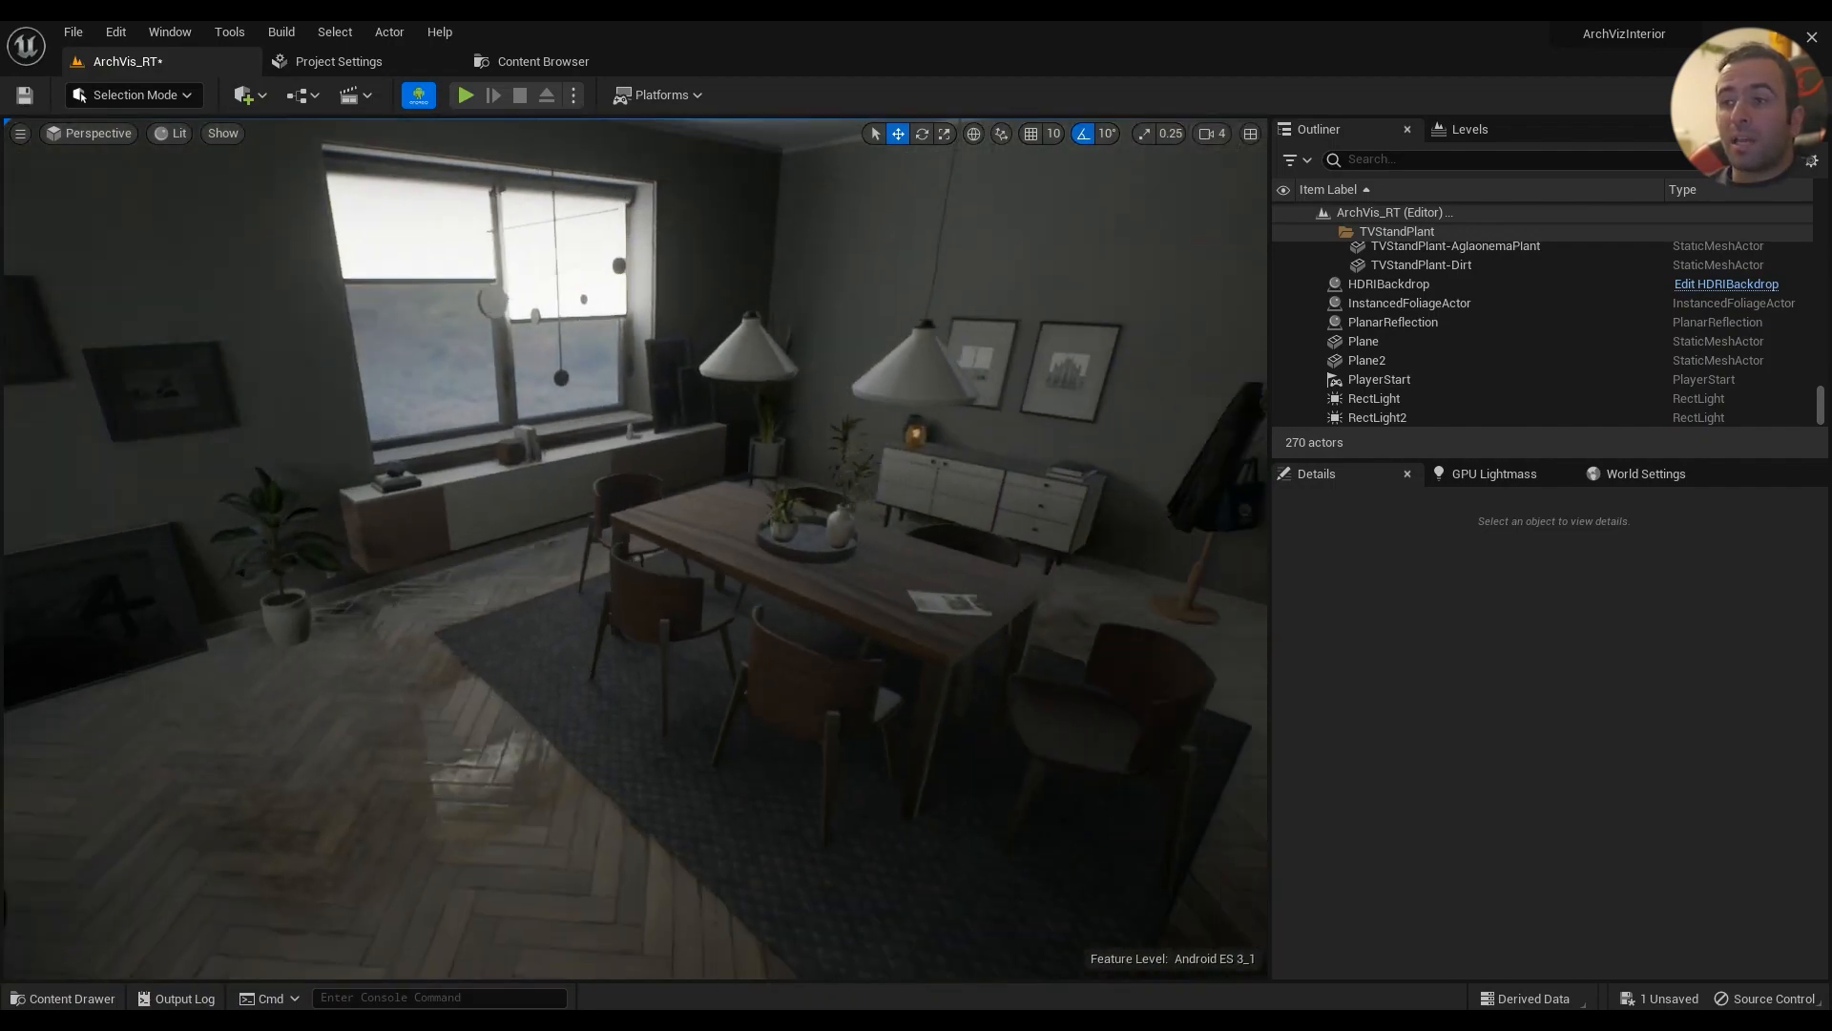
pyautogui.click(757, 646)
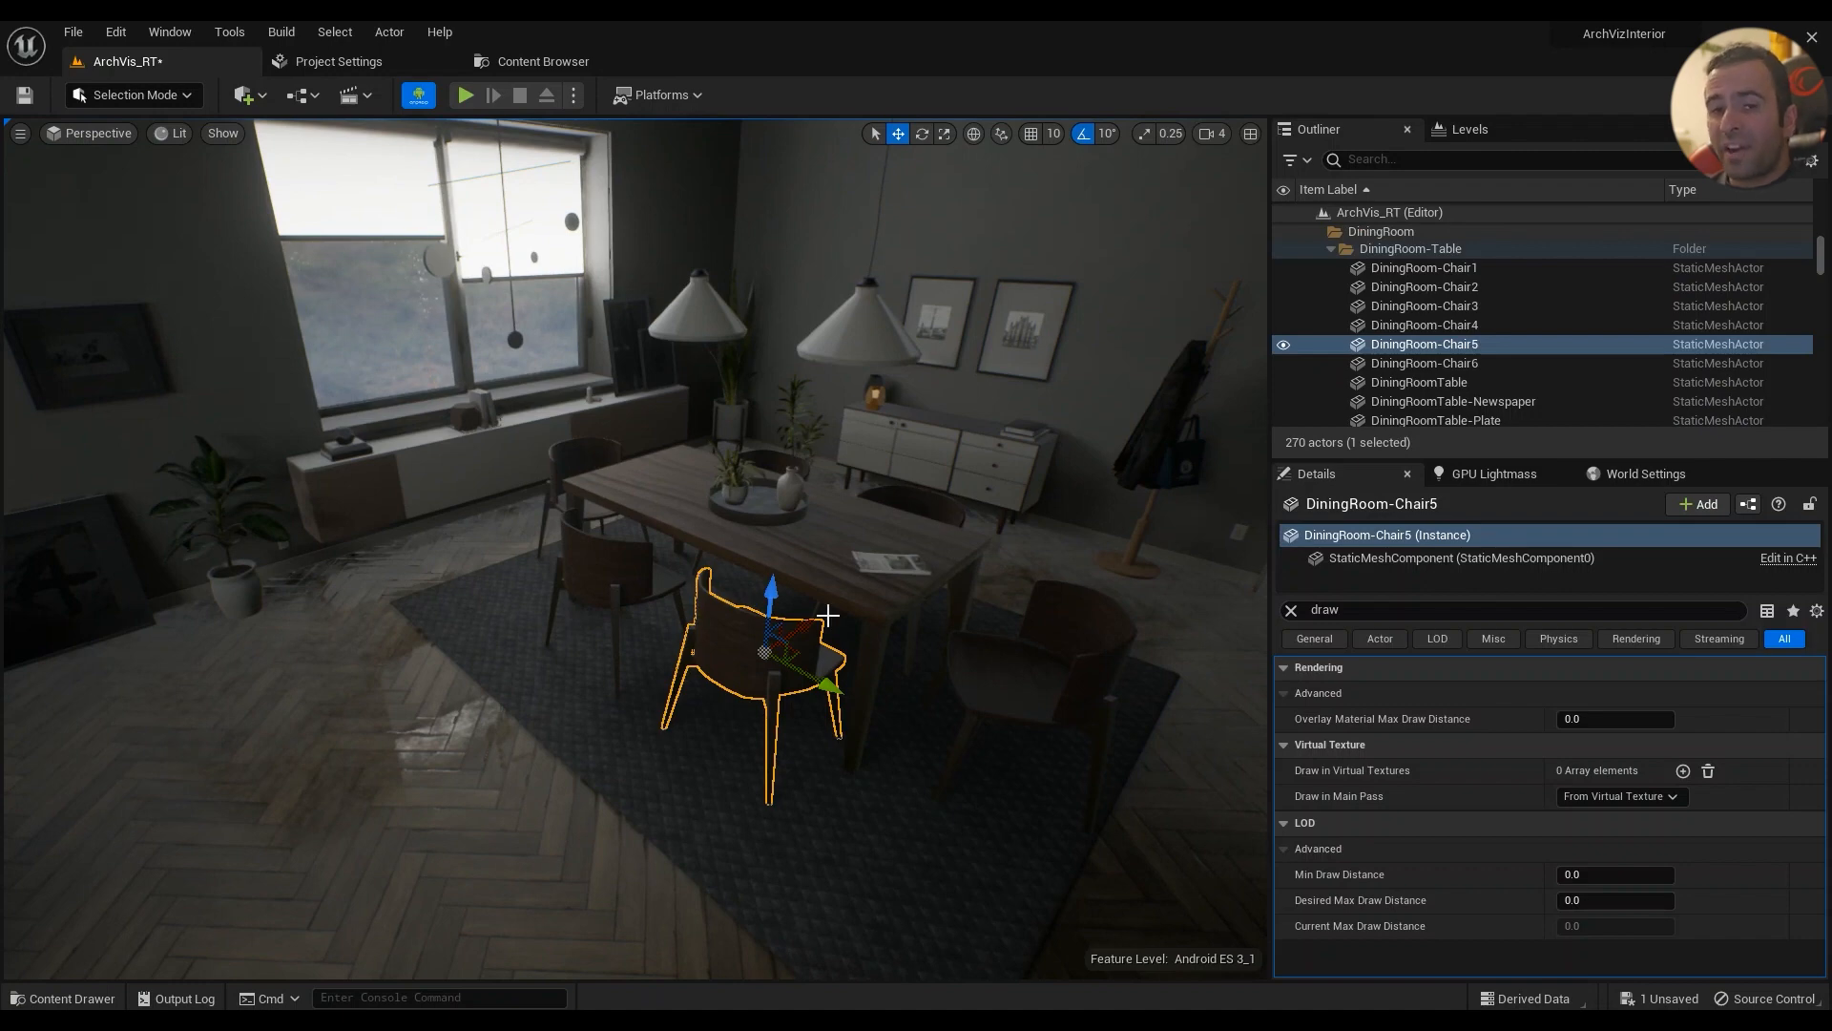
pyautogui.click(1290, 609)
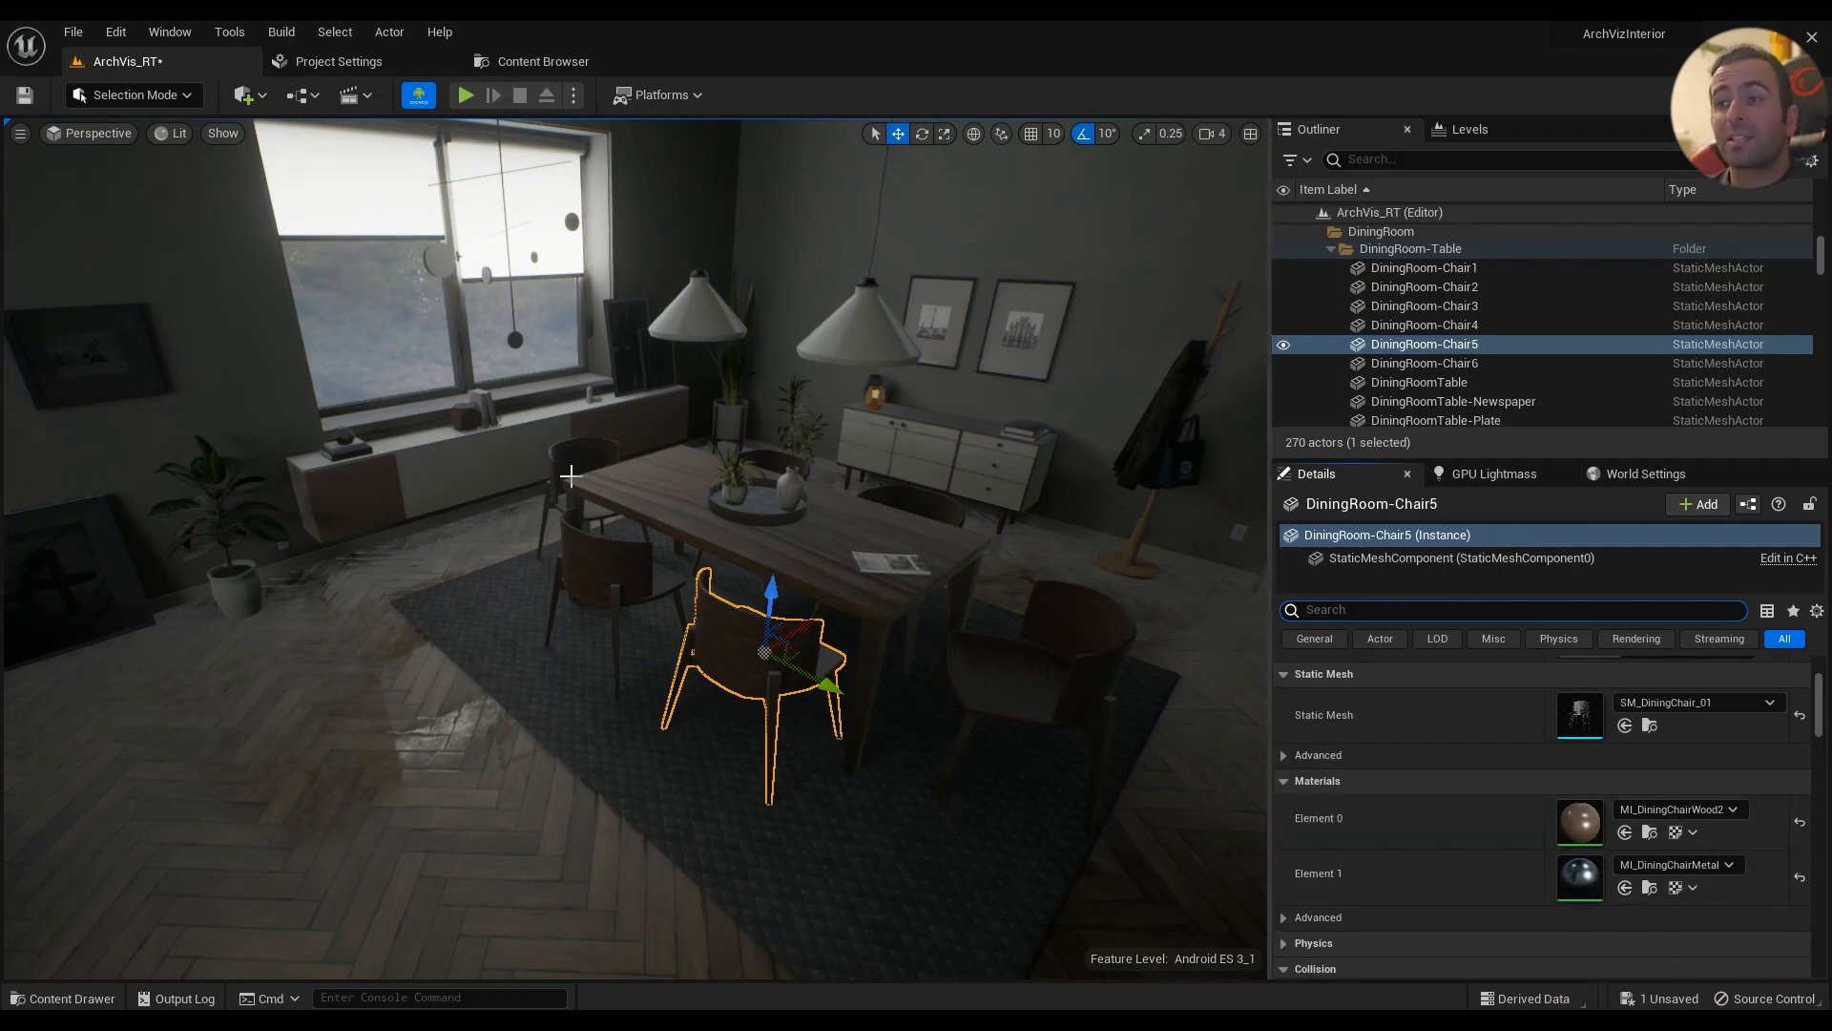
pyautogui.moveTo(948, 616)
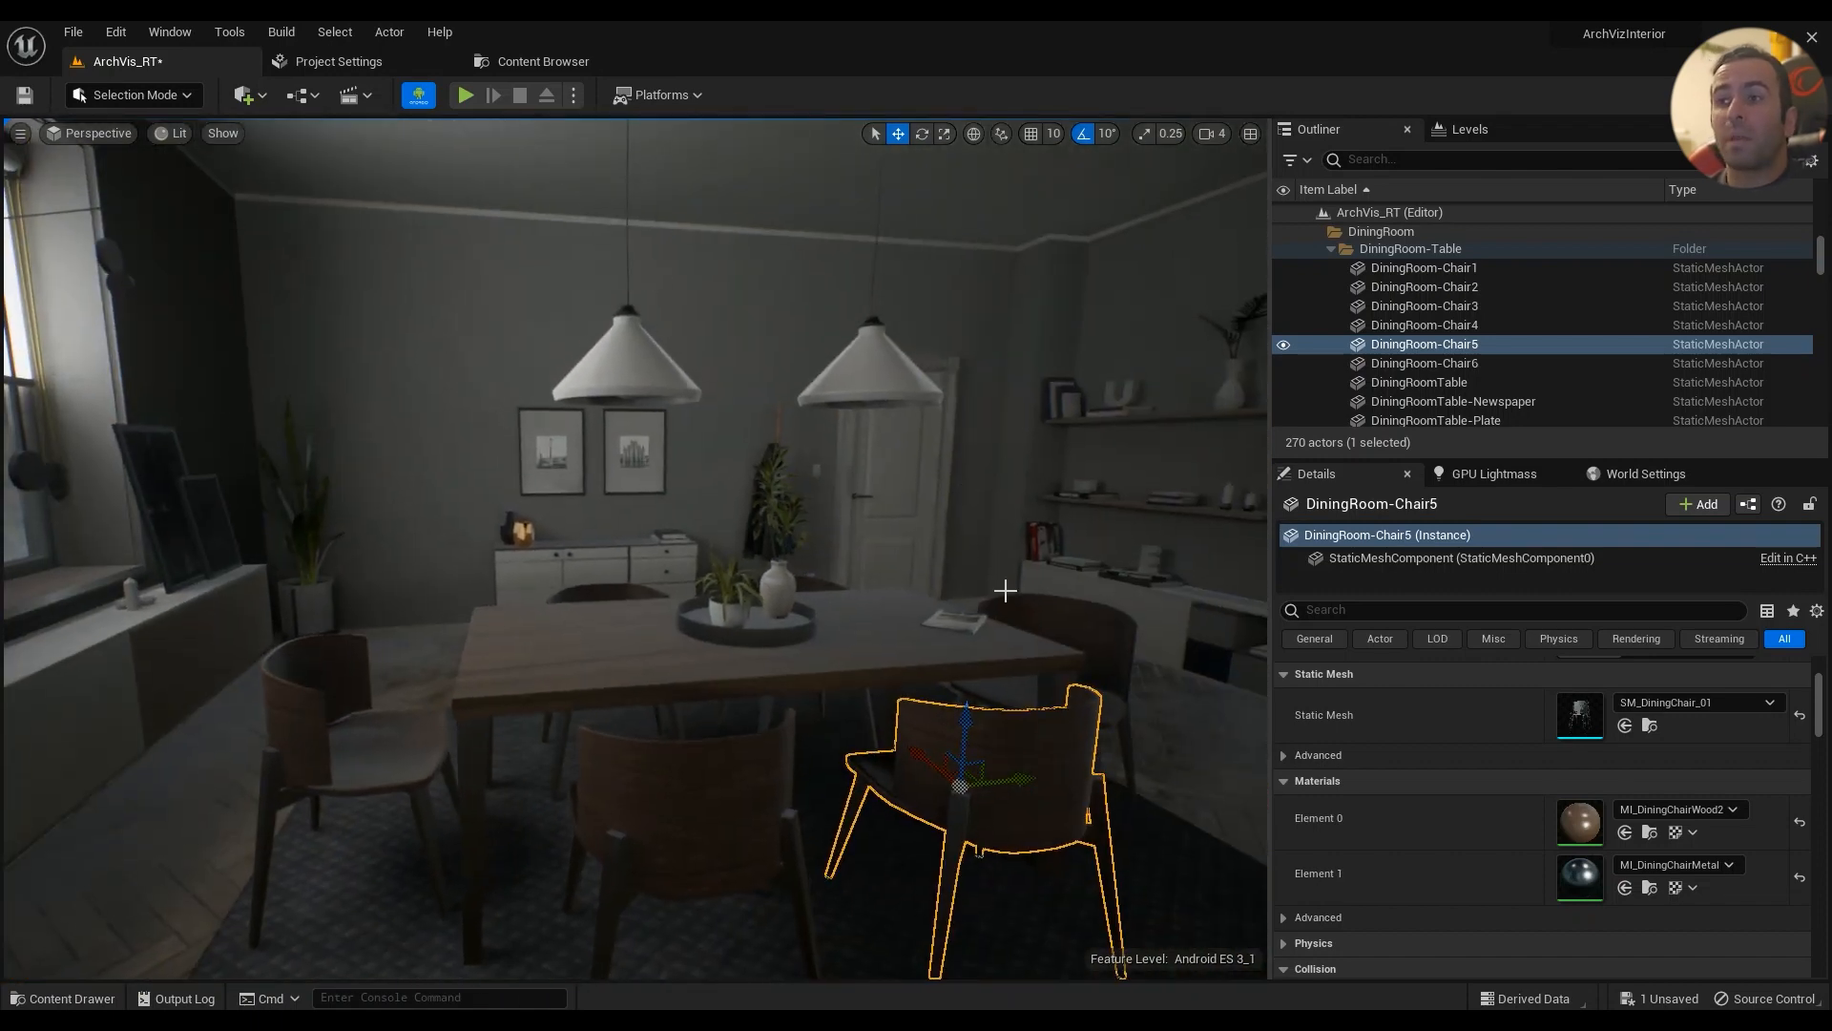
pyautogui.moveTo(708, 634)
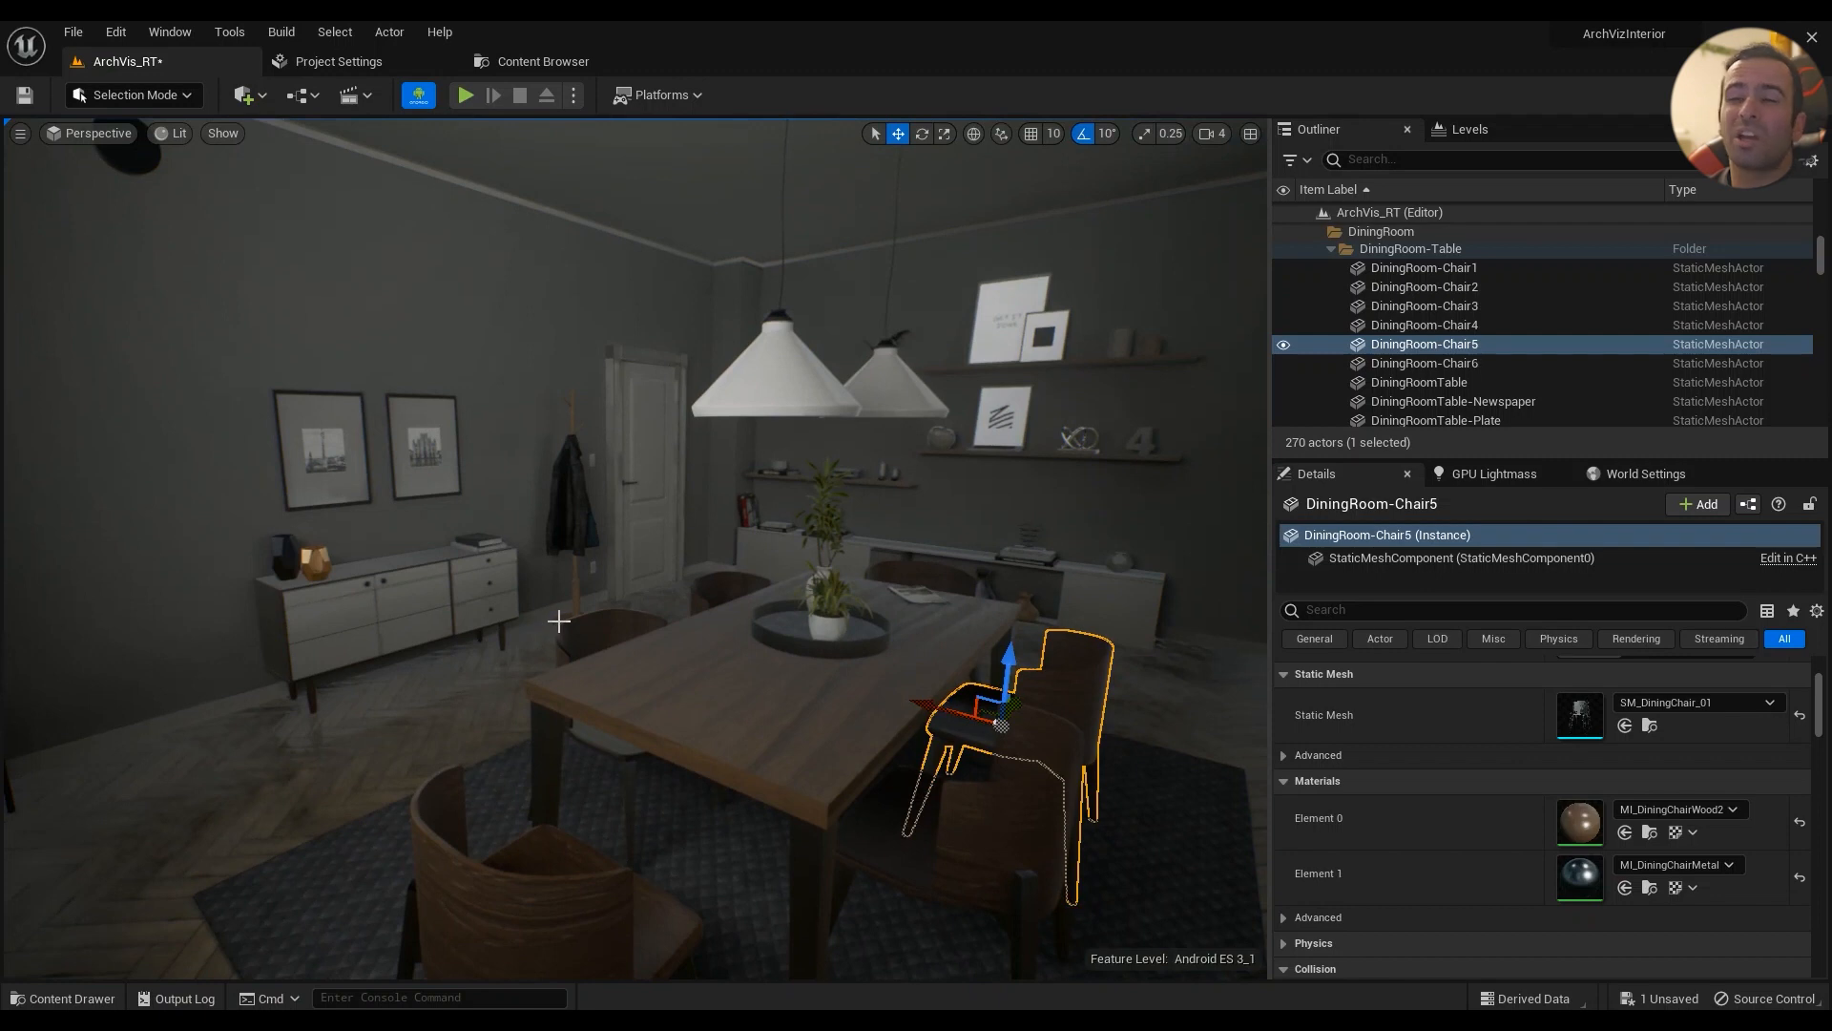
pyautogui.moveTo(580, 640)
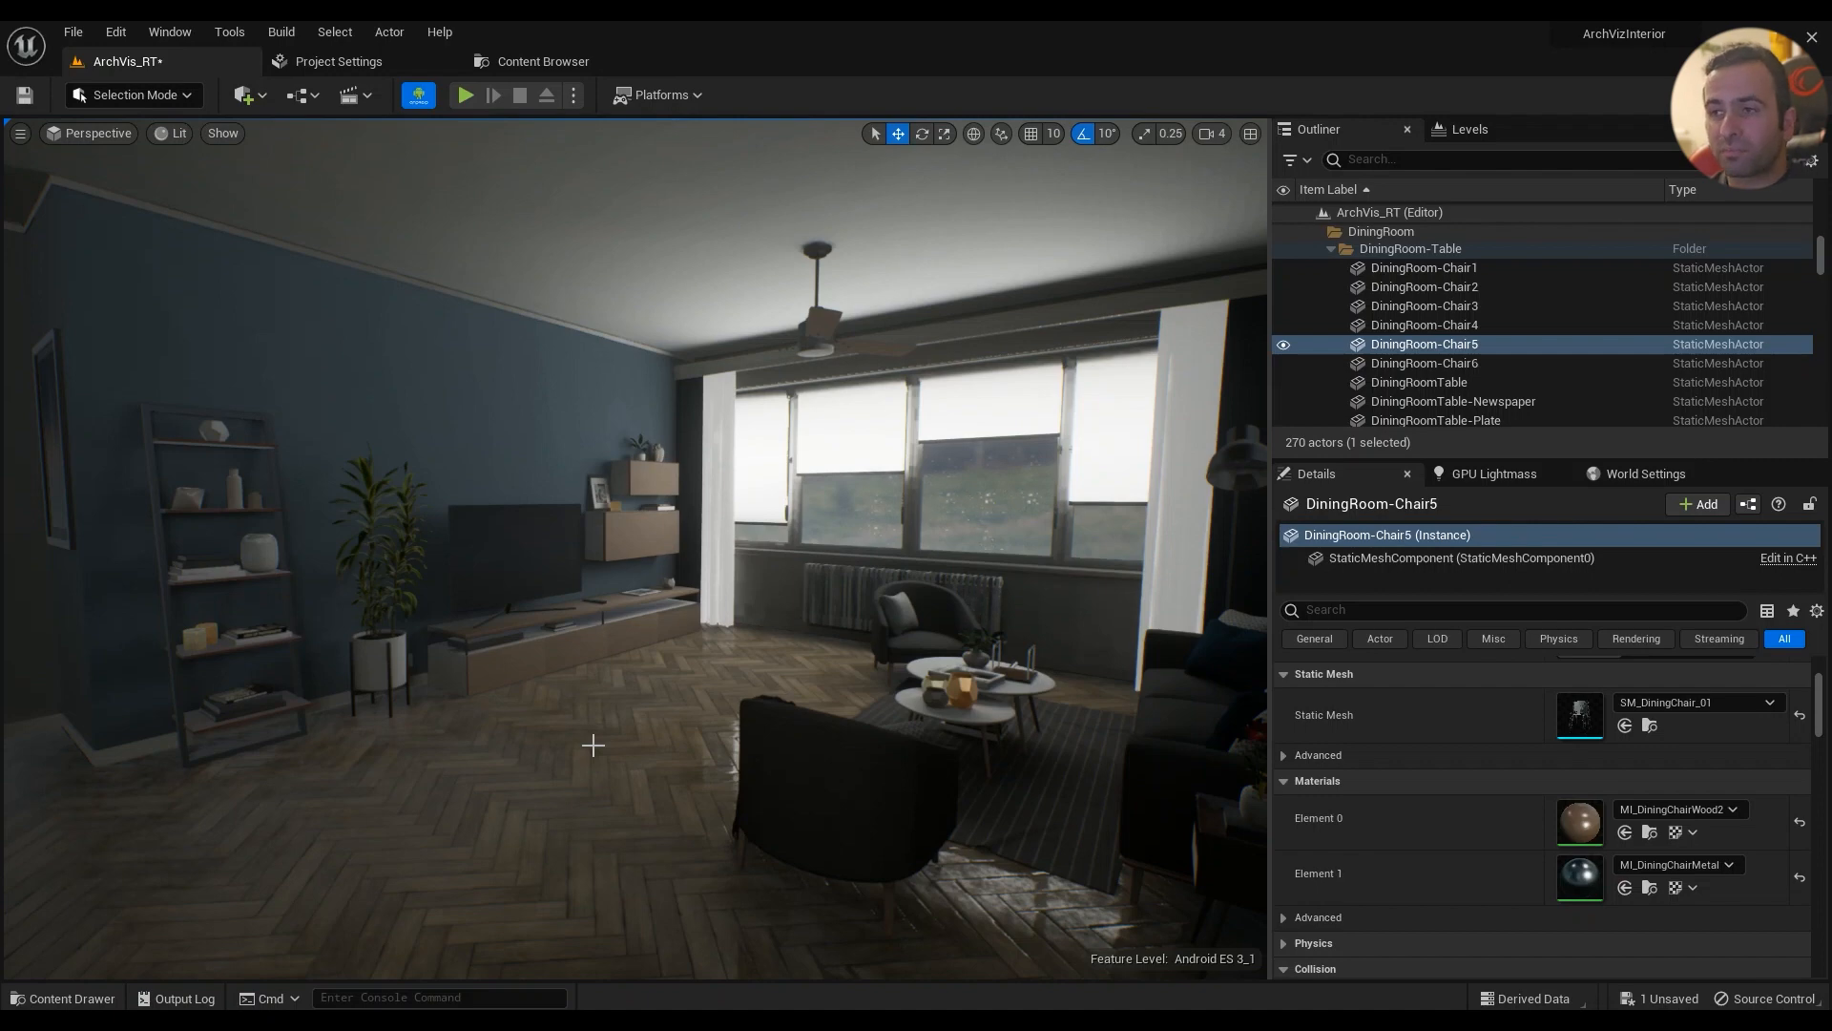
pyautogui.moveTo(763, 742)
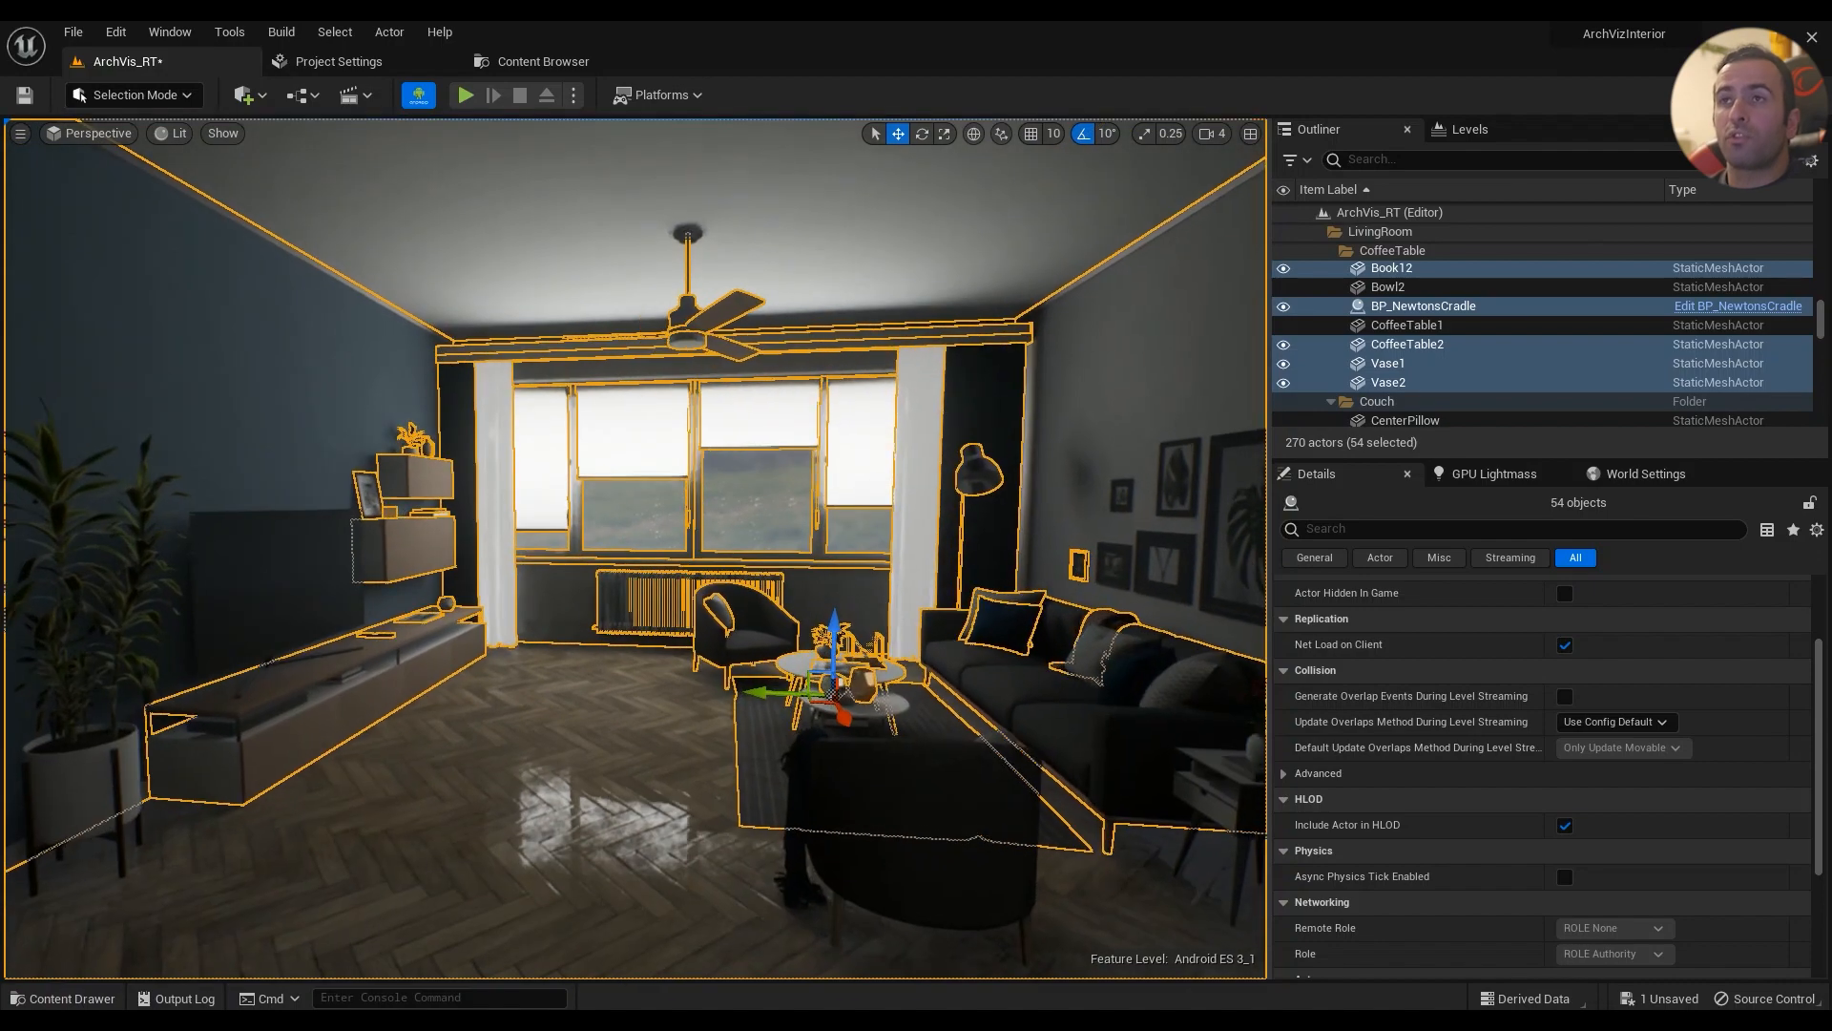
# - Merge the 54 selected actors with Actor > Merge Actors > Batch into instanced meshes
pyautogui.click(389, 32)
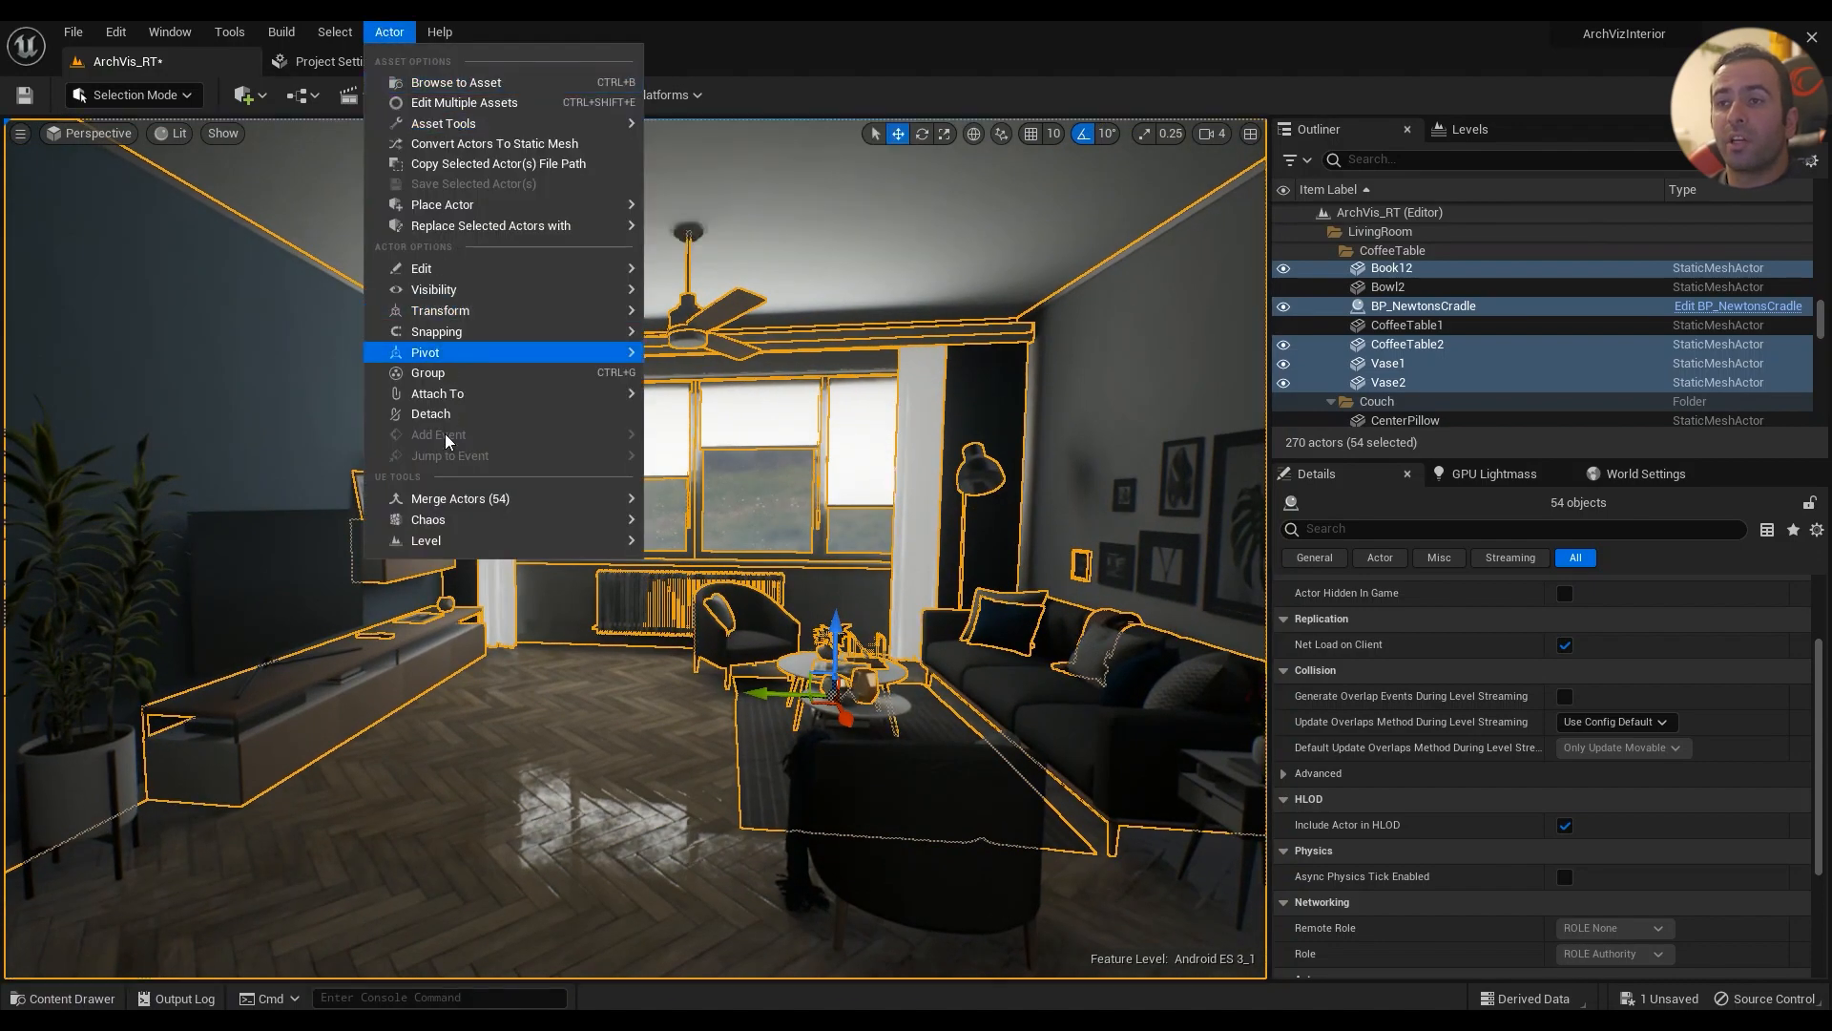
pyautogui.moveTo(498, 498)
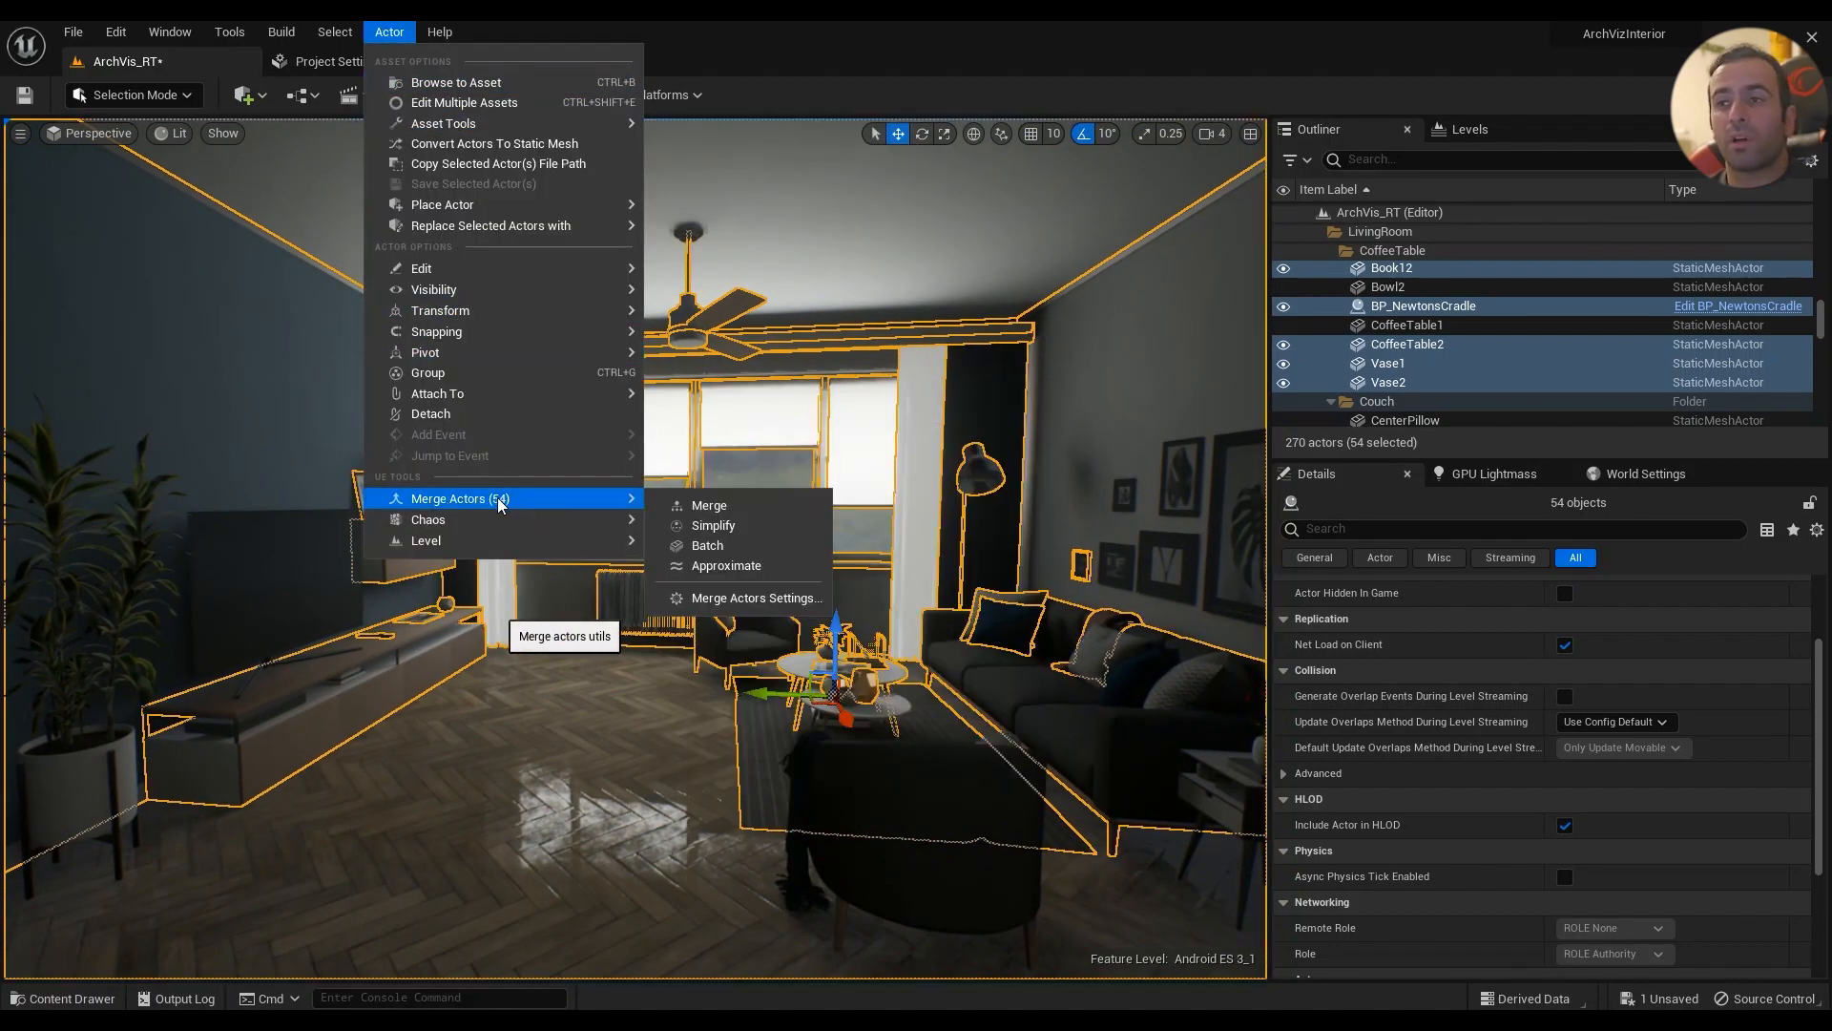
pyautogui.moveTo(525, 490)
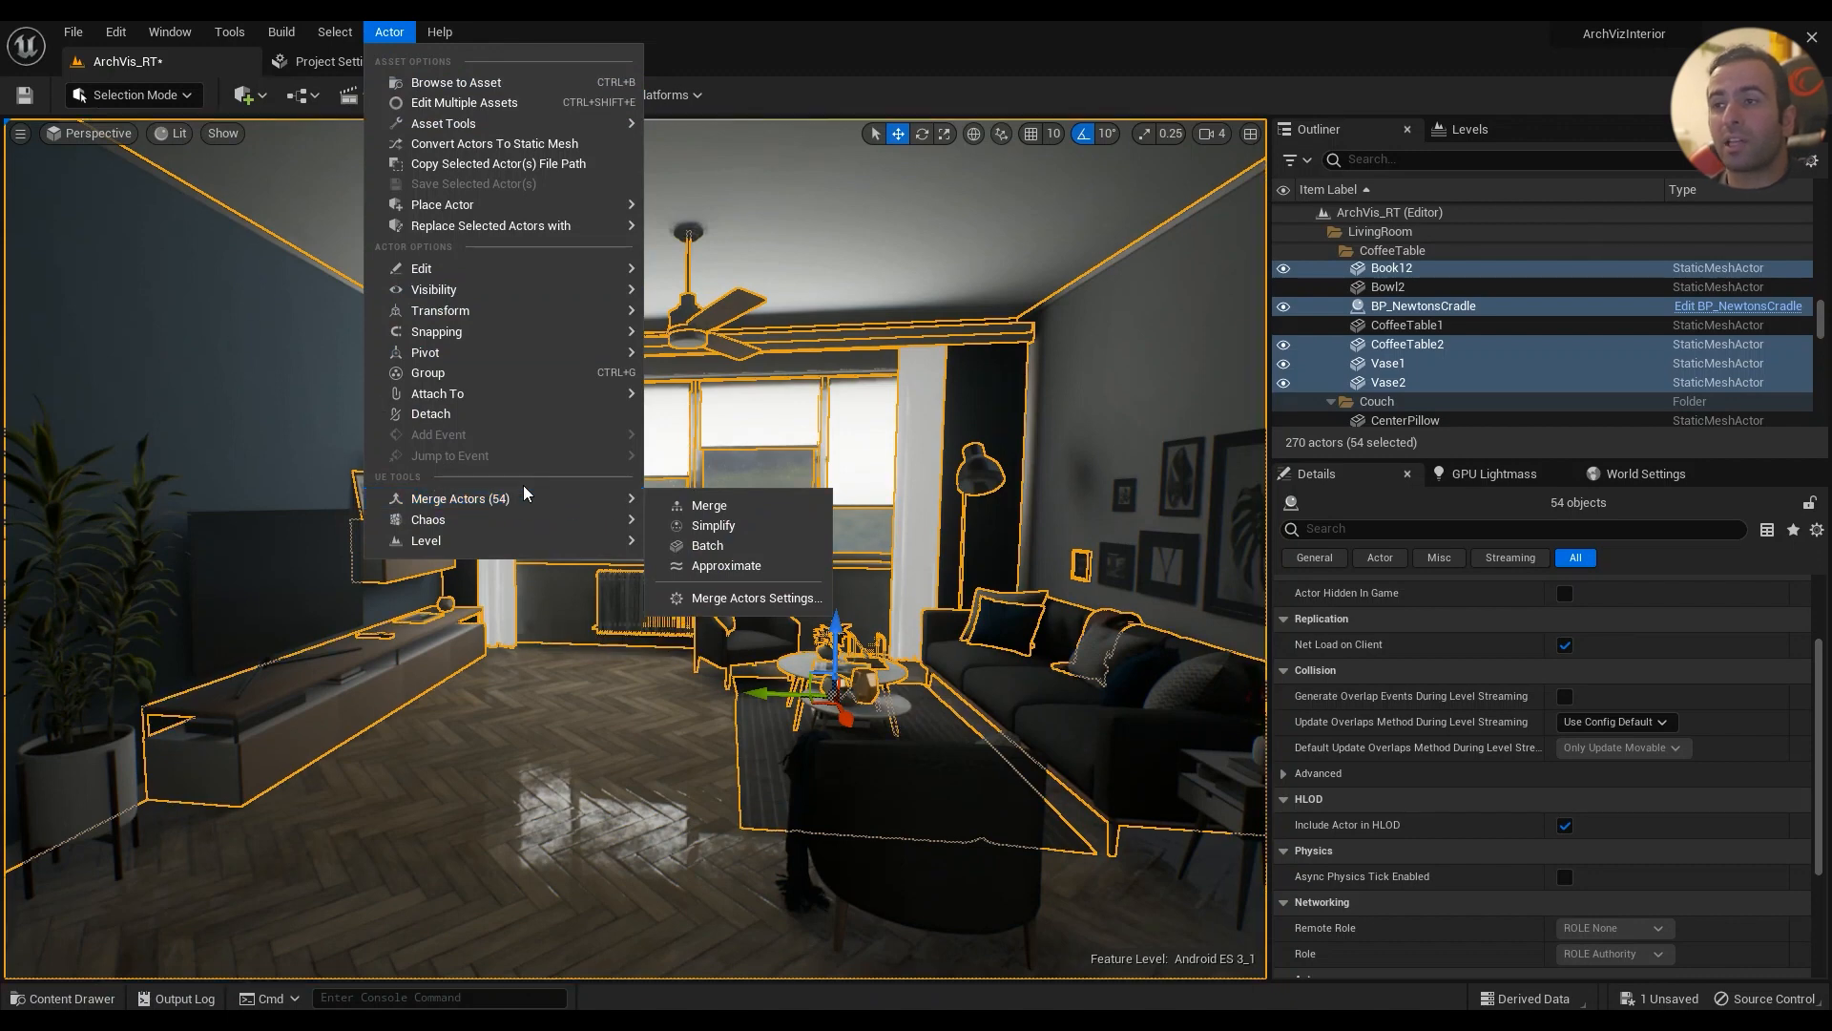
pyautogui.moveTo(707, 545)
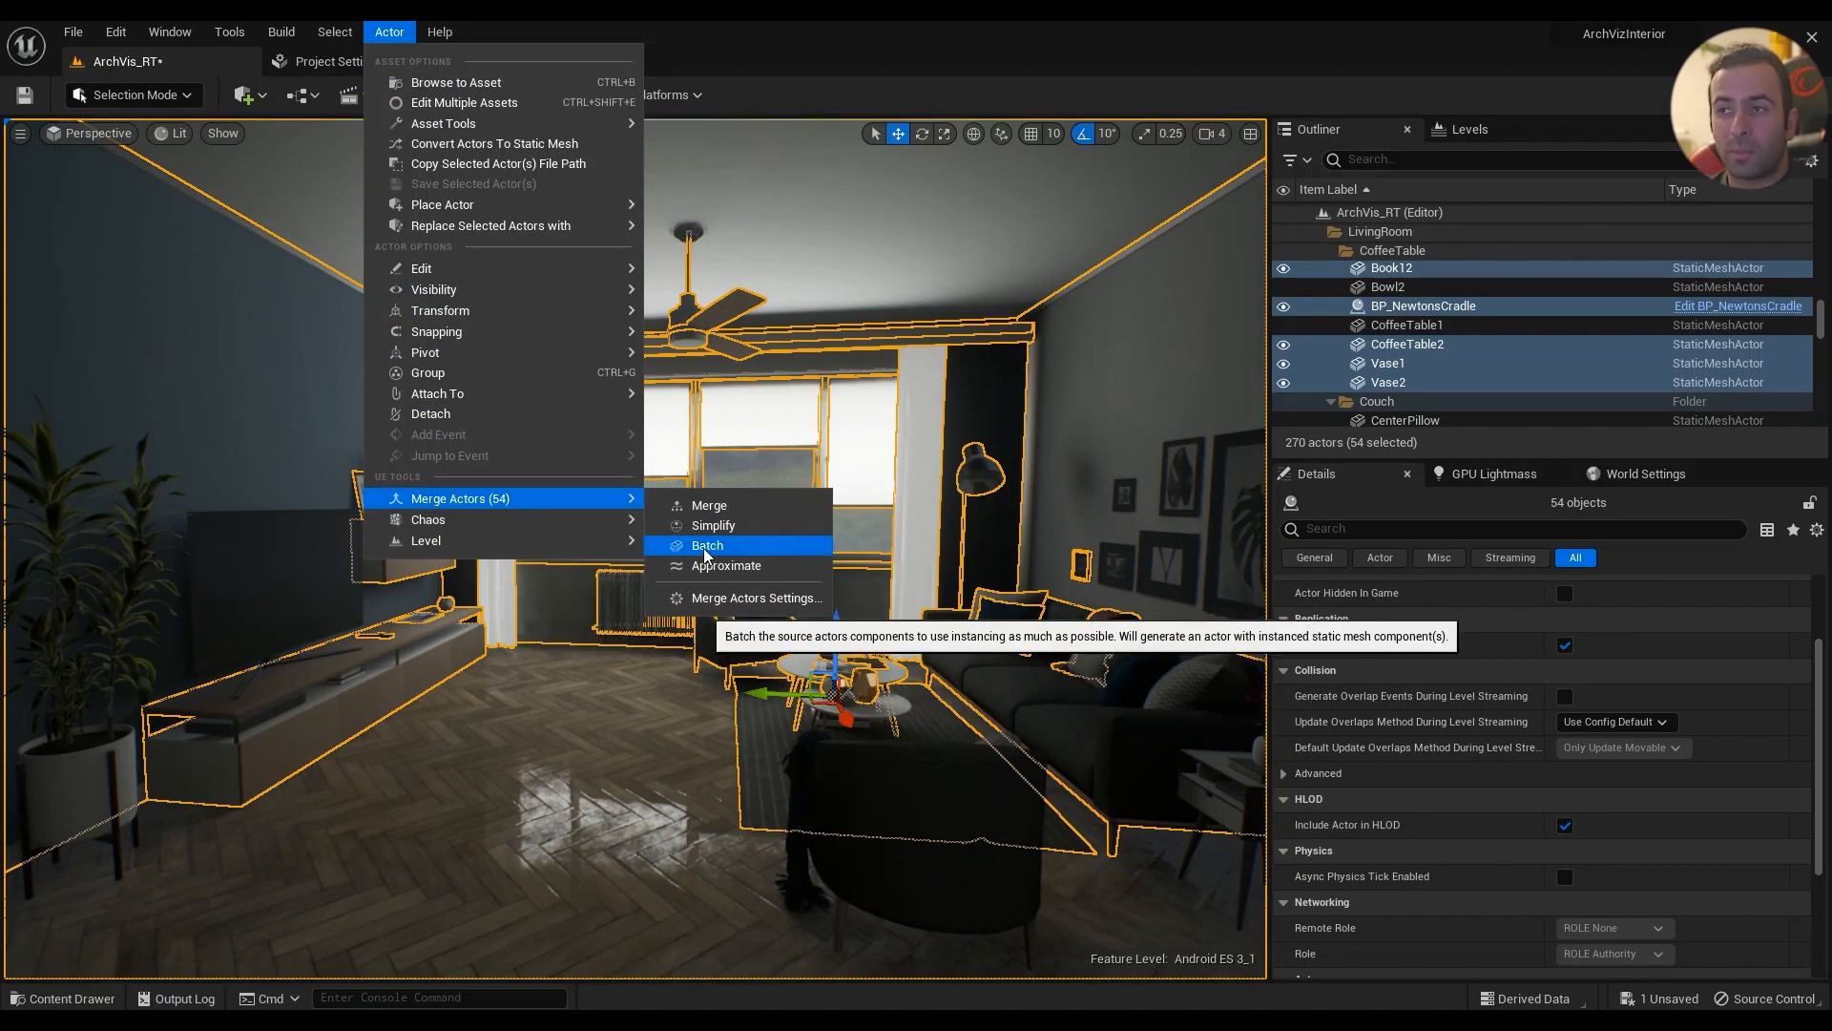
pyautogui.click(707, 545)
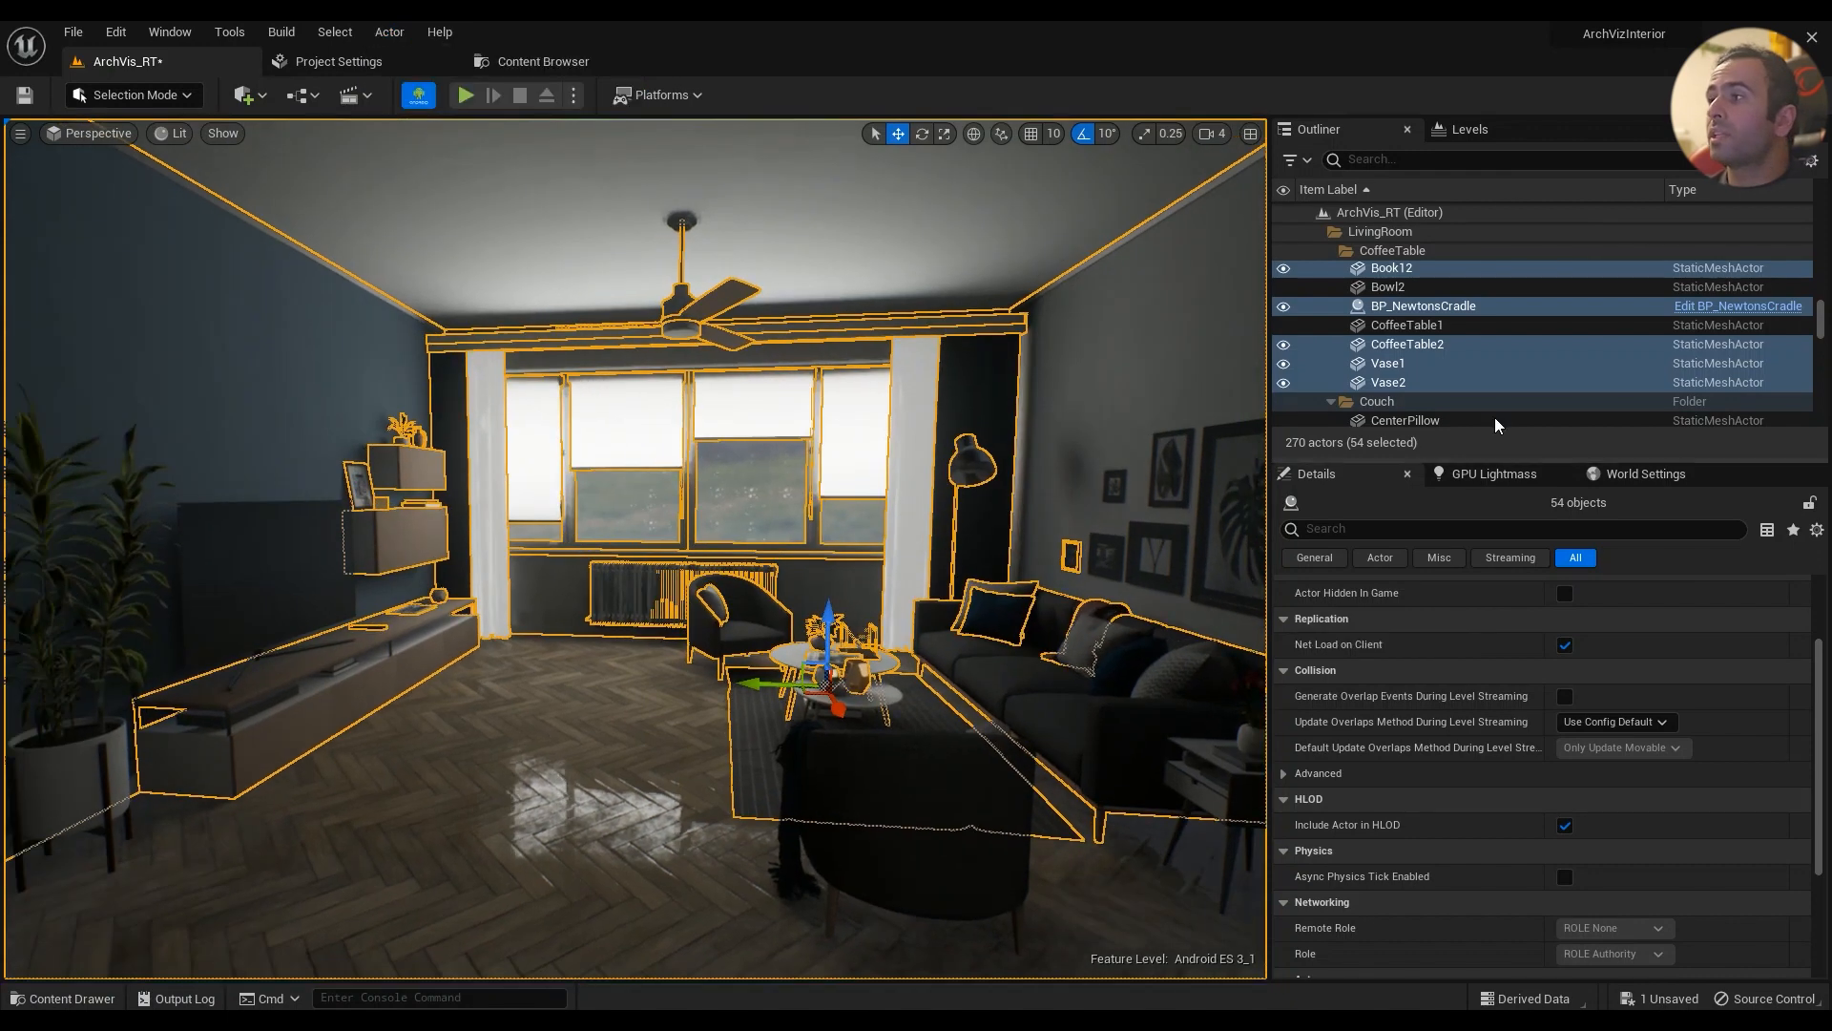
# - Select 262 apartment meshes from the dining room window frame down and merge into an instanced actor
pyautogui.click(1434, 250)
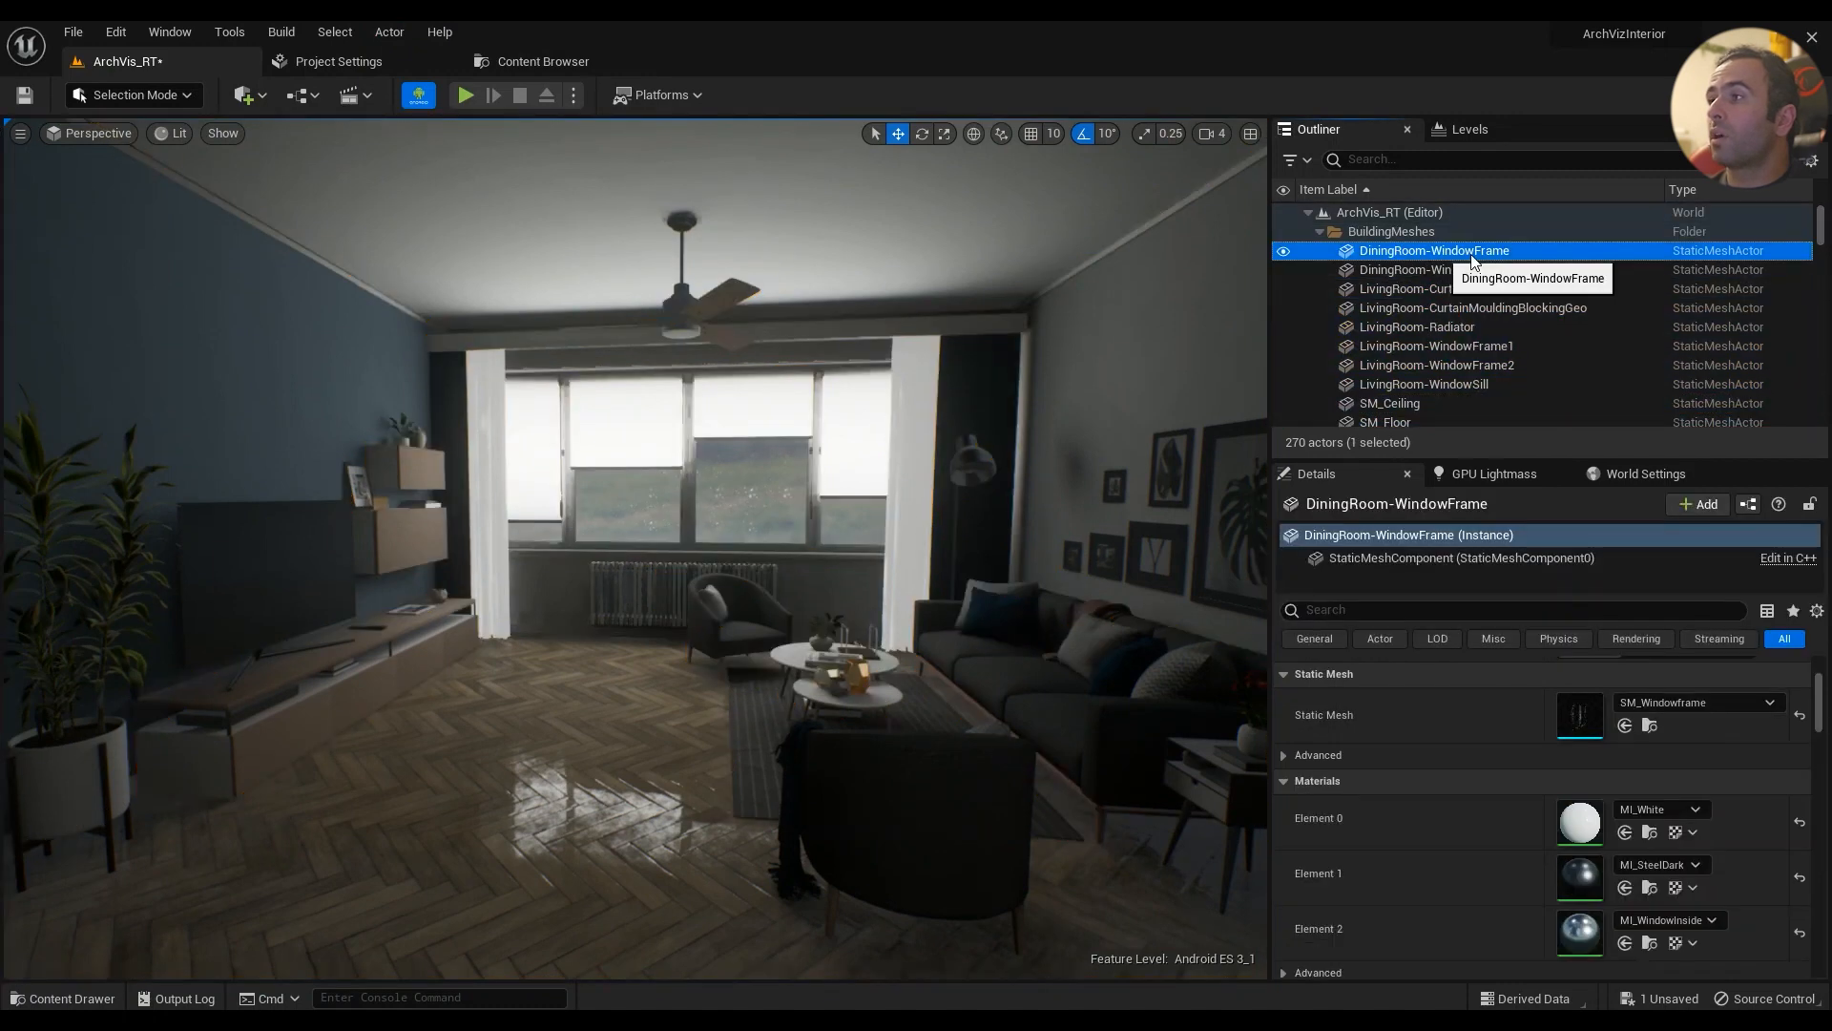
pyautogui.scroll(-3)
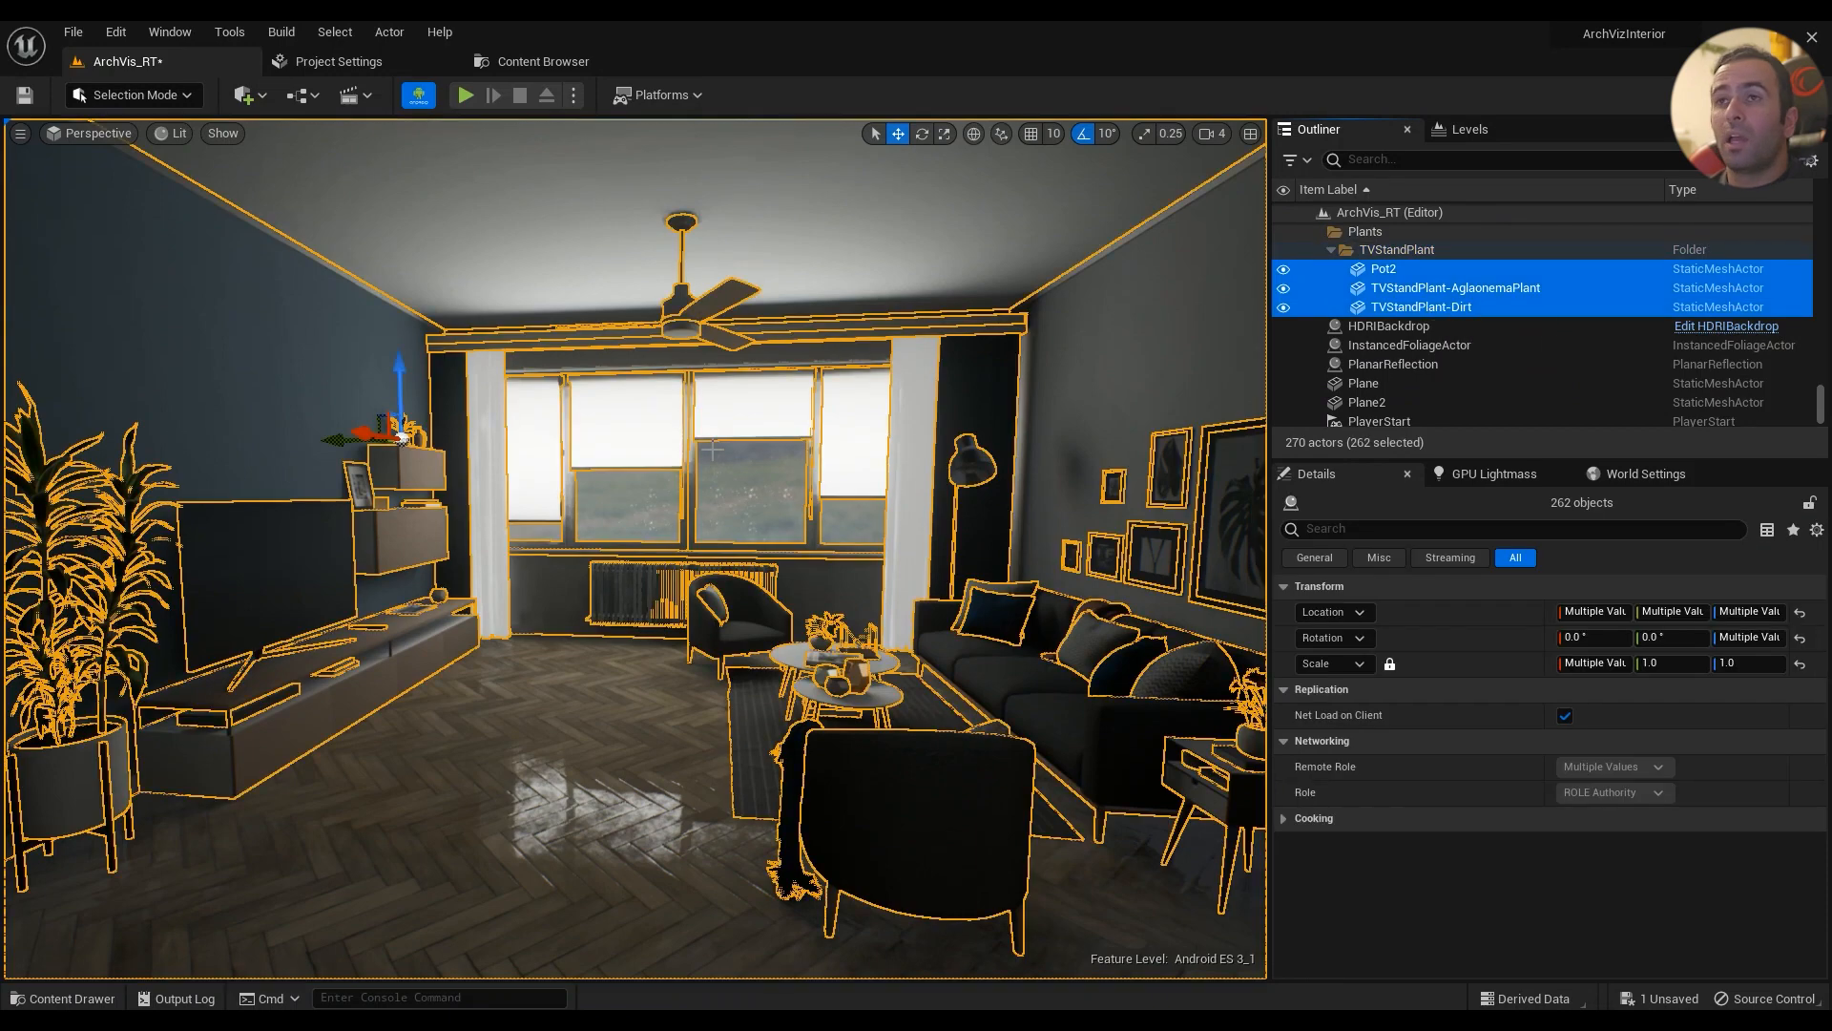
pyautogui.click(389, 32)
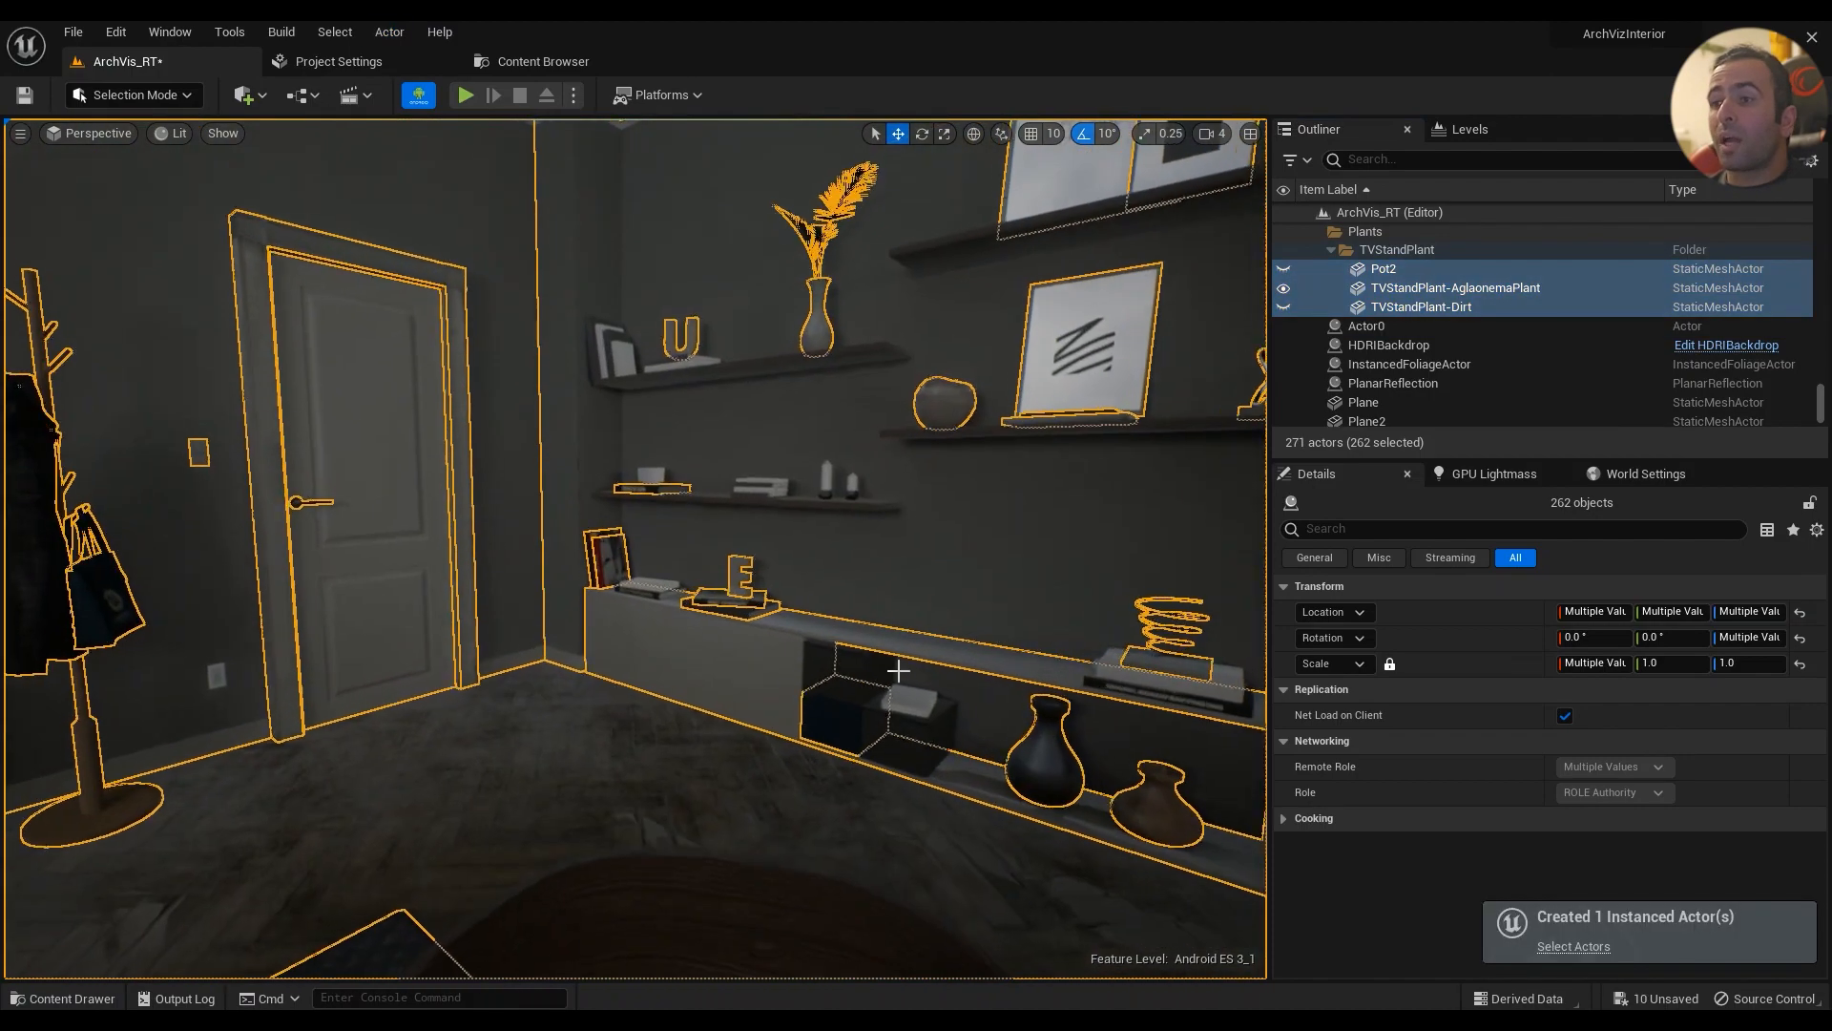
pyautogui.click(1396, 344)
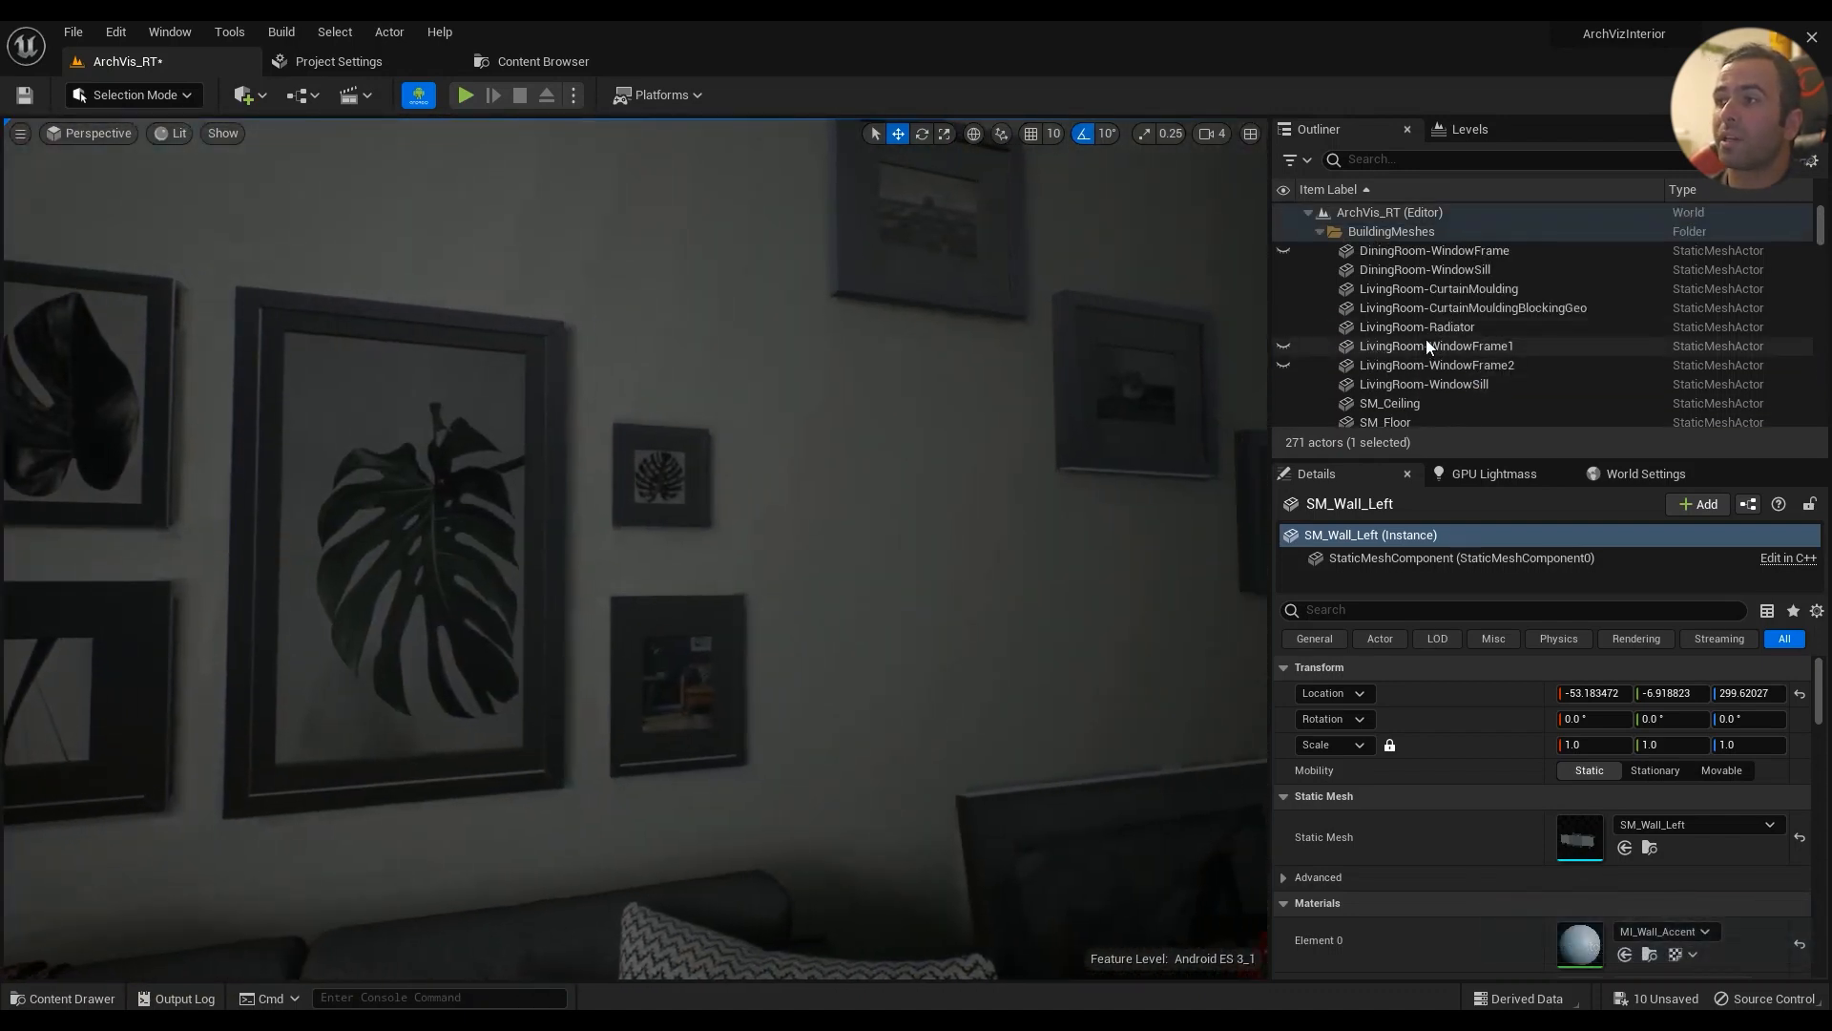
pyautogui.scroll(-3)
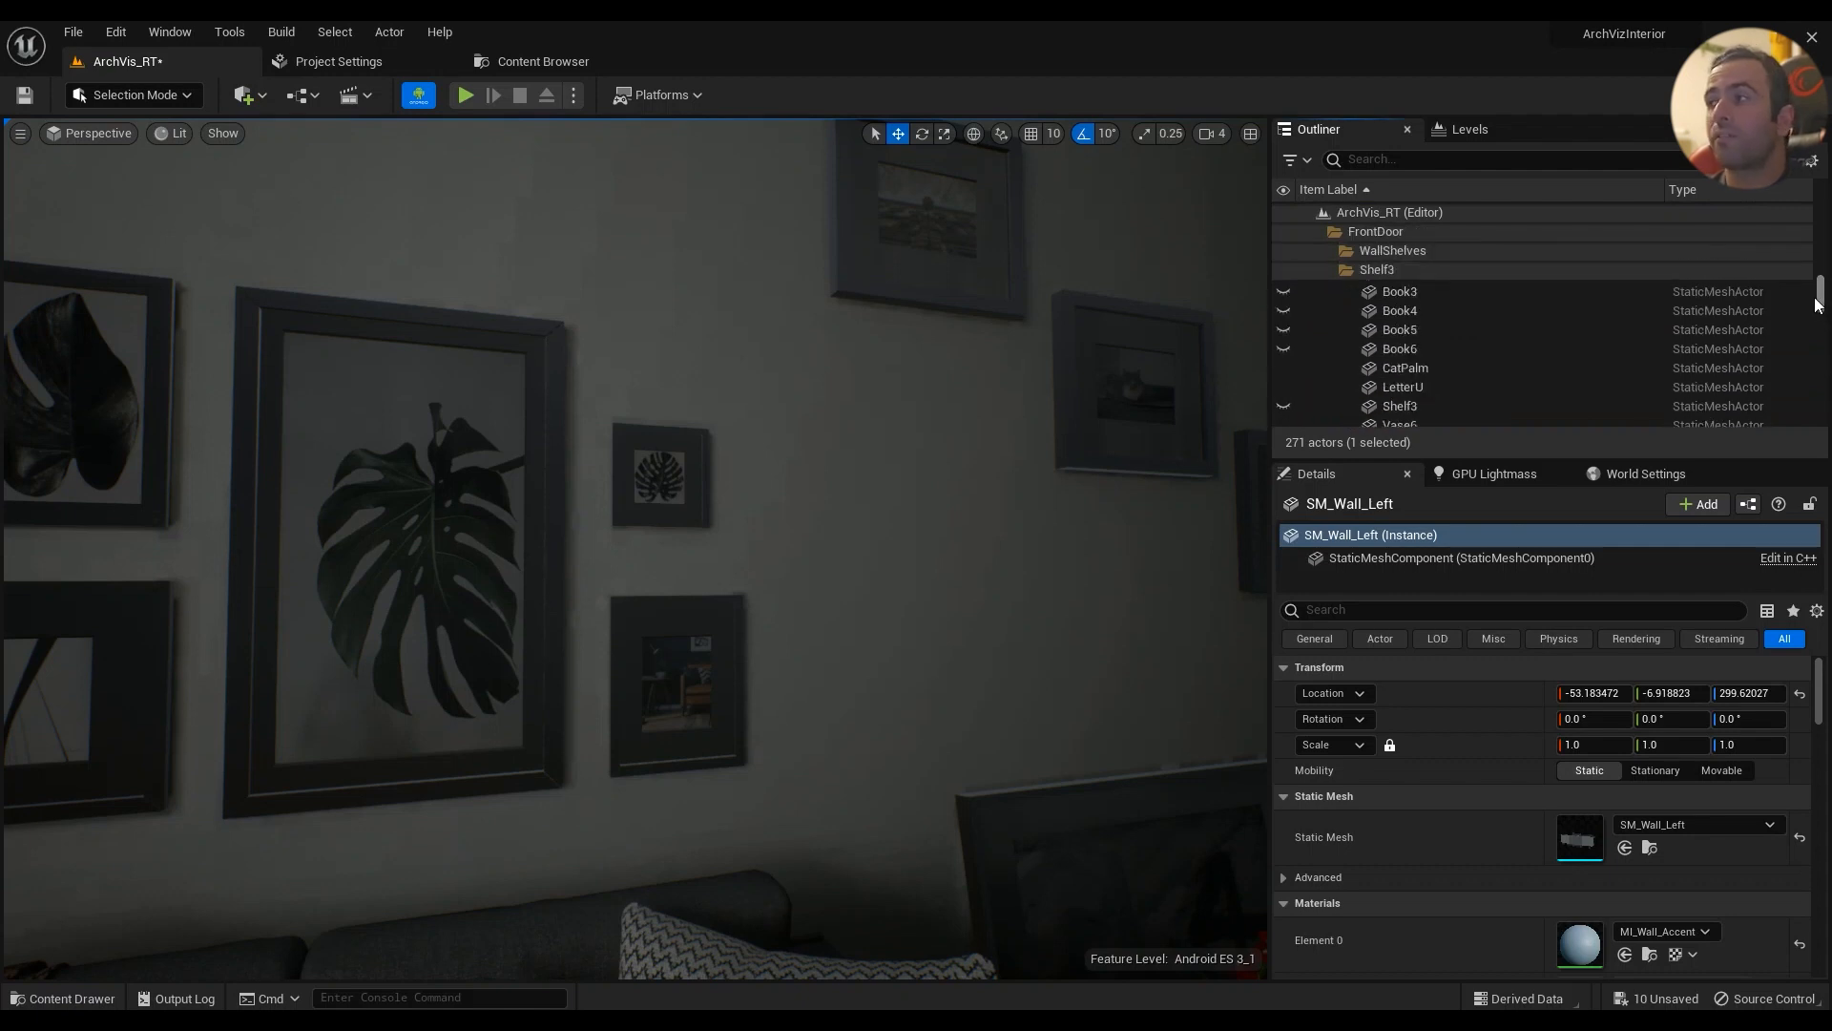
pyautogui.scroll(-3)
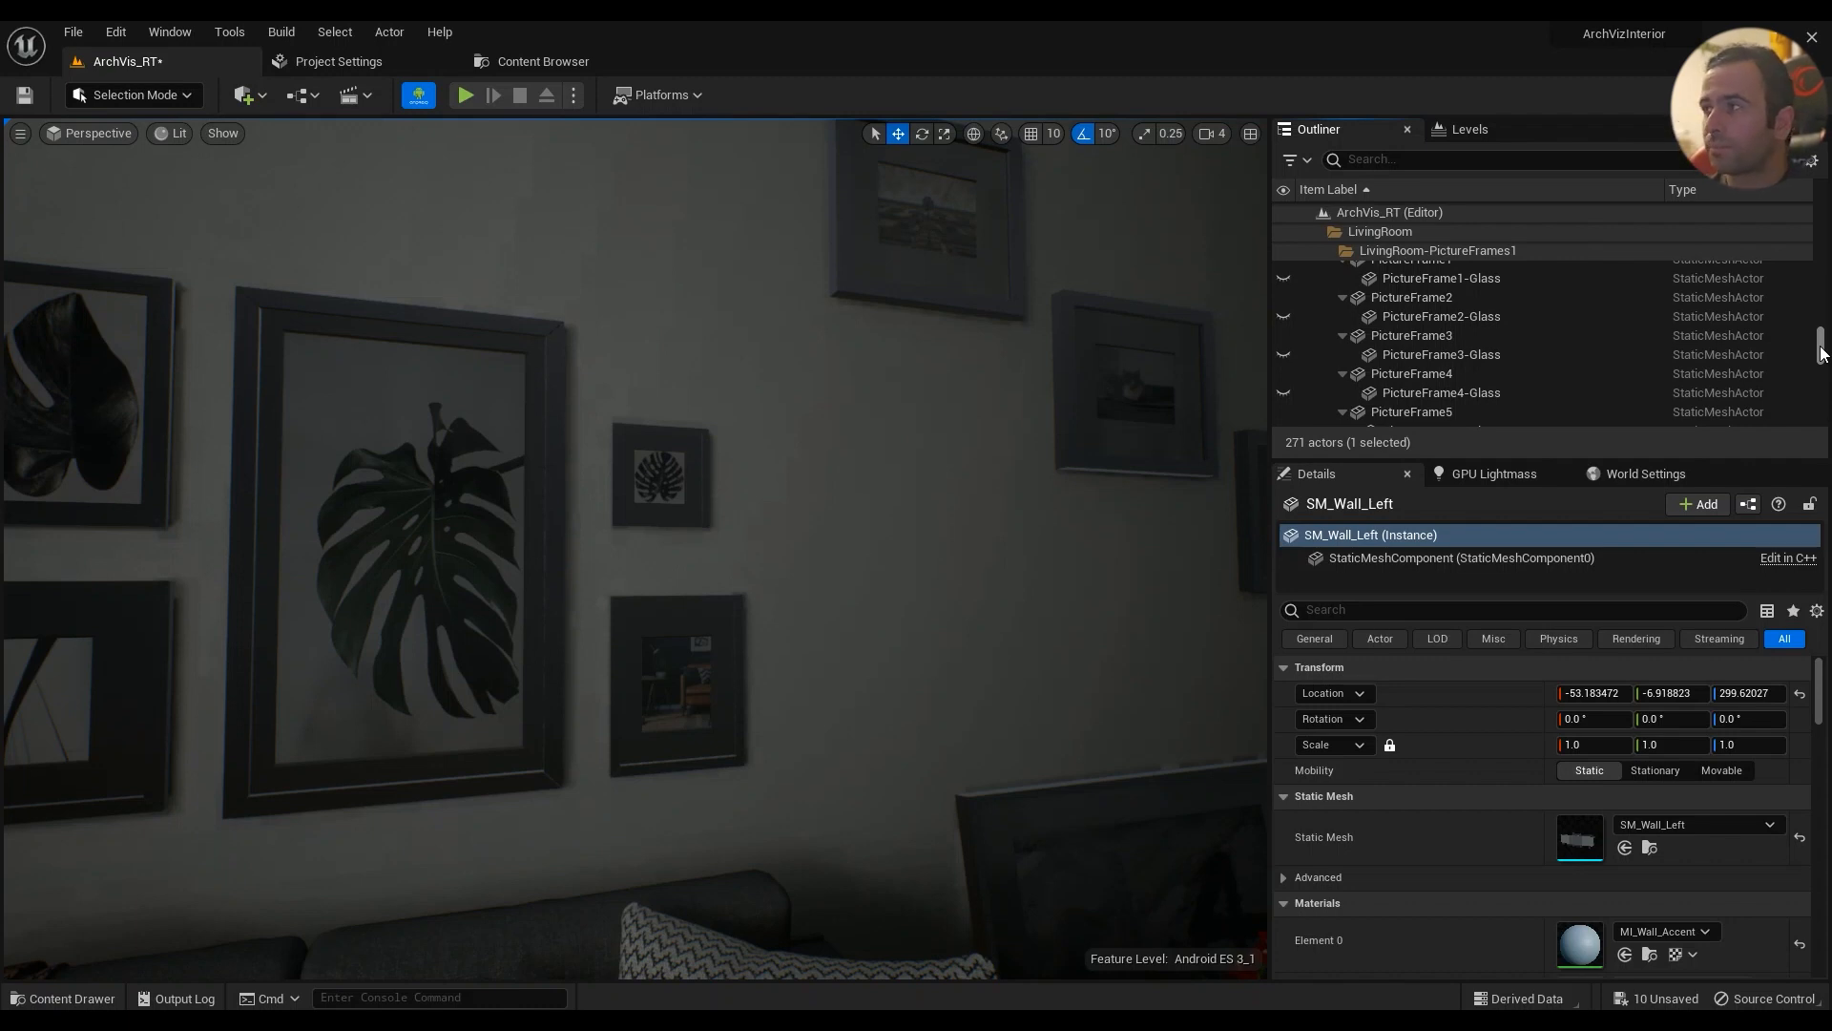
pyautogui.scroll(-3)
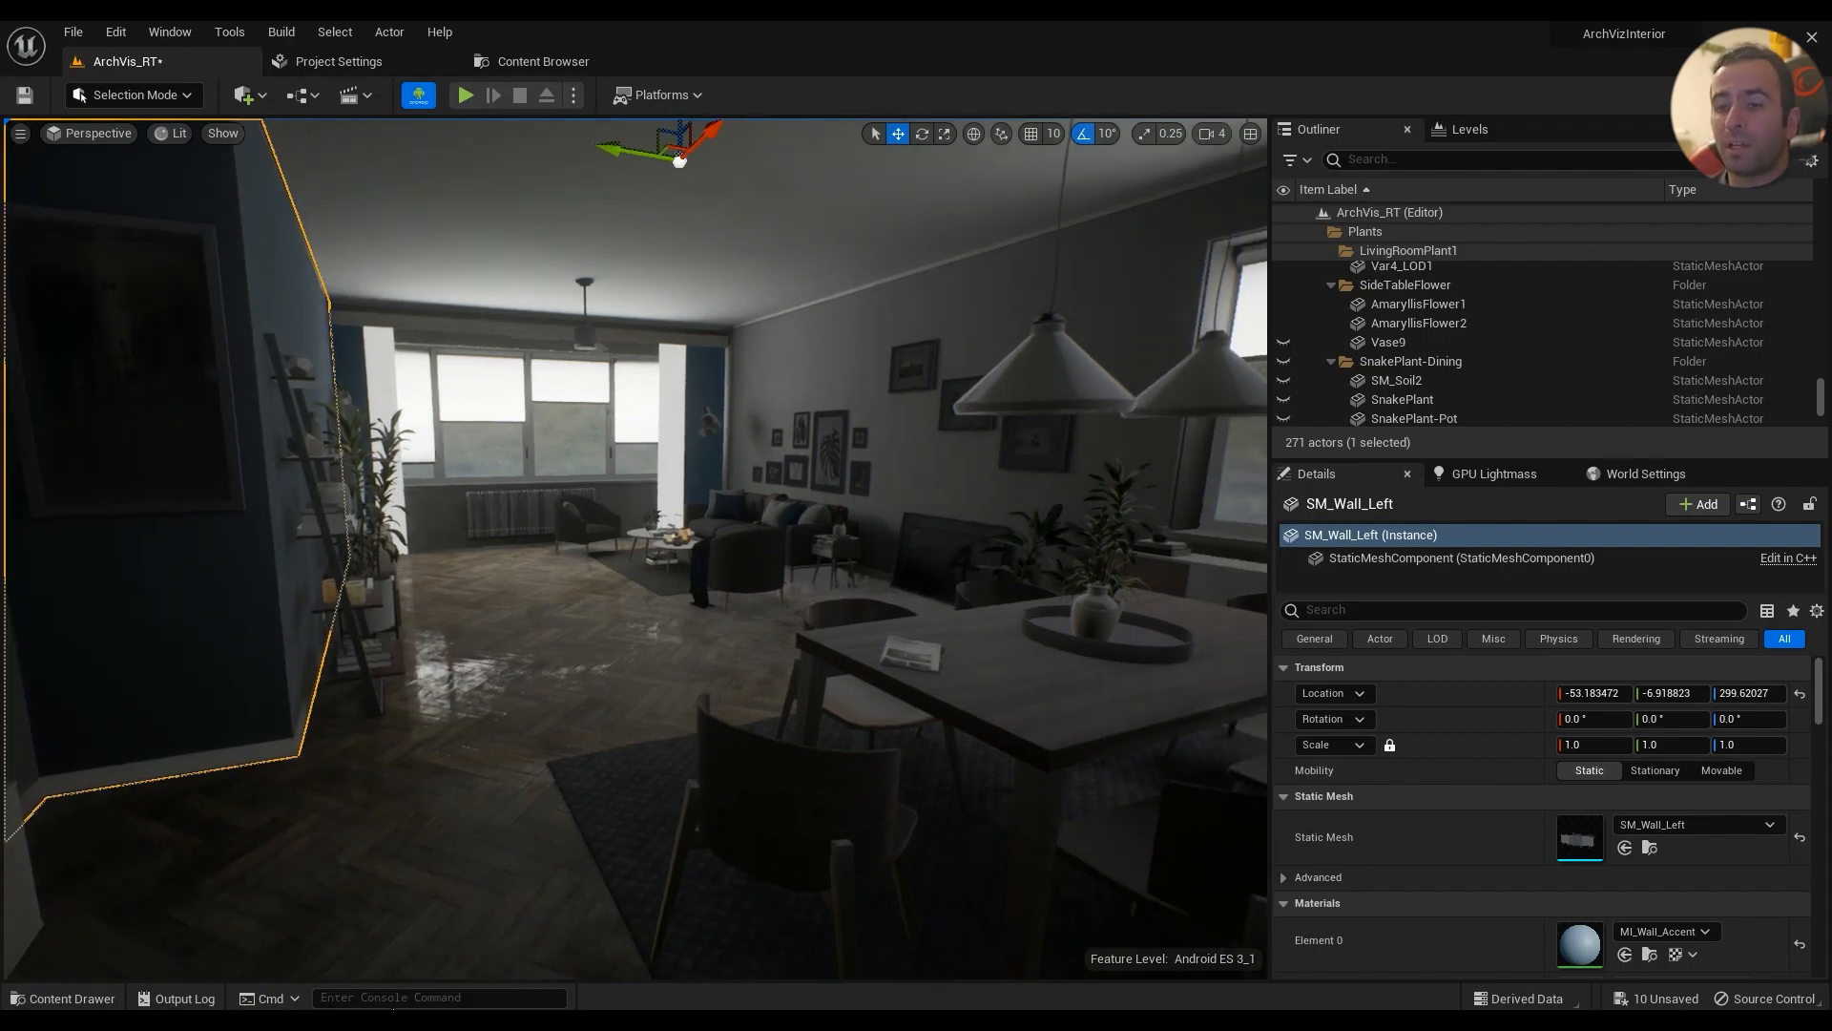
# - Run 'stat rhi' to show the RHI overlay, then bring up GPU Lightmass settings
pyautogui.write('stat rh')
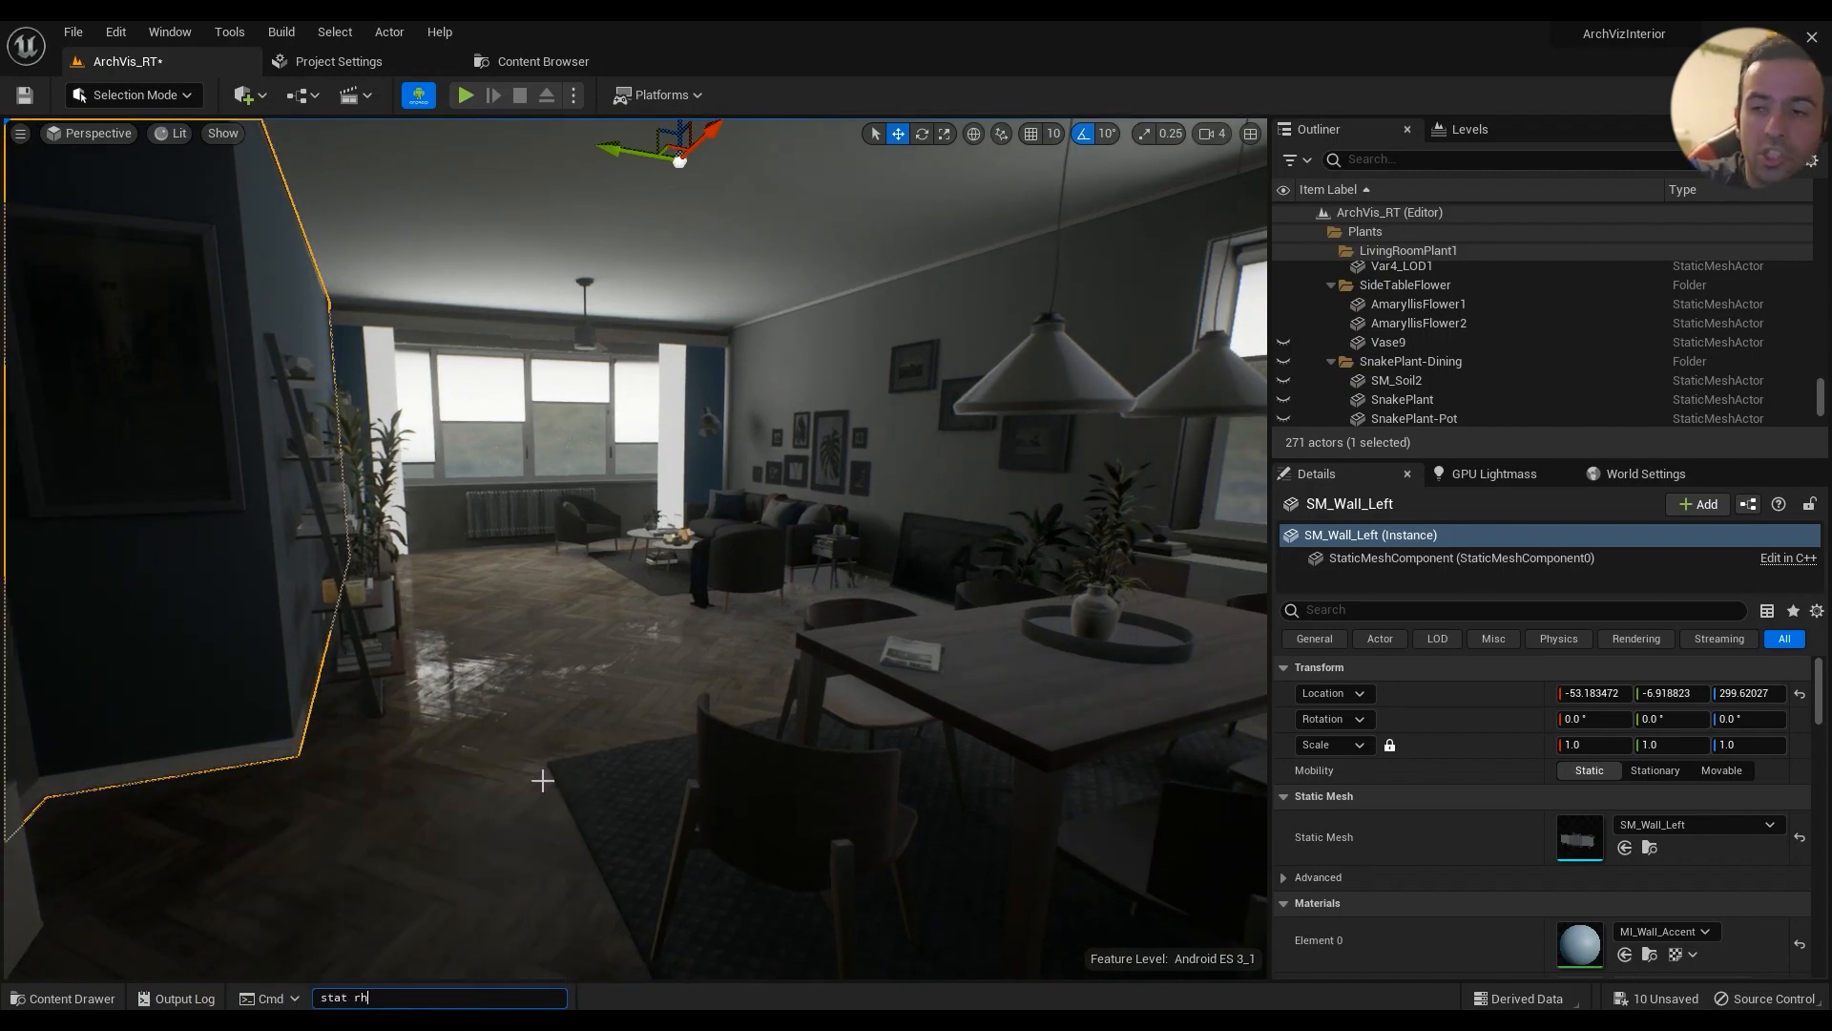
pyautogui.press('Enter')
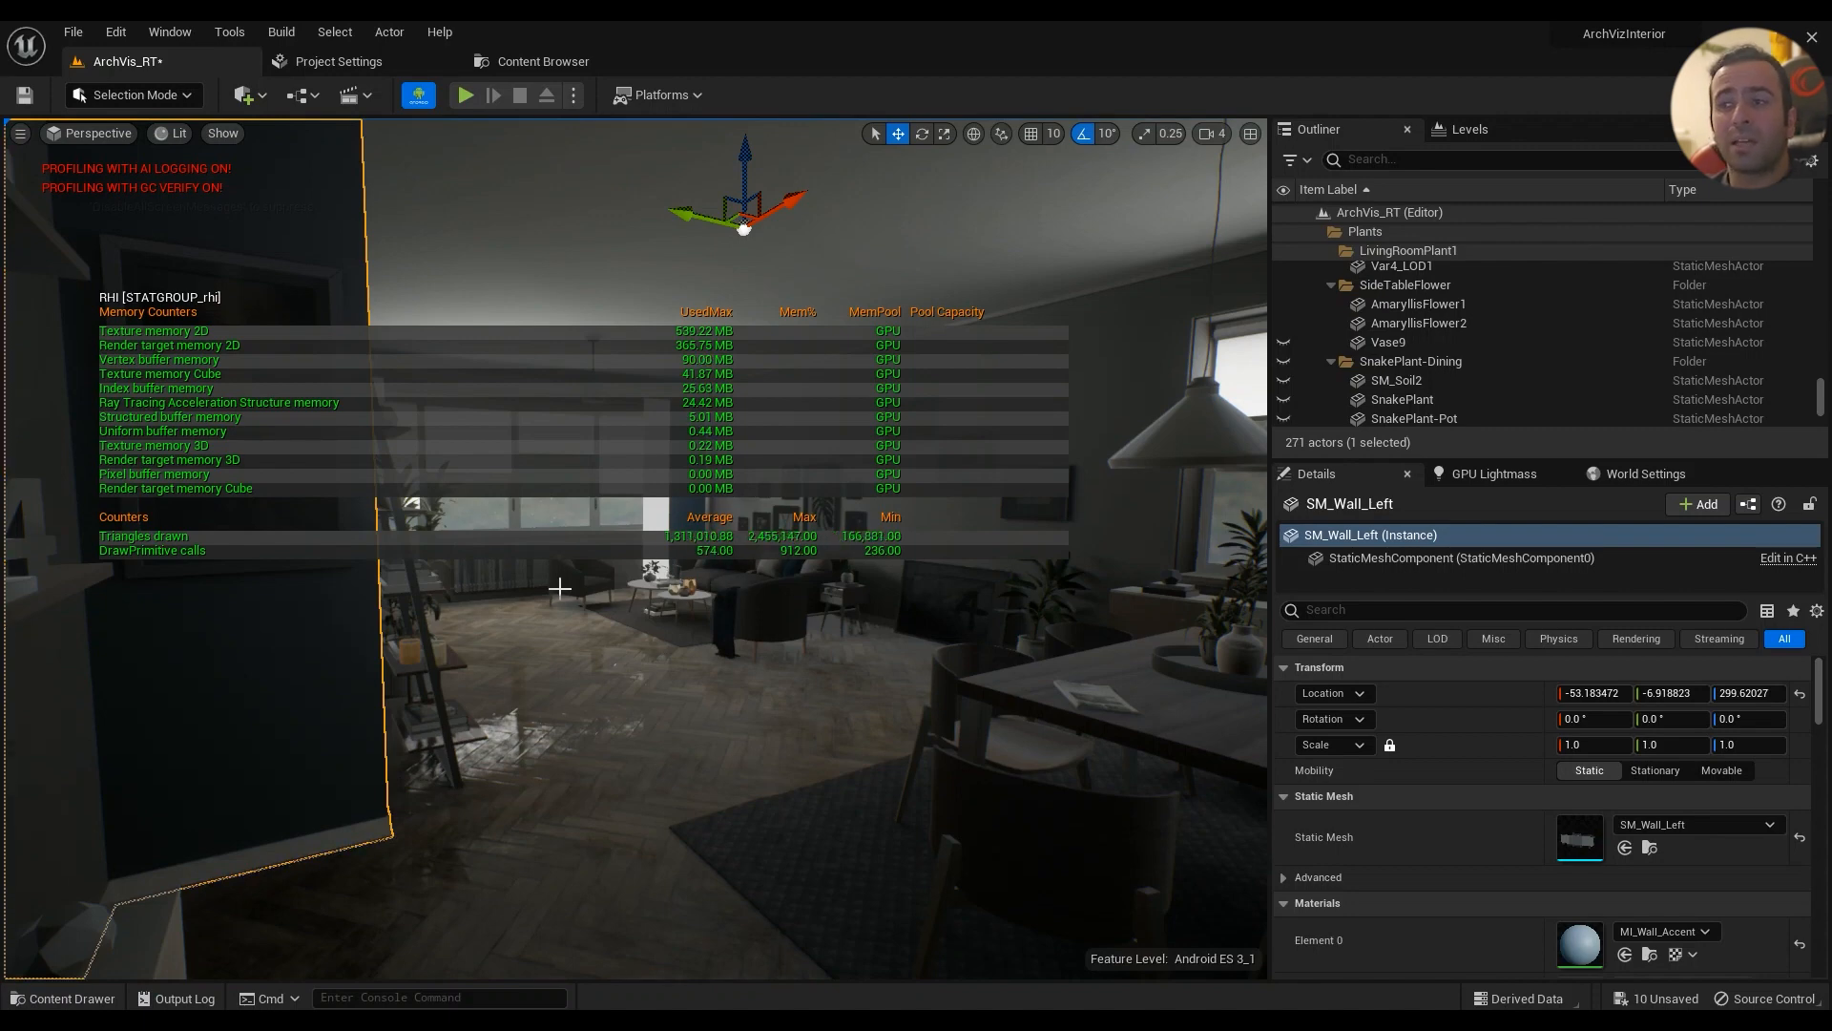
pyautogui.moveTo(657, 836)
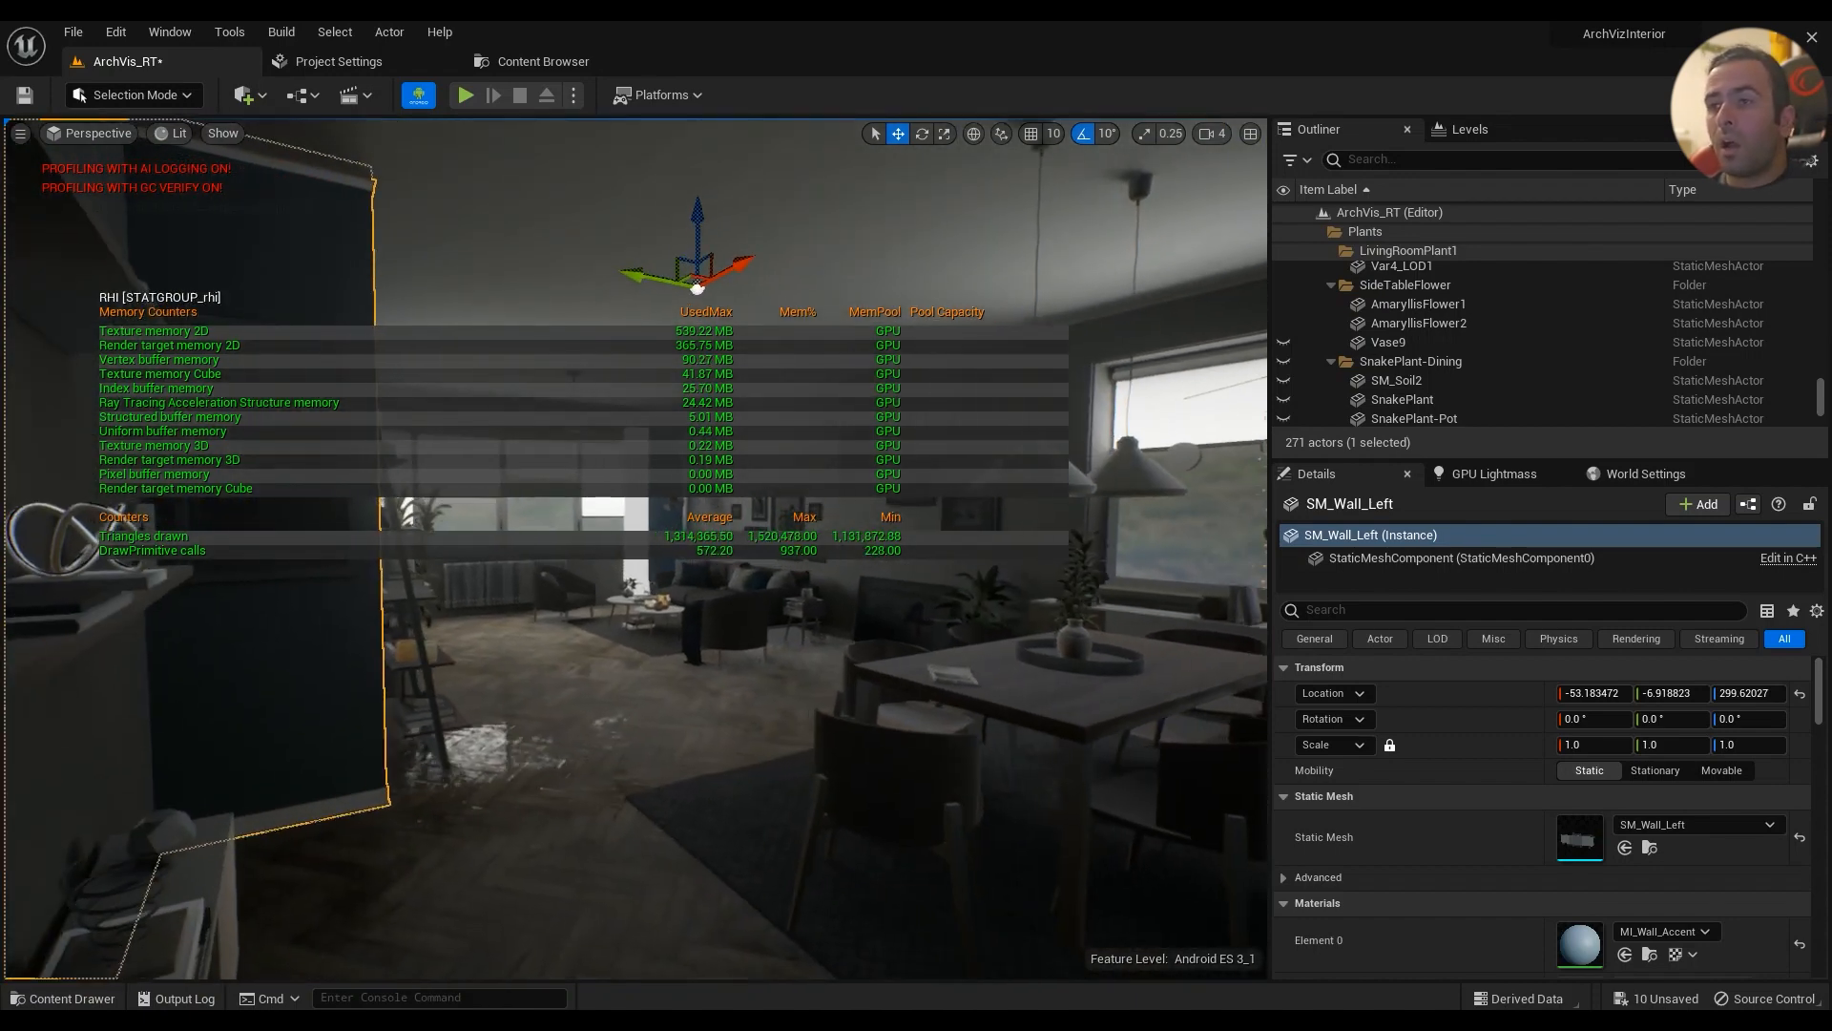
pyautogui.click(1494, 473)
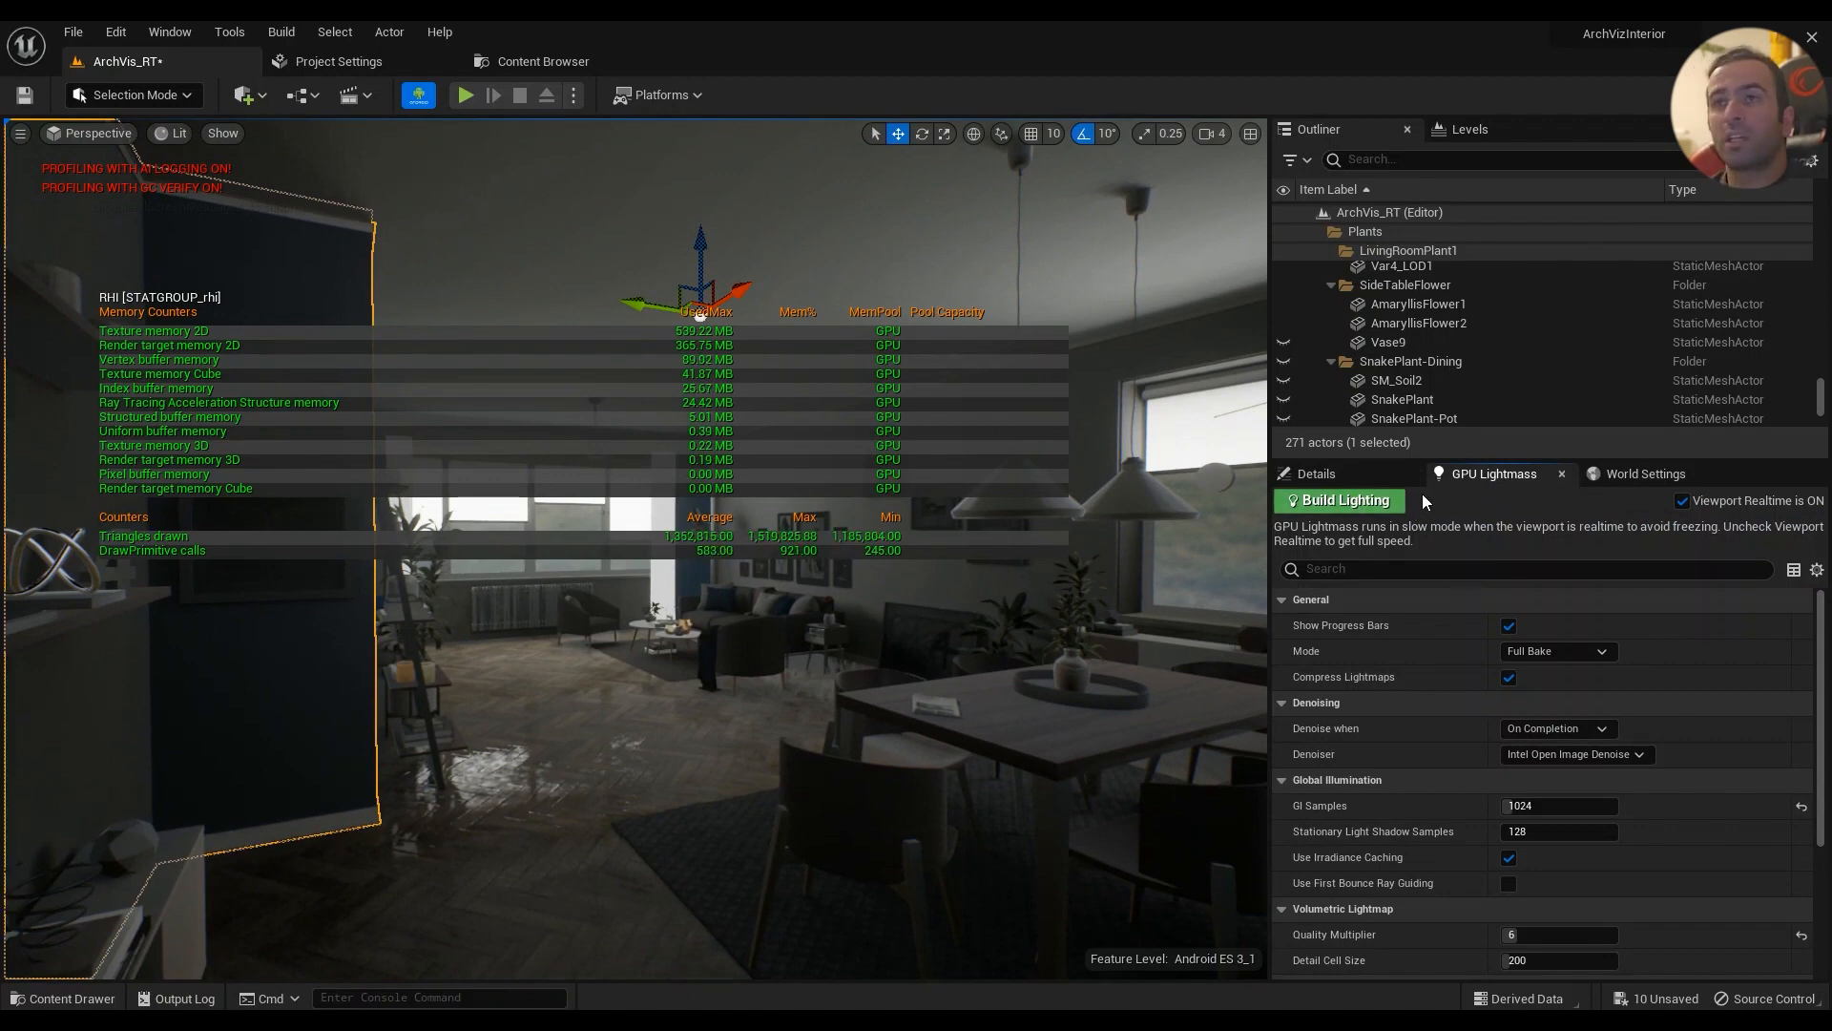
# - Review the Build menu's lighting options, then toggle the RHI overlay off with 'stat rhi'
pyautogui.click(281, 31)
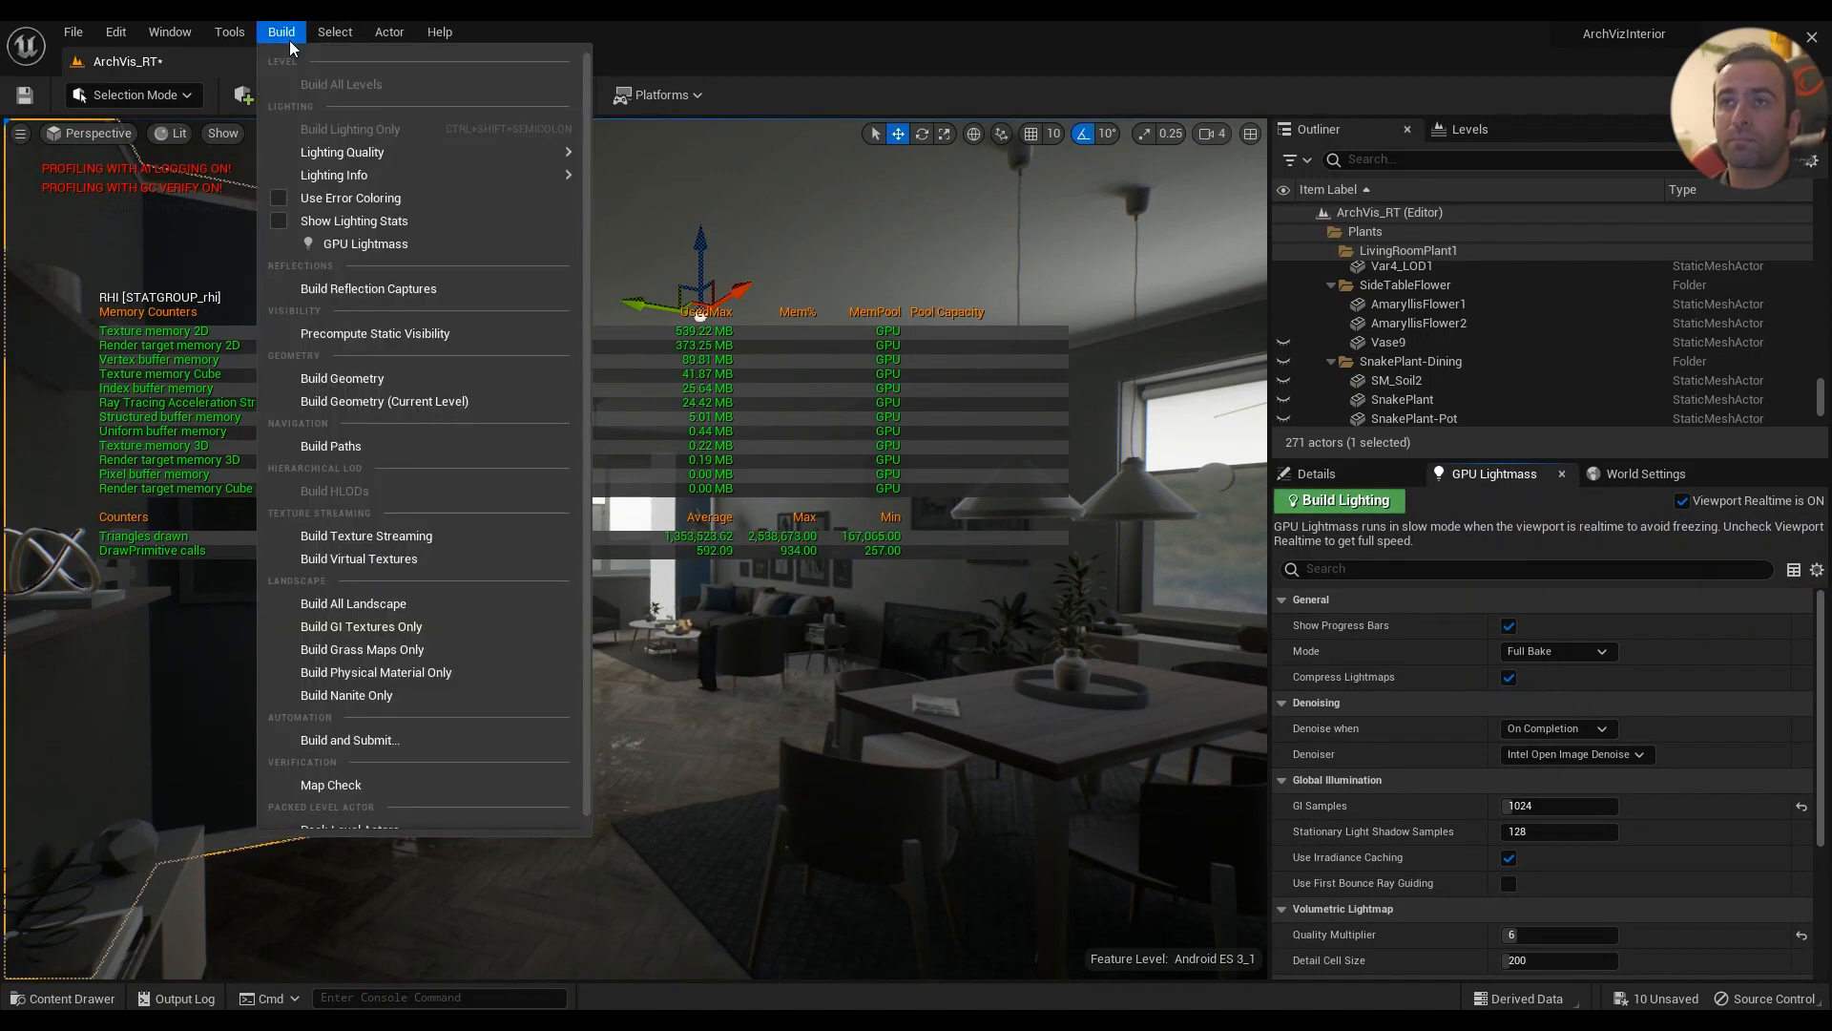
pyautogui.moveTo(328, 137)
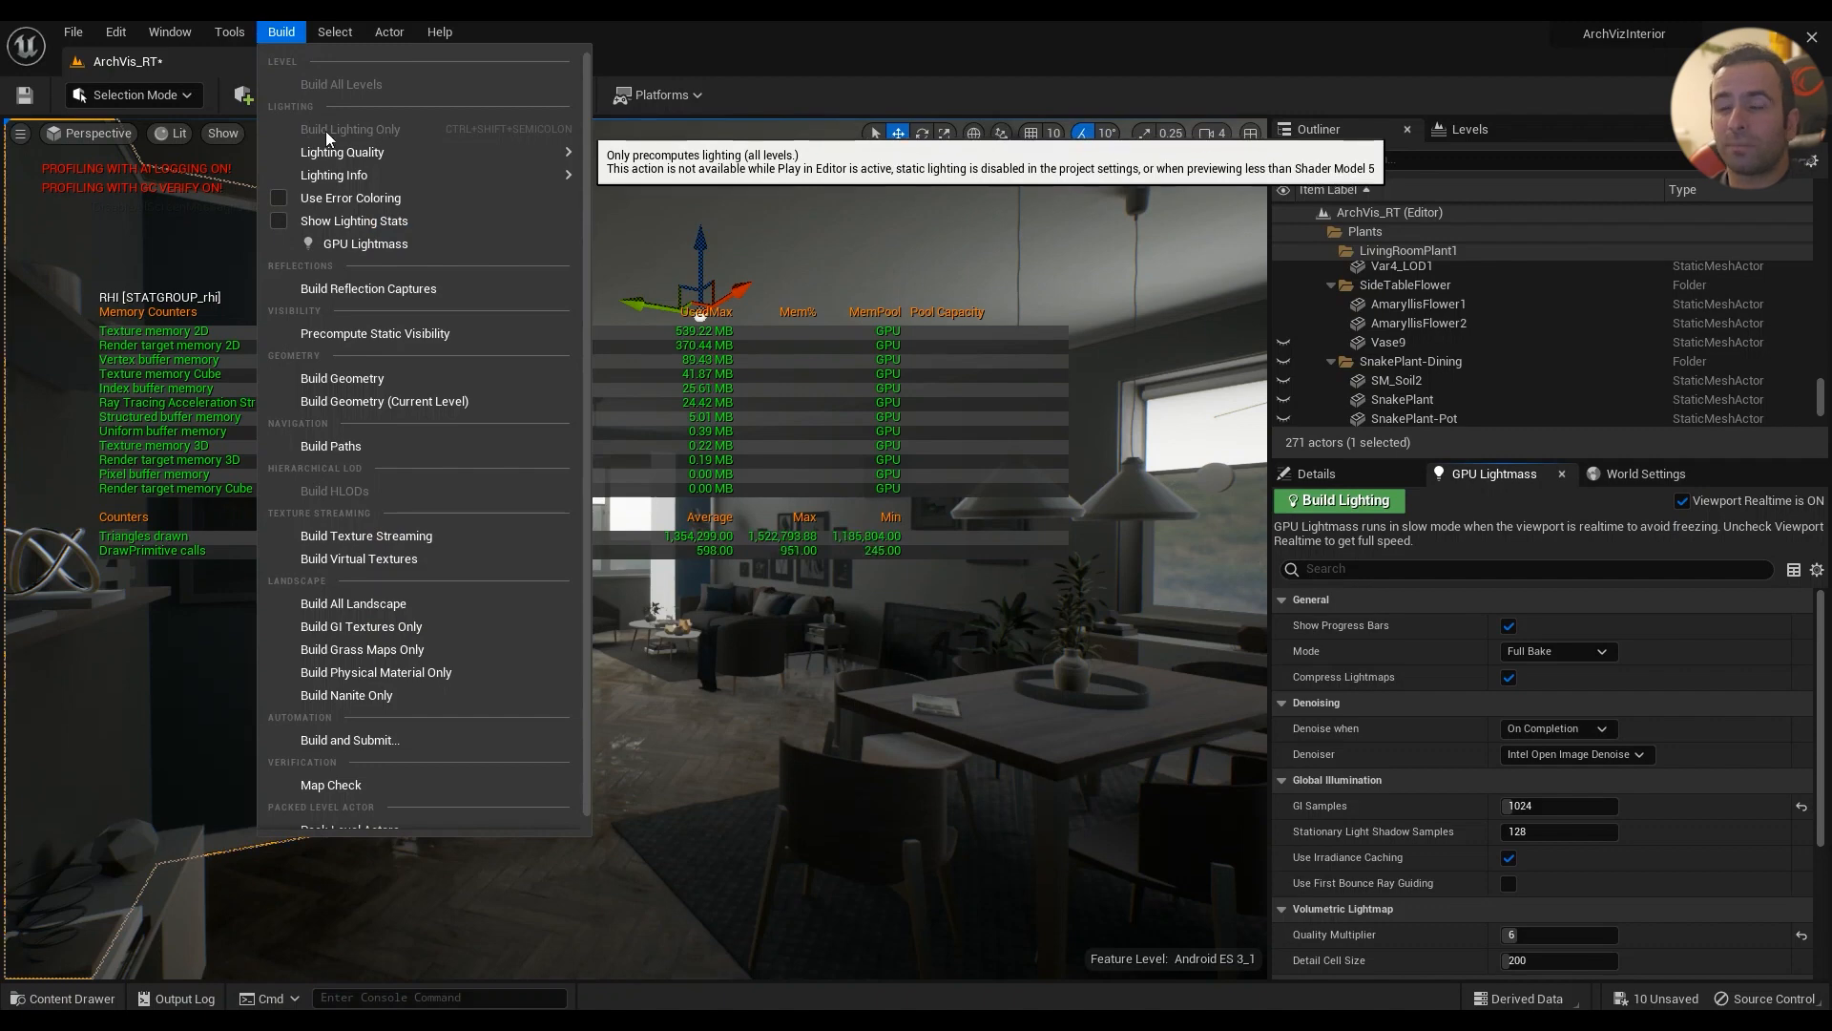
pyautogui.moveTo(342, 152)
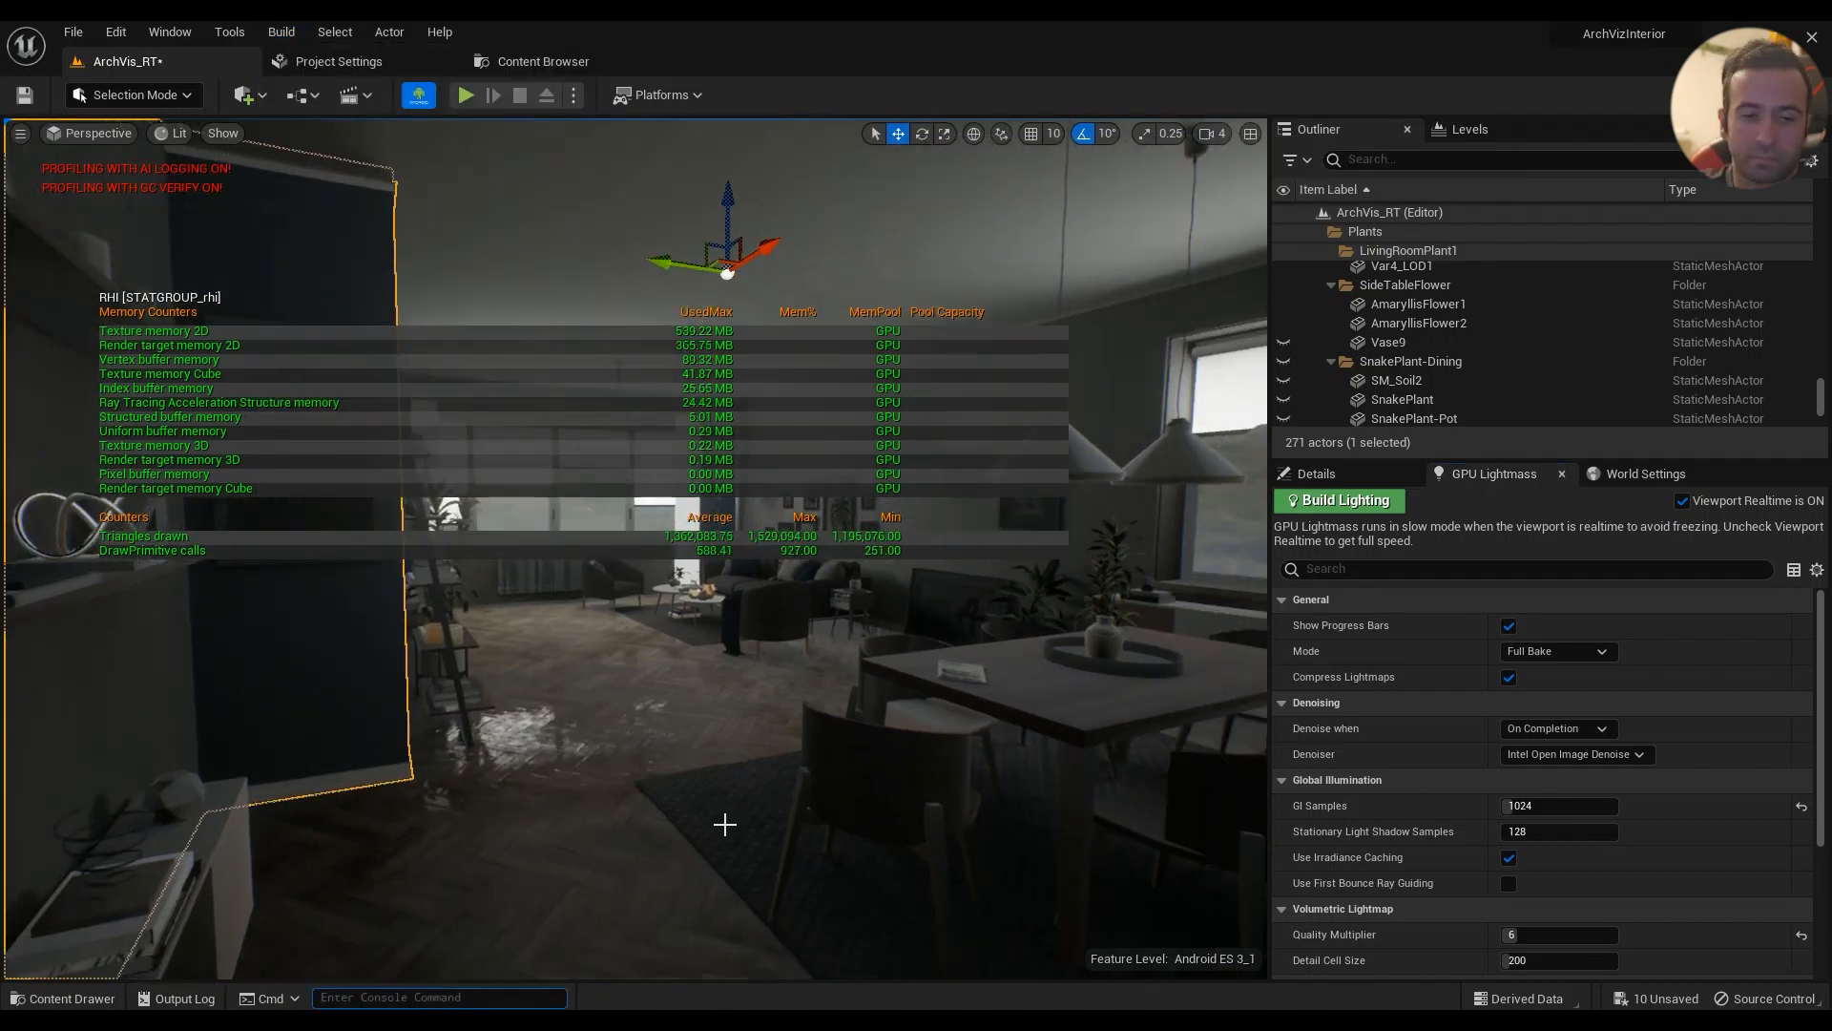
pyautogui.write('stat rhi')
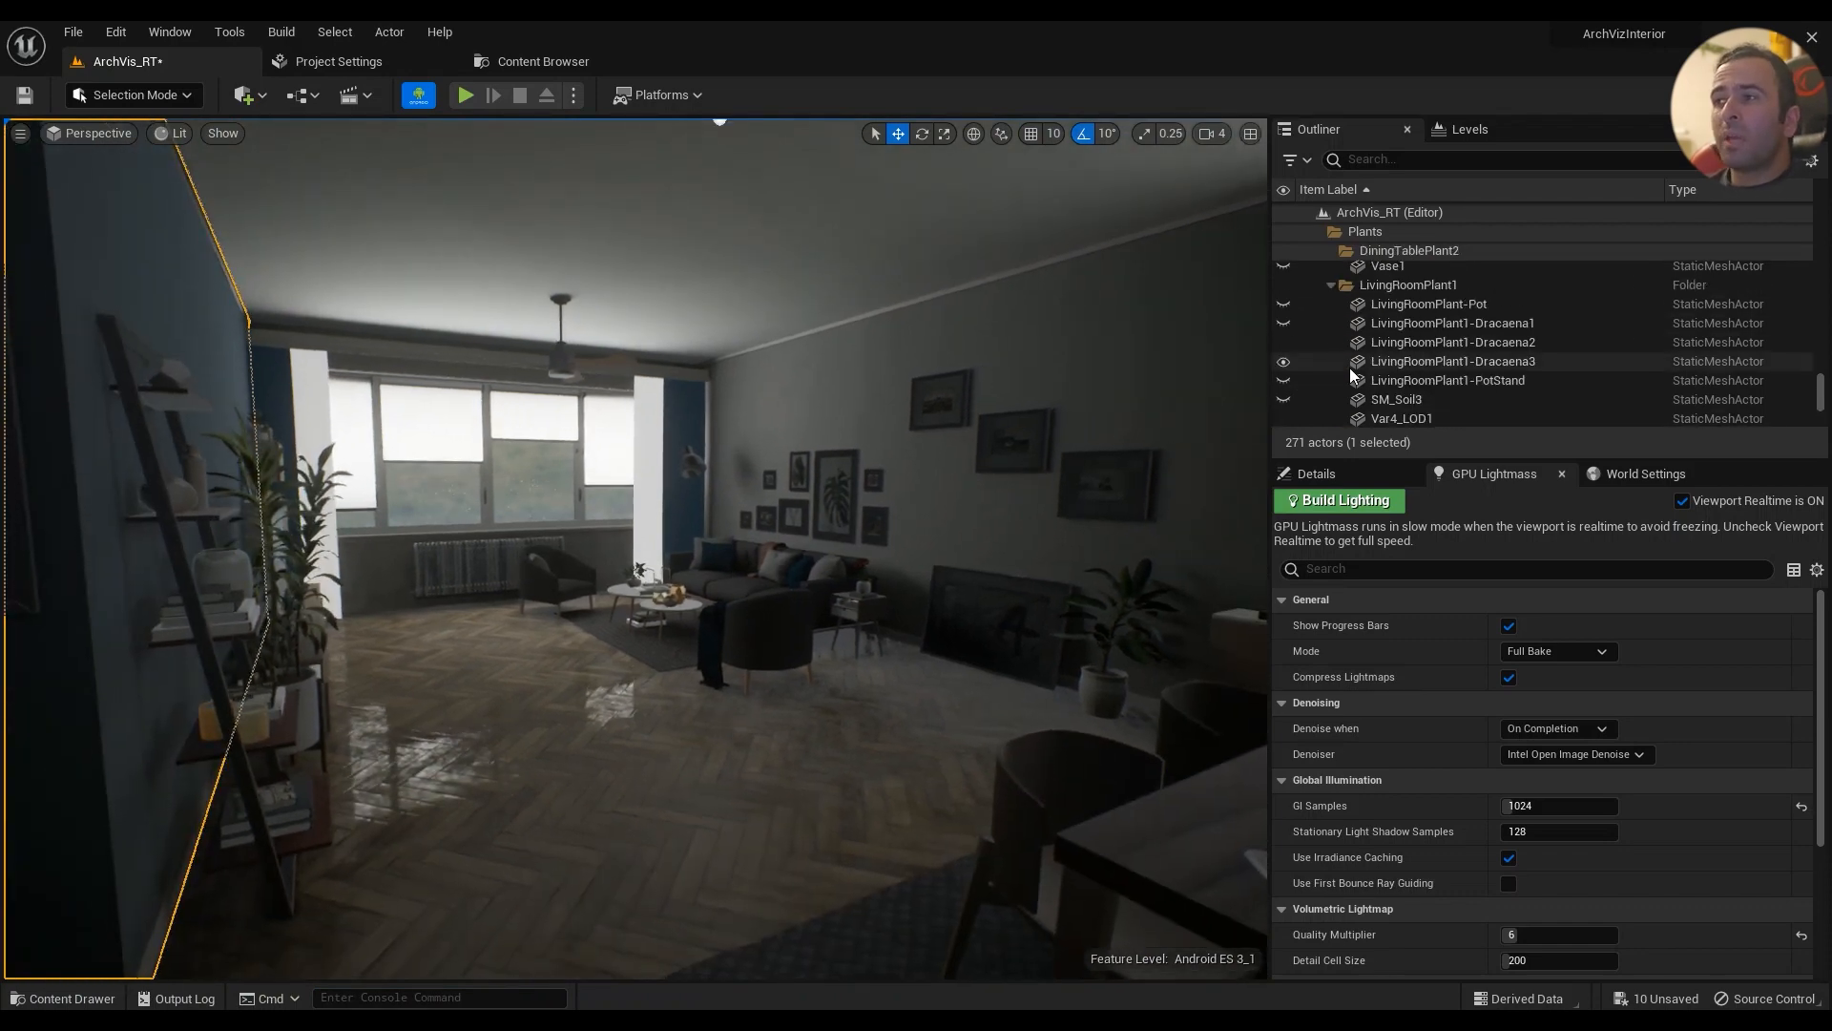
pyautogui.scroll(-3)
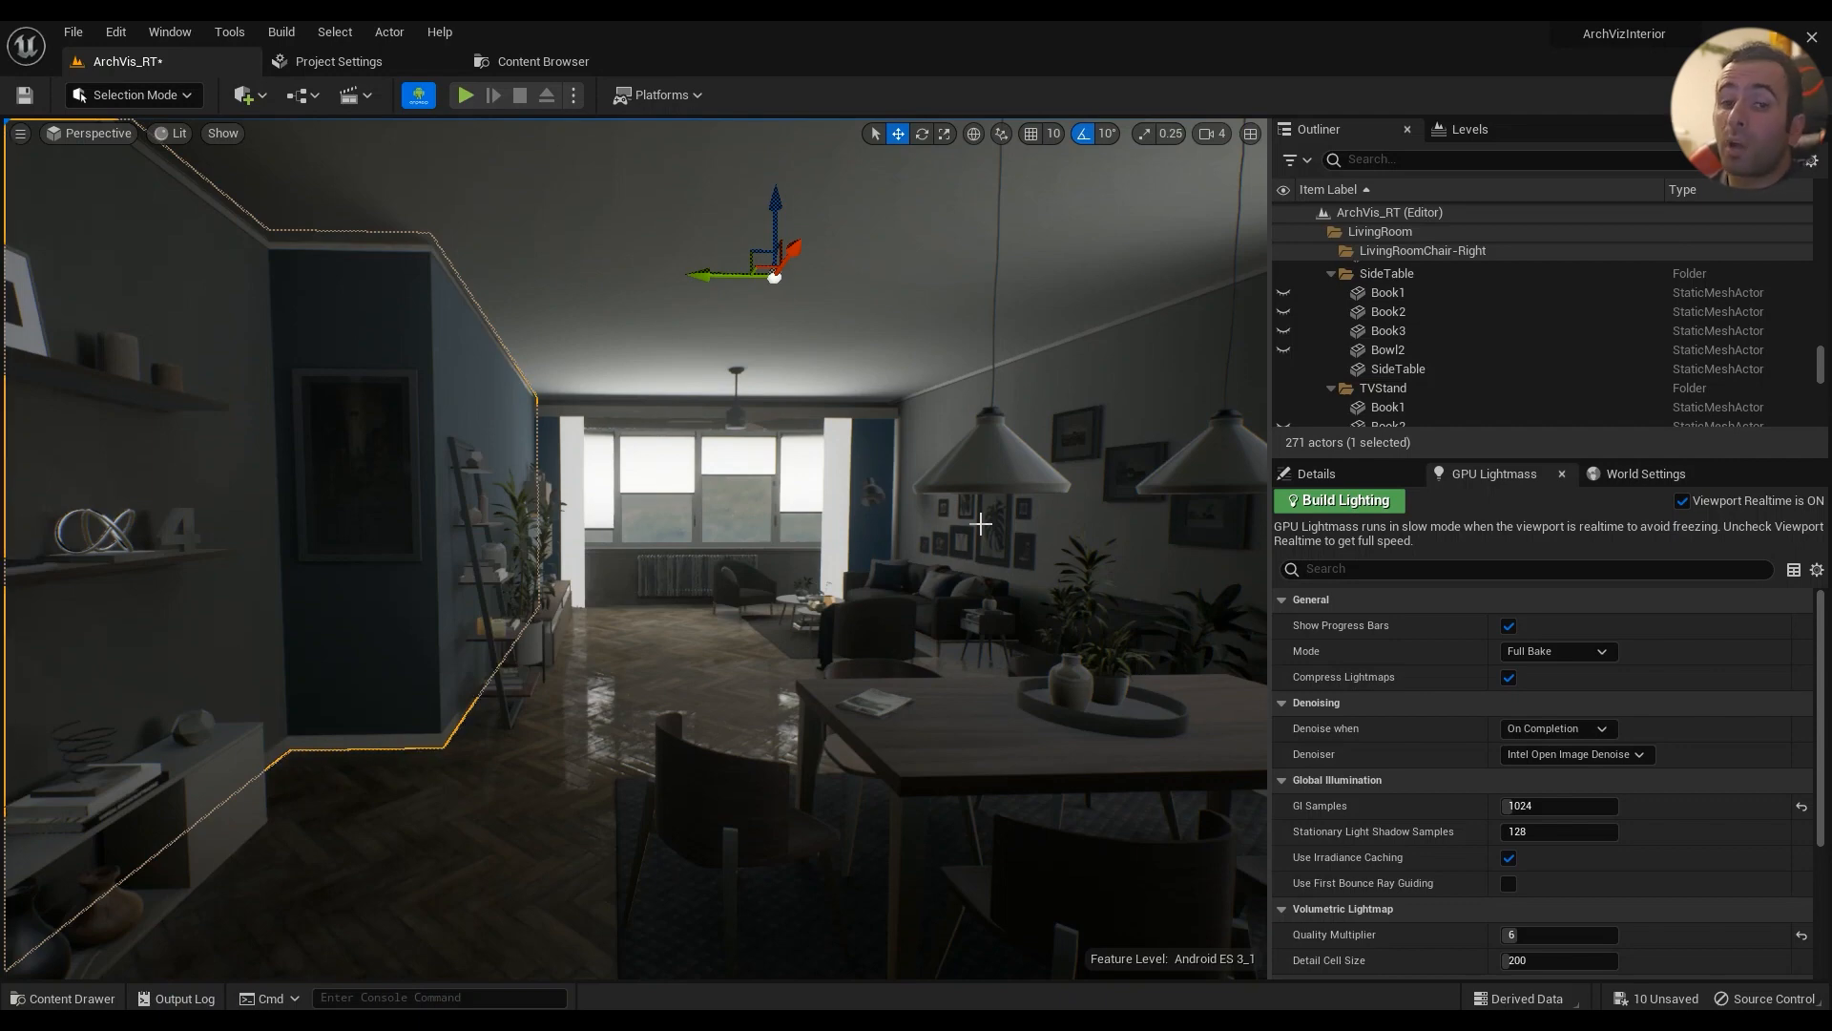
pyautogui.click(339, 61)
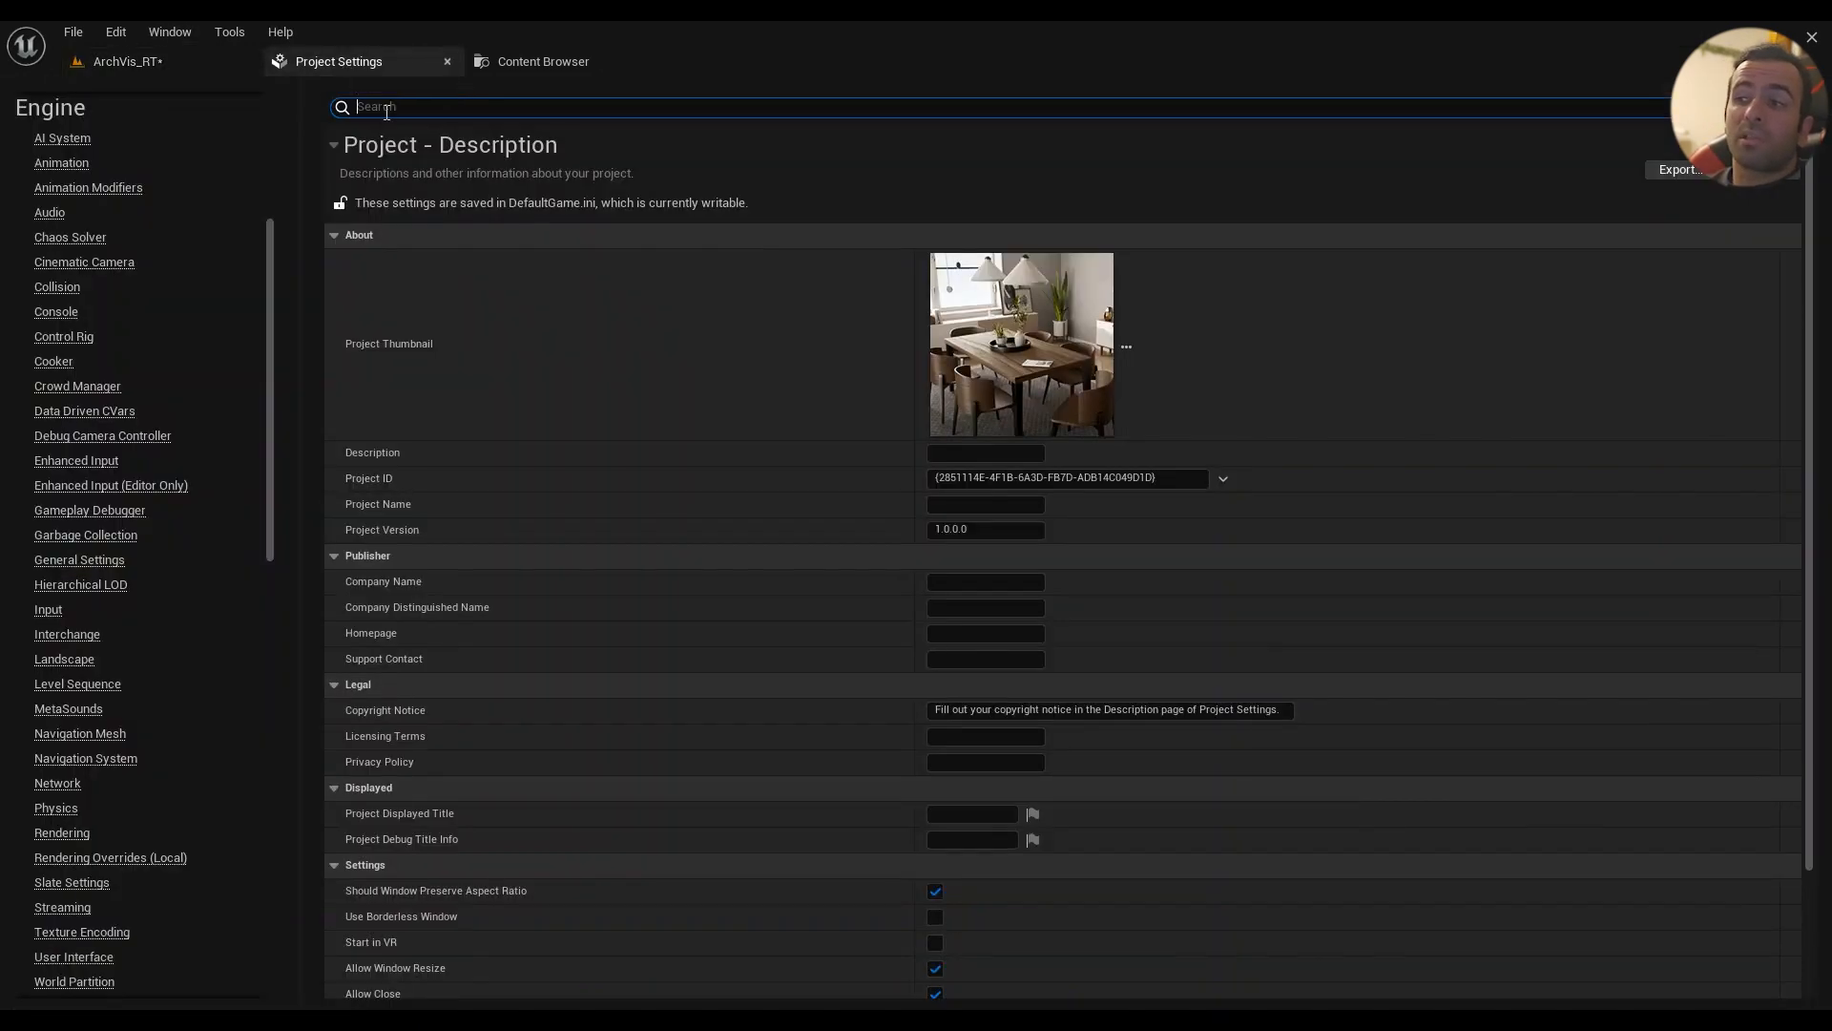
pyautogui.scroll(-3)
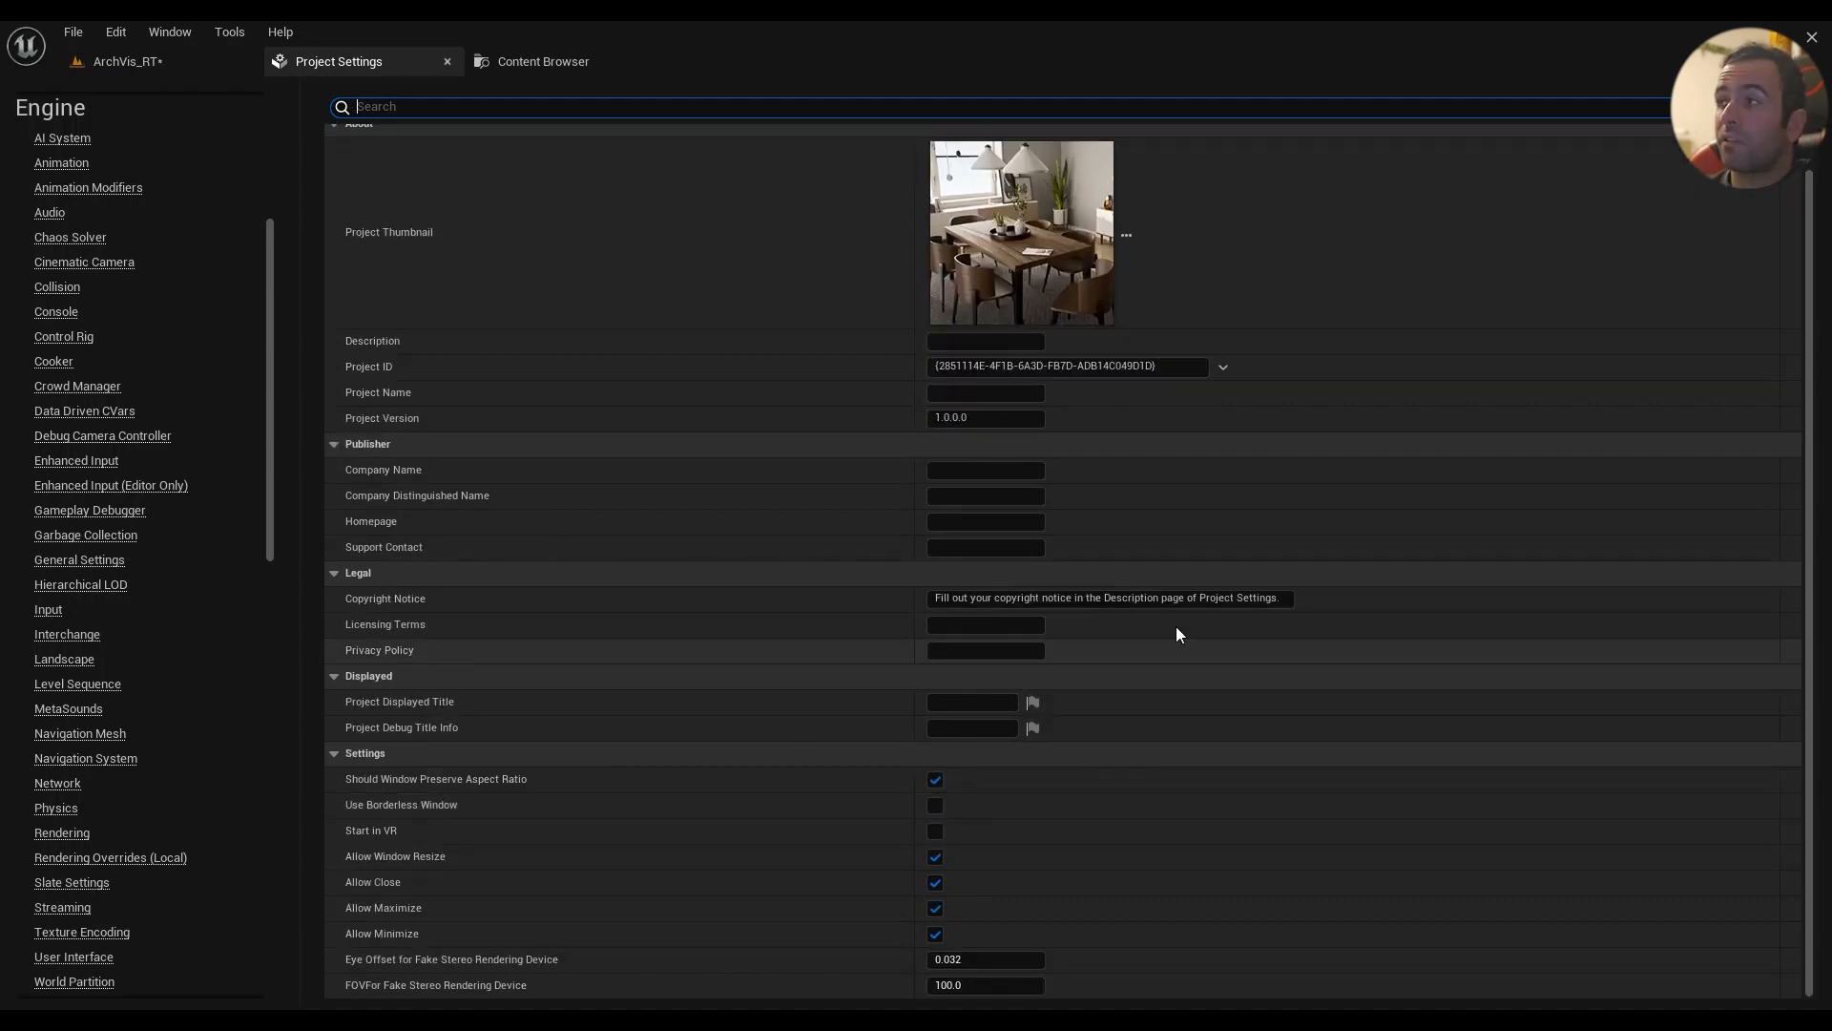
pyautogui.scroll(-3)
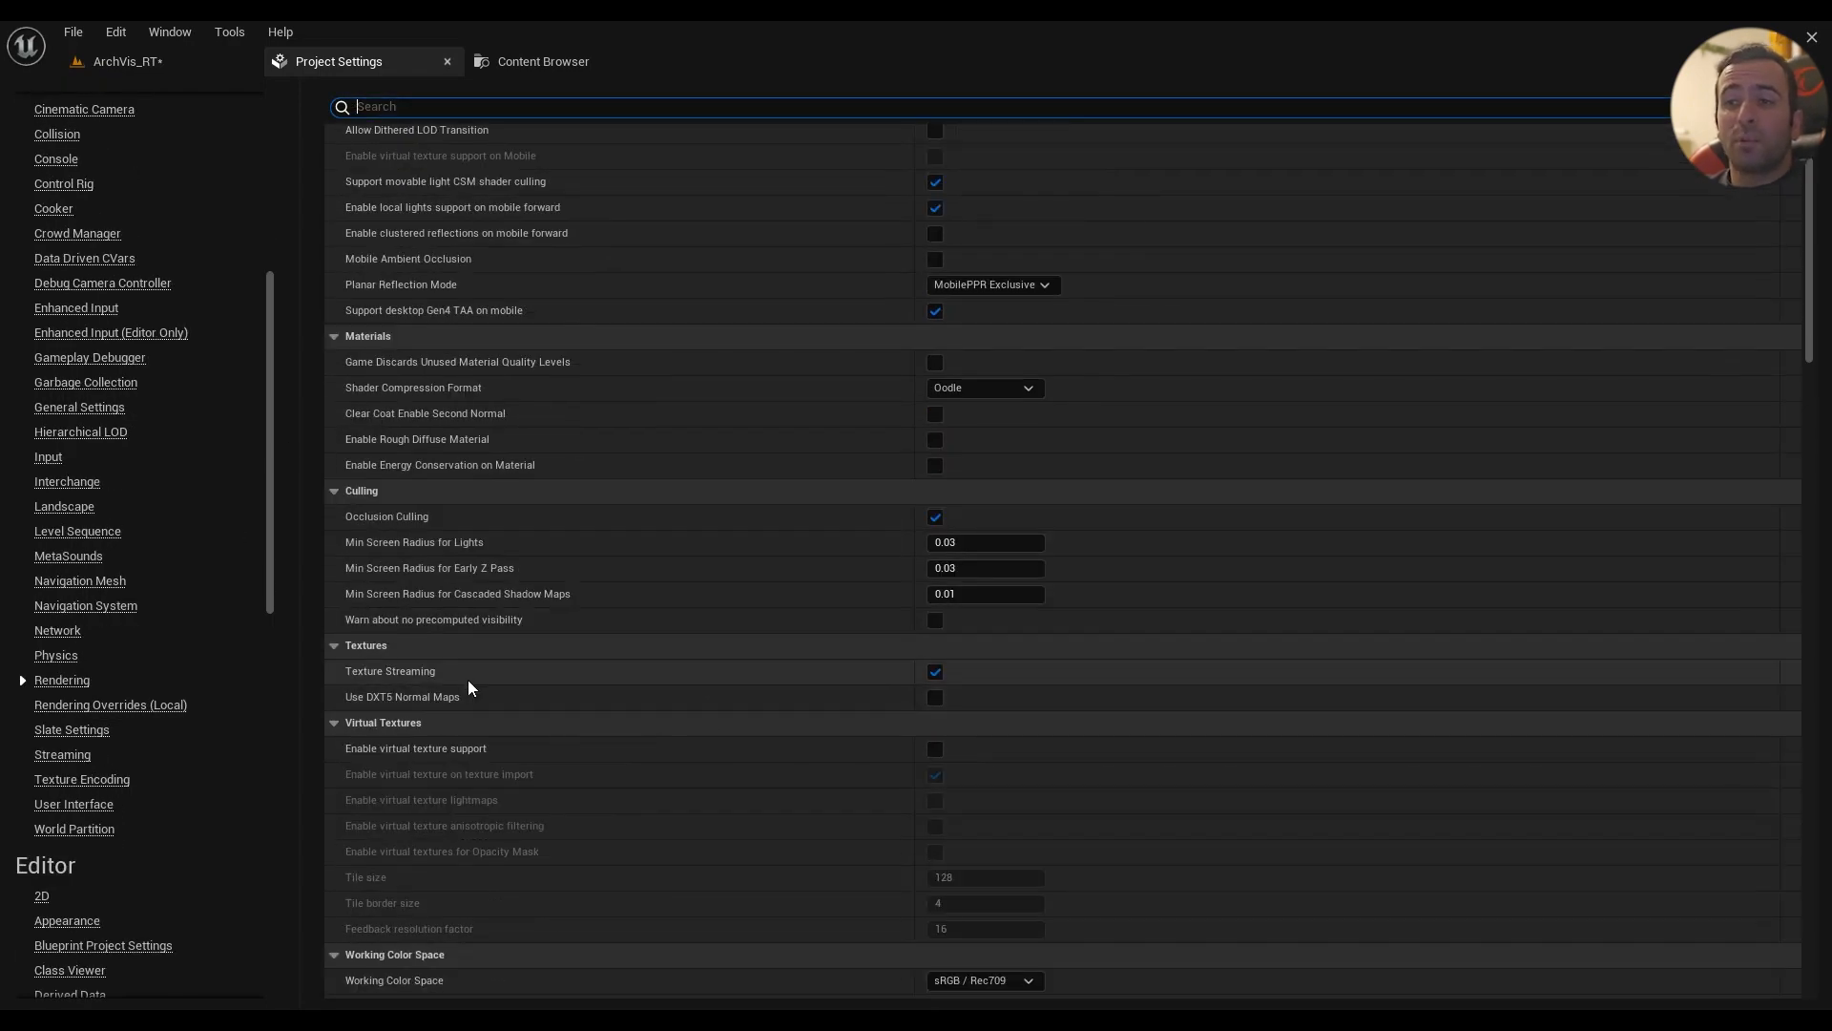
pyautogui.moveTo(413, 529)
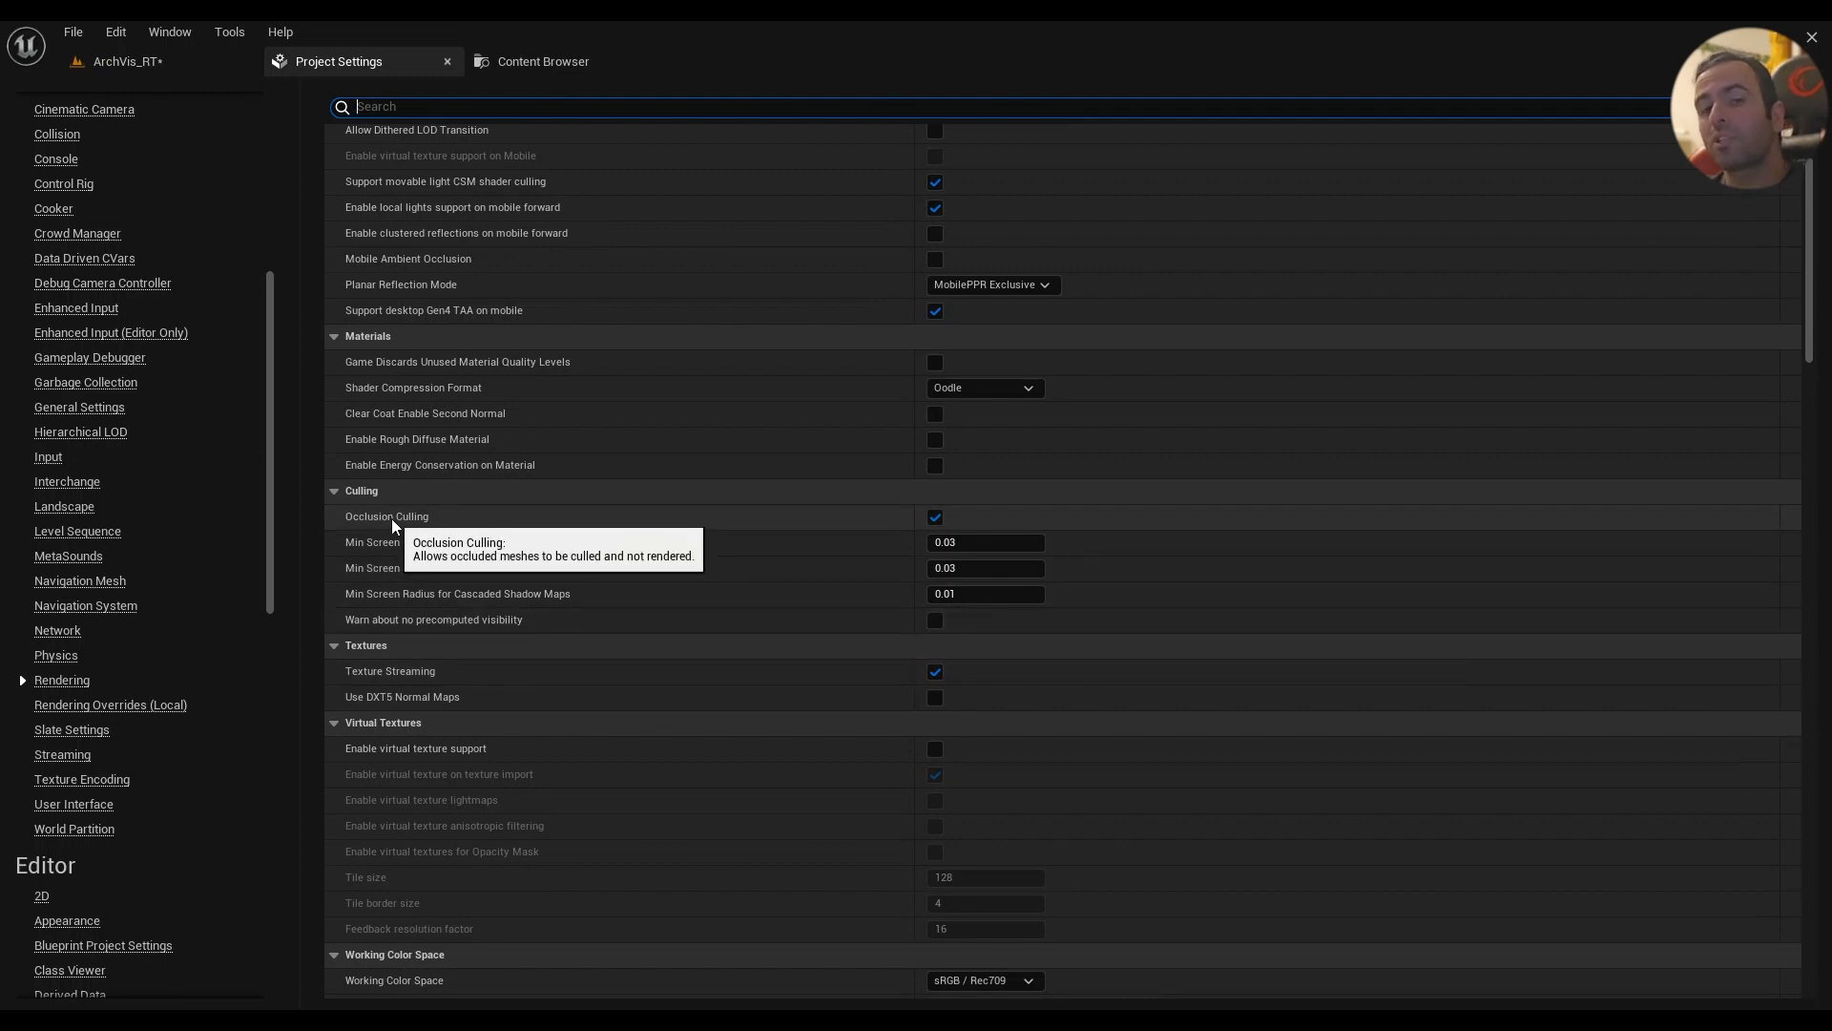
pyautogui.moveTo(419, 520)
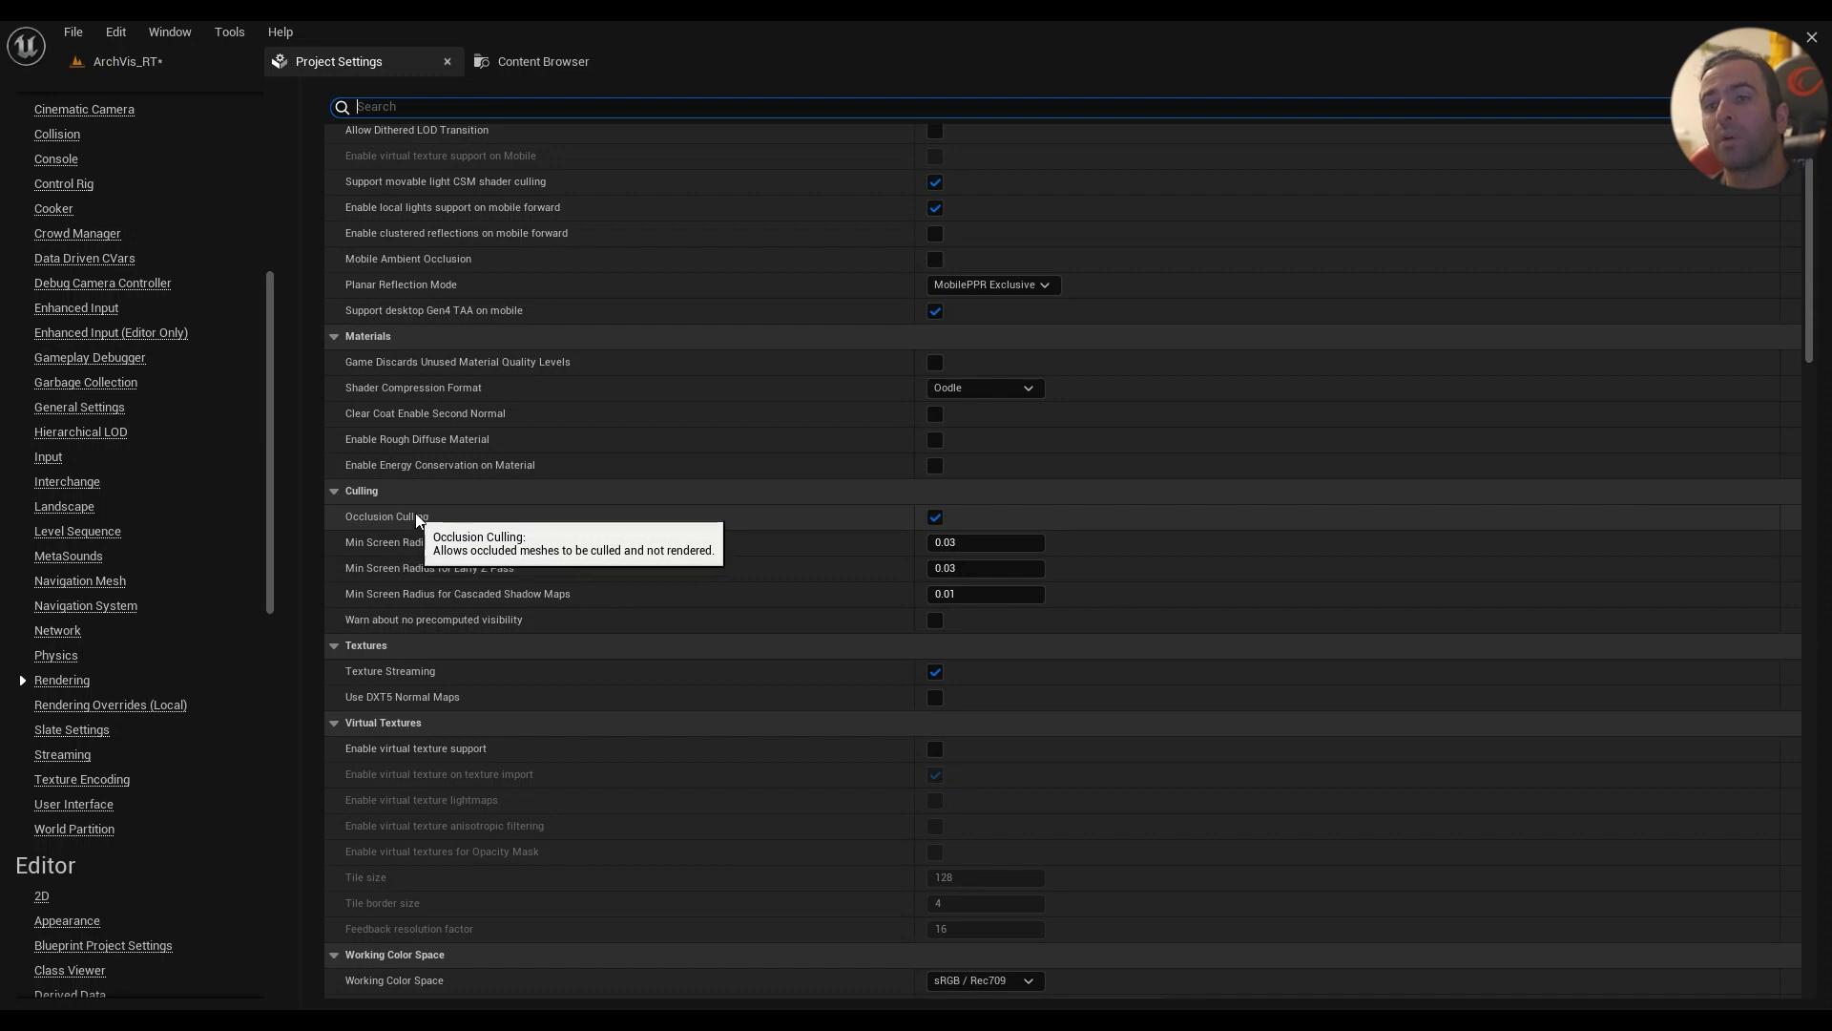
pyautogui.moveTo(538, 547)
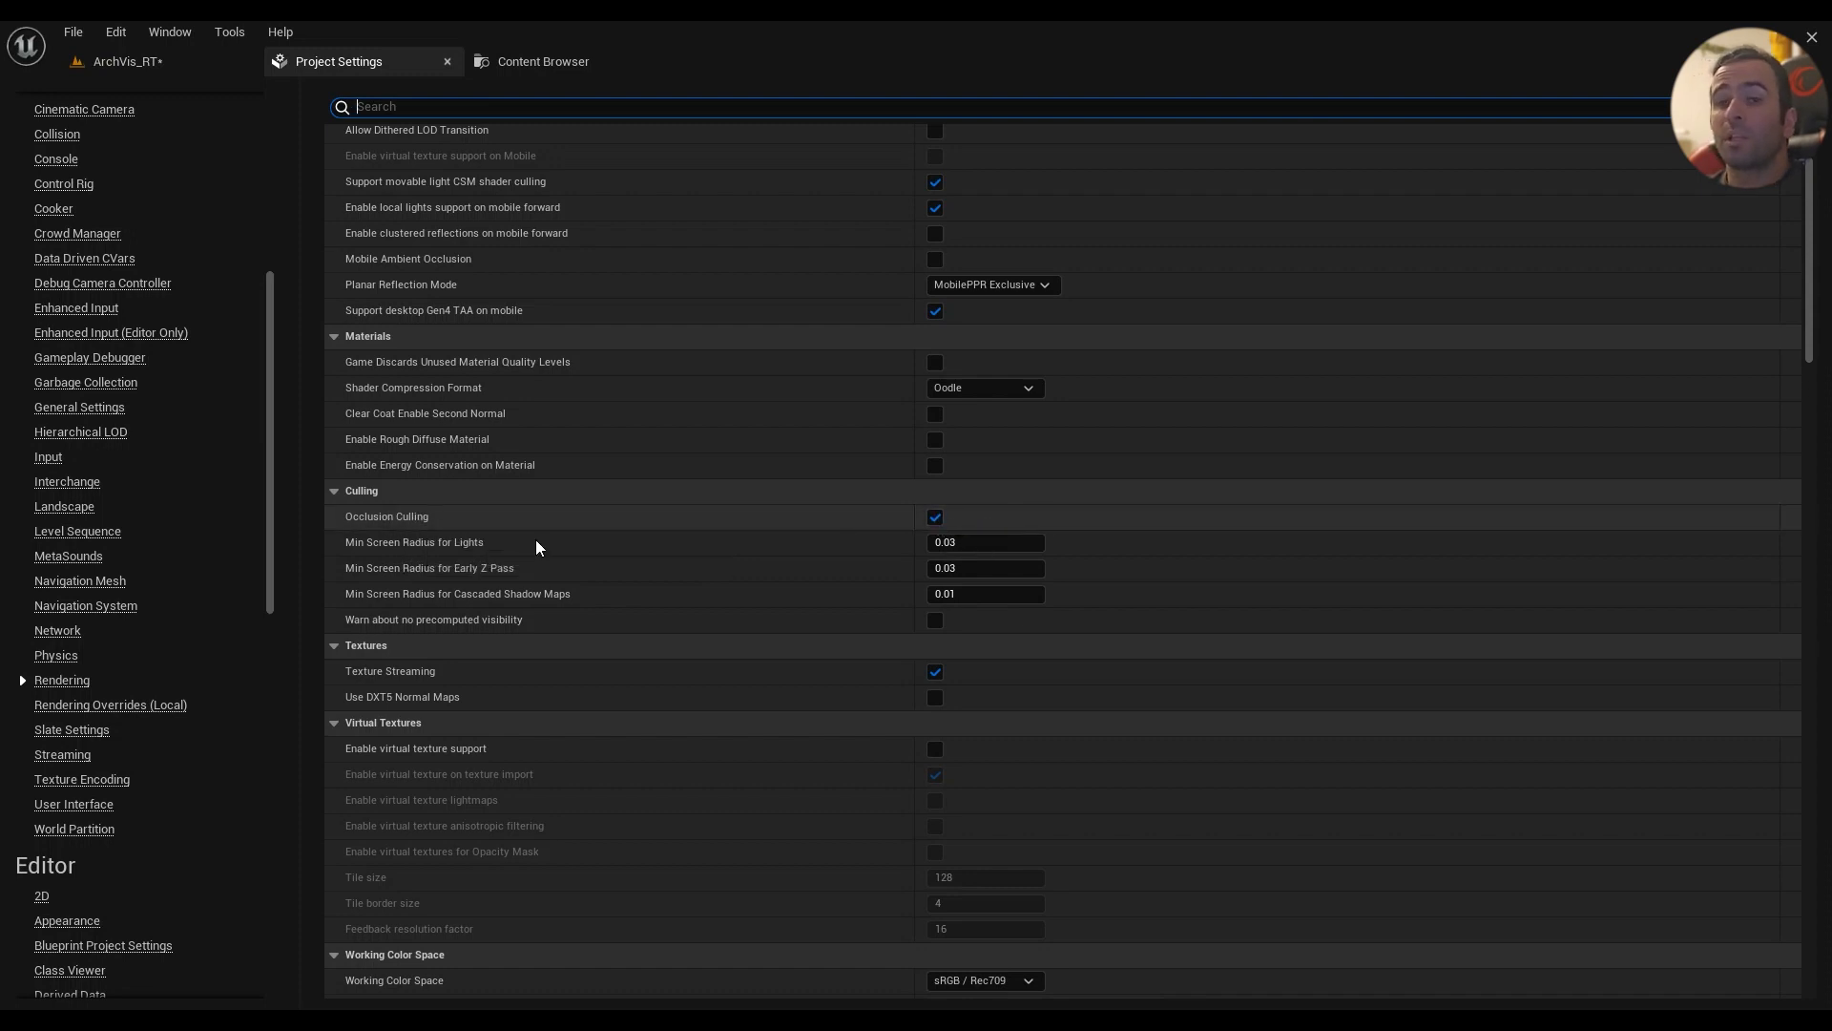
pyautogui.moveTo(411, 537)
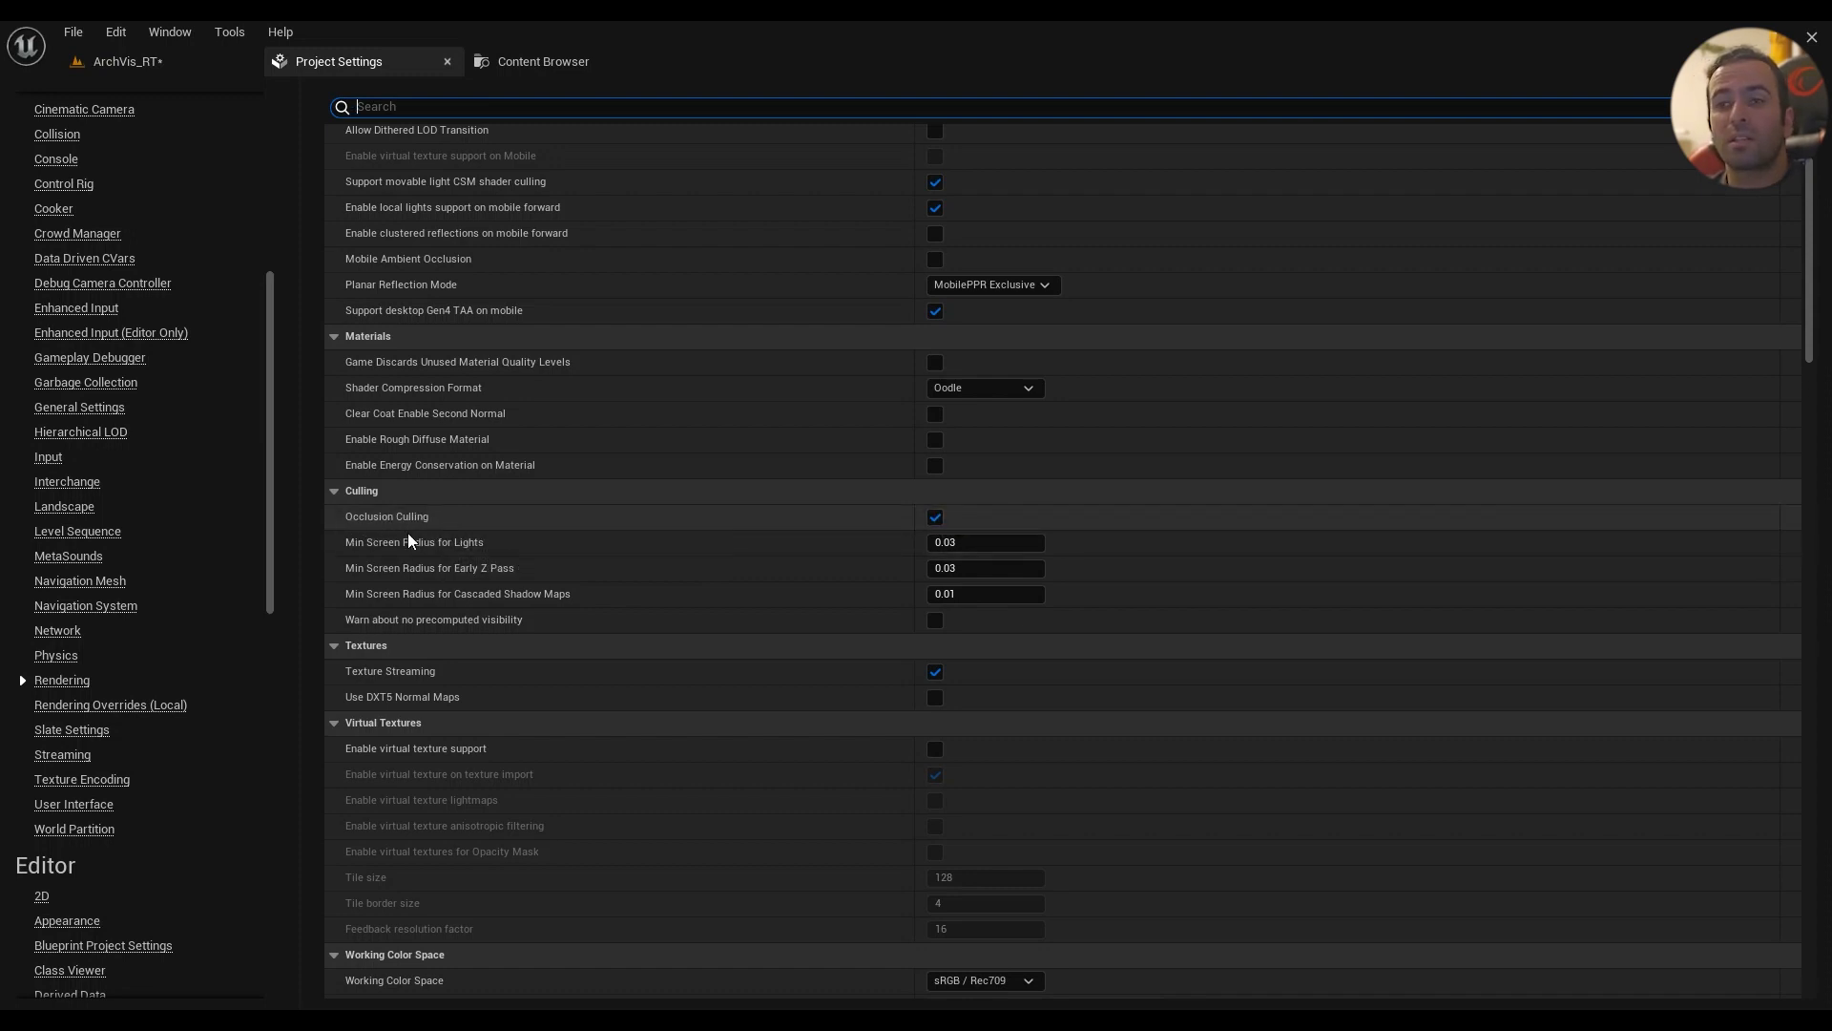
pyautogui.moveTo(408, 535)
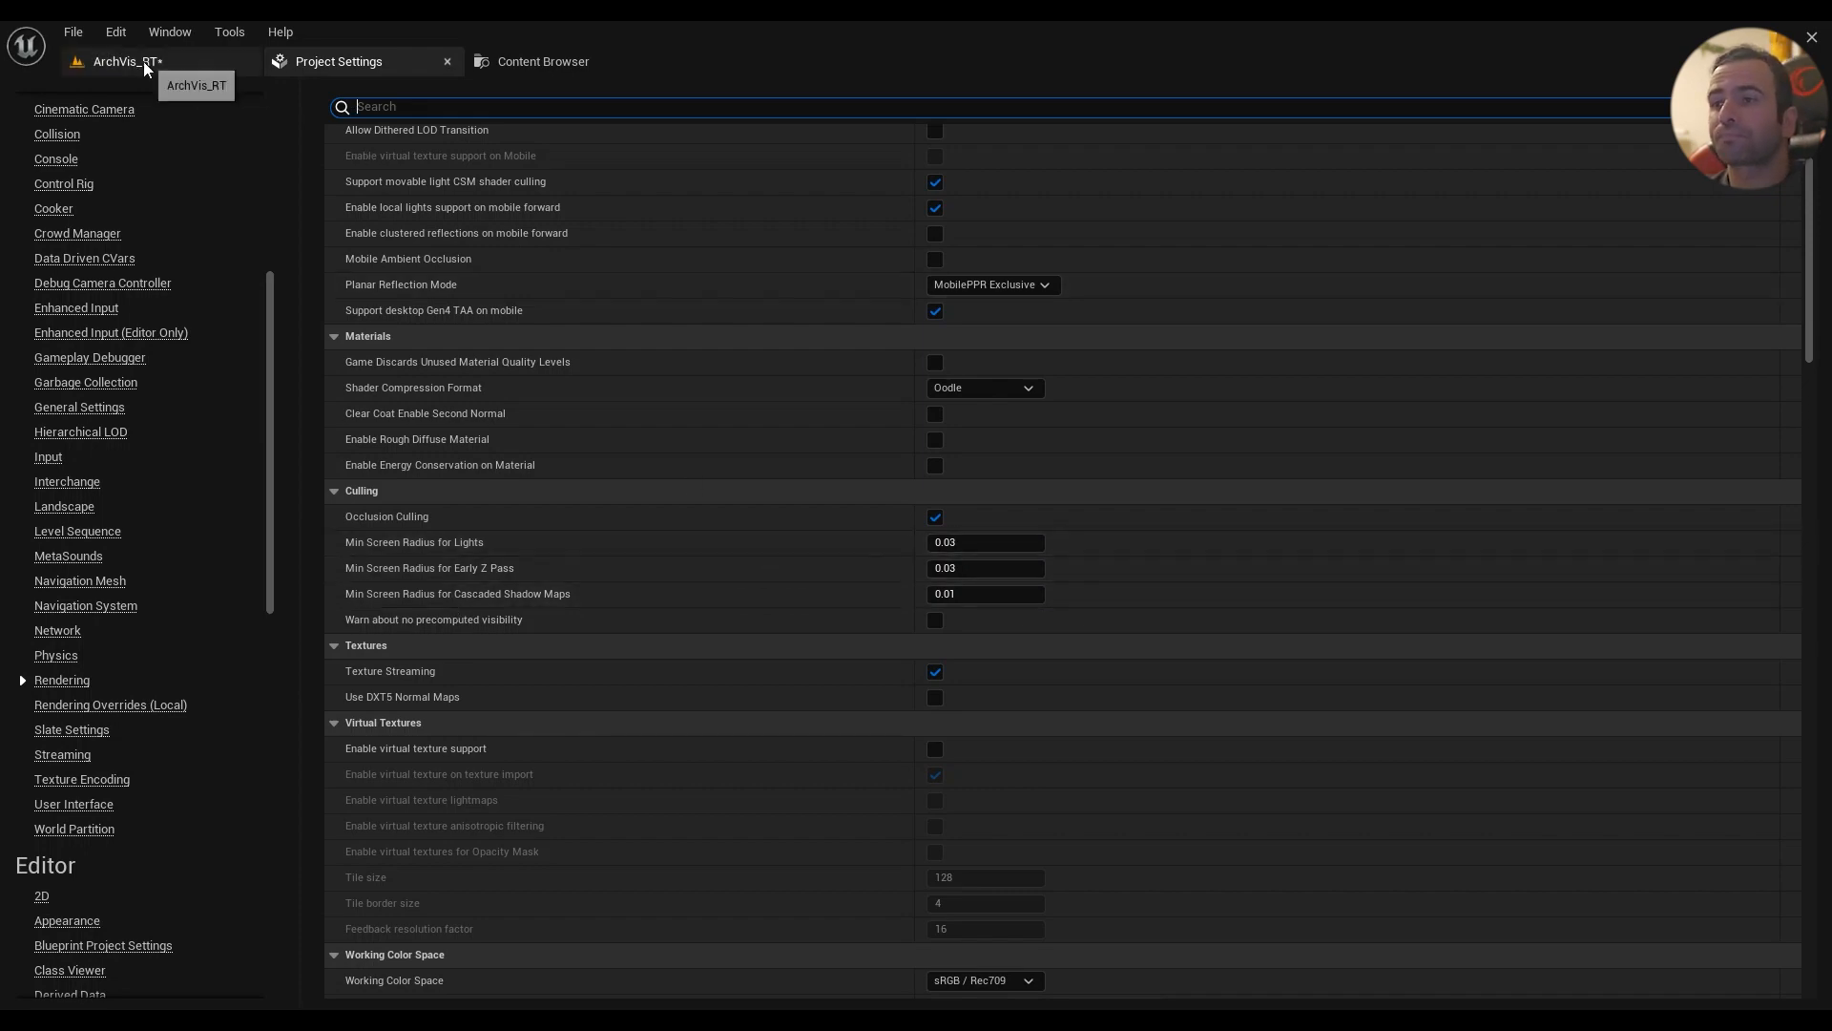
pyautogui.click(124, 61)
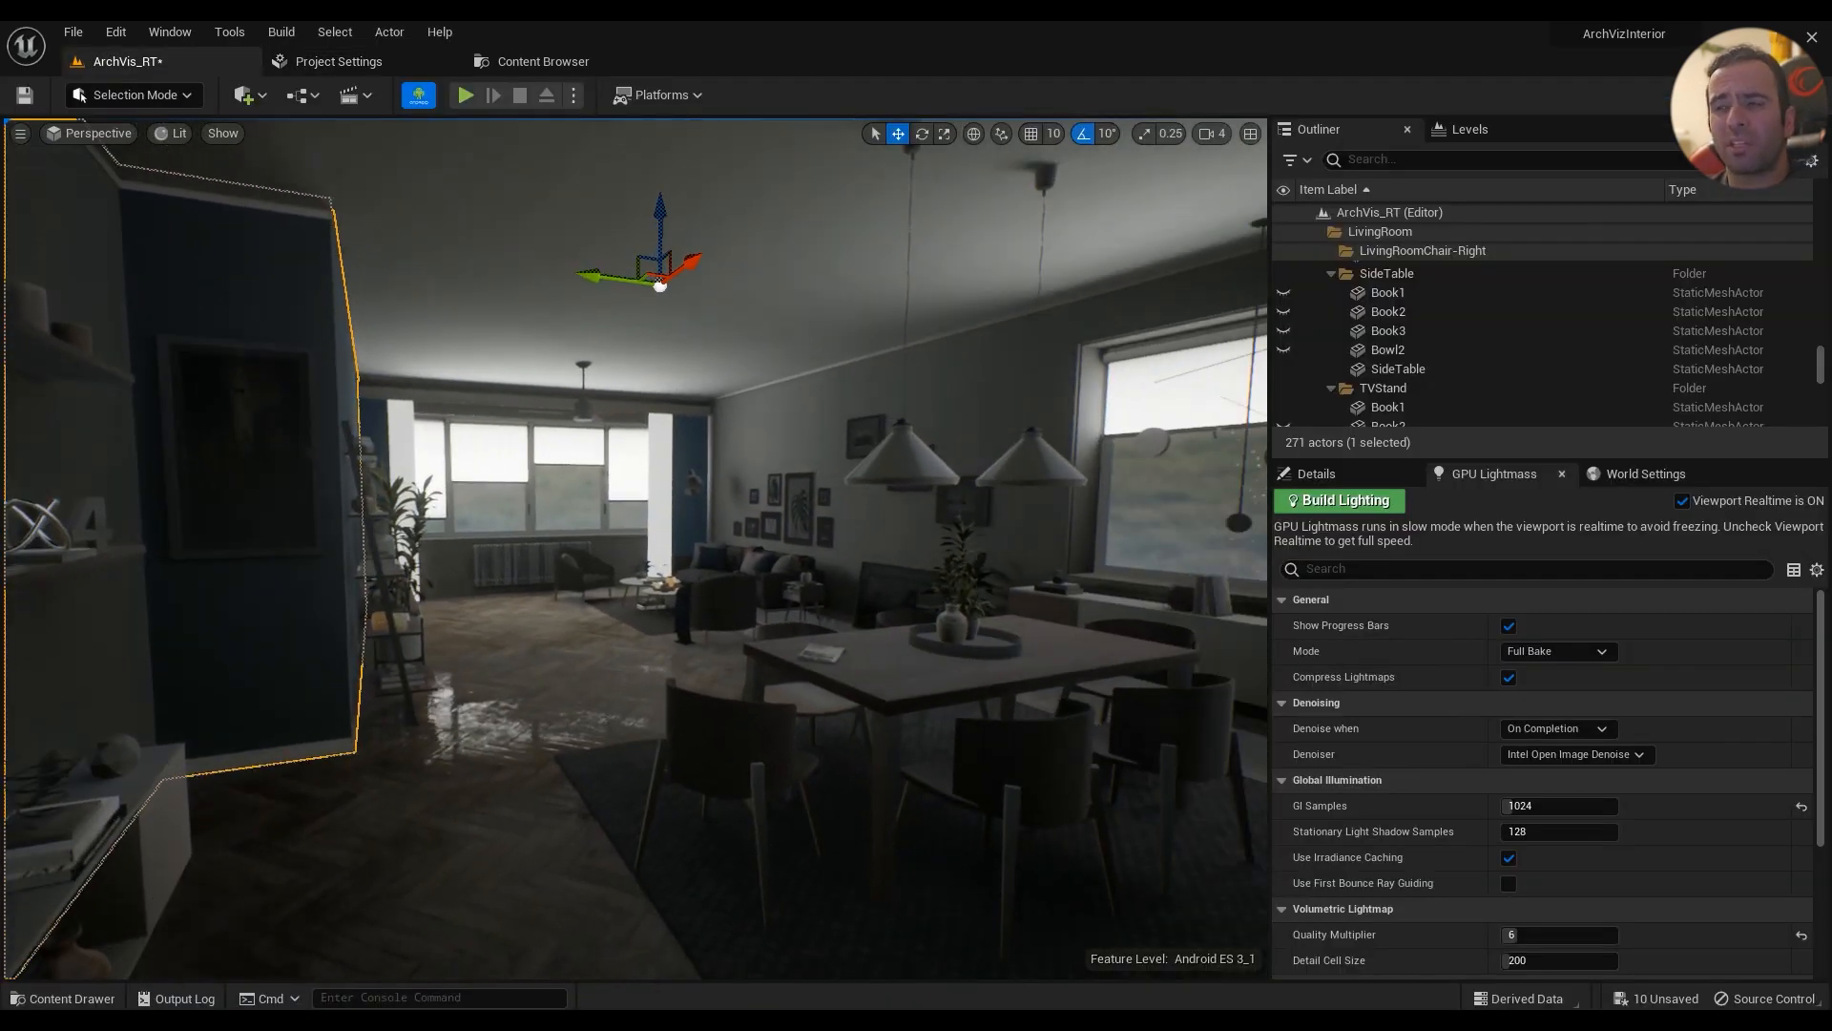